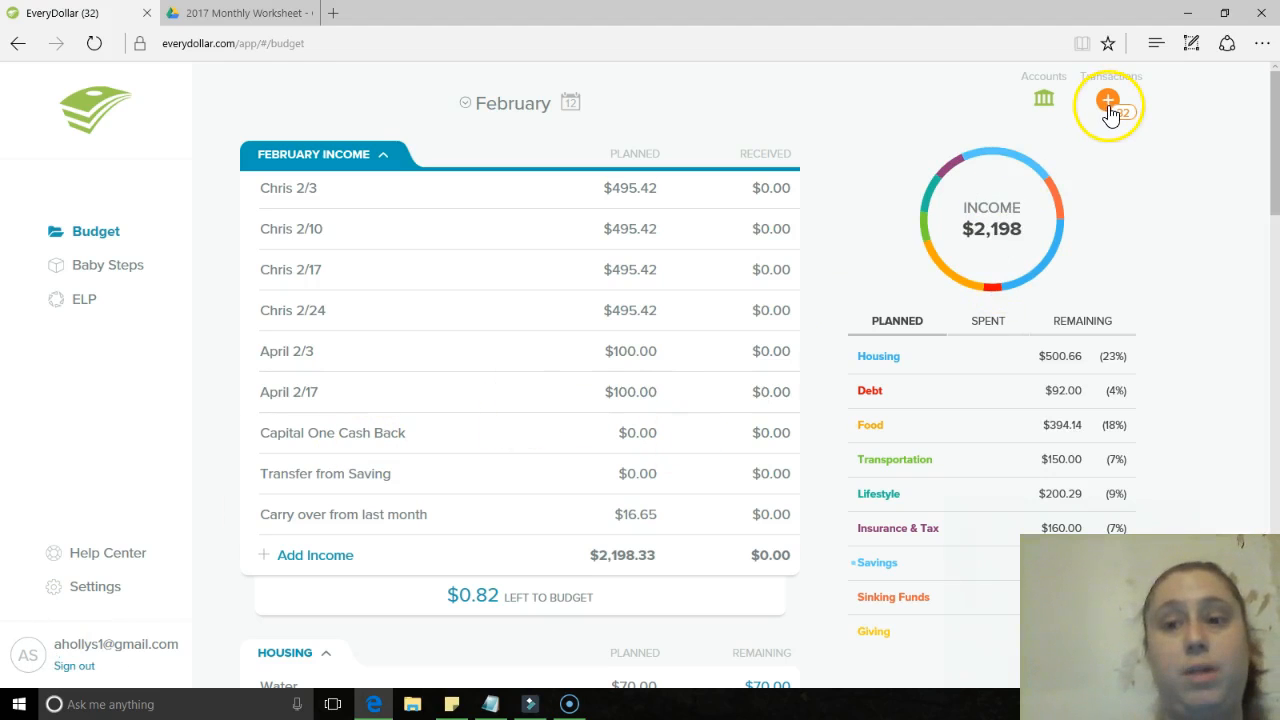
# - Show the New tab's list of untracked bank transactions beside the February budget
pyautogui.click(1108, 100)
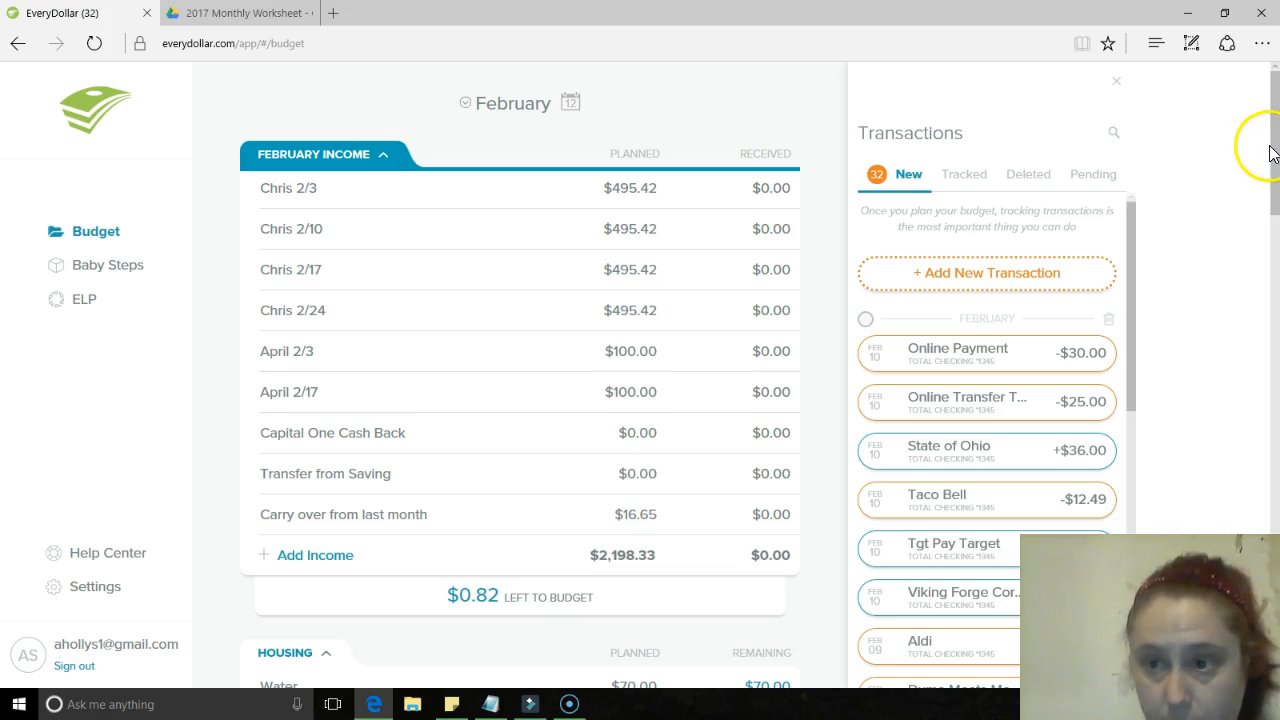
pyautogui.scroll(-3)
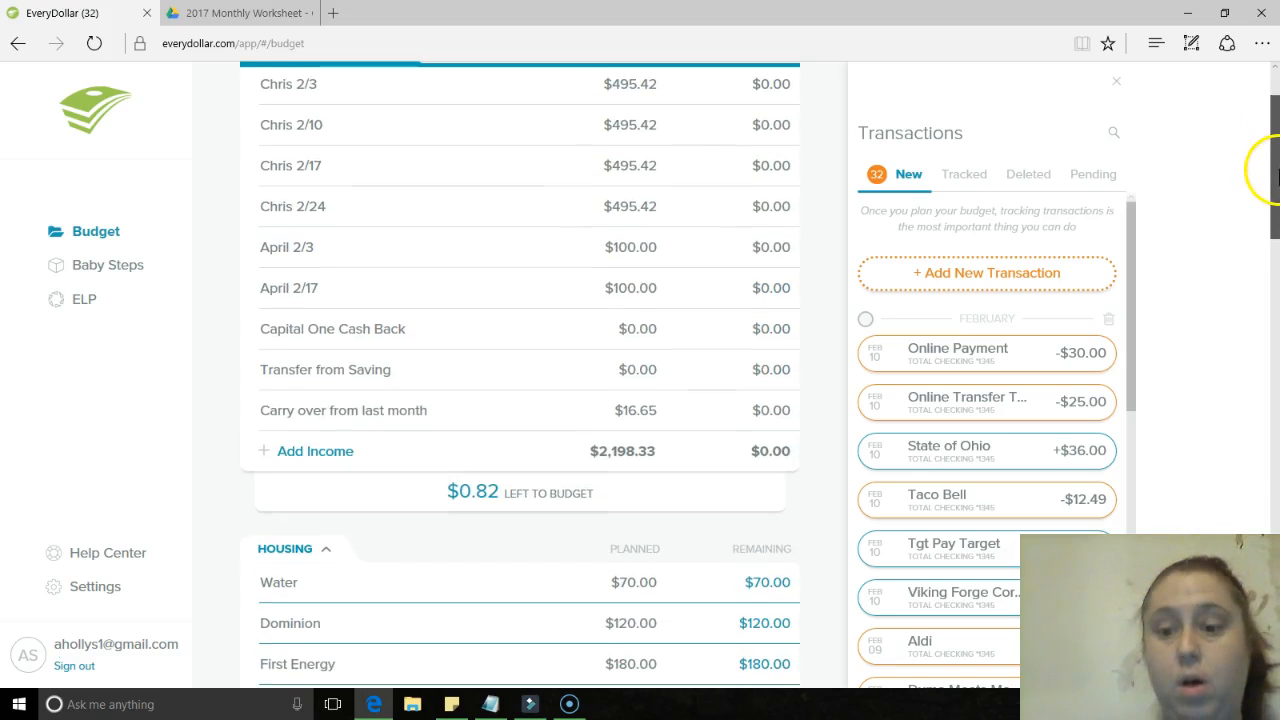
pyautogui.scroll(-3)
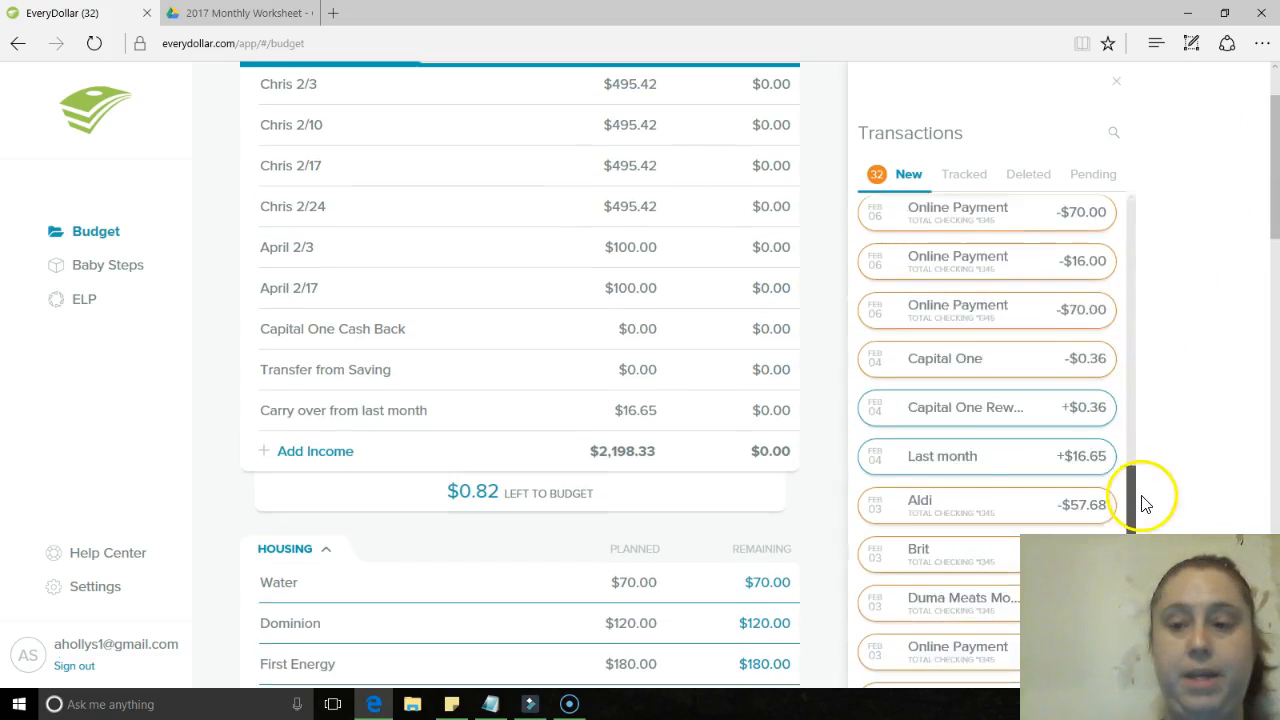
pyautogui.scroll(-3)
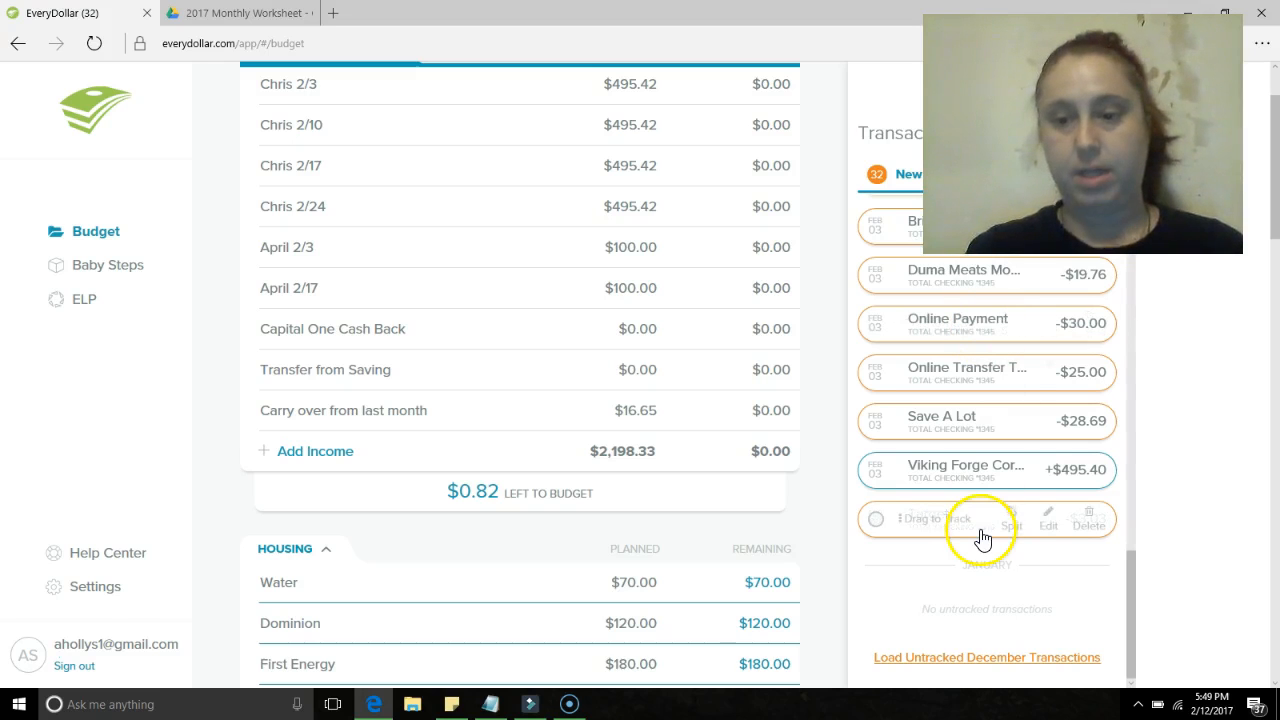
pyautogui.moveTo(1044, 524)
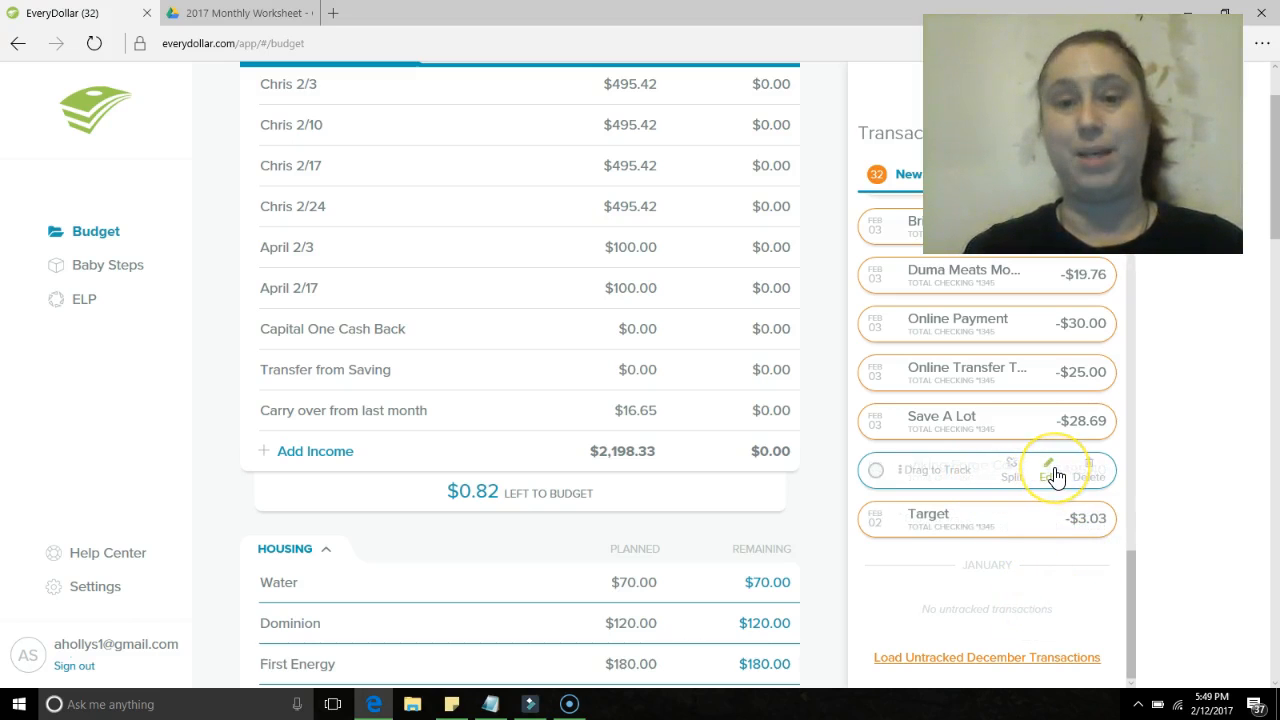
# - Assign the $495.40 Viking Forge direct deposit to the Chris 2/3 income line and track it
pyautogui.click(1046, 468)
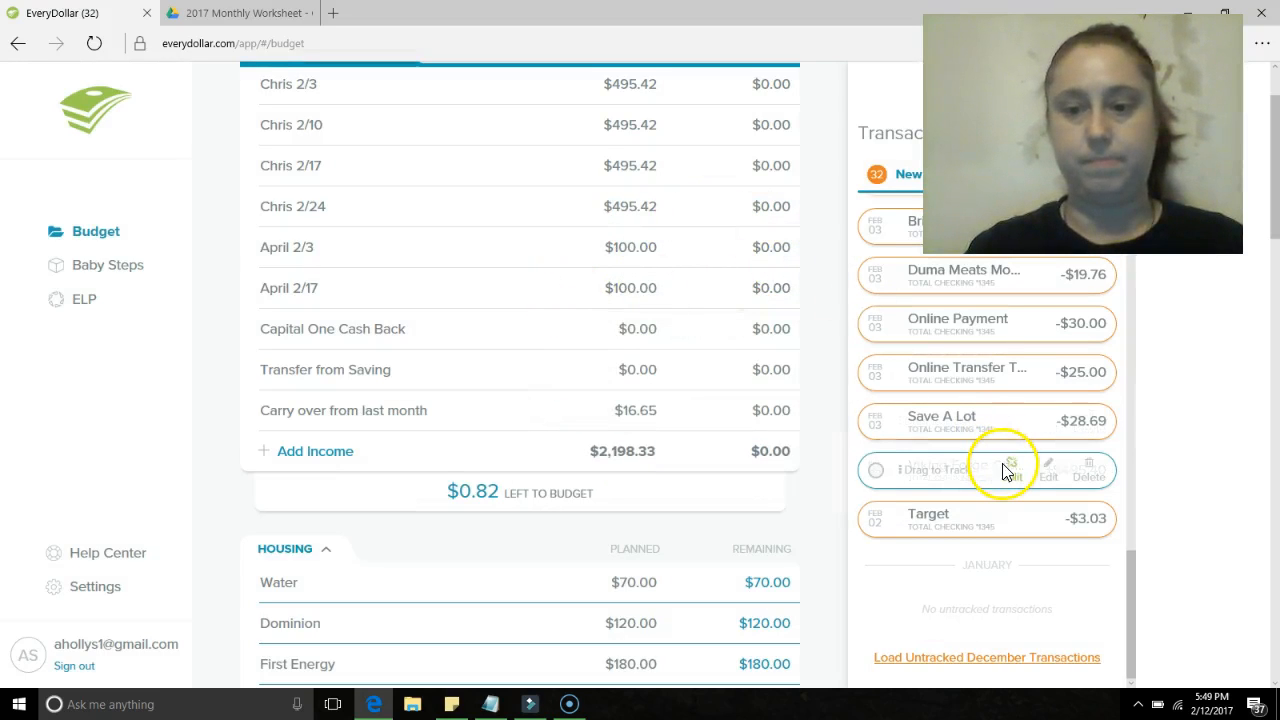
pyautogui.click(1048, 468)
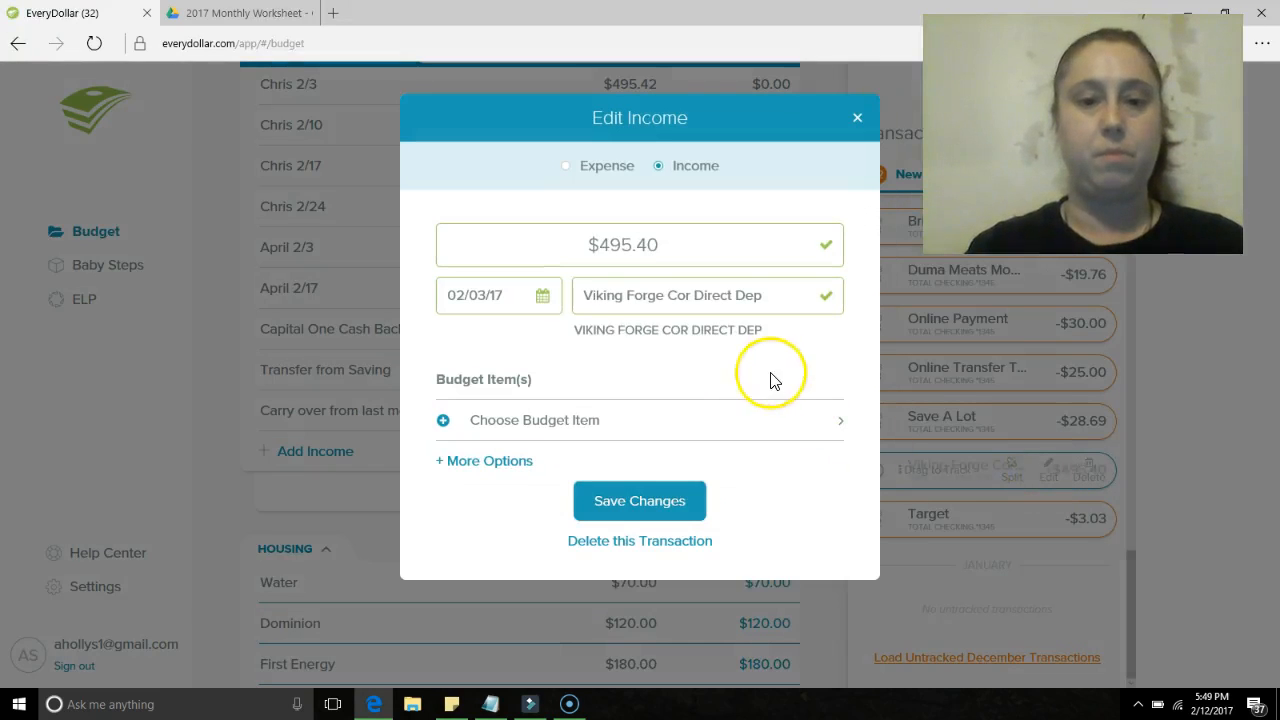
pyautogui.click(640, 500)
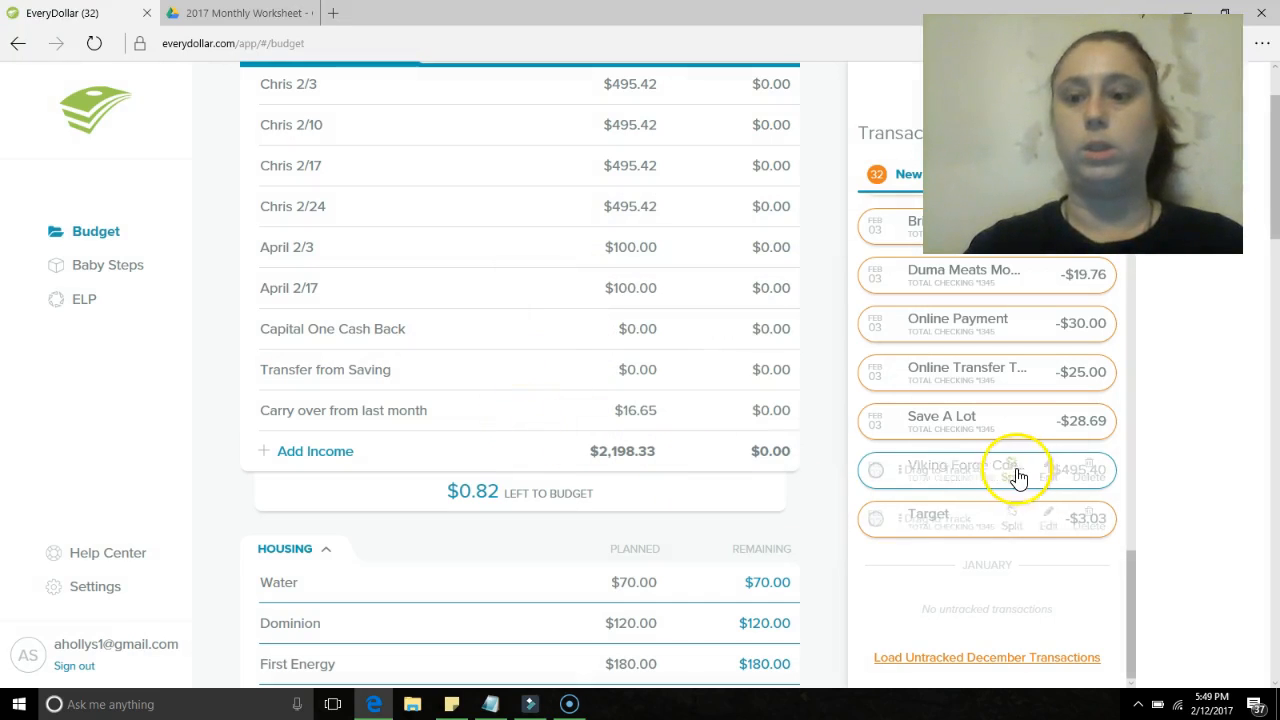
pyautogui.click(1048, 470)
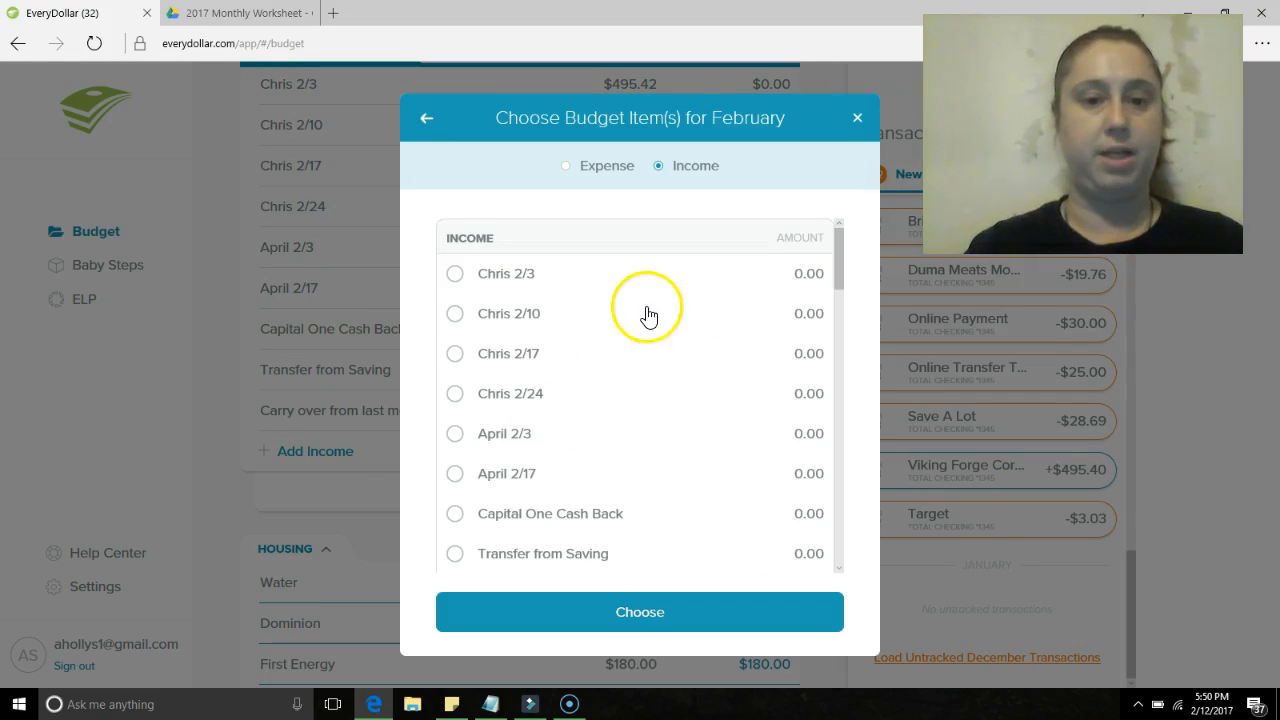
pyautogui.click(456, 272)
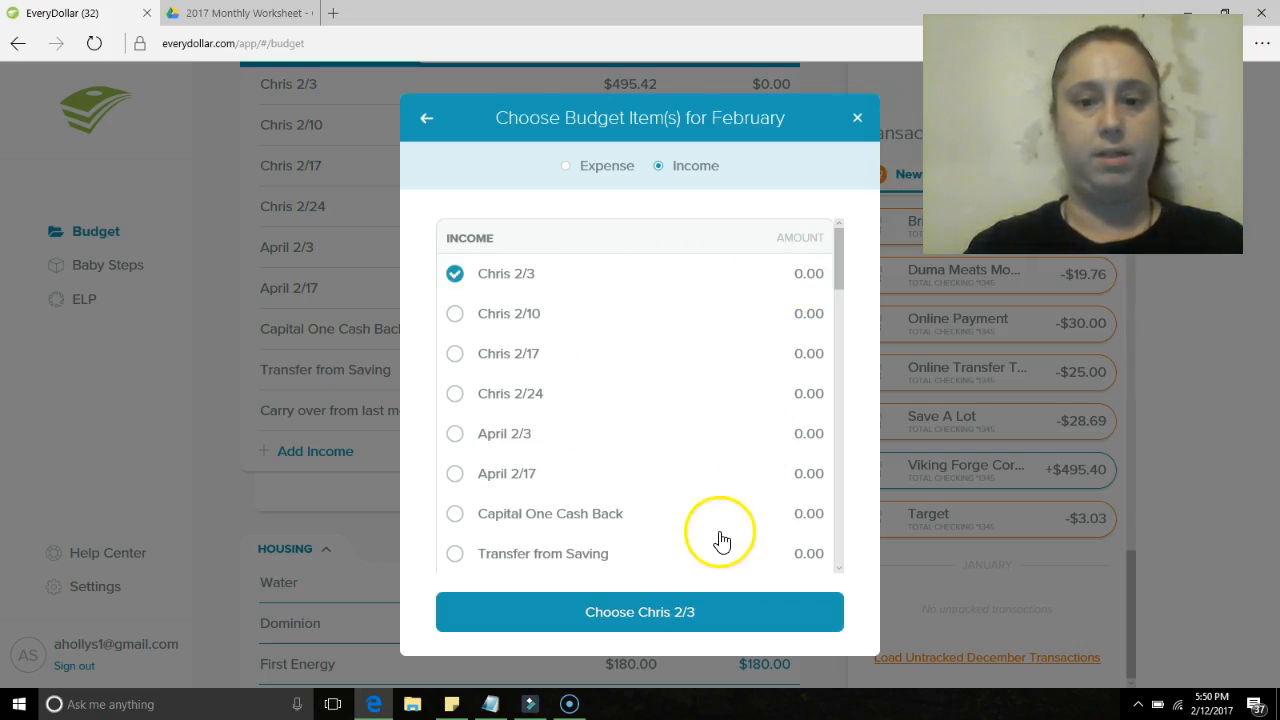
pyautogui.moveTo(642, 636)
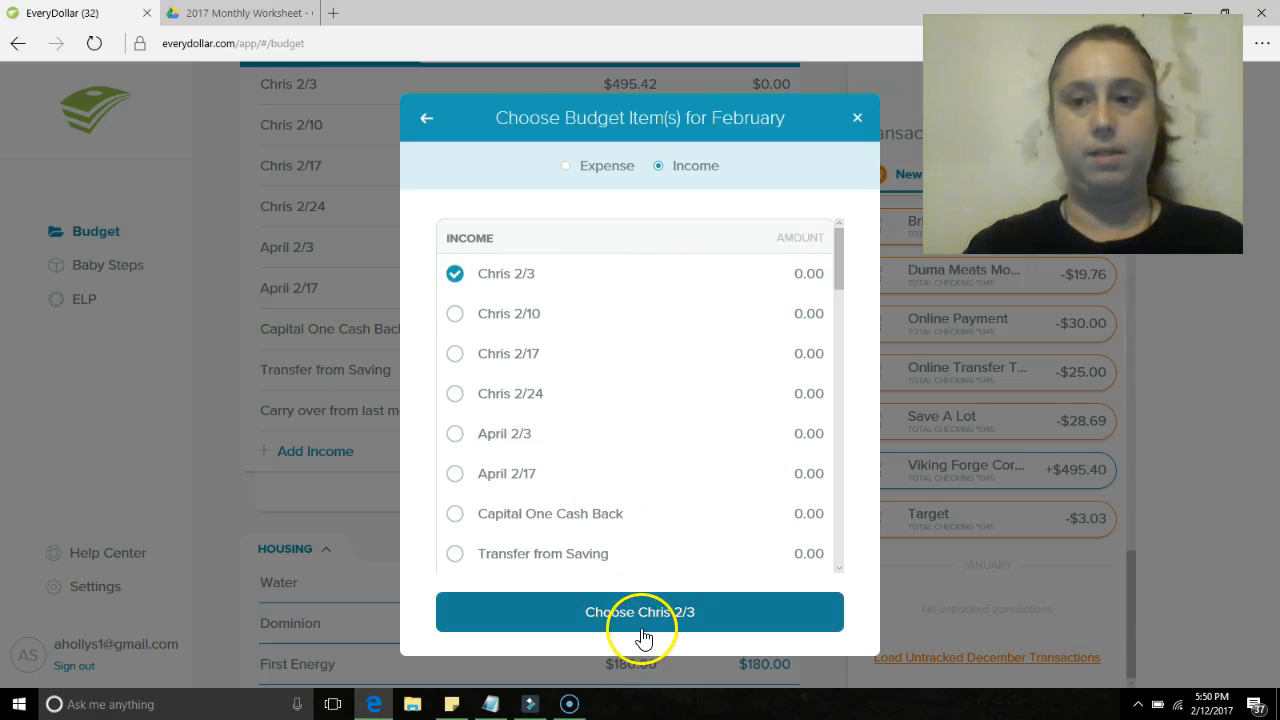
pyautogui.click(640, 612)
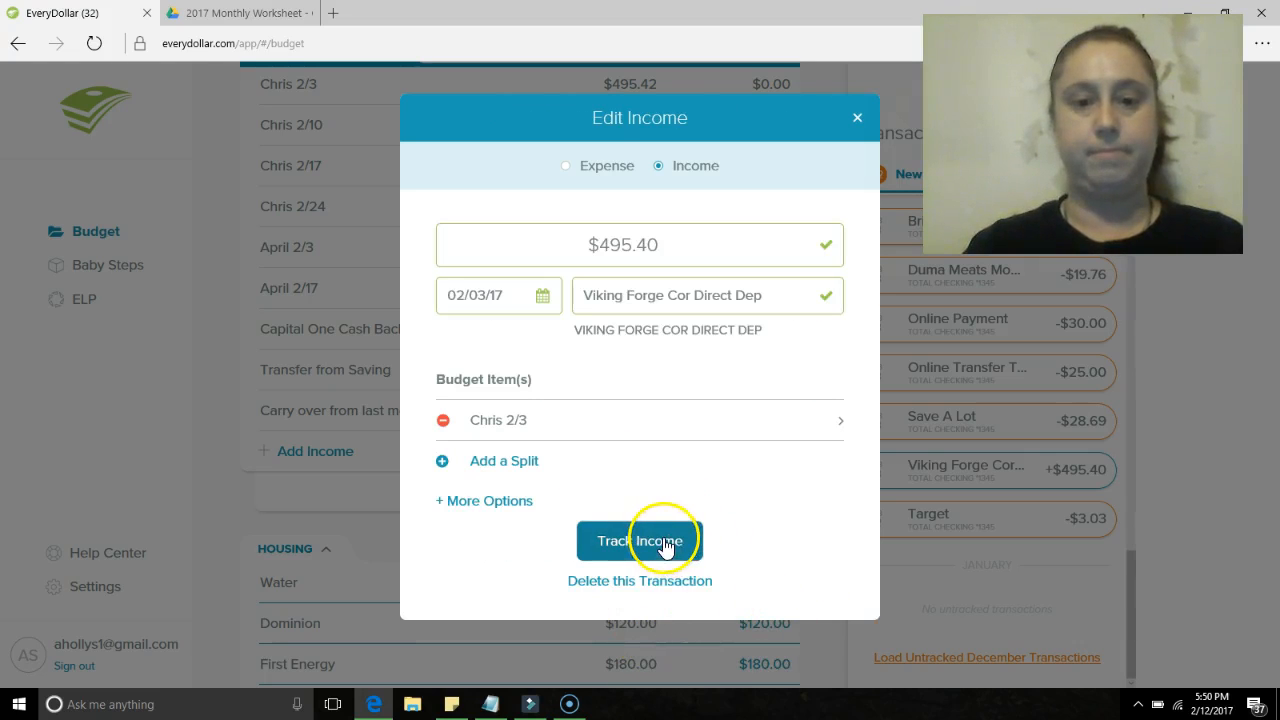
pyautogui.click(640, 540)
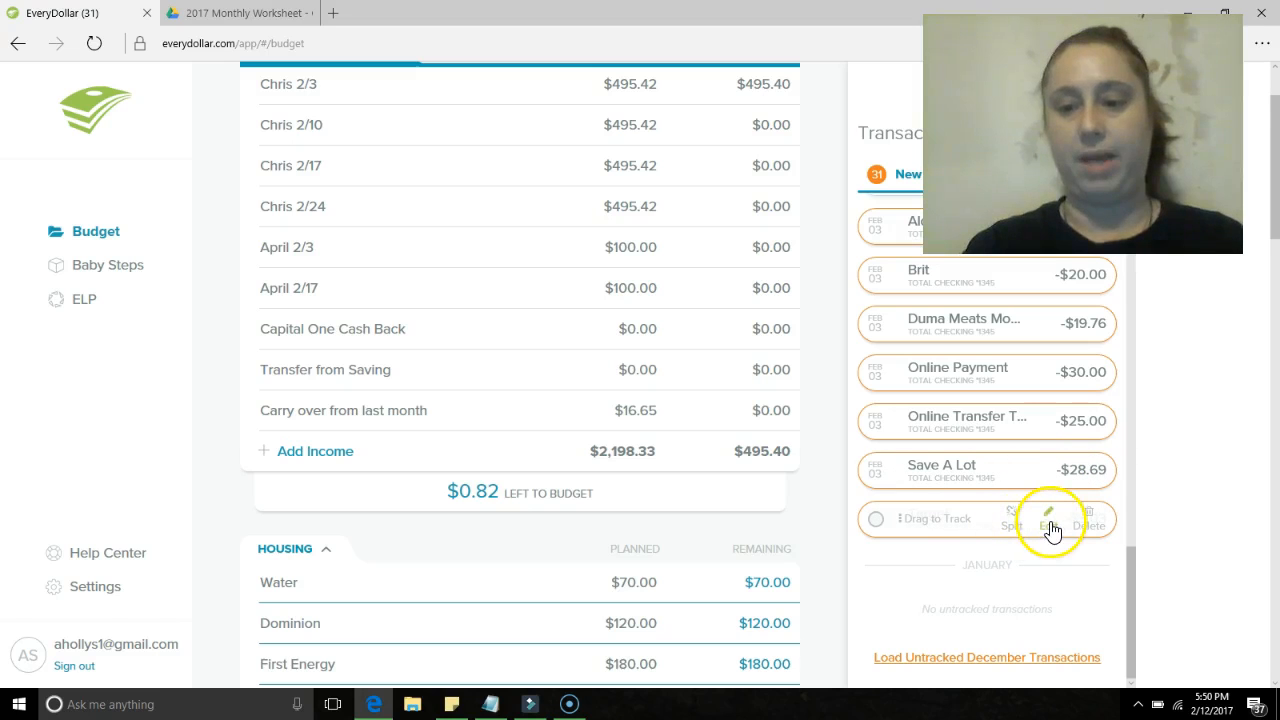
# - Assign the $3.03 Target debit to April's Weekly under Lifestyle and track it as an expense
pyautogui.click(1048, 516)
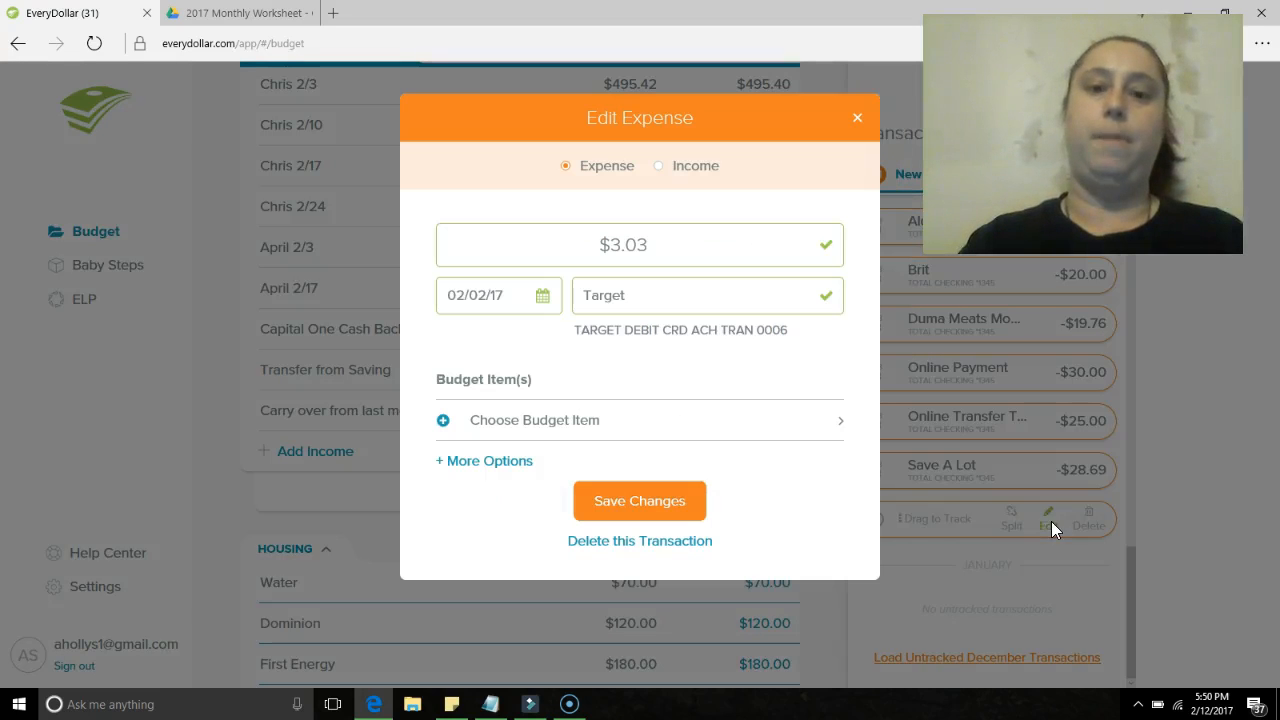
pyautogui.click(568, 420)
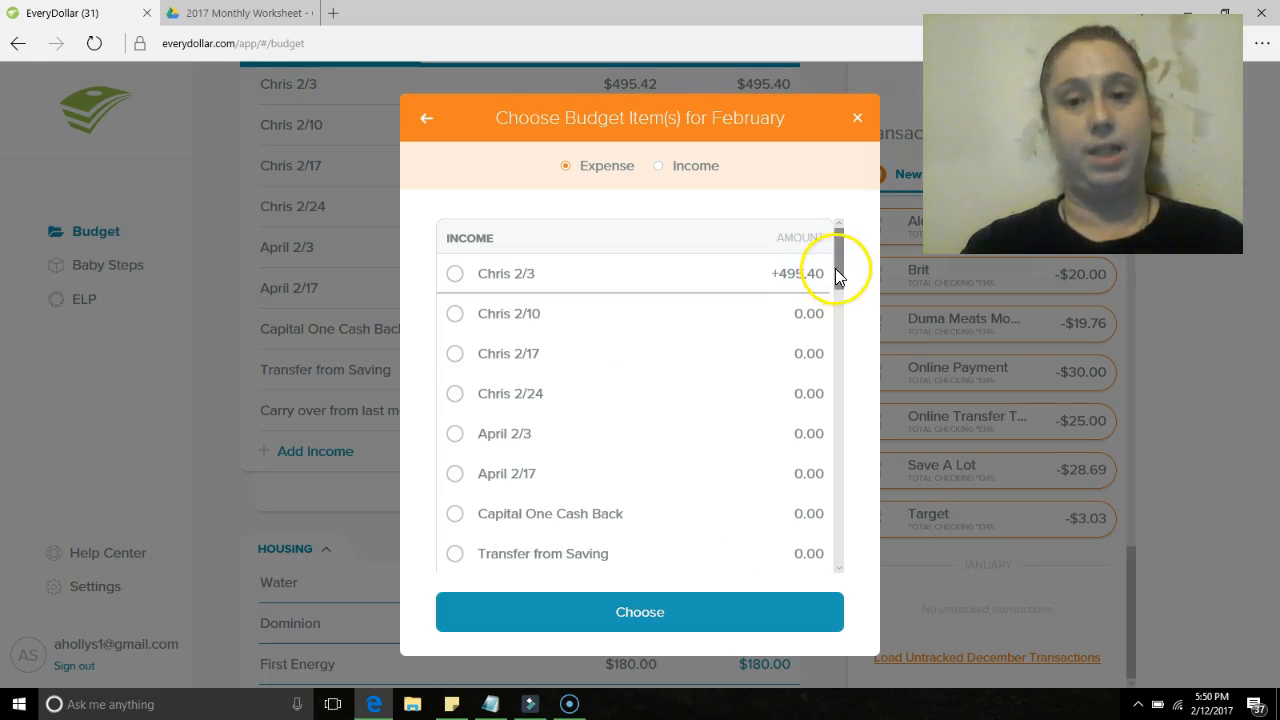
pyautogui.scroll(-3)
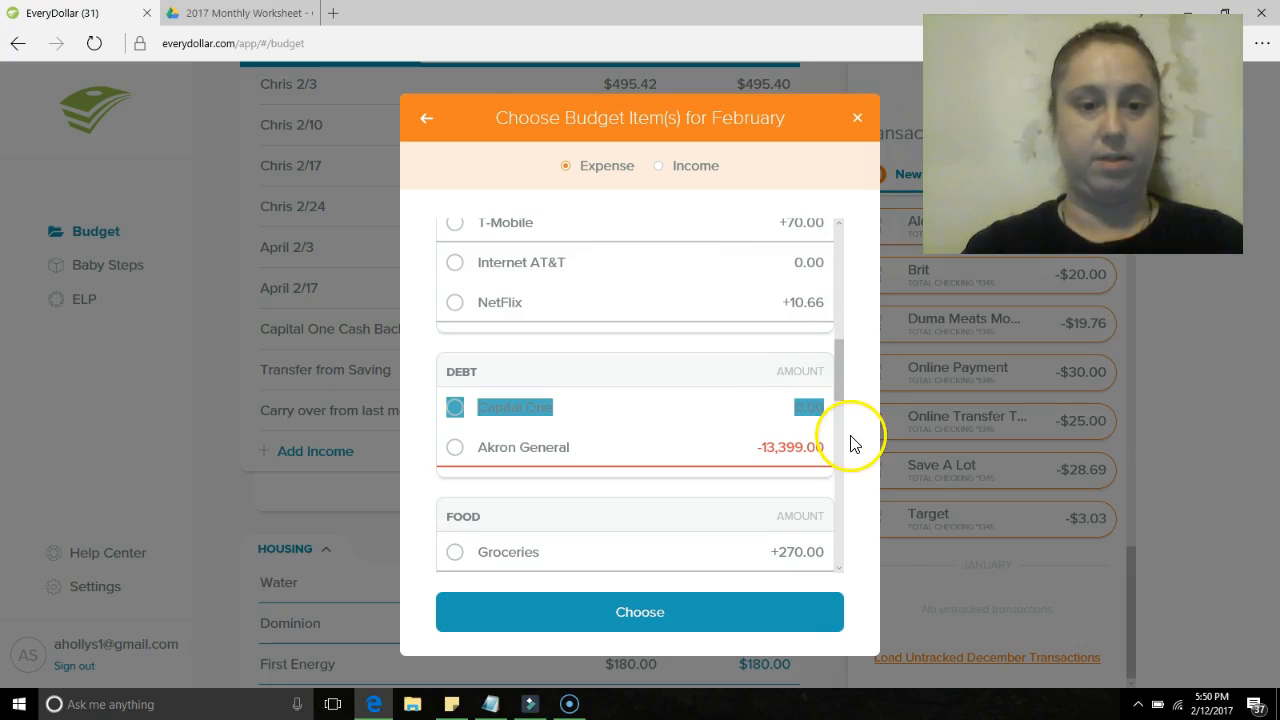
pyautogui.scroll(-3)
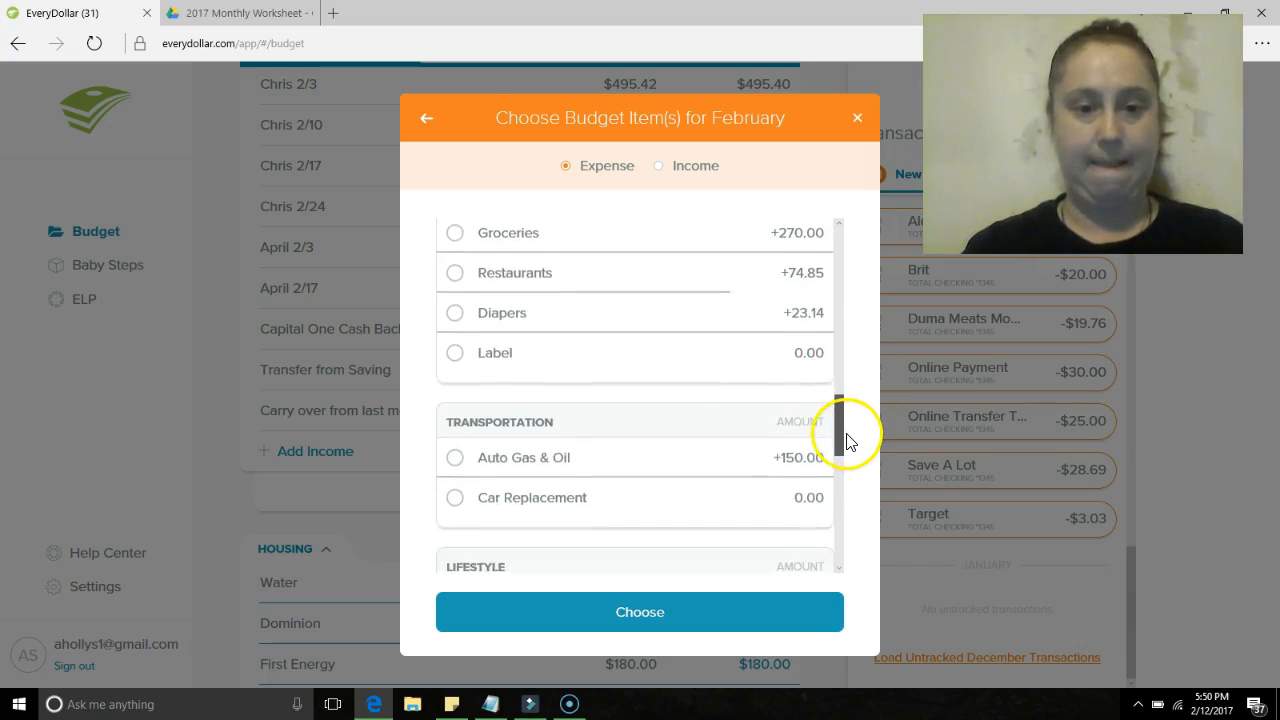
pyautogui.scroll(-3)
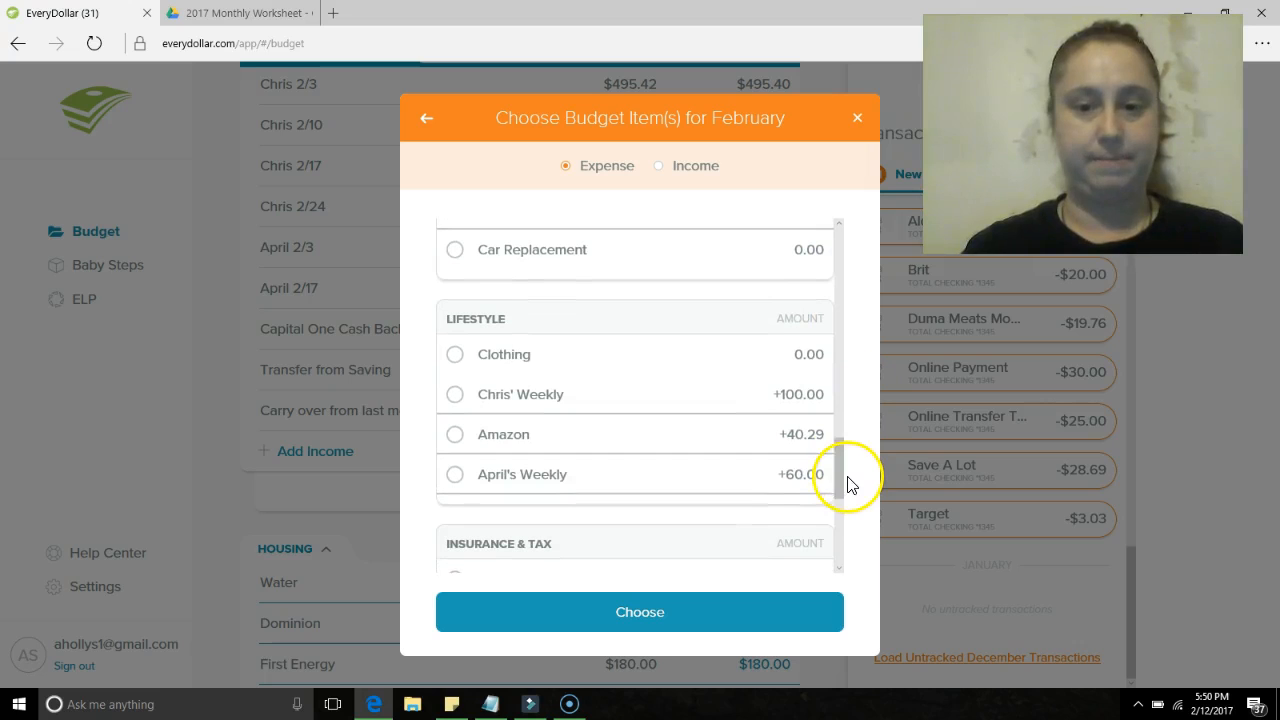
pyautogui.click(456, 474)
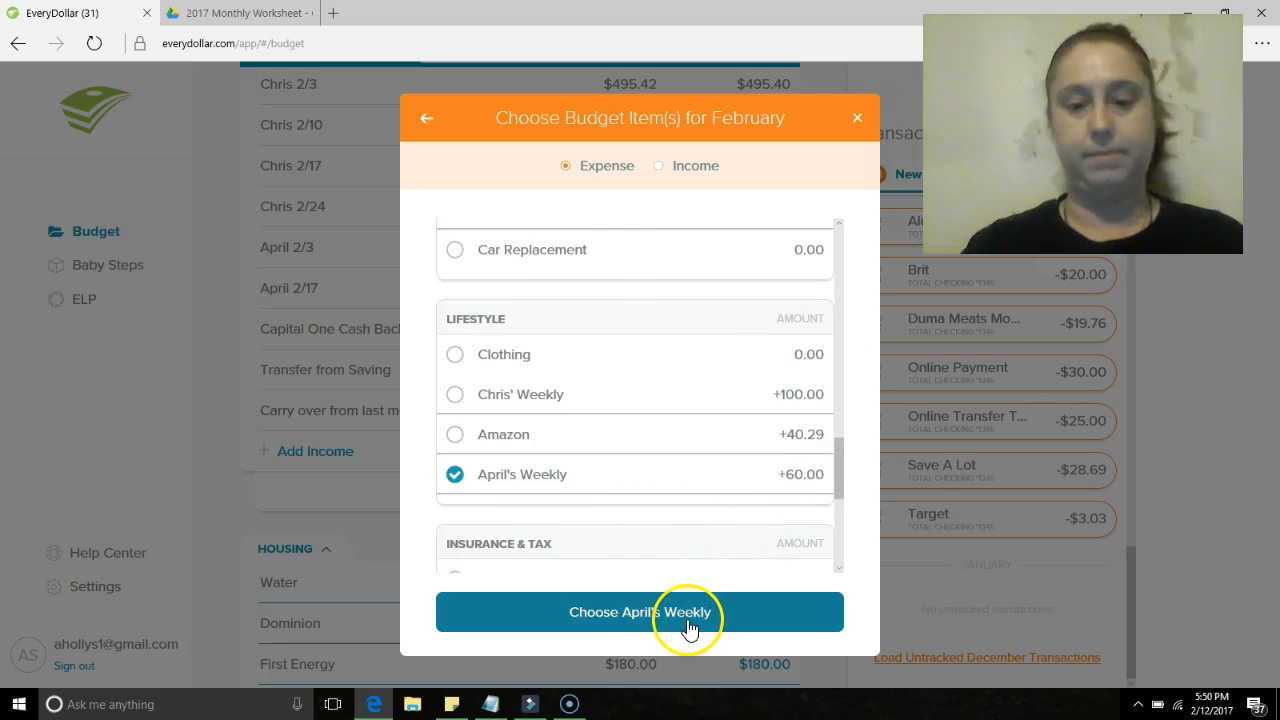
pyautogui.click(640, 612)
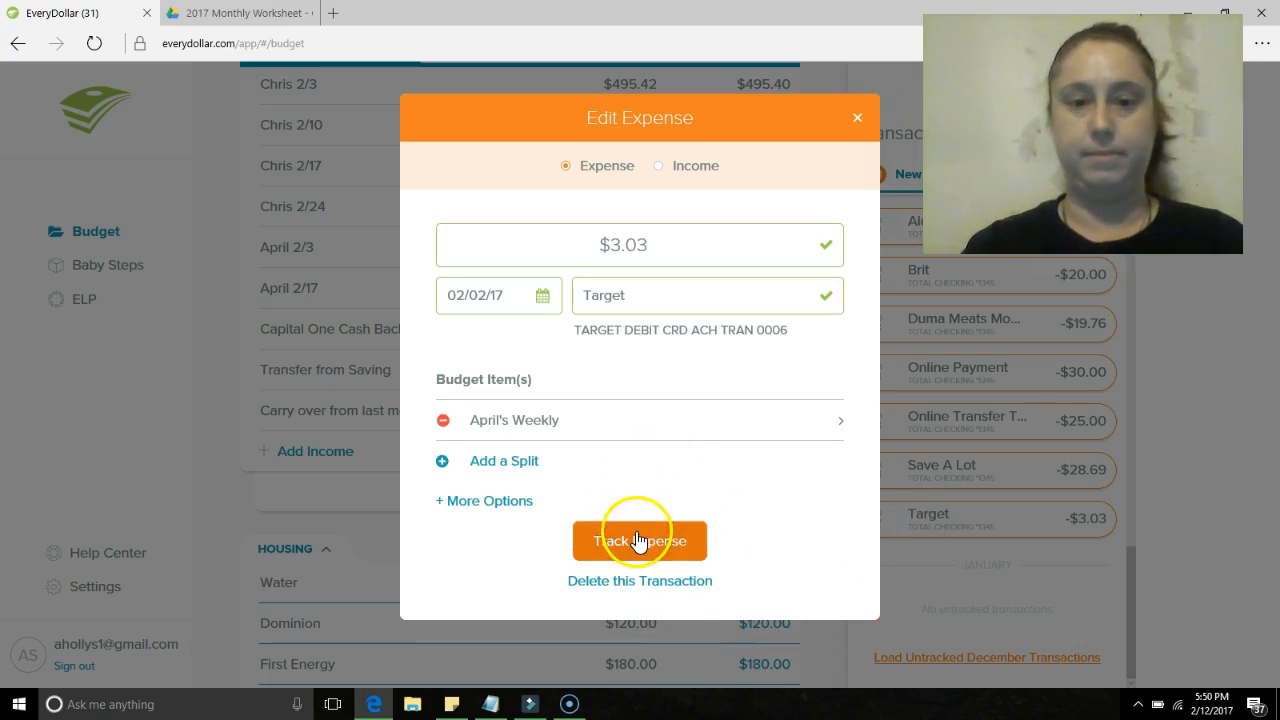
pyautogui.click(640, 540)
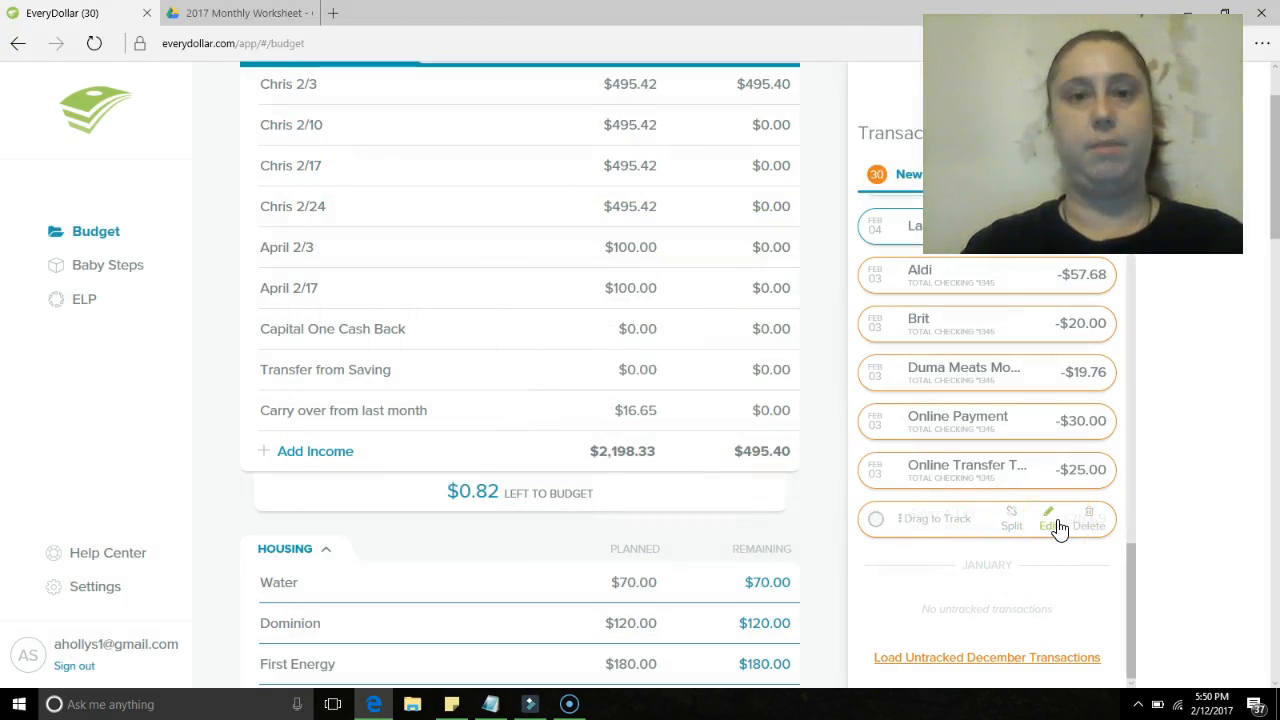
# - Assign the $28.69 Save A Lot purchase to Groceries under Food and track it as an expense
pyautogui.click(1048, 518)
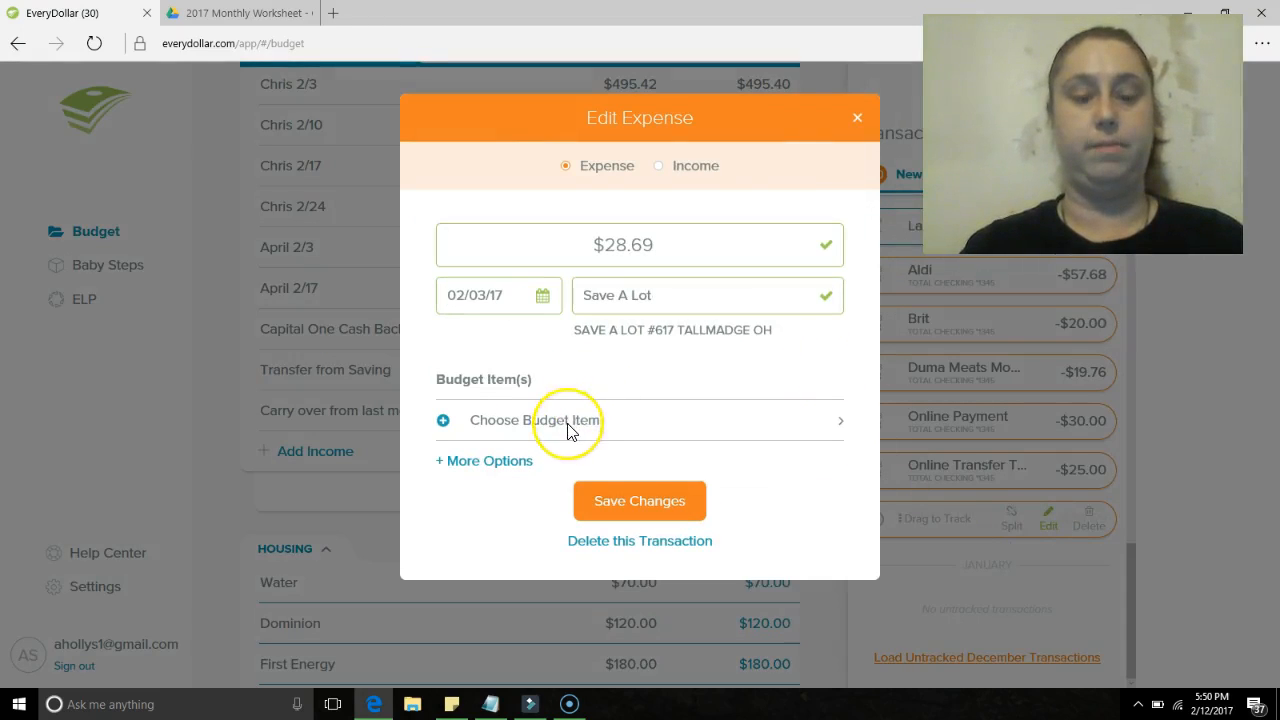
pyautogui.click(640, 500)
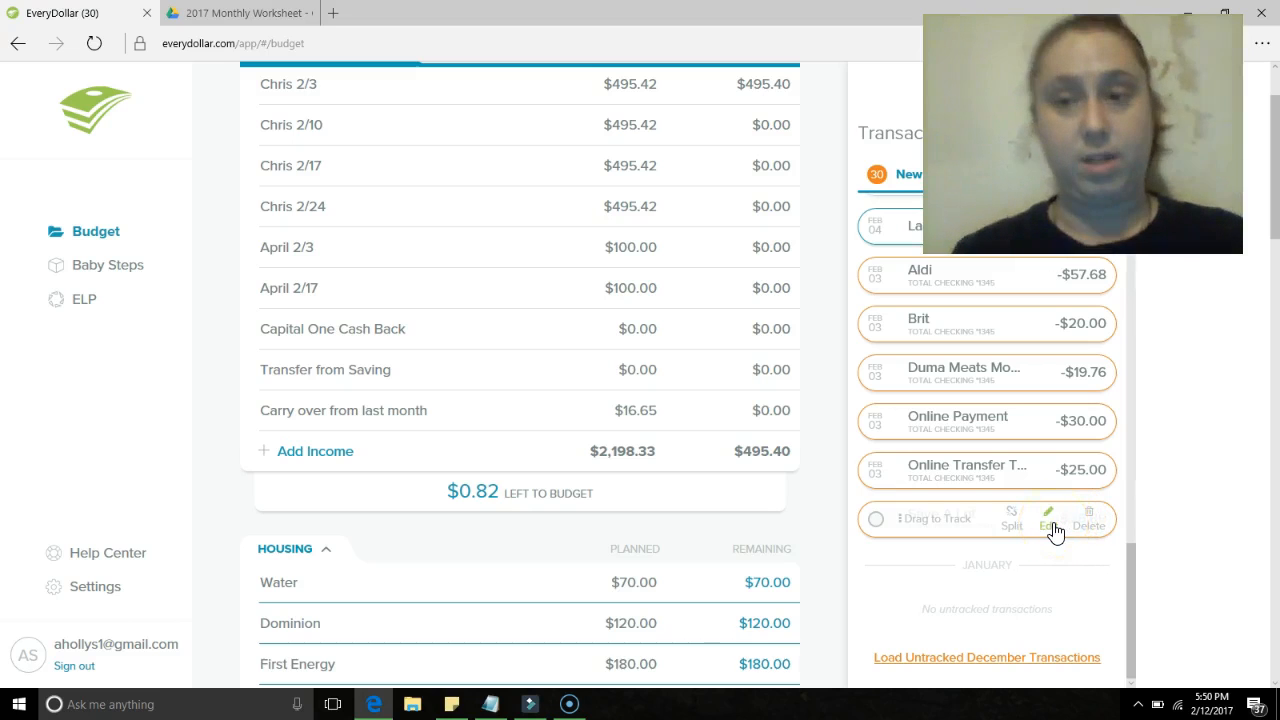
pyautogui.click(1048, 516)
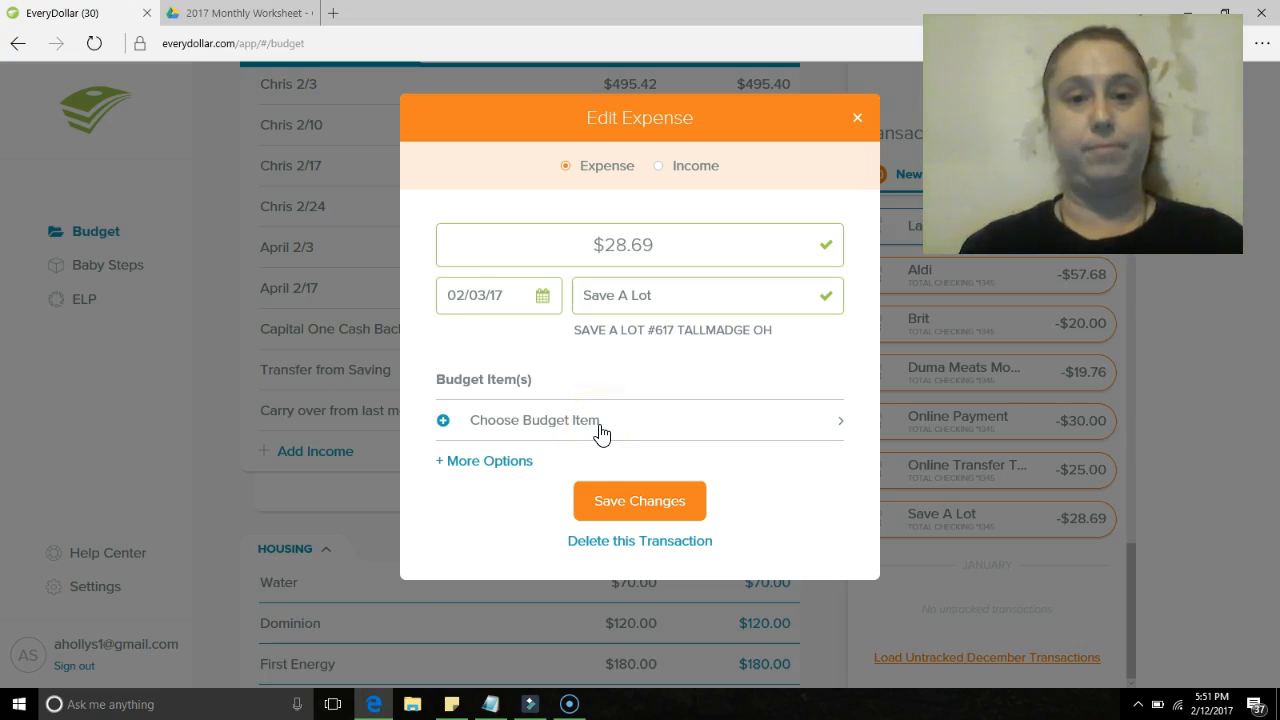
pyautogui.click(534, 420)
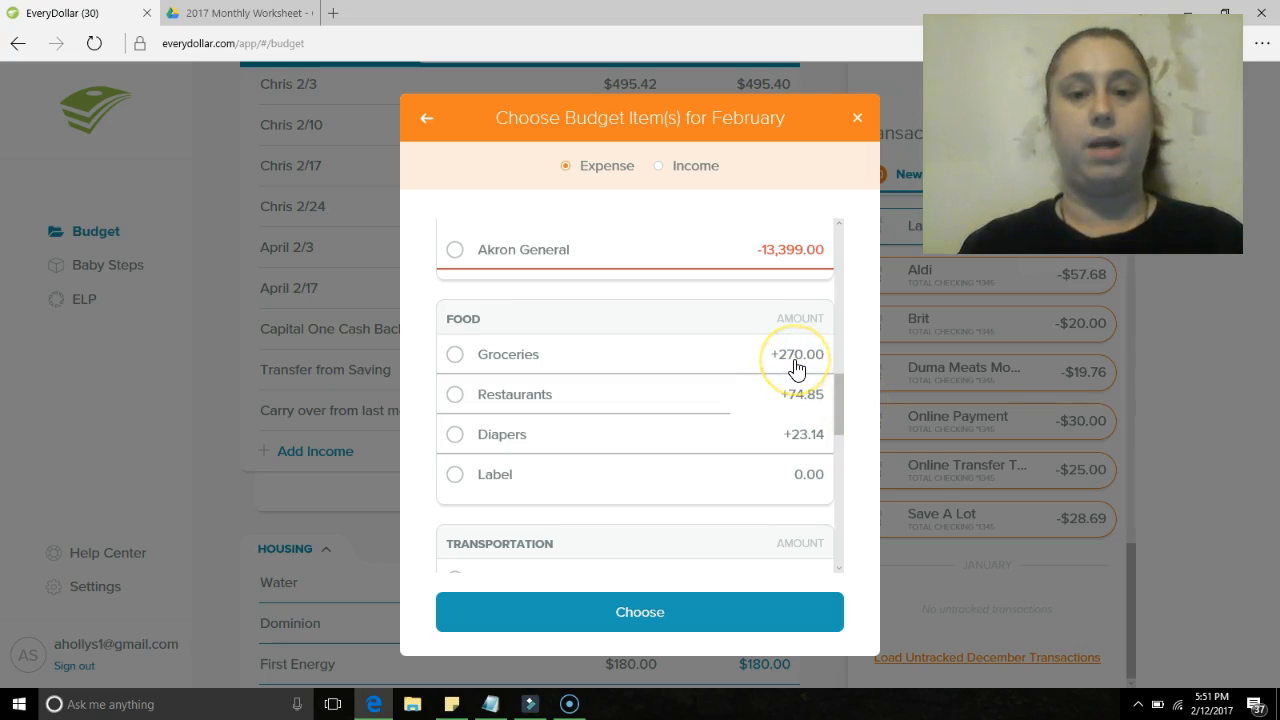
pyautogui.click(454, 354)
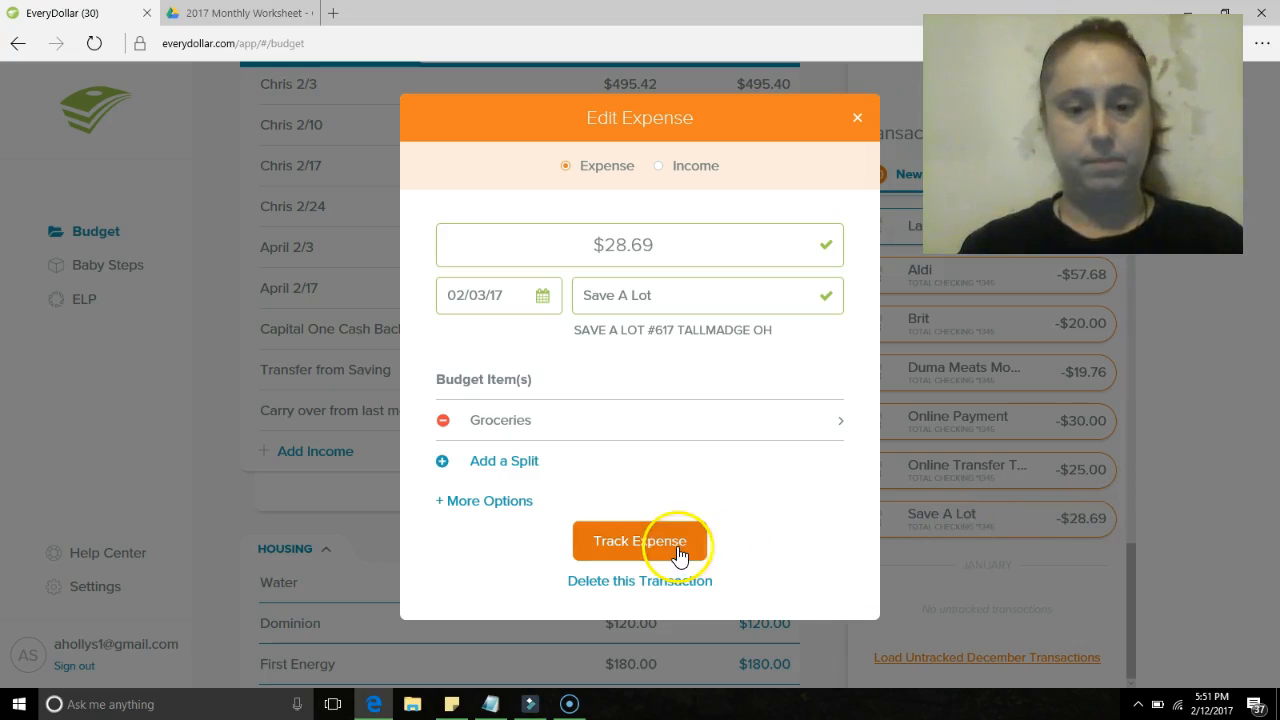
pyautogui.click(640, 540)
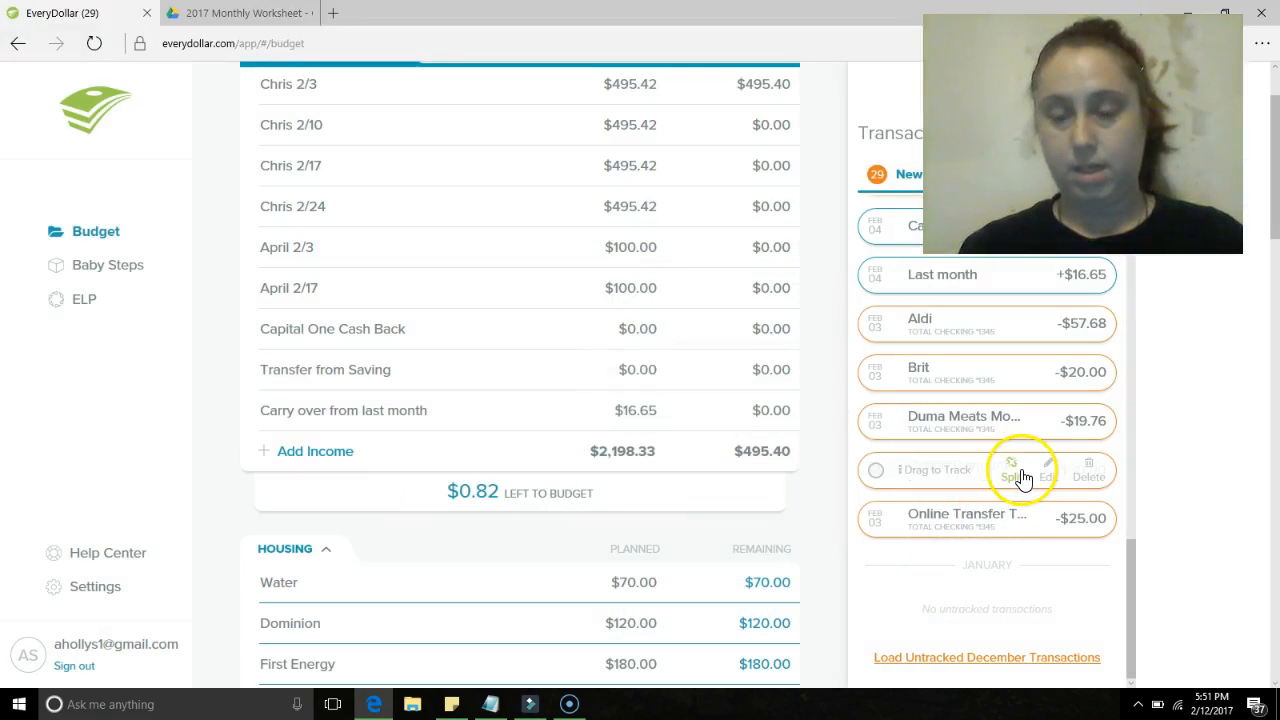
pyautogui.moveTo(784, 340)
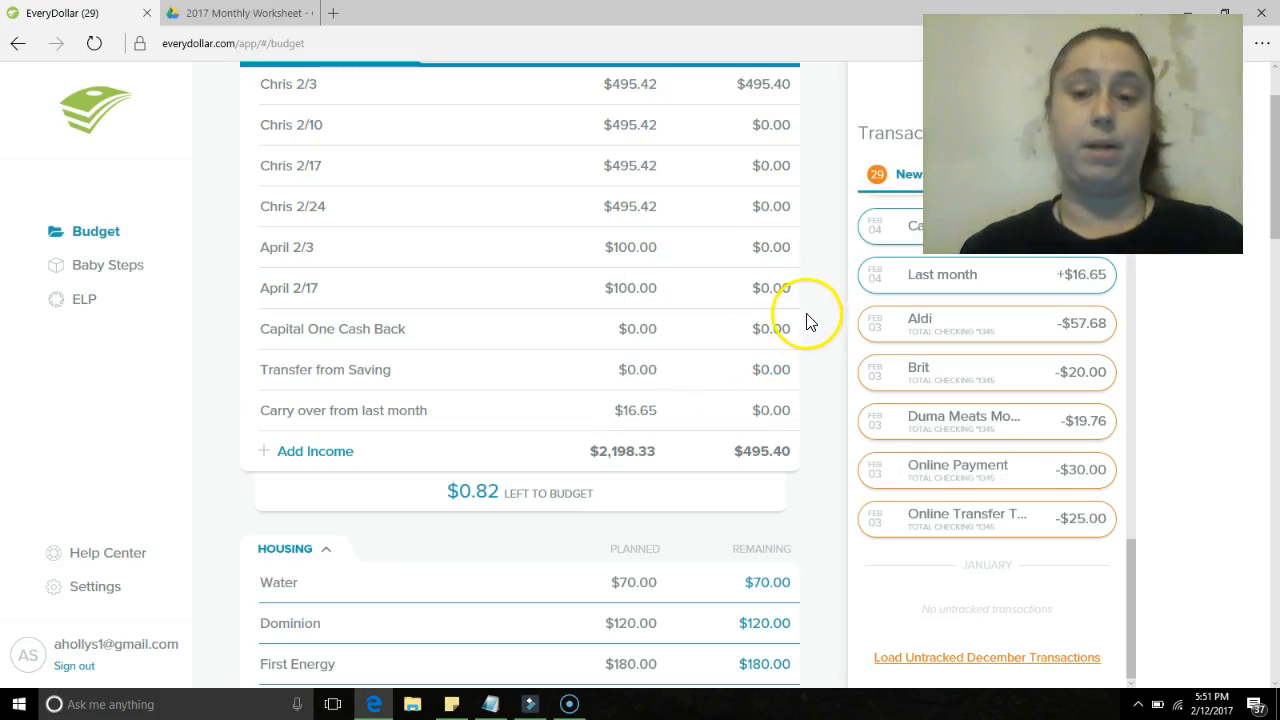
pyautogui.moveTo(816, 320)
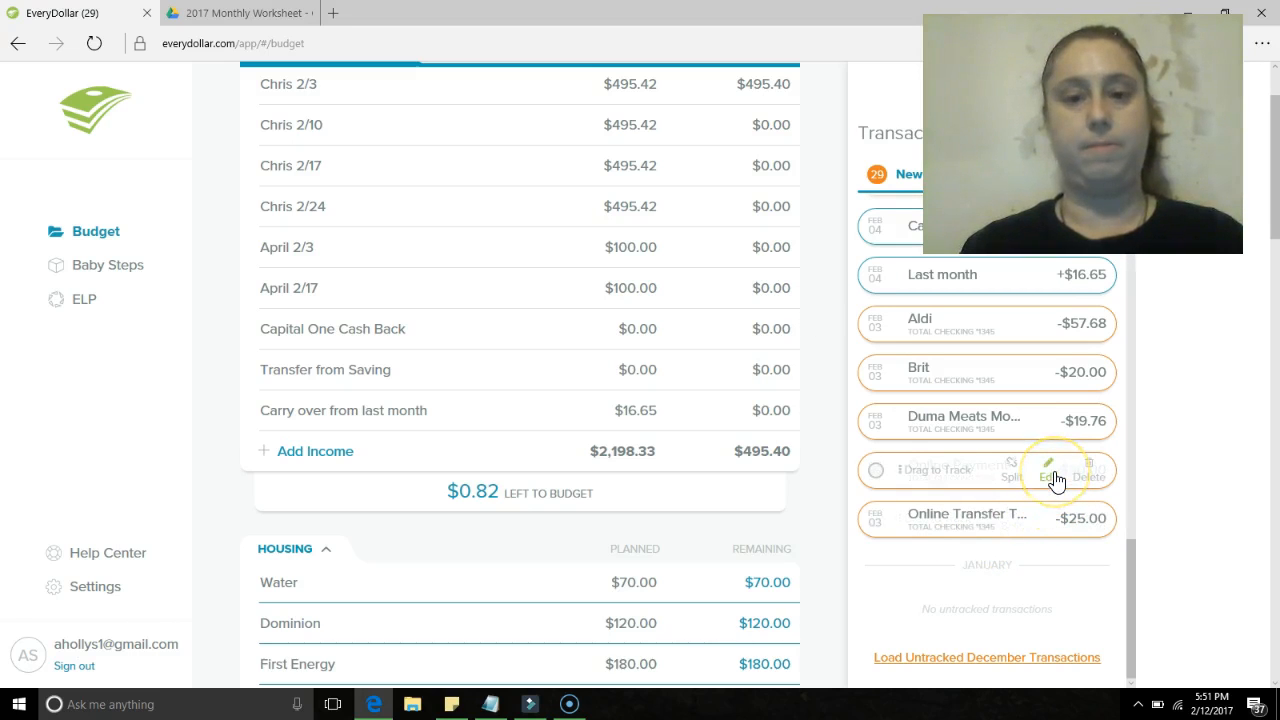
# - Choose both Chris' Weekly and Auto Gas & Oil as budget items for the $30 Online Payment
pyautogui.click(1048, 470)
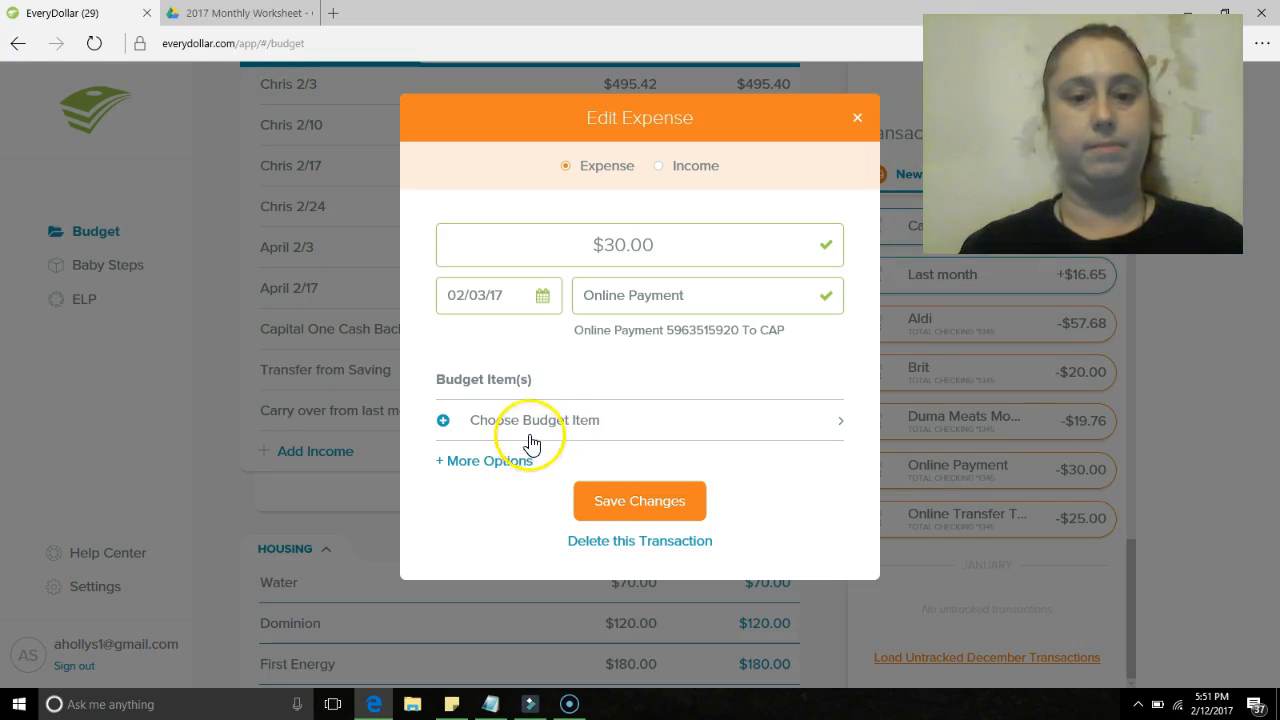
pyautogui.click(536, 420)
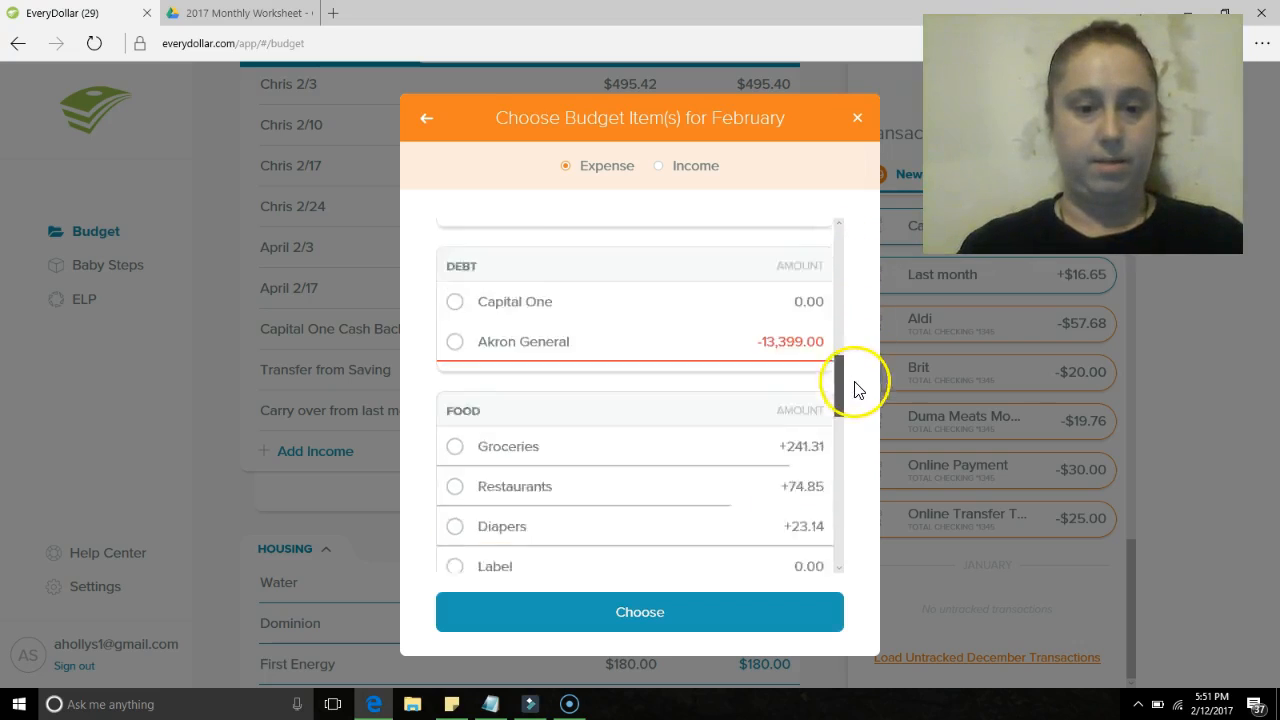
pyautogui.scroll(-3)
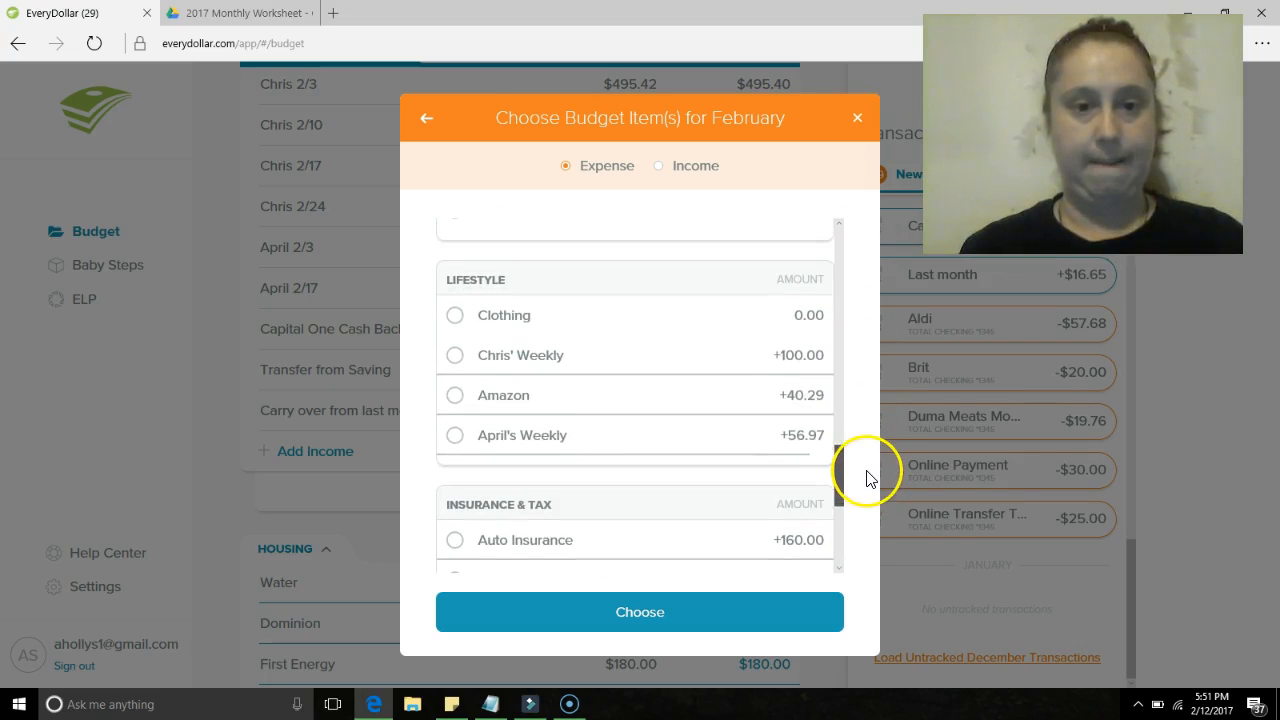
pyautogui.click(456, 356)
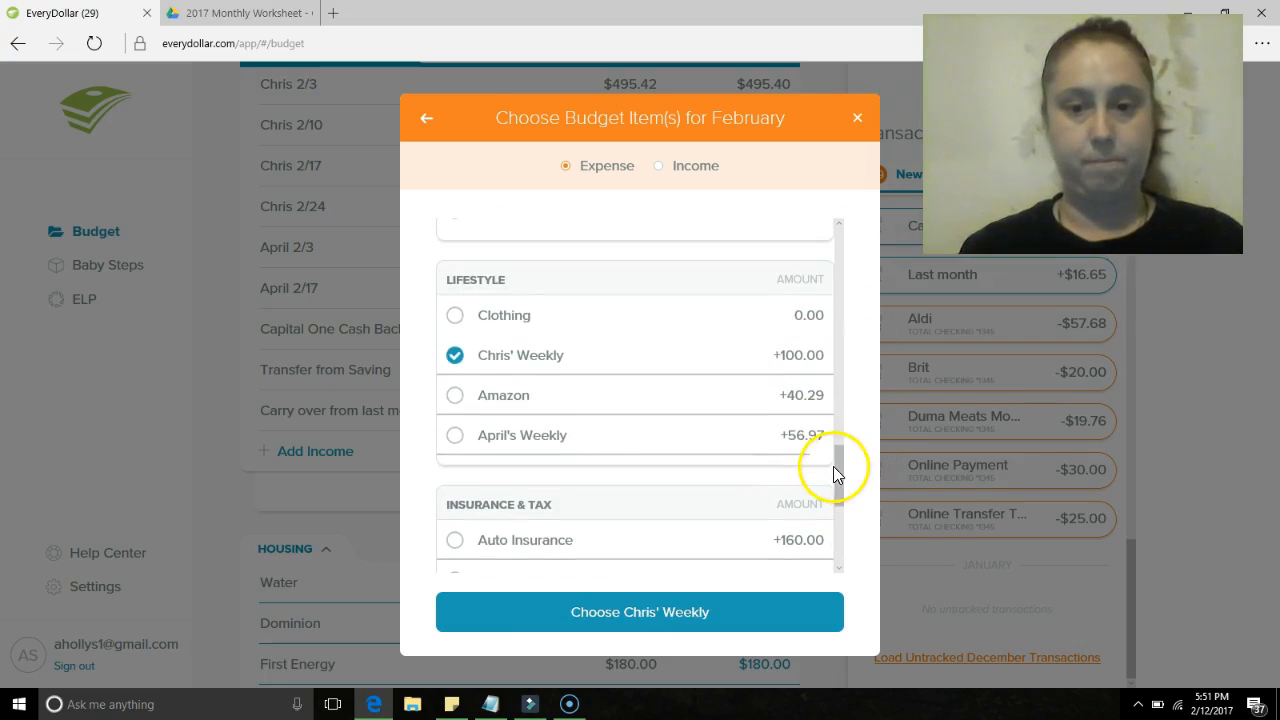
pyautogui.scroll(-3)
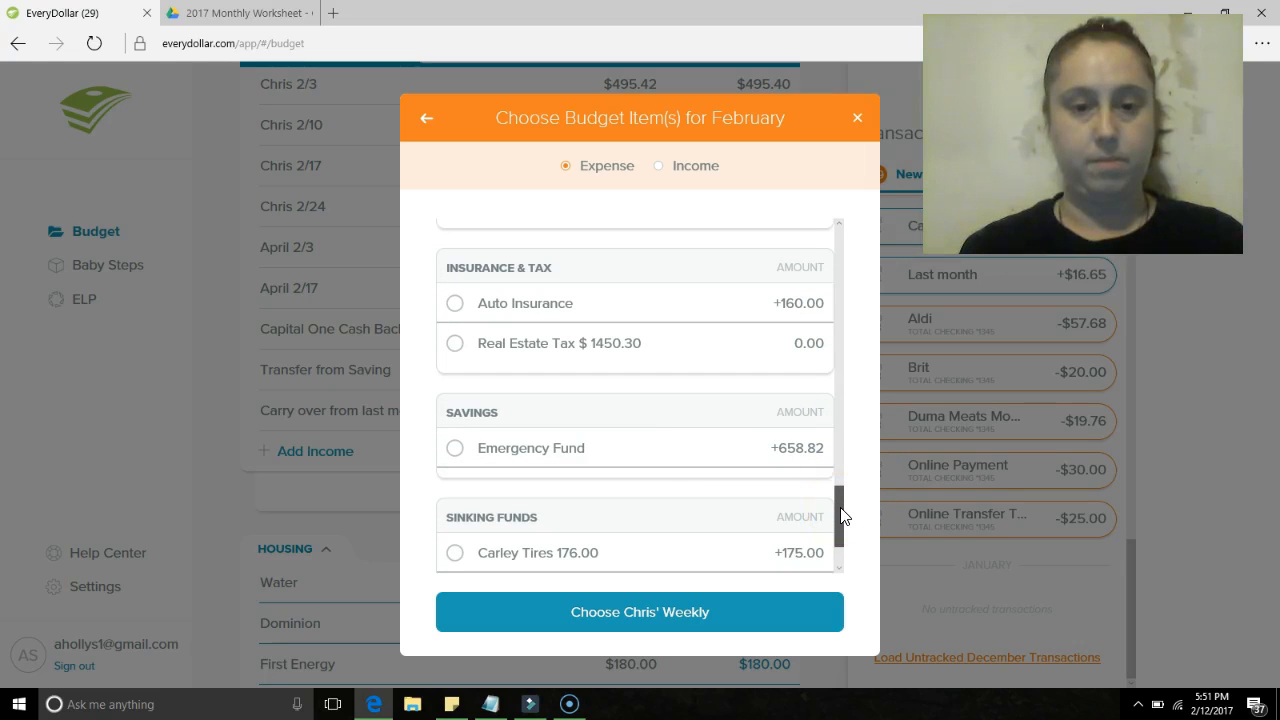
pyautogui.scroll(-3)
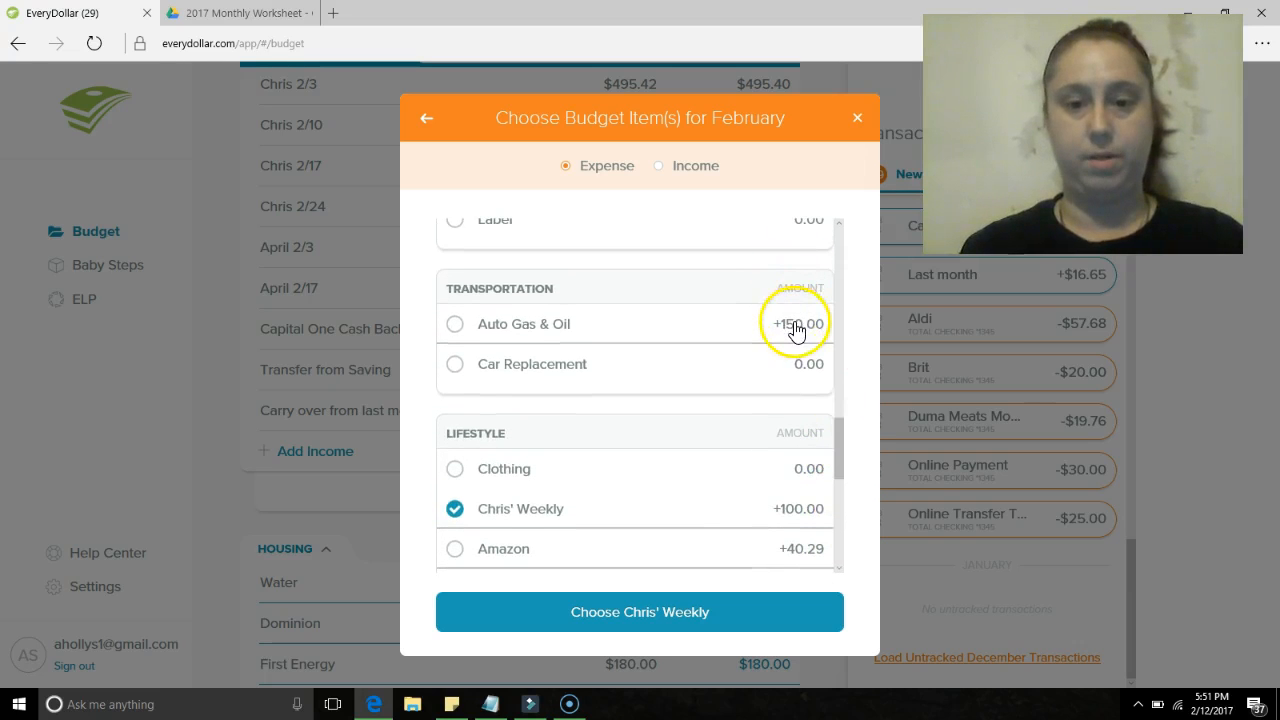
pyautogui.click(454, 324)
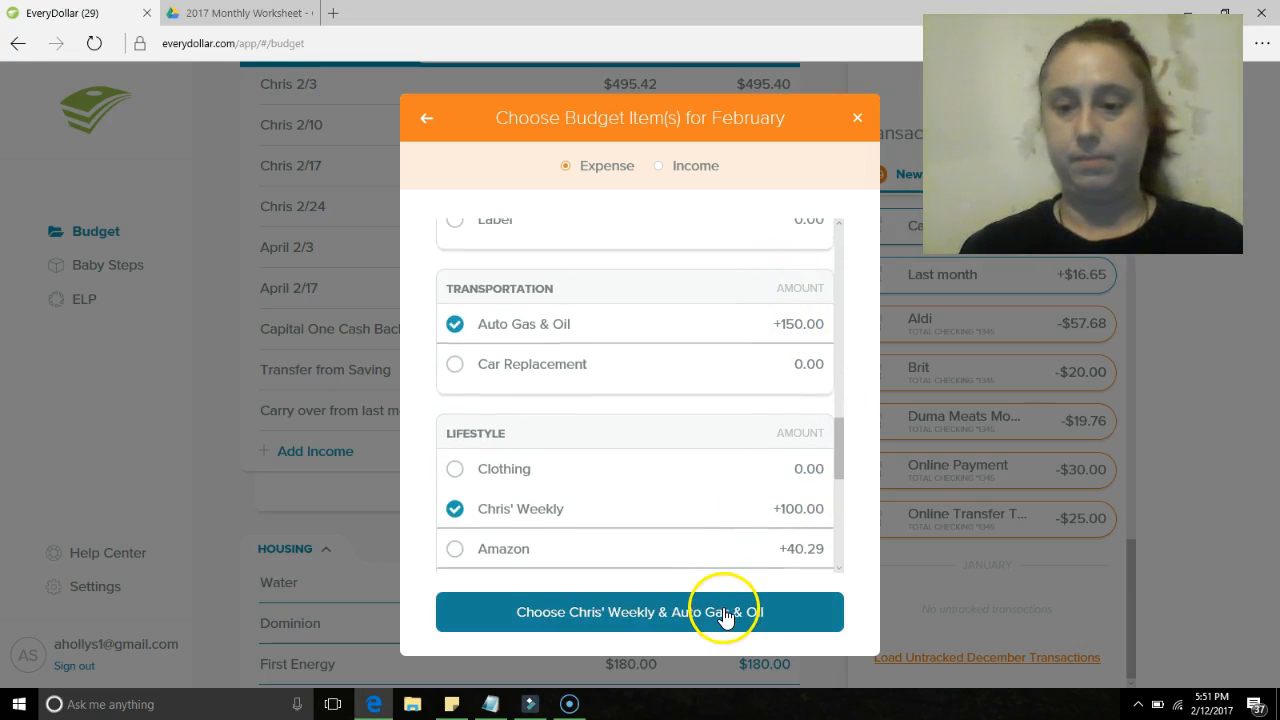
pyautogui.click(636, 612)
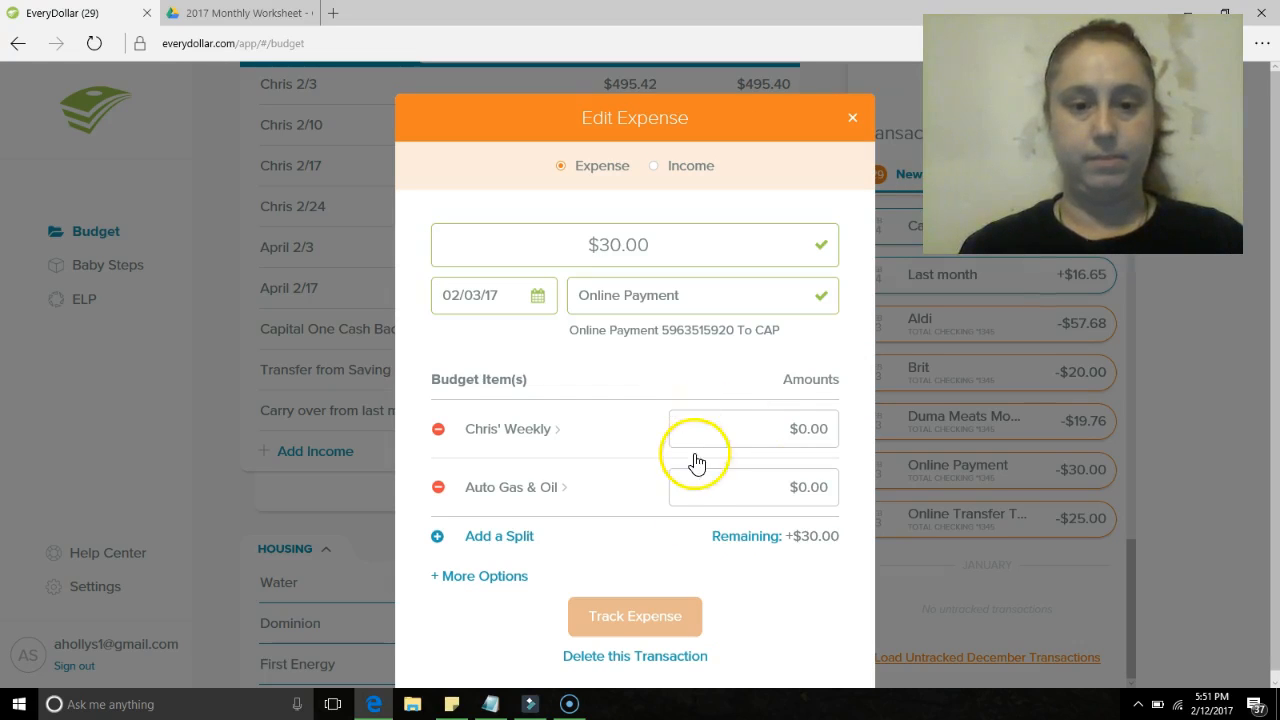
# - Split the payment $5.00 to Chris' Weekly and $25 to Auto Gas & Oil and track it
pyautogui.click(780, 428)
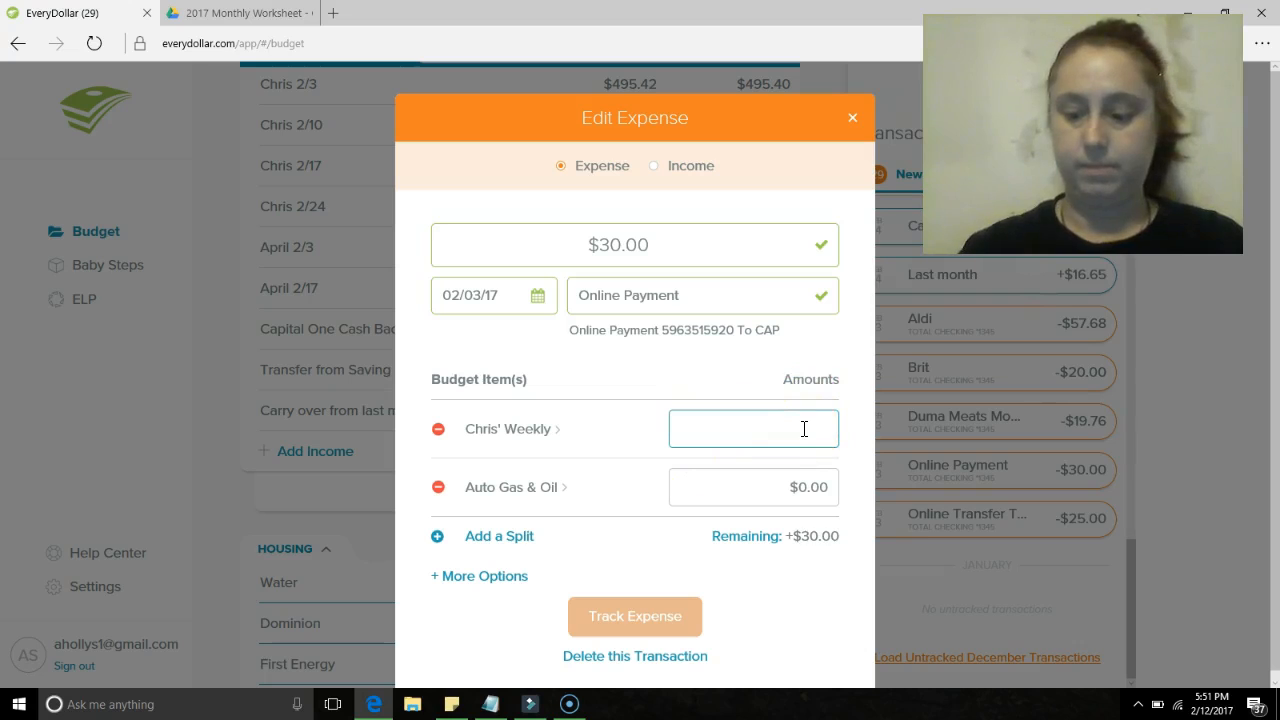
pyautogui.write('5.00')
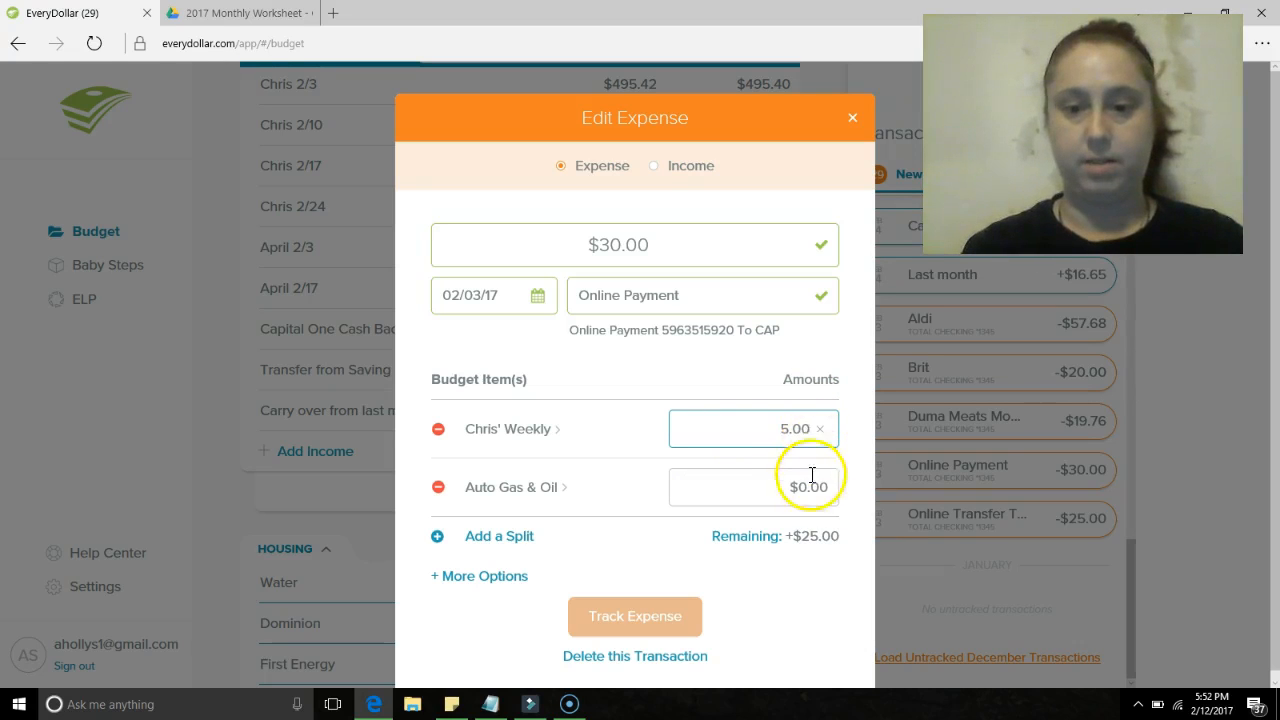
pyautogui.write('25')
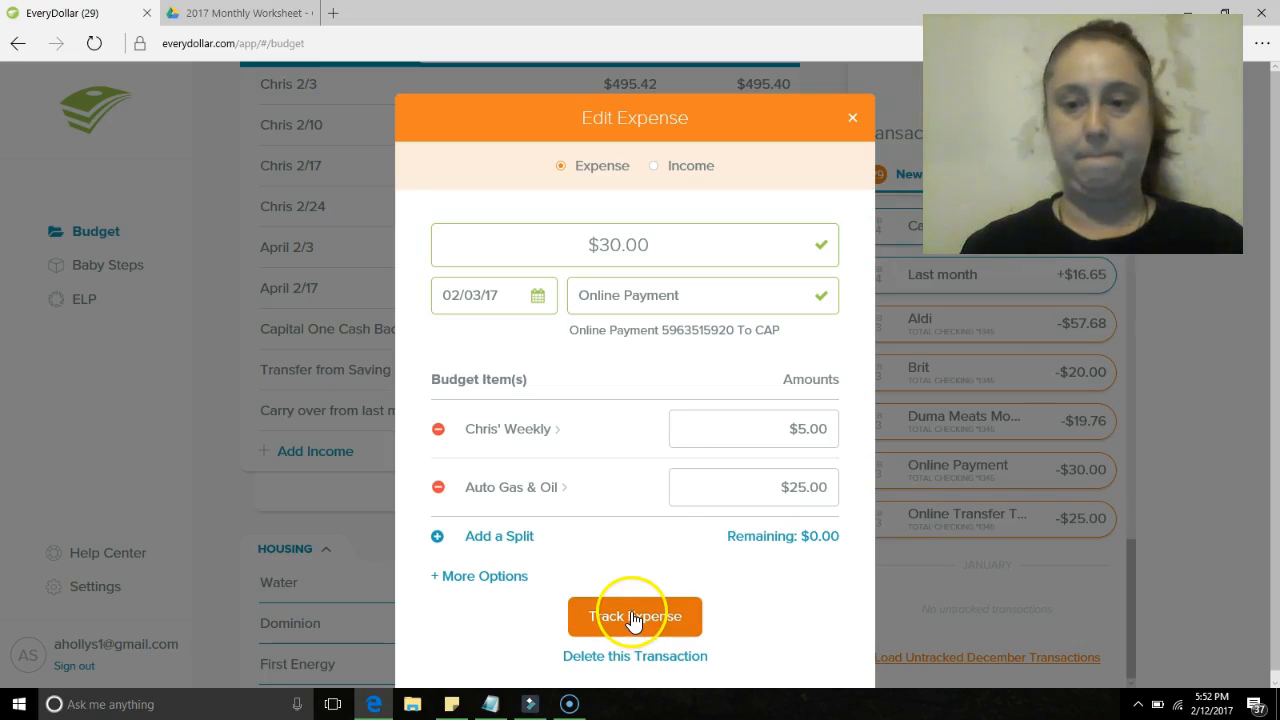
pyautogui.click(634, 616)
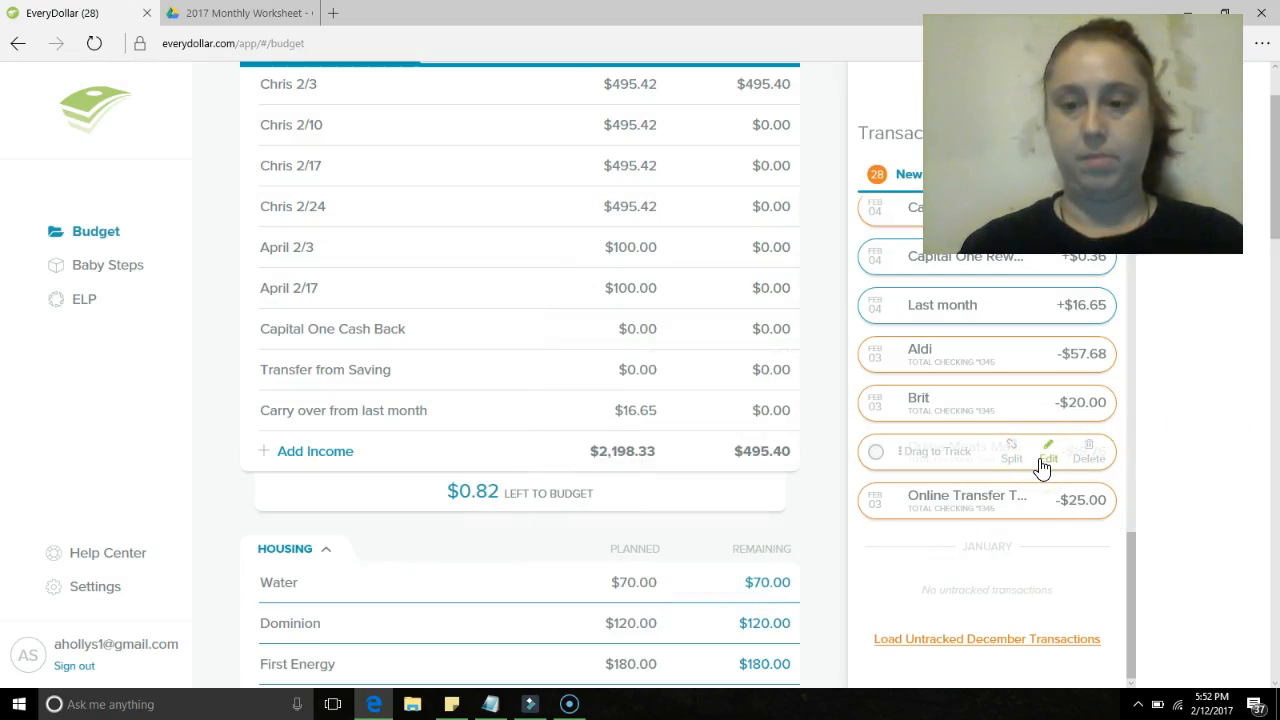
# - Assign the $19.76 Duma Meats purchase to Groceries and track it as an expense
pyautogui.click(1048, 444)
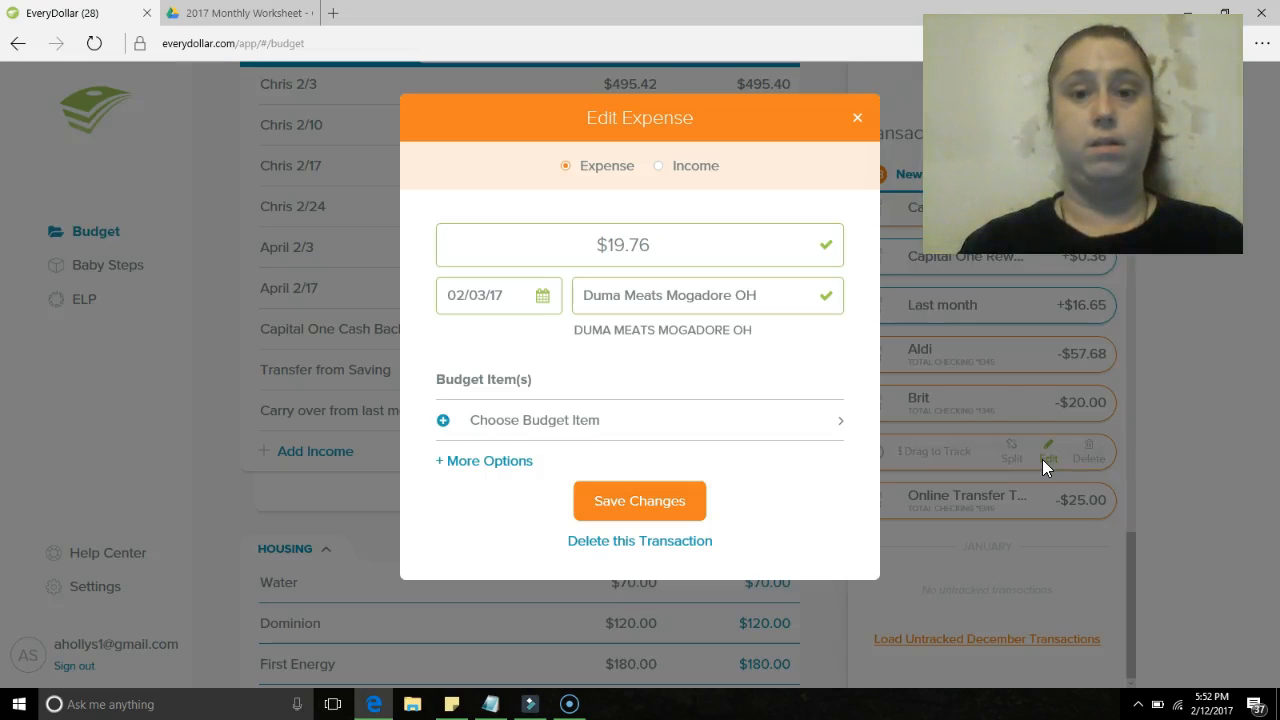
pyautogui.click(640, 500)
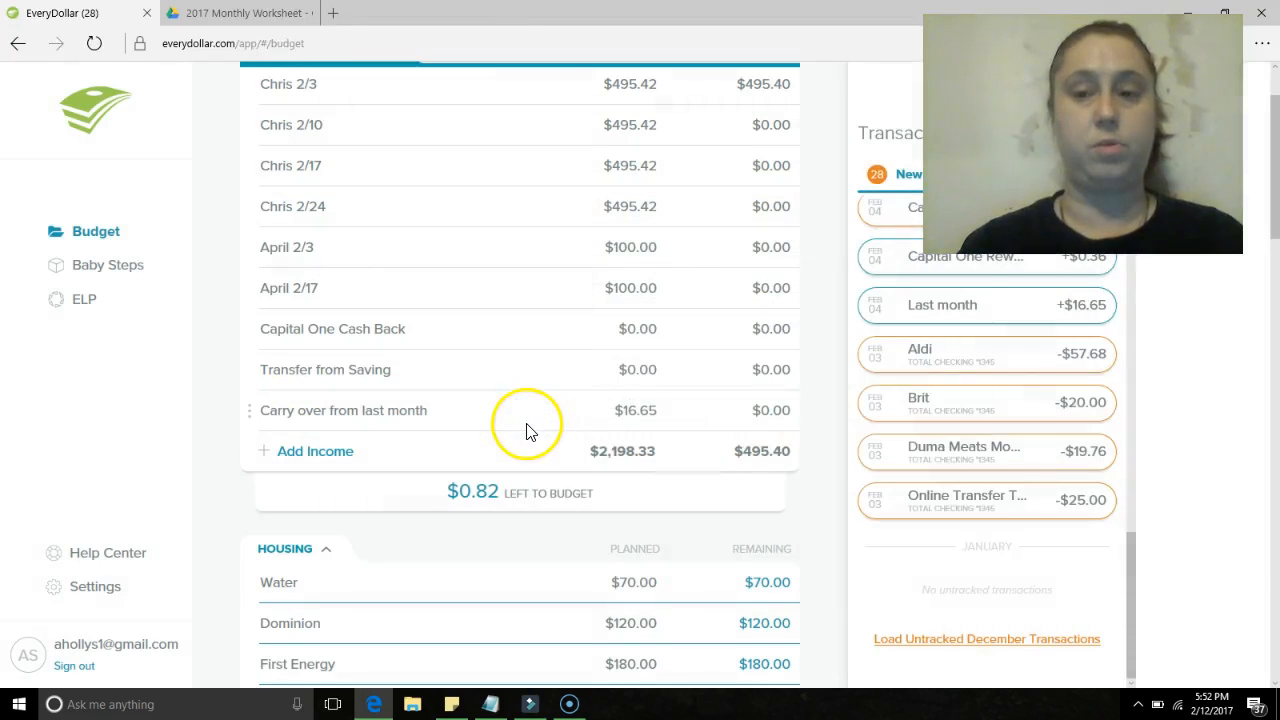
pyautogui.click(344, 410)
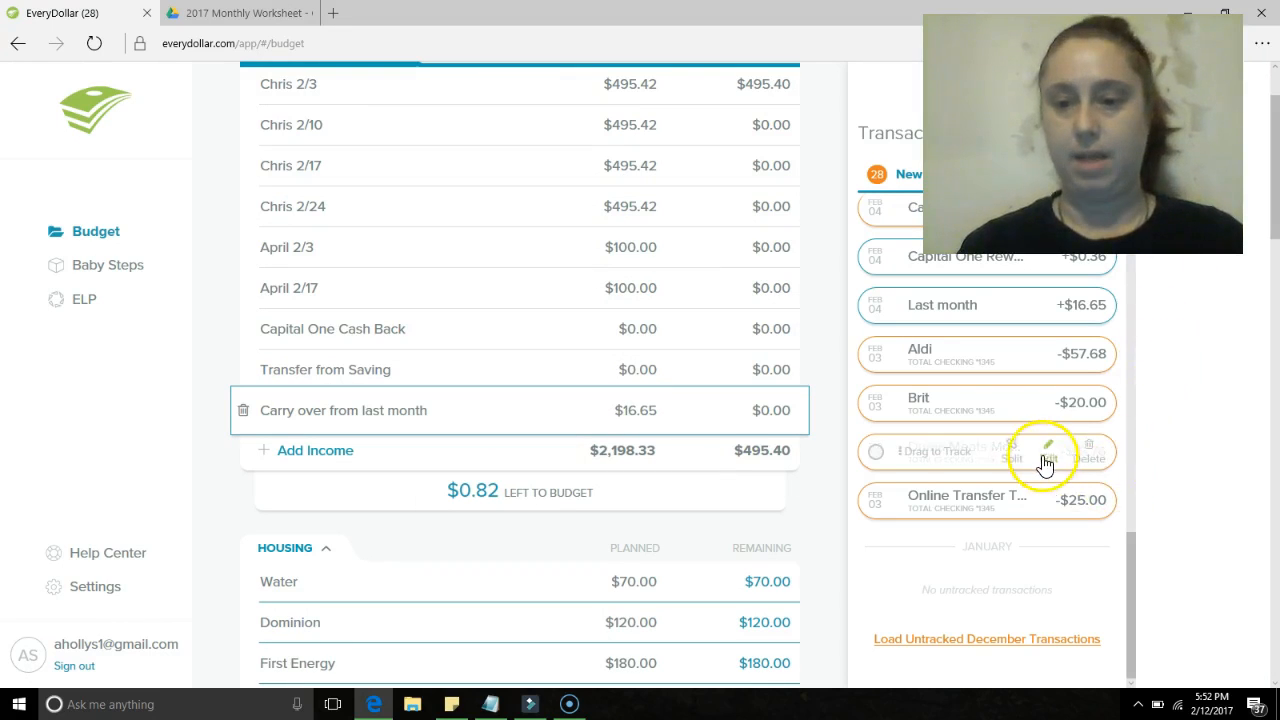
pyautogui.click(1044, 446)
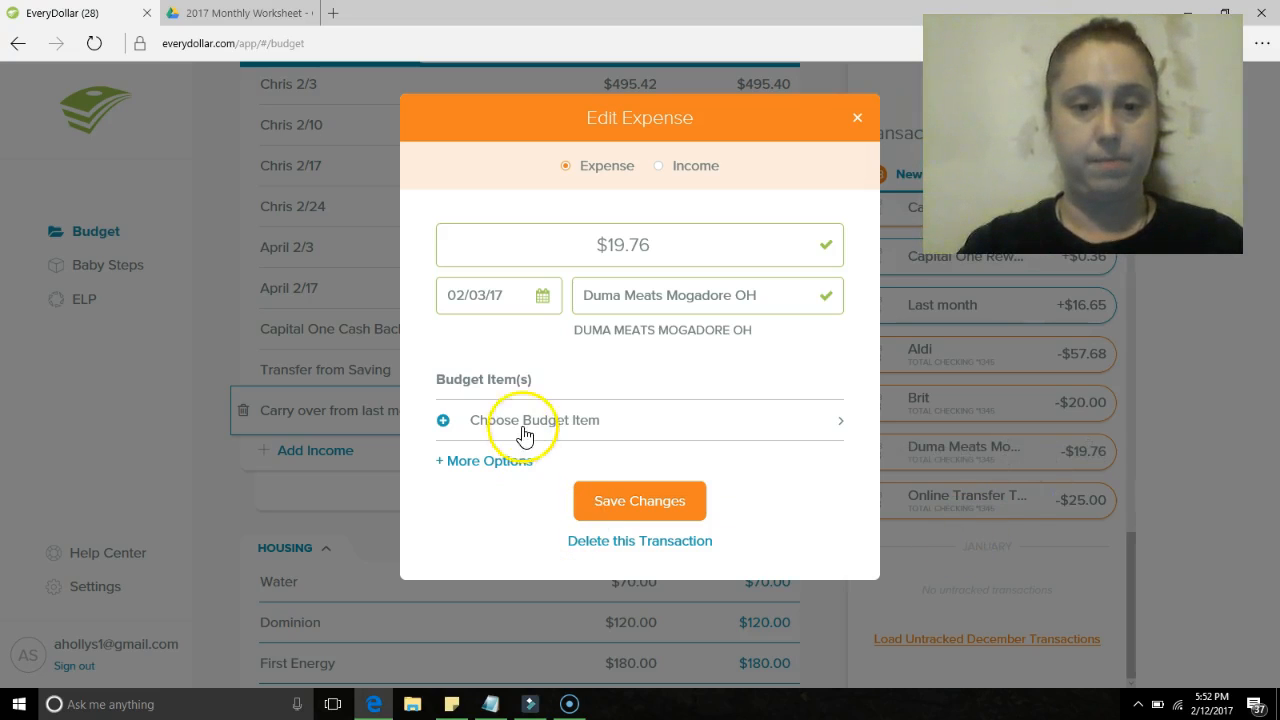
pyautogui.click(524, 420)
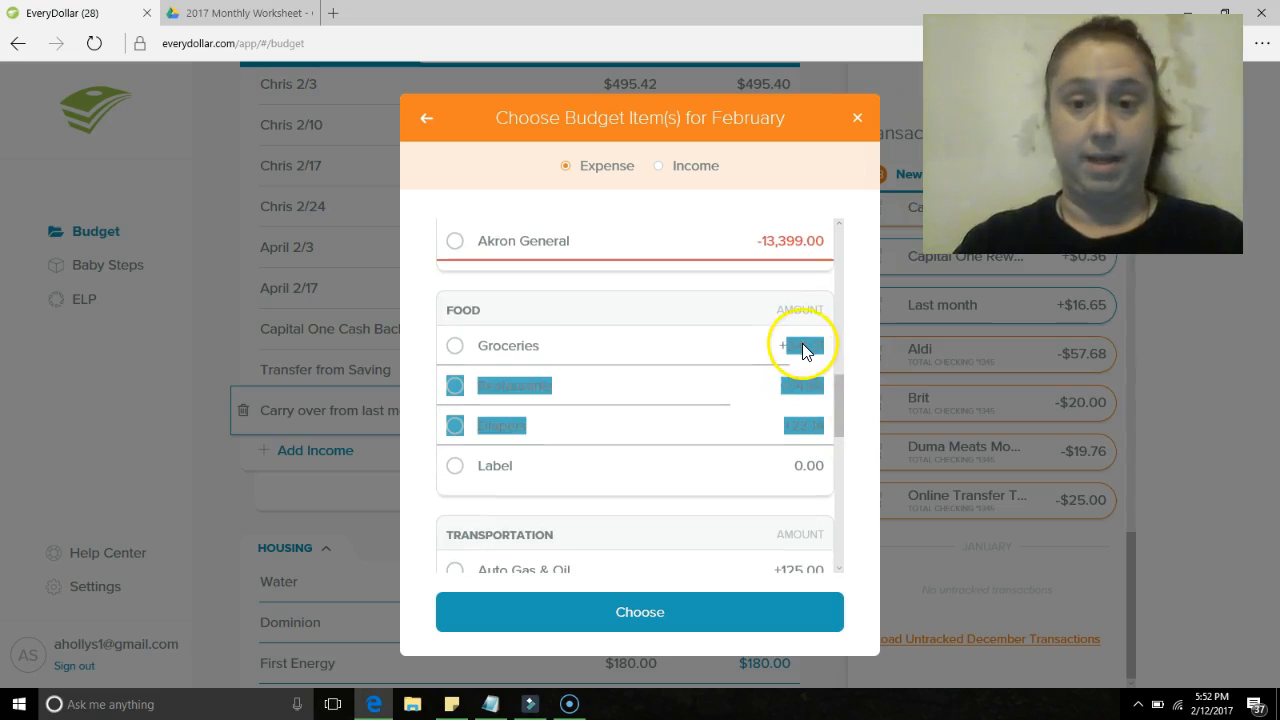
pyautogui.click(454, 344)
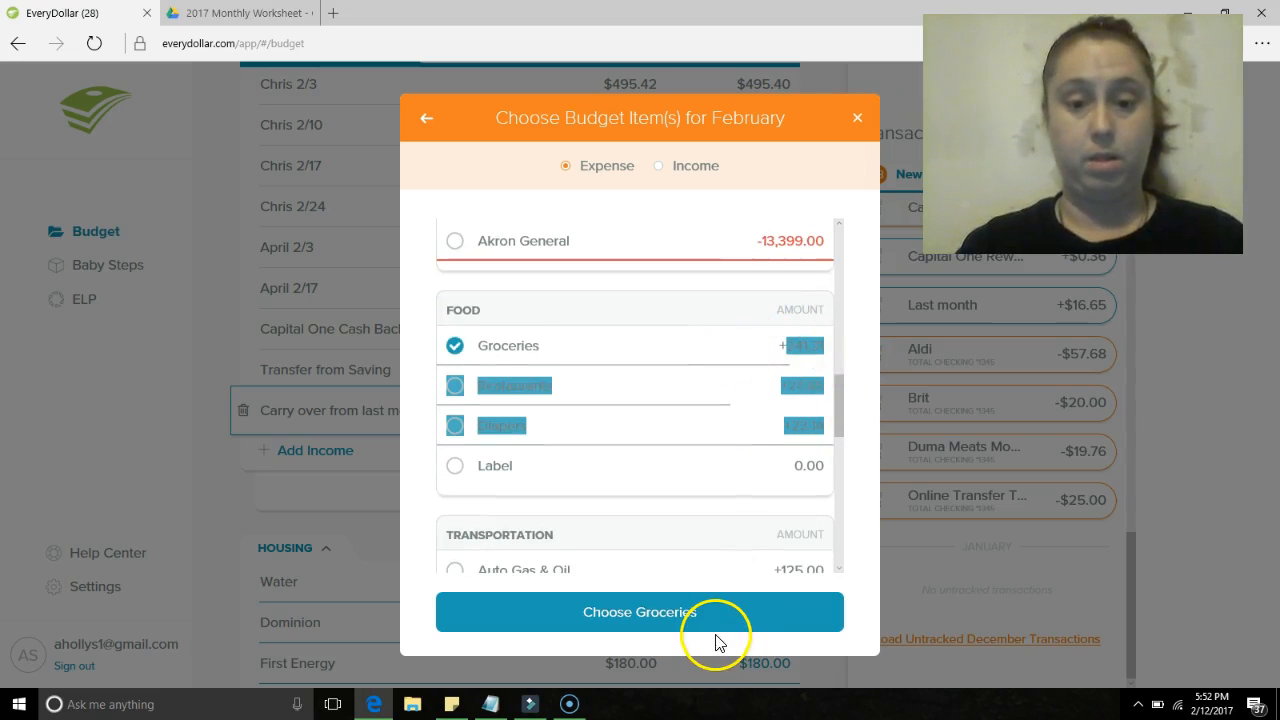
pyautogui.click(640, 612)
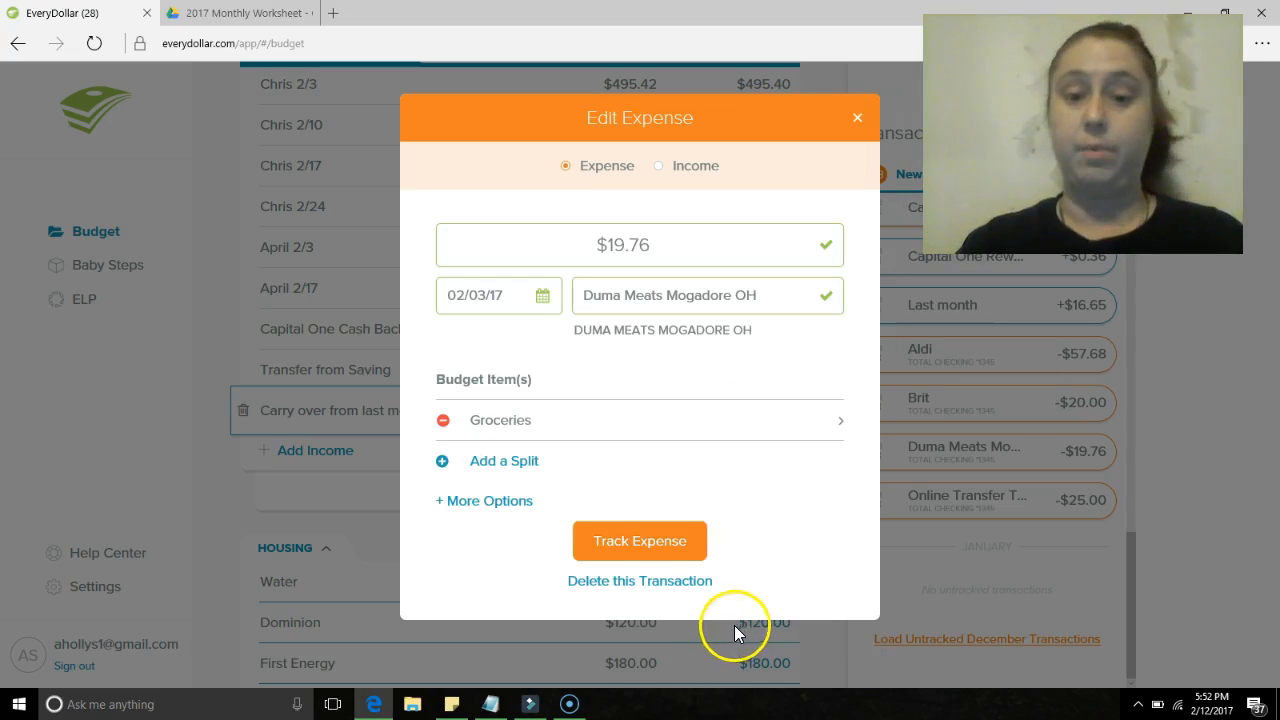
pyautogui.moveTo(652, 542)
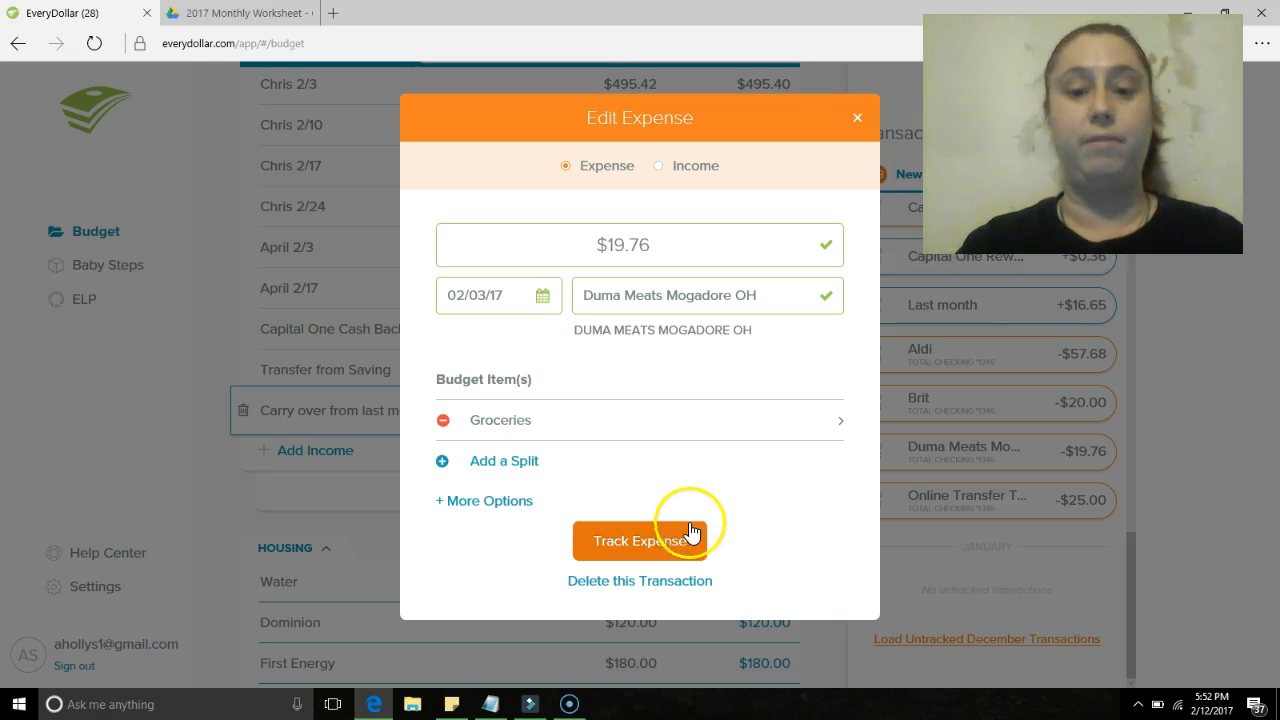
pyautogui.click(644, 540)
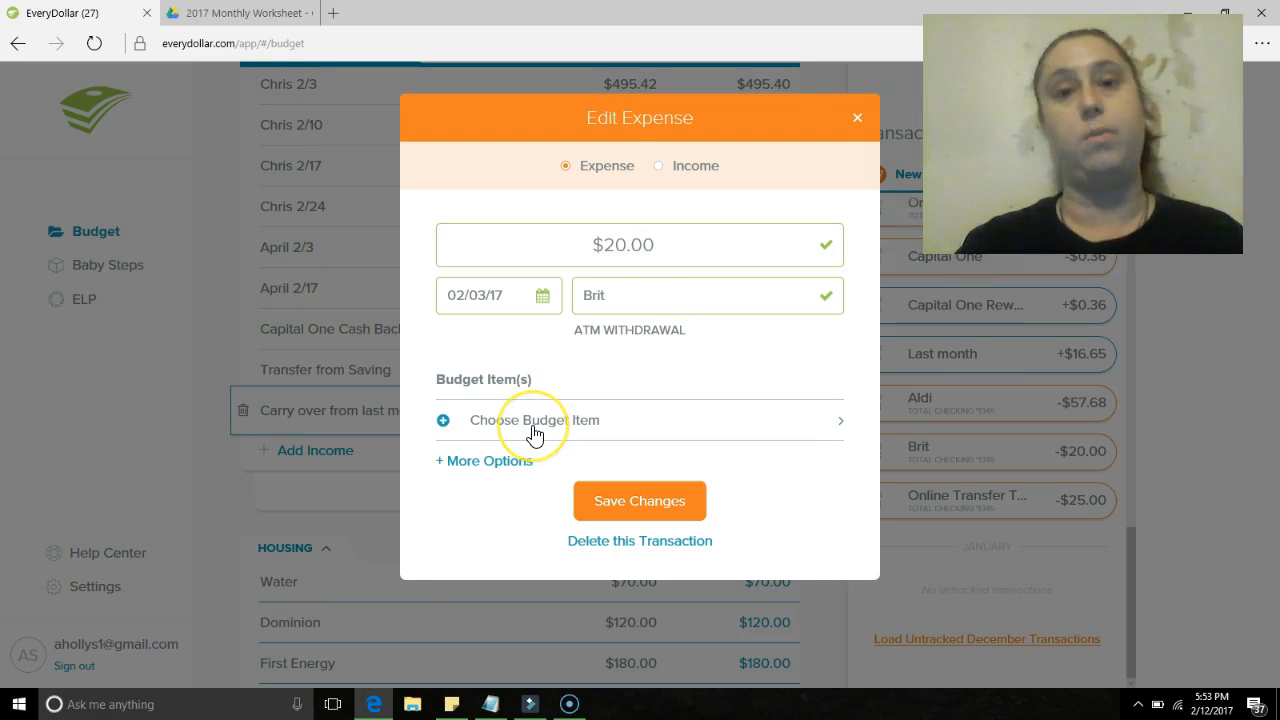
# - Assign the $20 Brit ATM withdrawal to Chris' Weekly under Lifestyle and track it
pyautogui.click(536, 420)
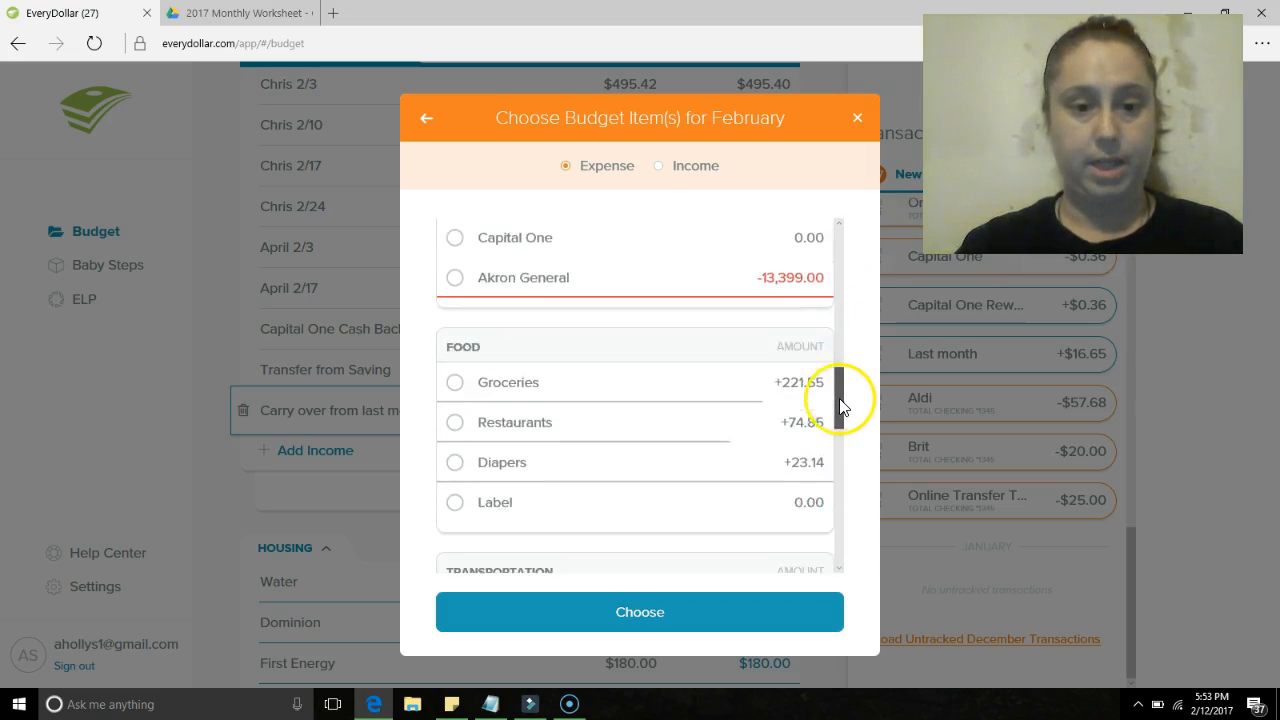
pyautogui.scroll(-3)
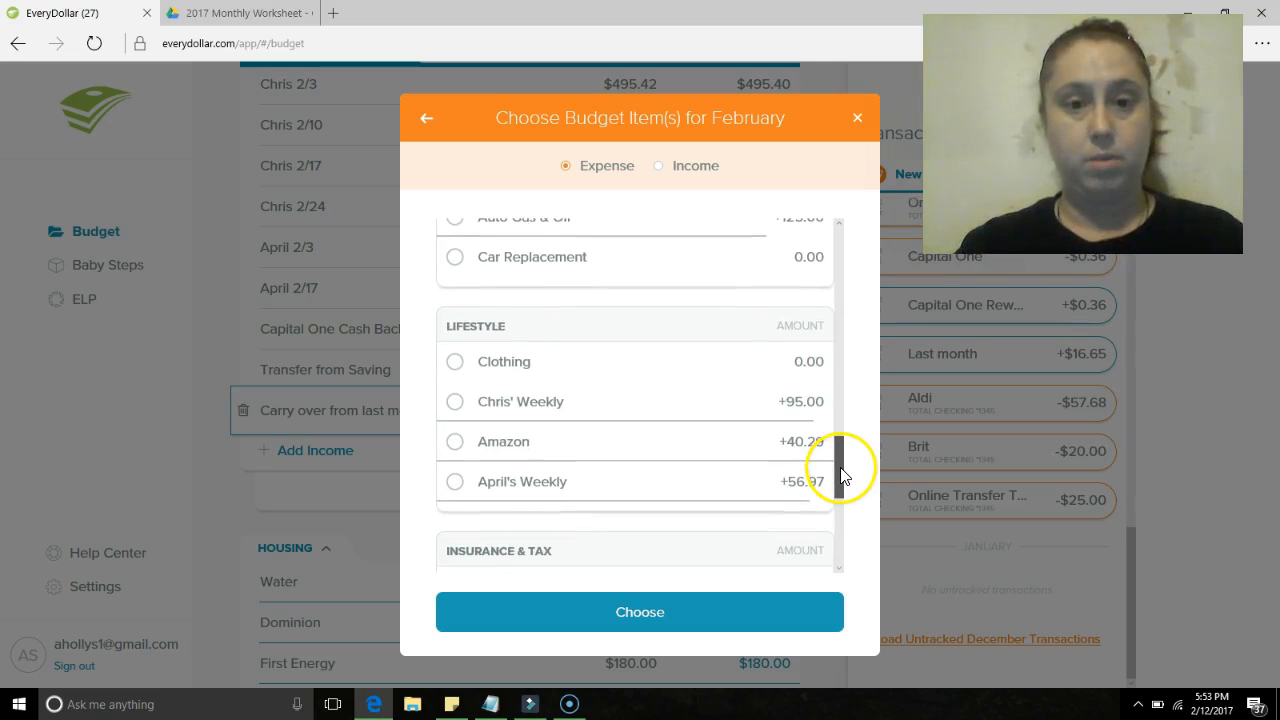
pyautogui.scroll(-3)
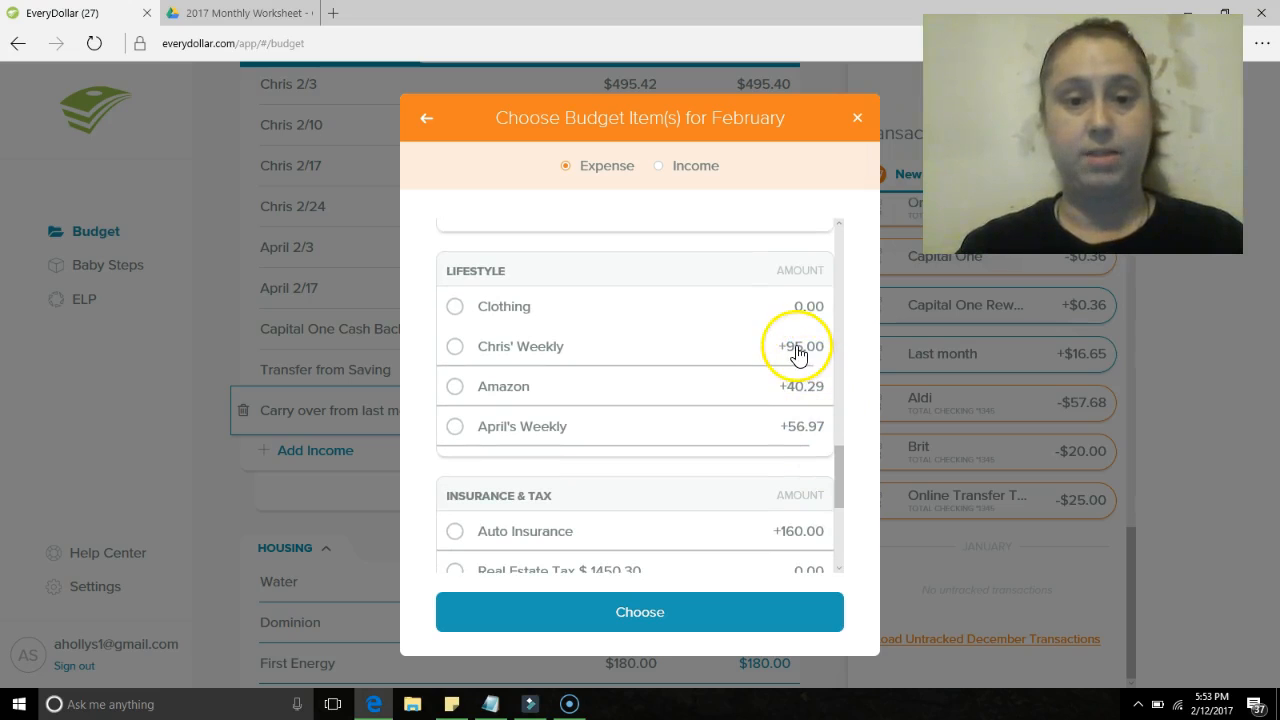
pyautogui.click(456, 346)
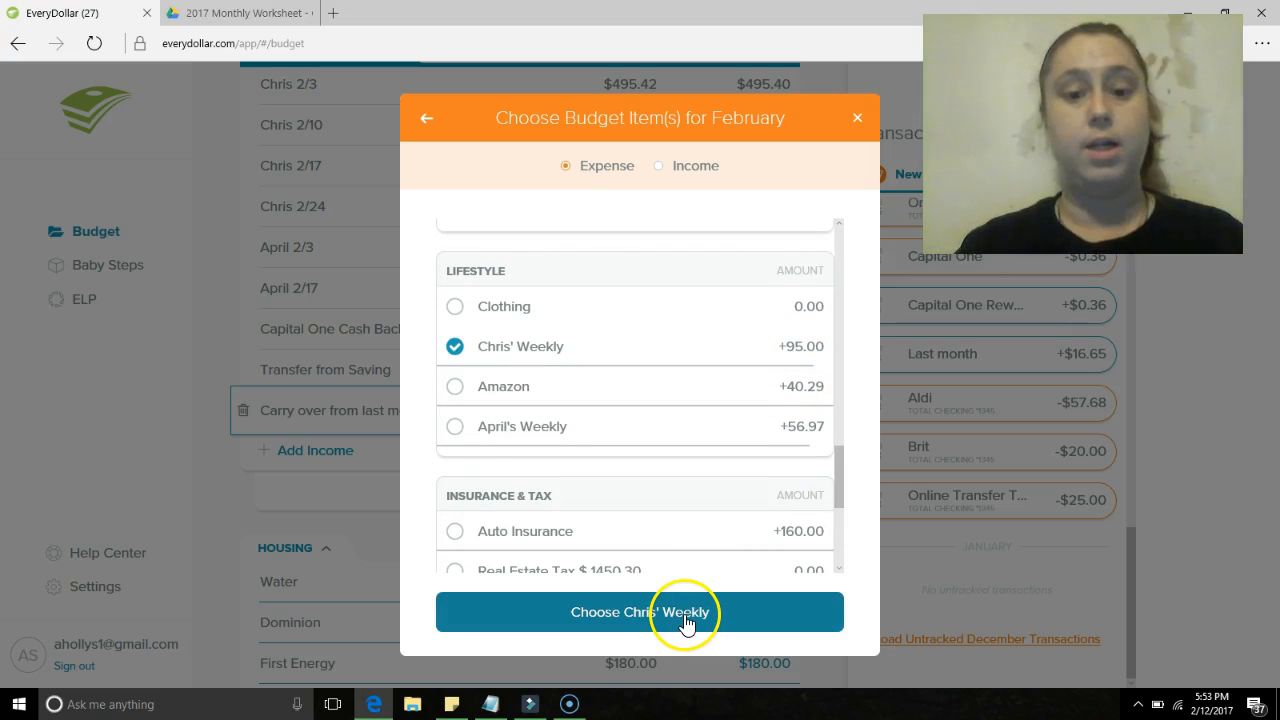
pyautogui.click(640, 612)
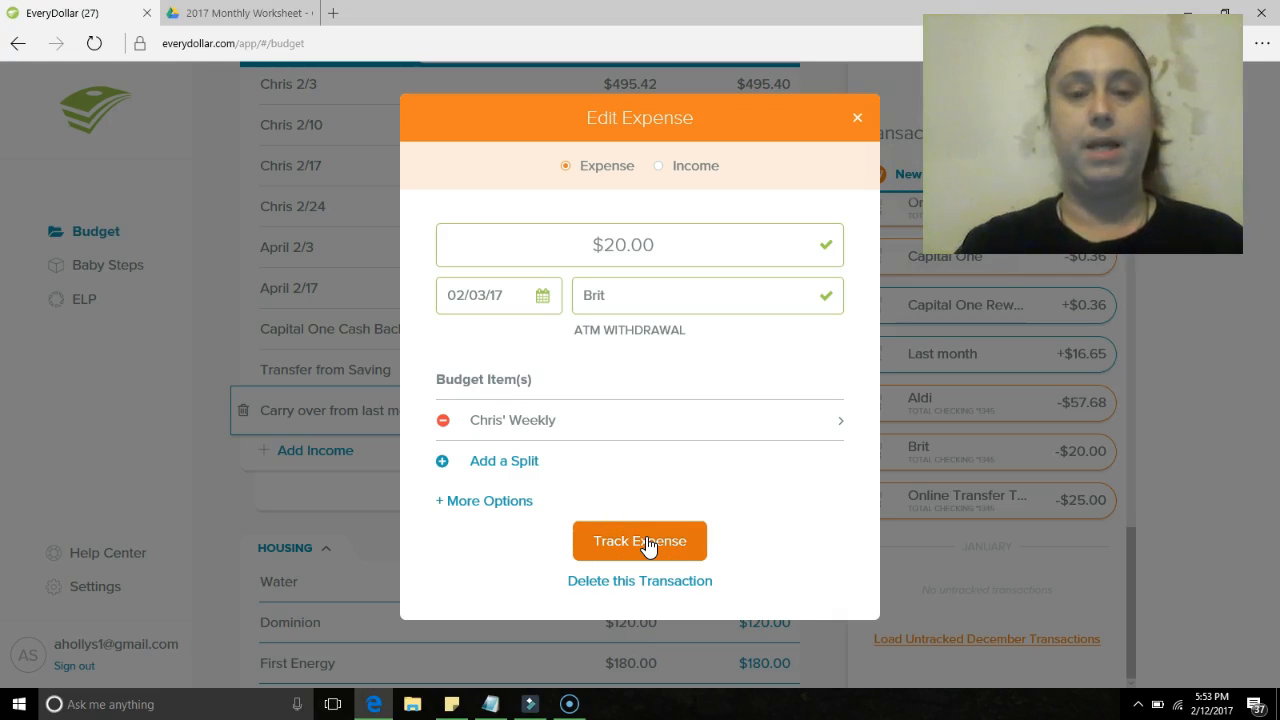
pyautogui.click(640, 540)
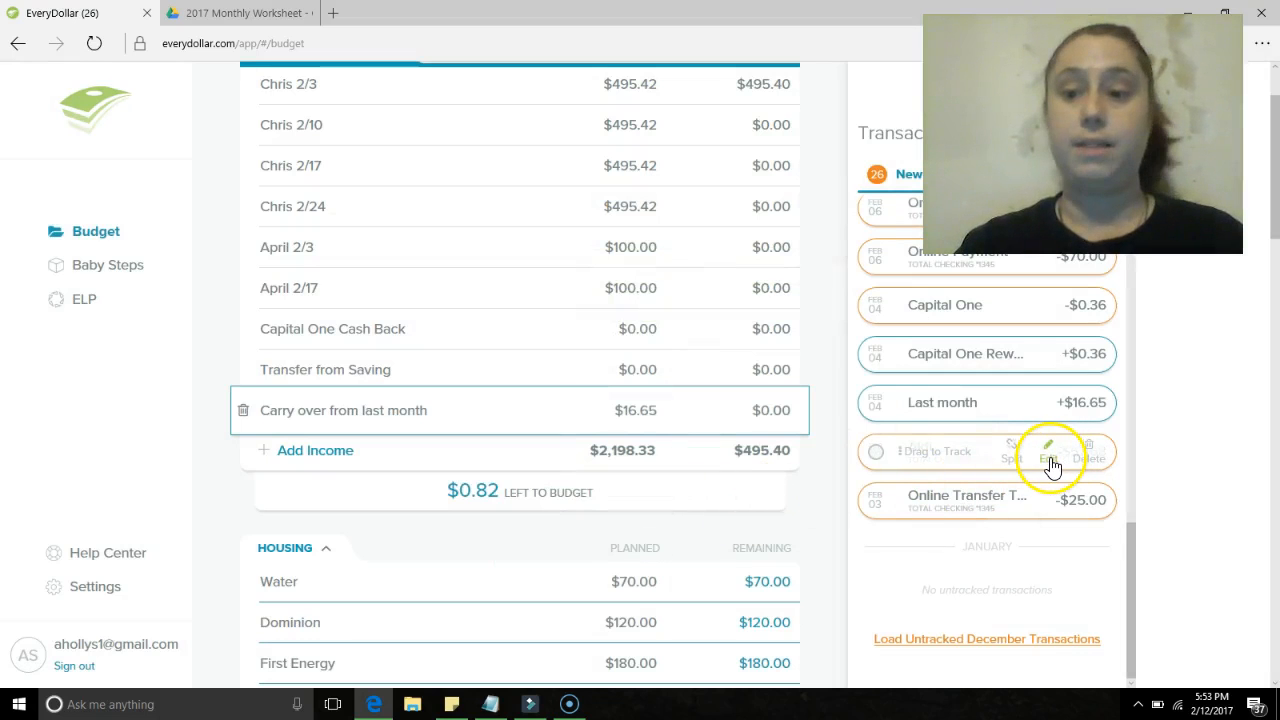
# - Assign the $57.68 Aldi purchase to Groceries and track it as an expense
pyautogui.click(1048, 452)
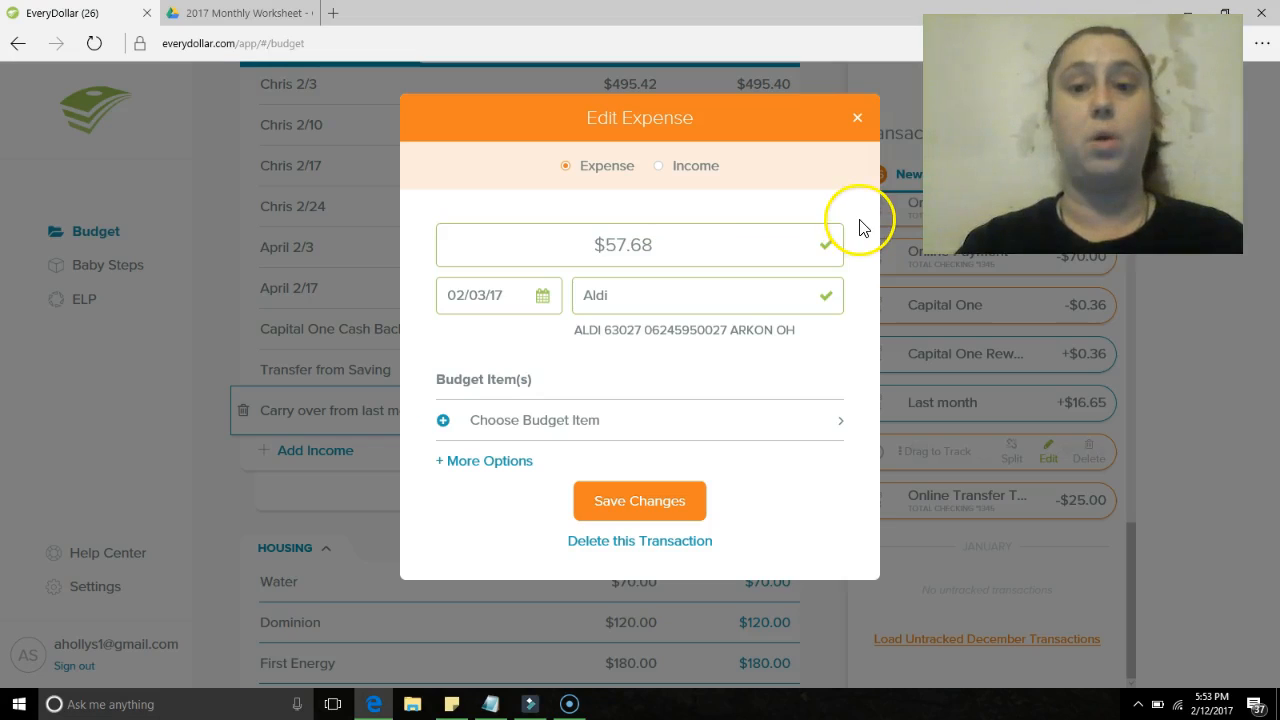
pyautogui.click(856, 116)
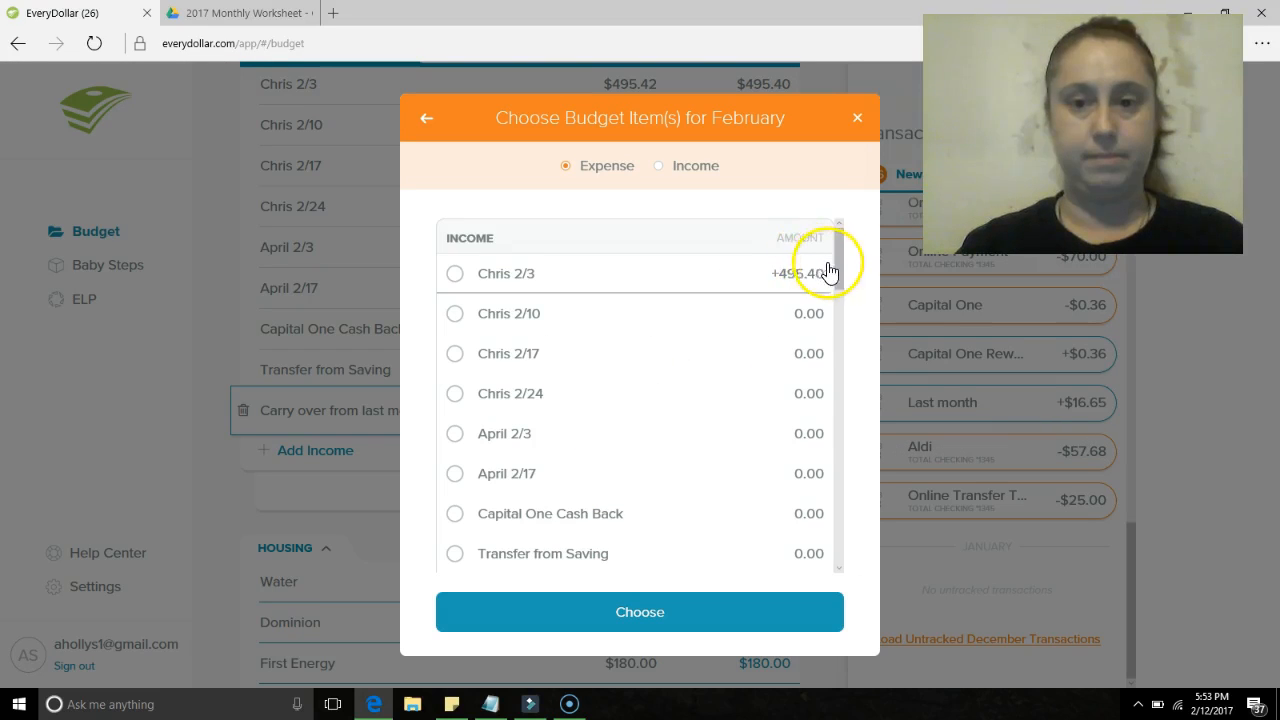
pyautogui.scroll(-3)
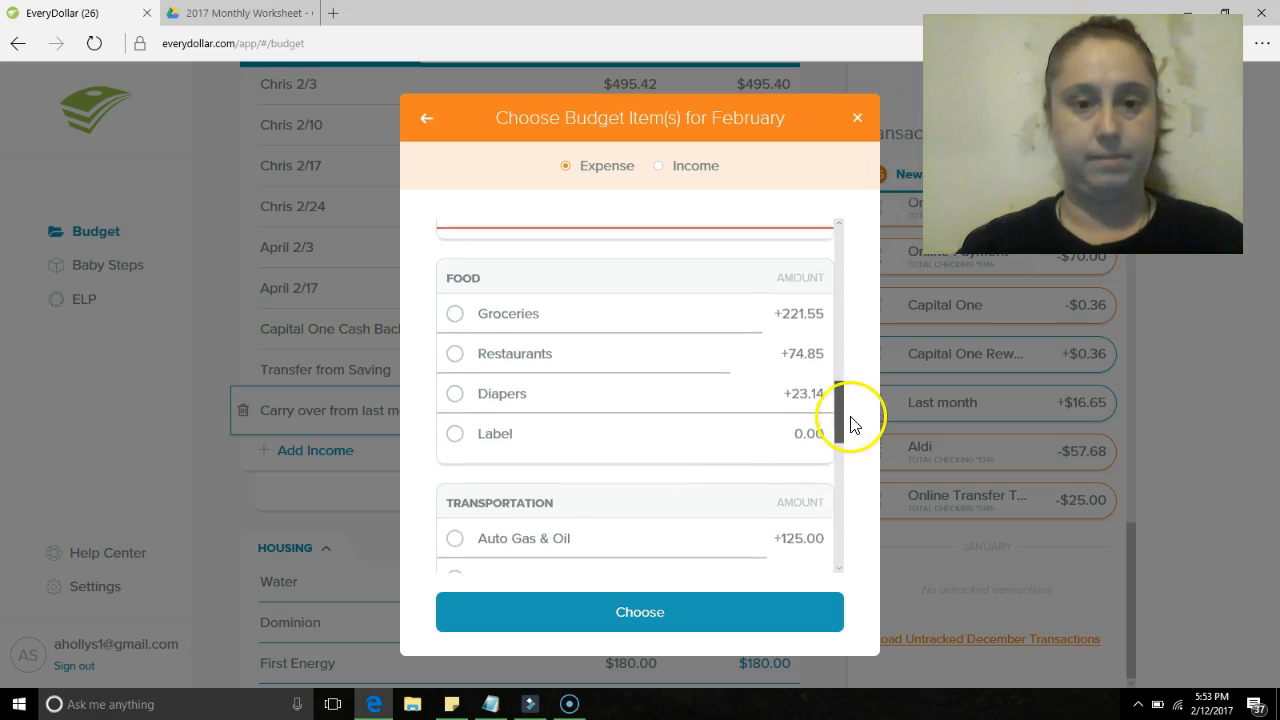
pyautogui.click(454, 312)
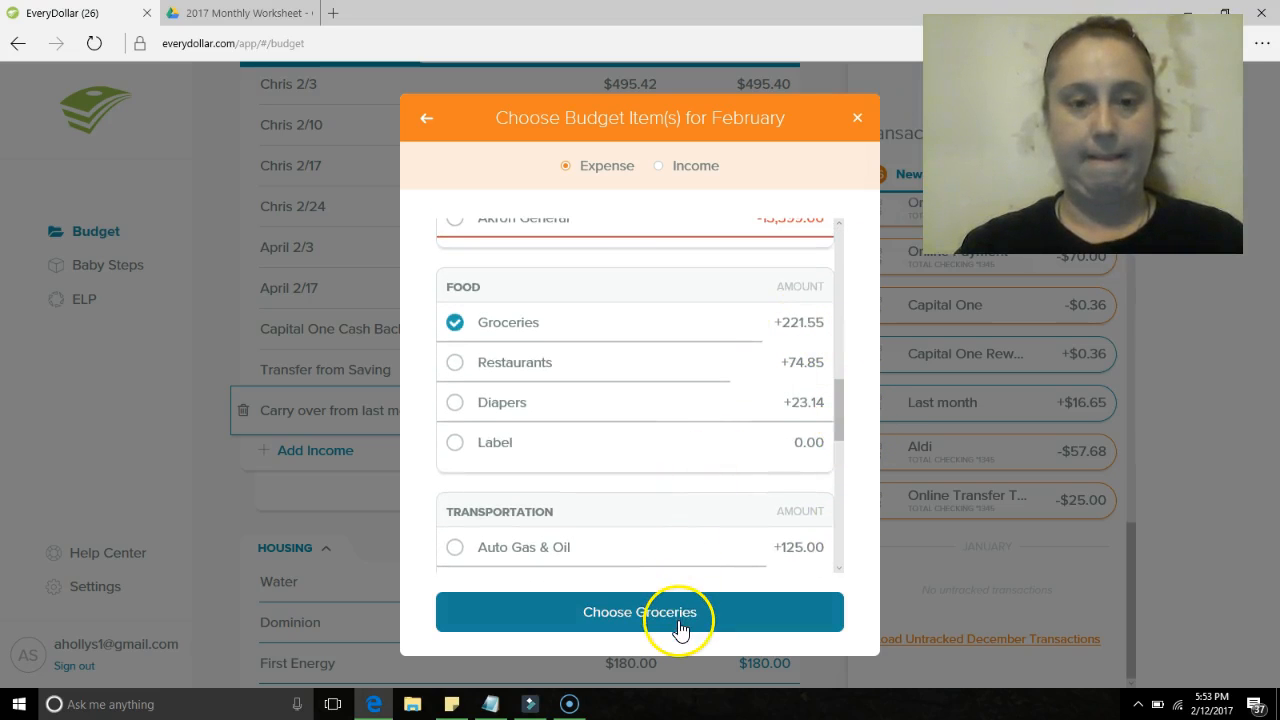
pyautogui.click(640, 612)
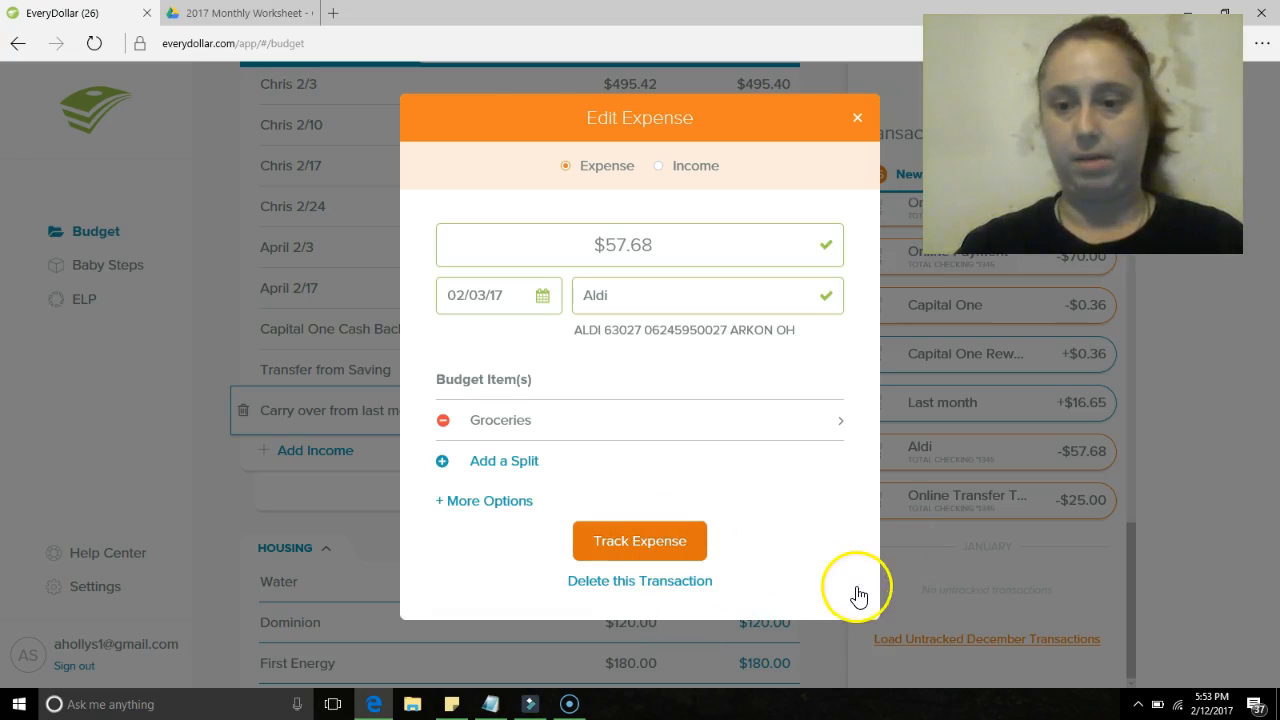
pyautogui.click(640, 540)
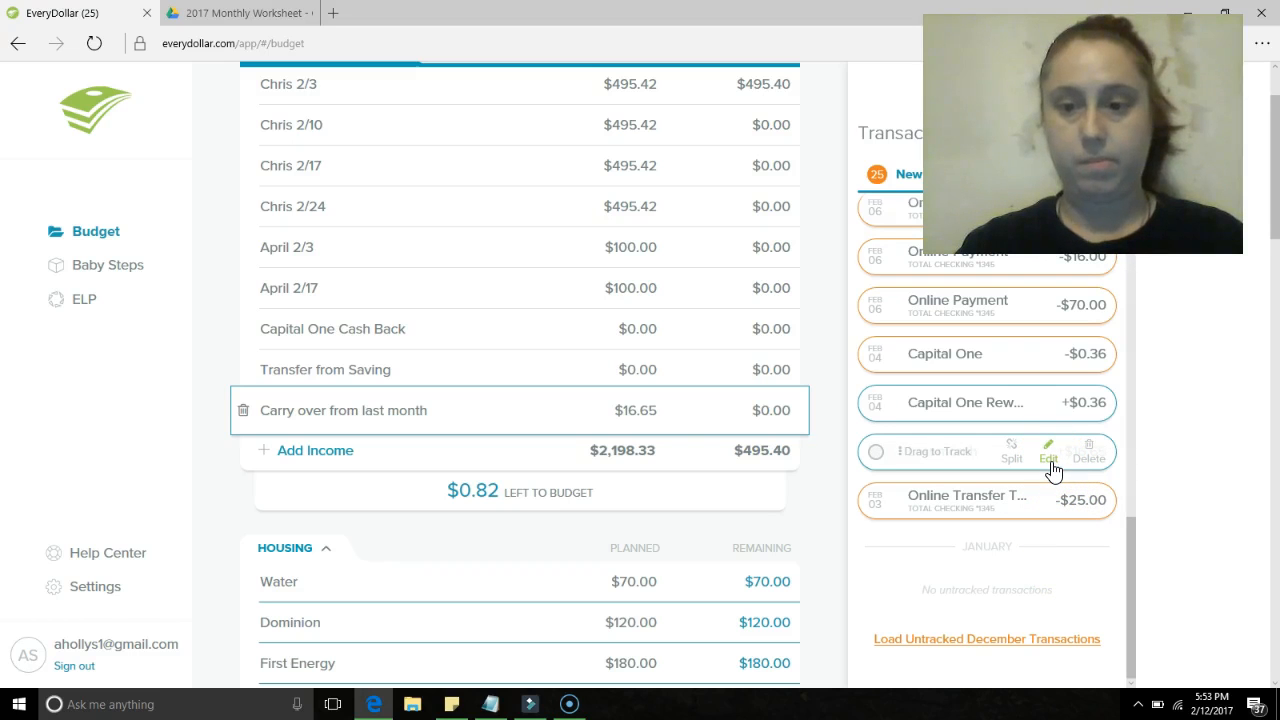
# - Open the $16.65 Last month income and scroll the budget items toward Carry over from last month
pyautogui.click(1048, 448)
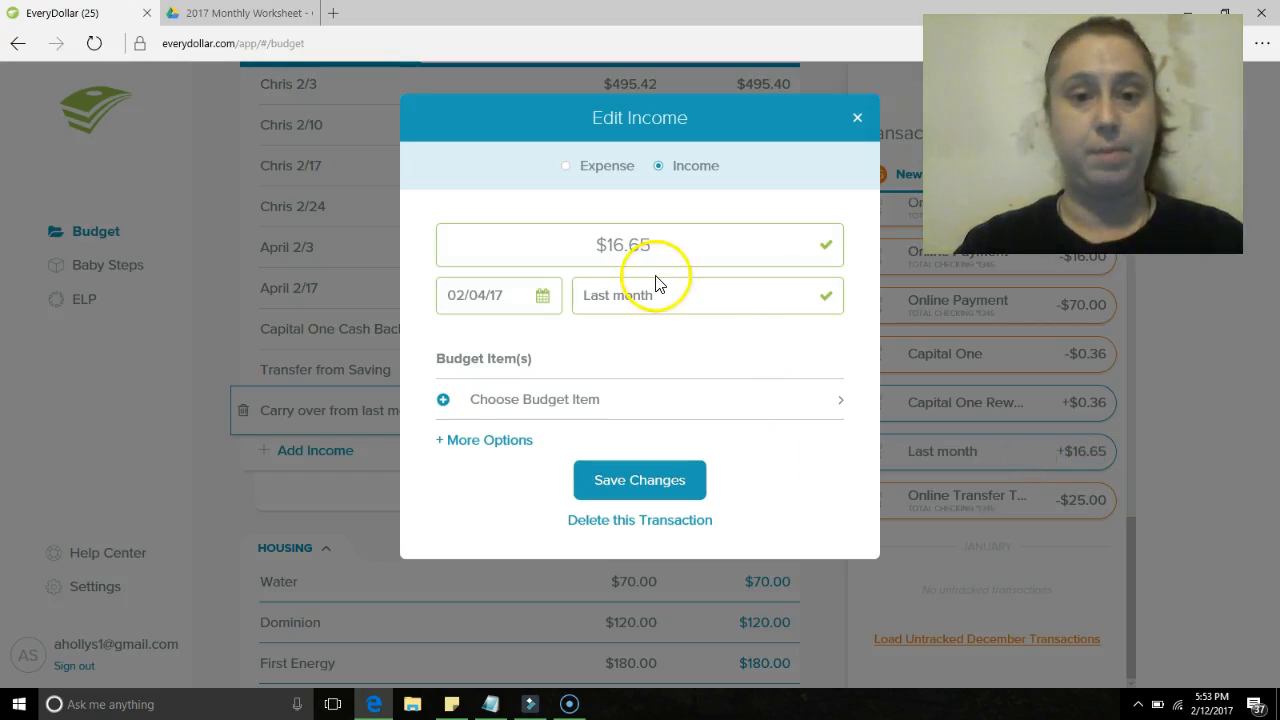
pyautogui.click(534, 400)
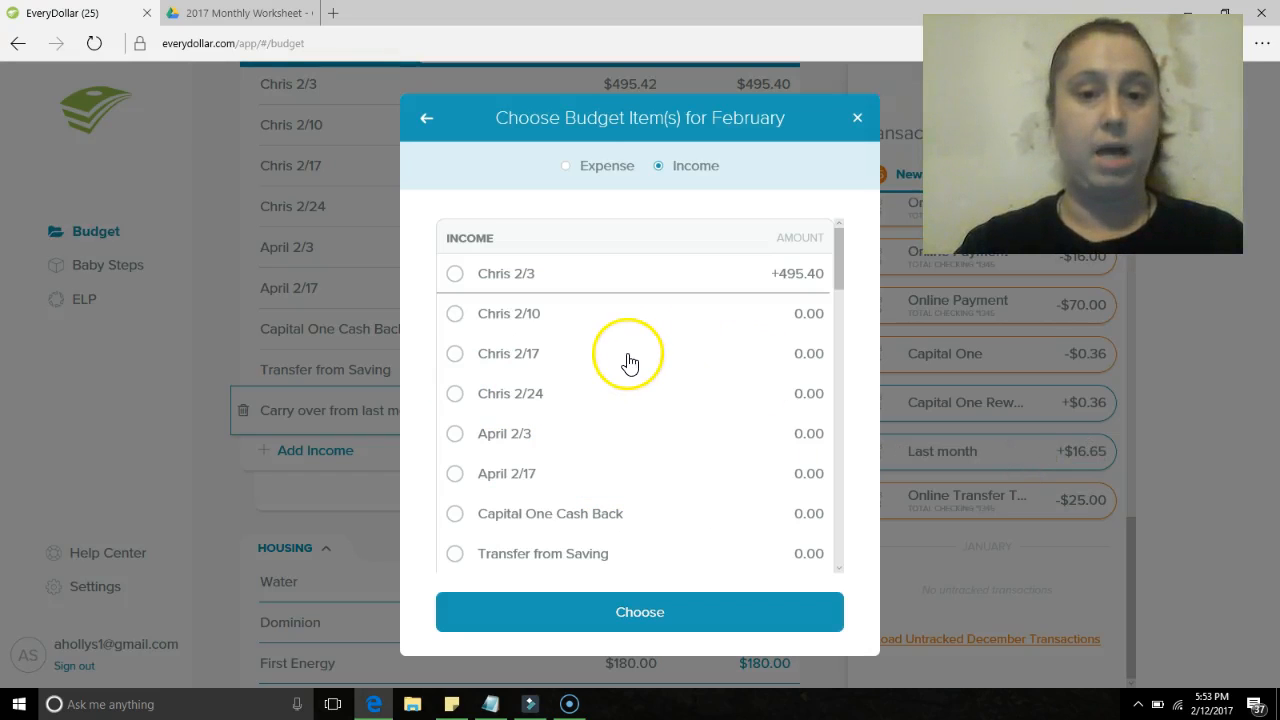
pyautogui.moveTo(790, 560)
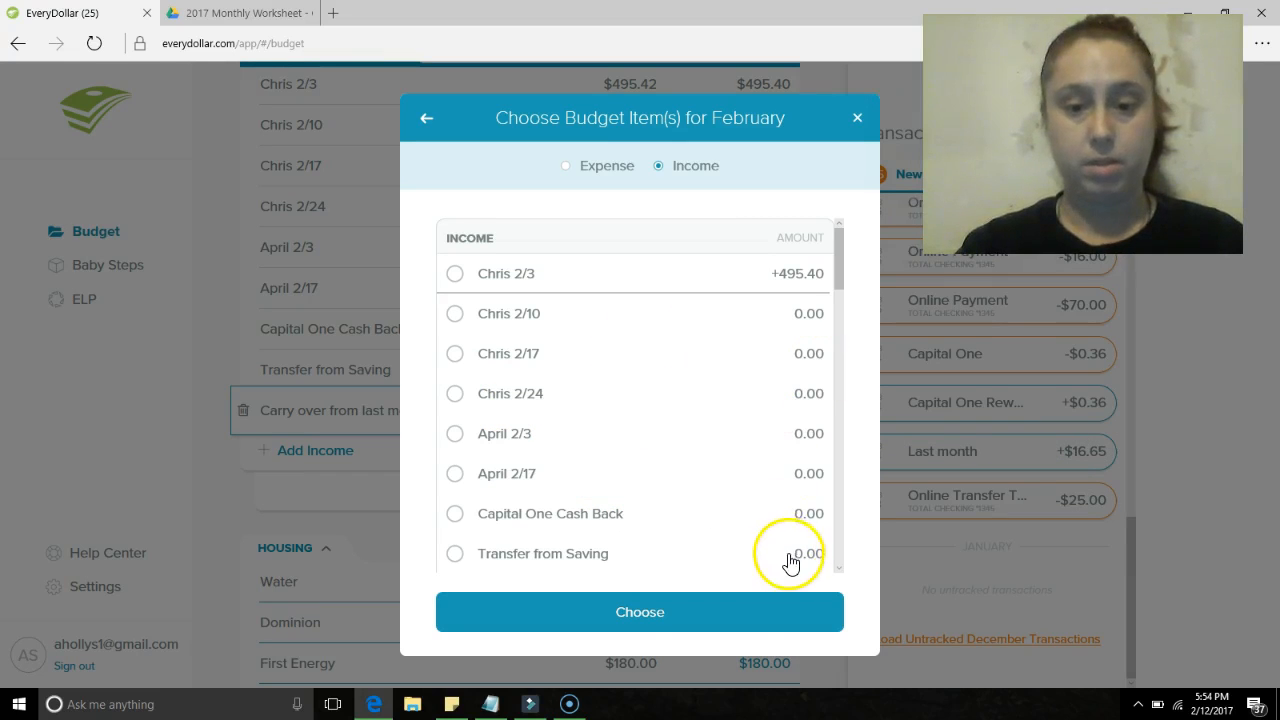
pyautogui.moveTo(776, 524)
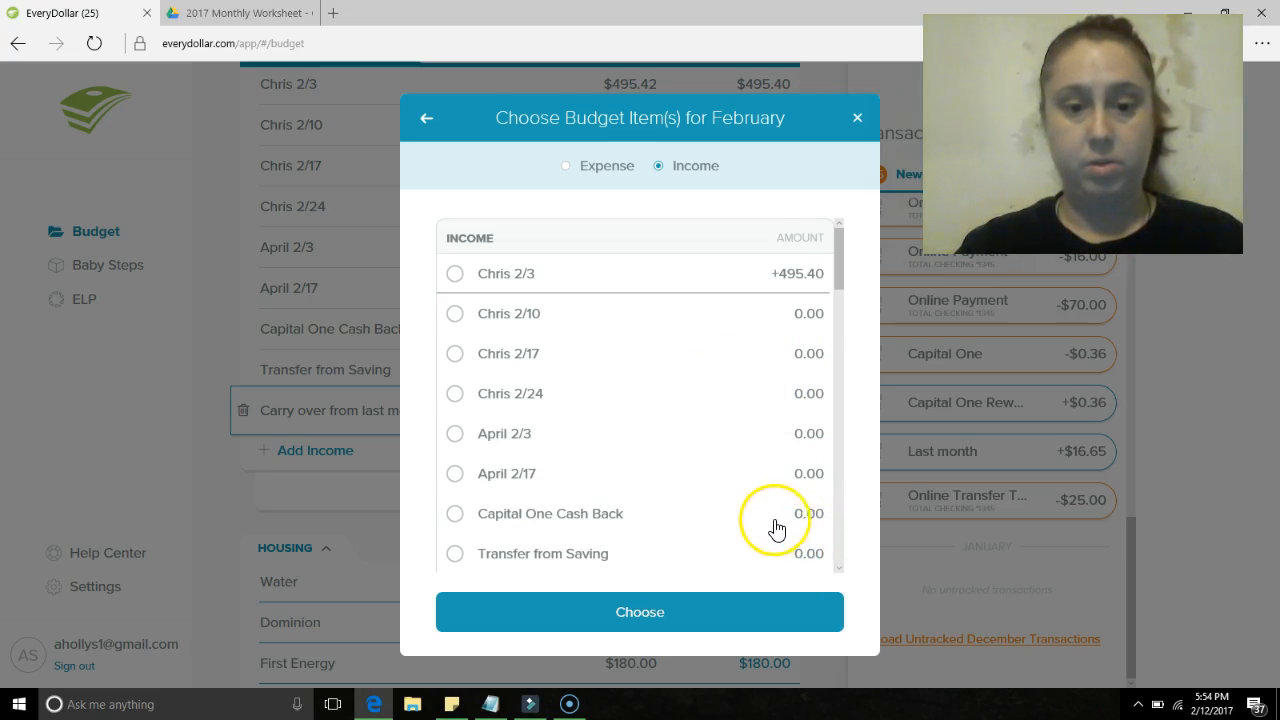
pyautogui.moveTo(838, 280)
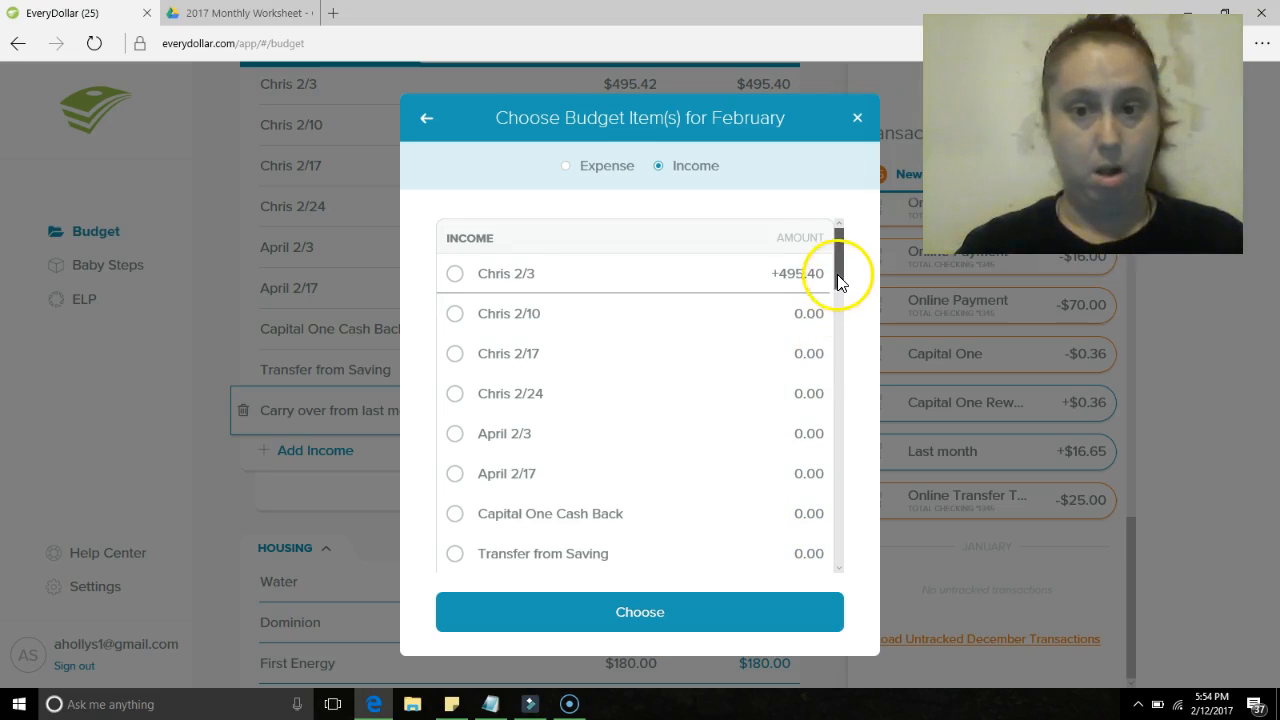
pyautogui.scroll(-3)
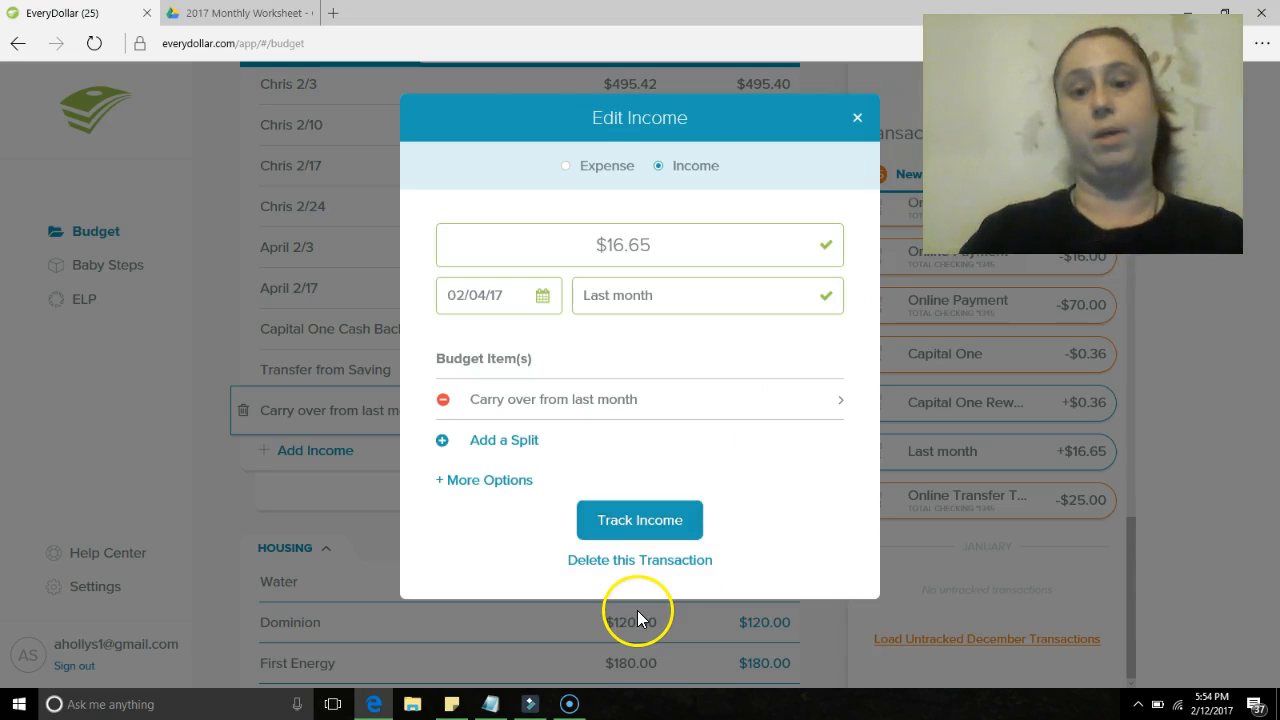
pyautogui.moveTo(900, 490)
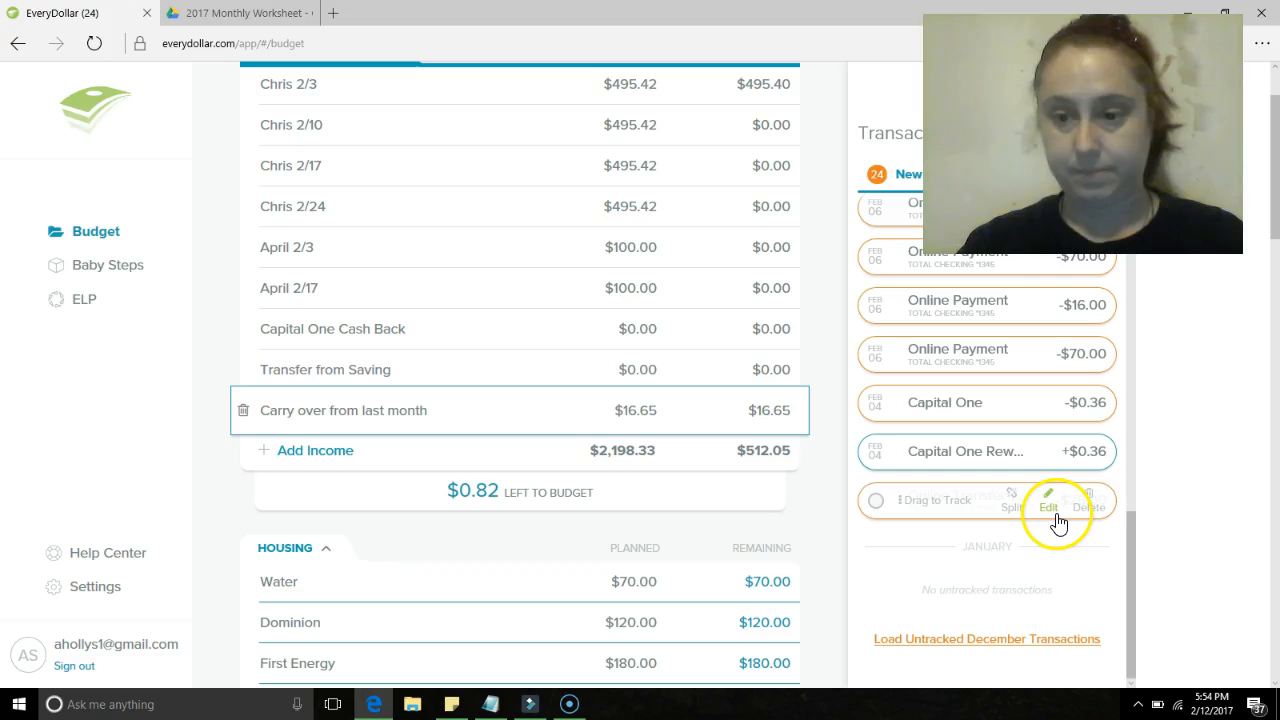
# - Assign the $25.00 online transfer to savings to Transfer from Saving and track it as an expense
pyautogui.click(1048, 502)
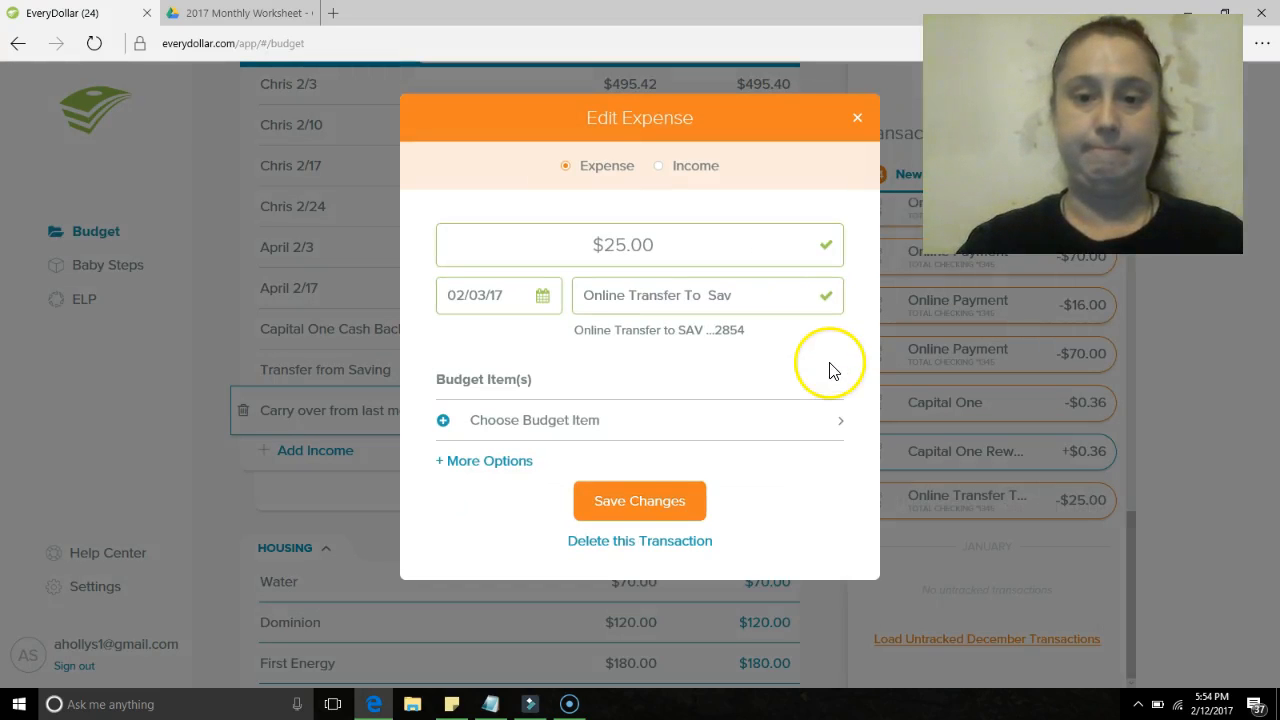
pyautogui.moveTo(584, 420)
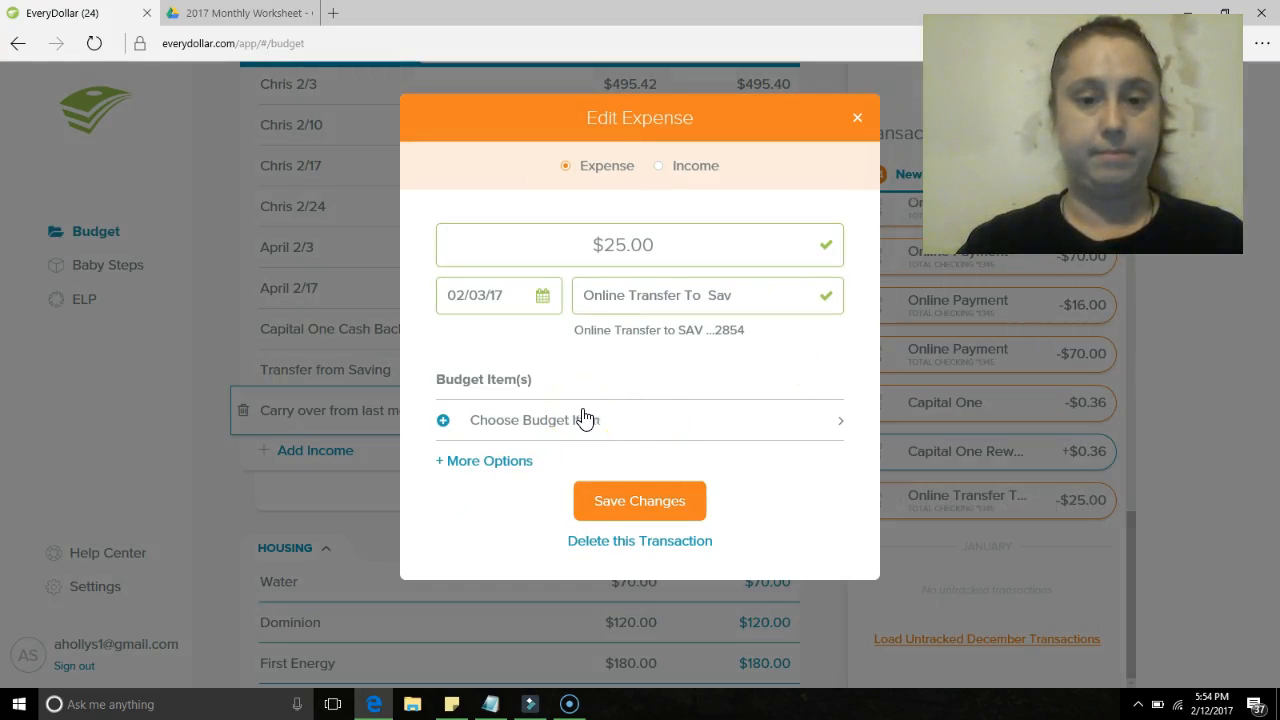
pyautogui.click(534, 420)
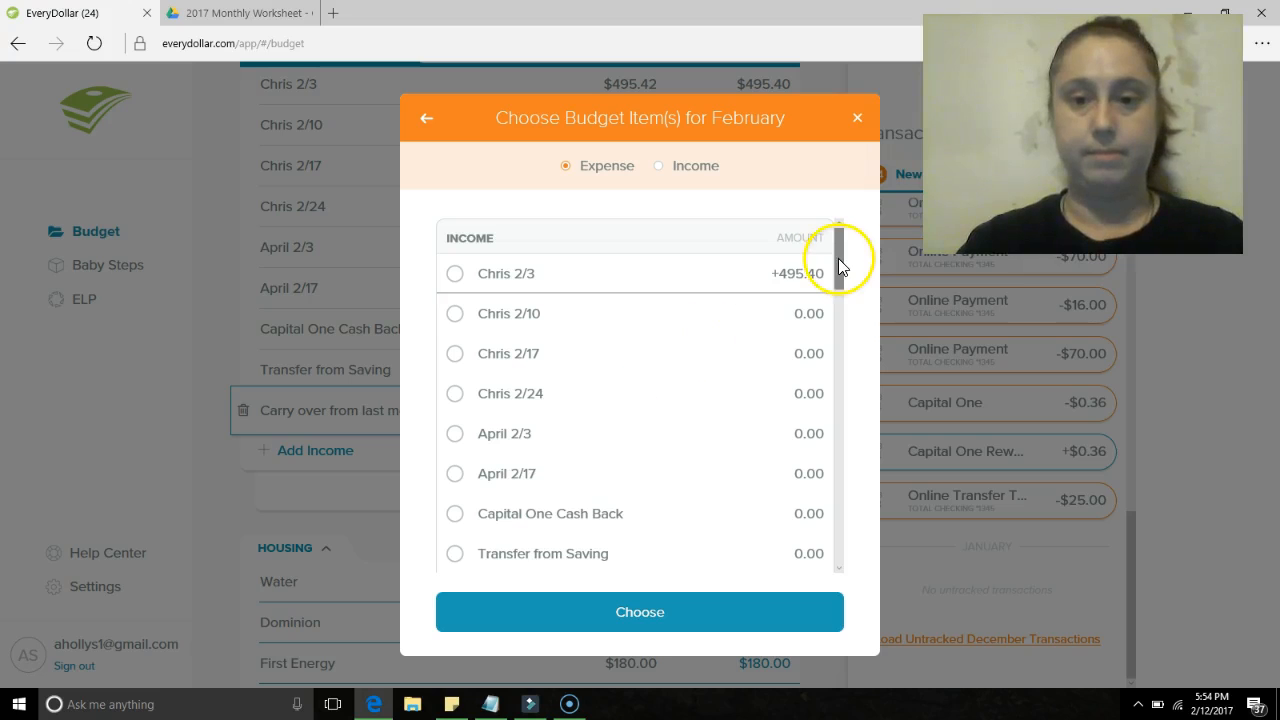
pyautogui.scroll(-3)
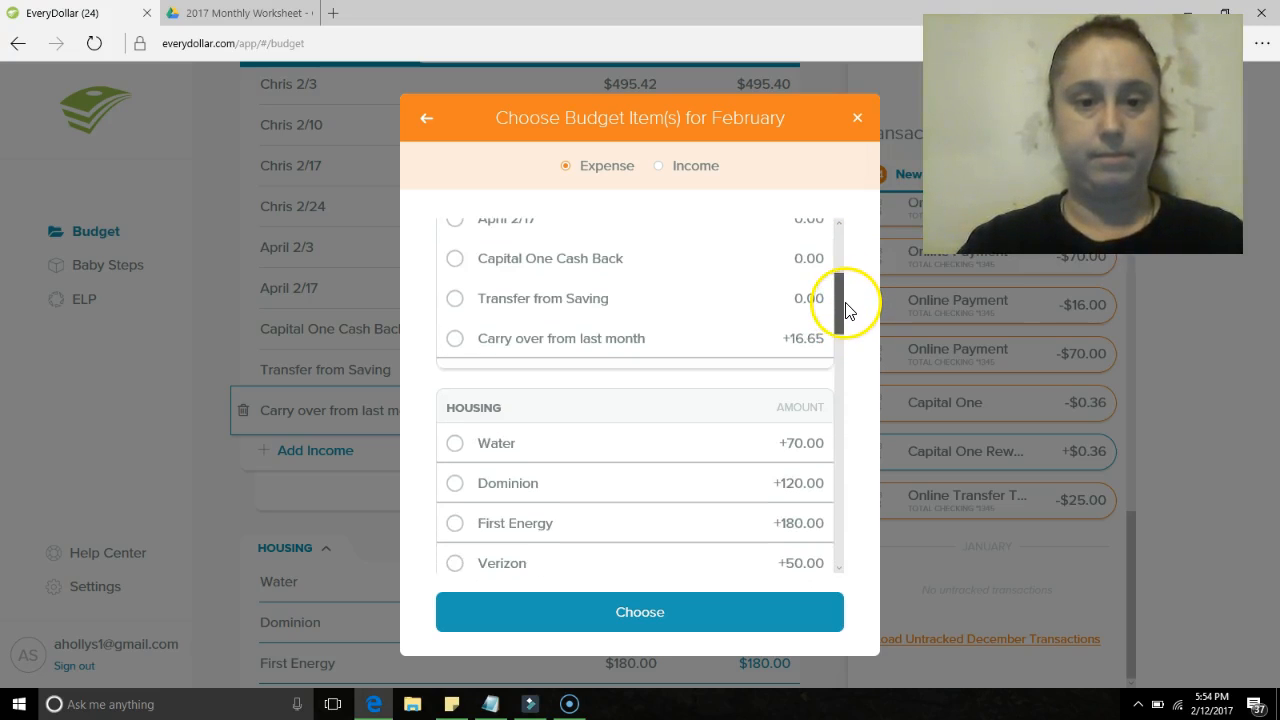
pyautogui.click(454, 298)
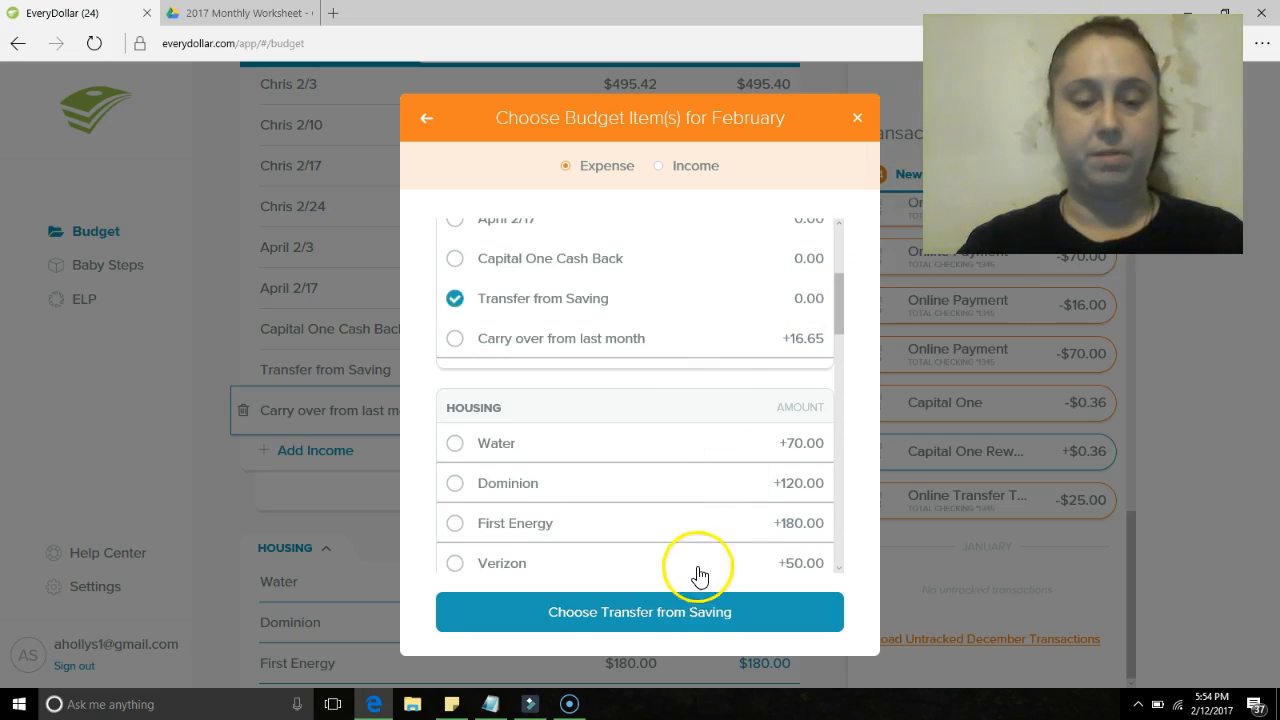
pyautogui.click(638, 612)
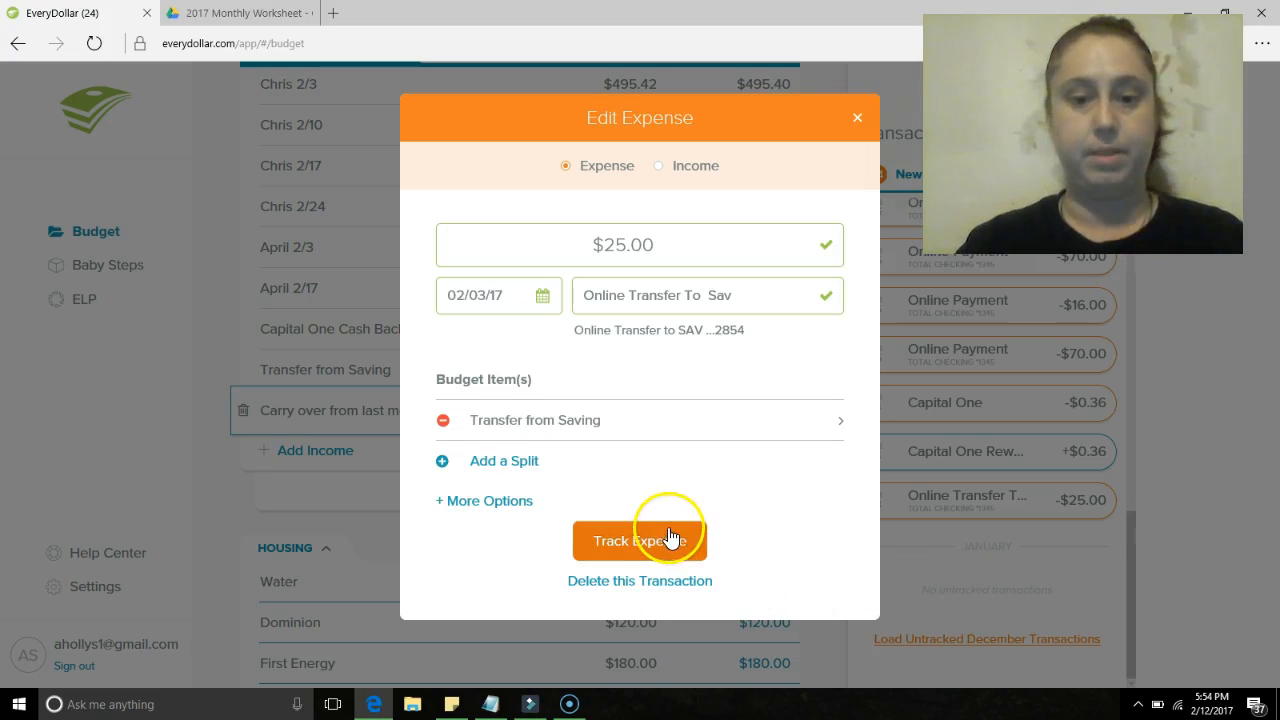
pyautogui.moveTo(948, 620)
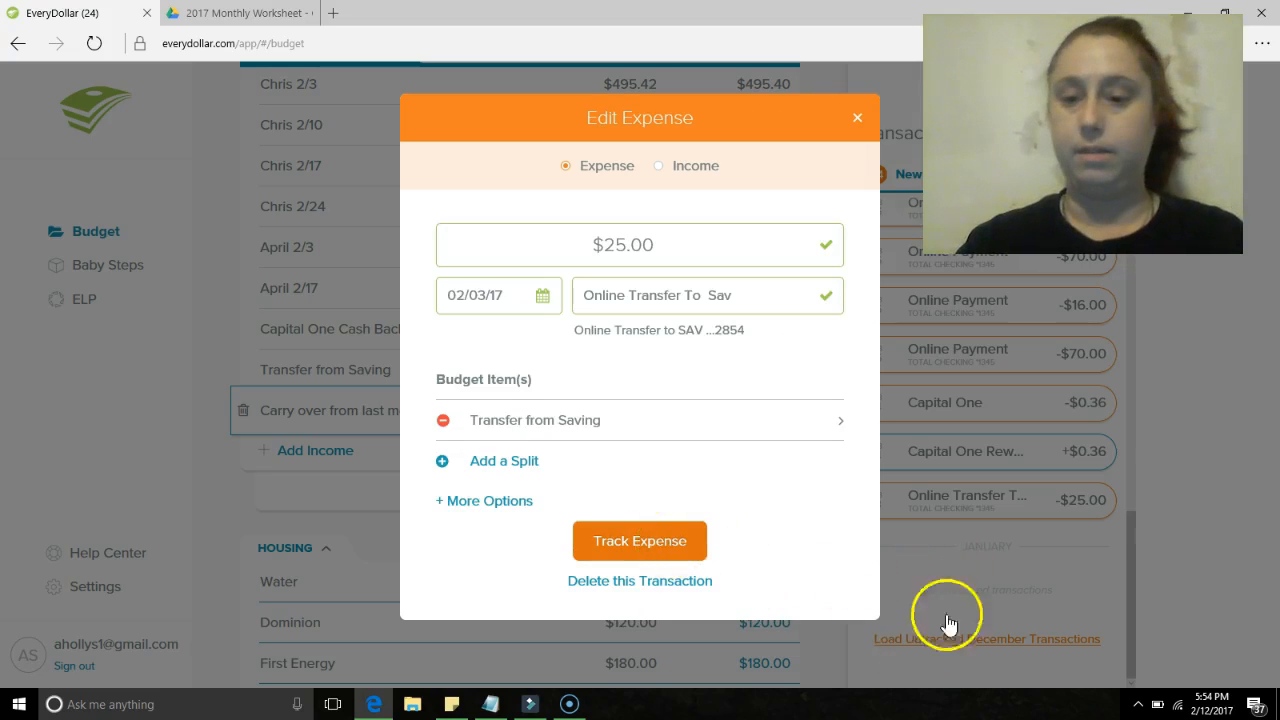
pyautogui.click(640, 540)
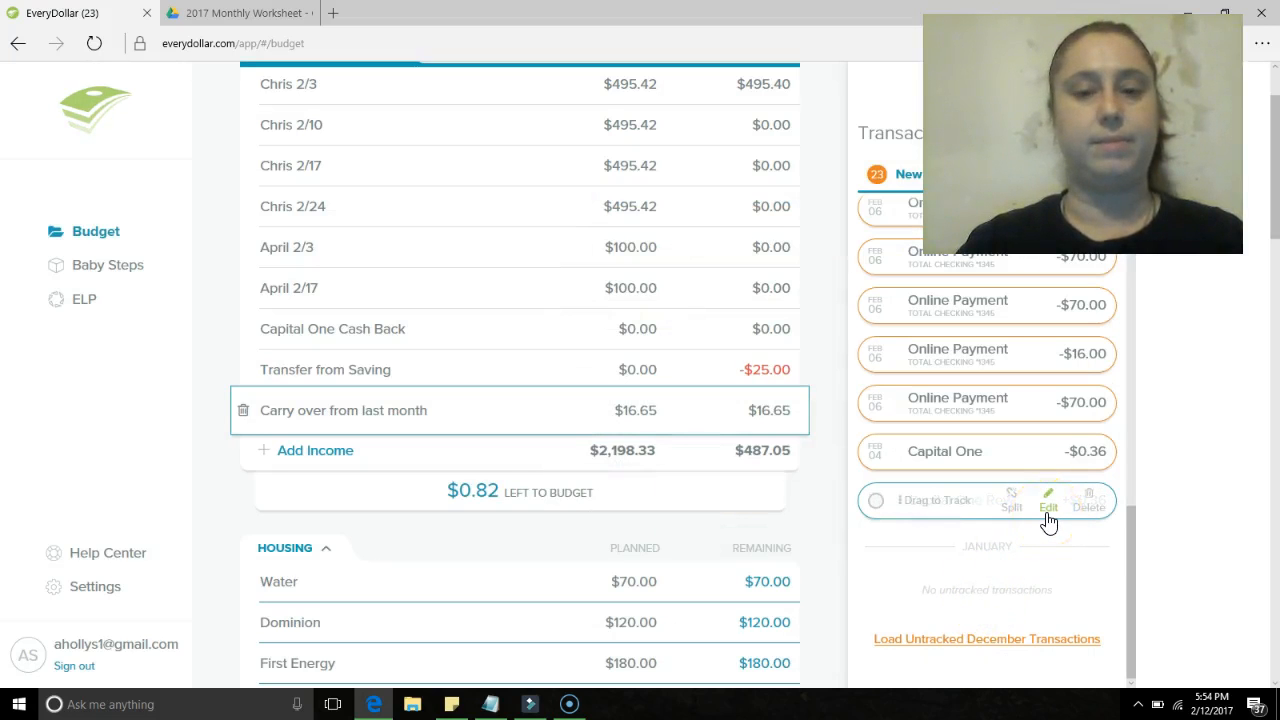
# - Assign the $0.36 Capital One Reward income to Capital One Cash Back and track it
pyautogui.click(1048, 500)
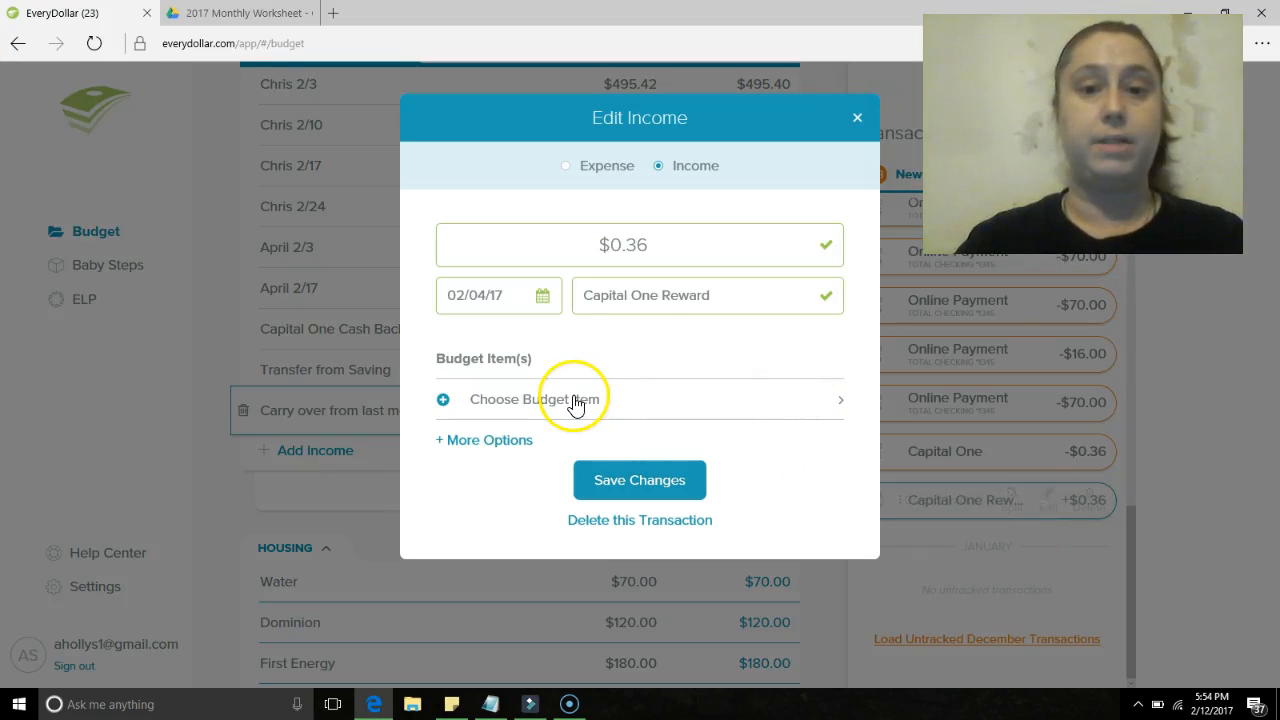
pyautogui.click(576, 400)
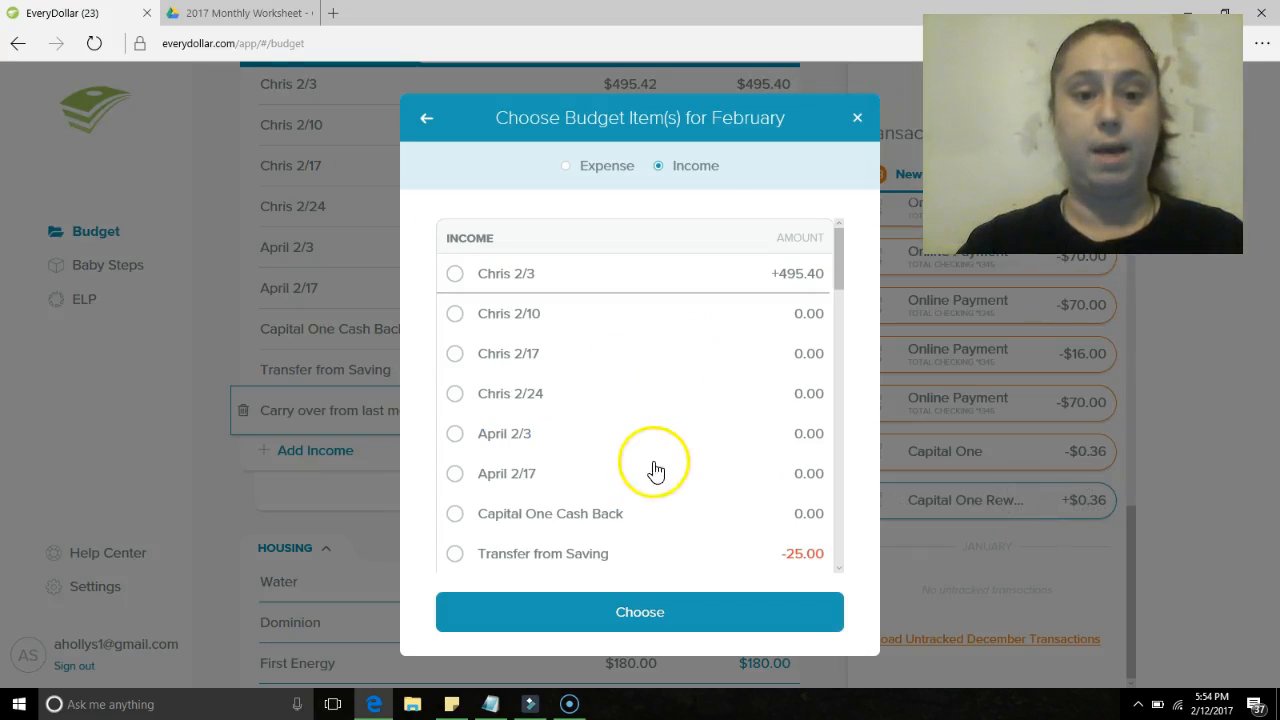
pyautogui.moveTo(656, 612)
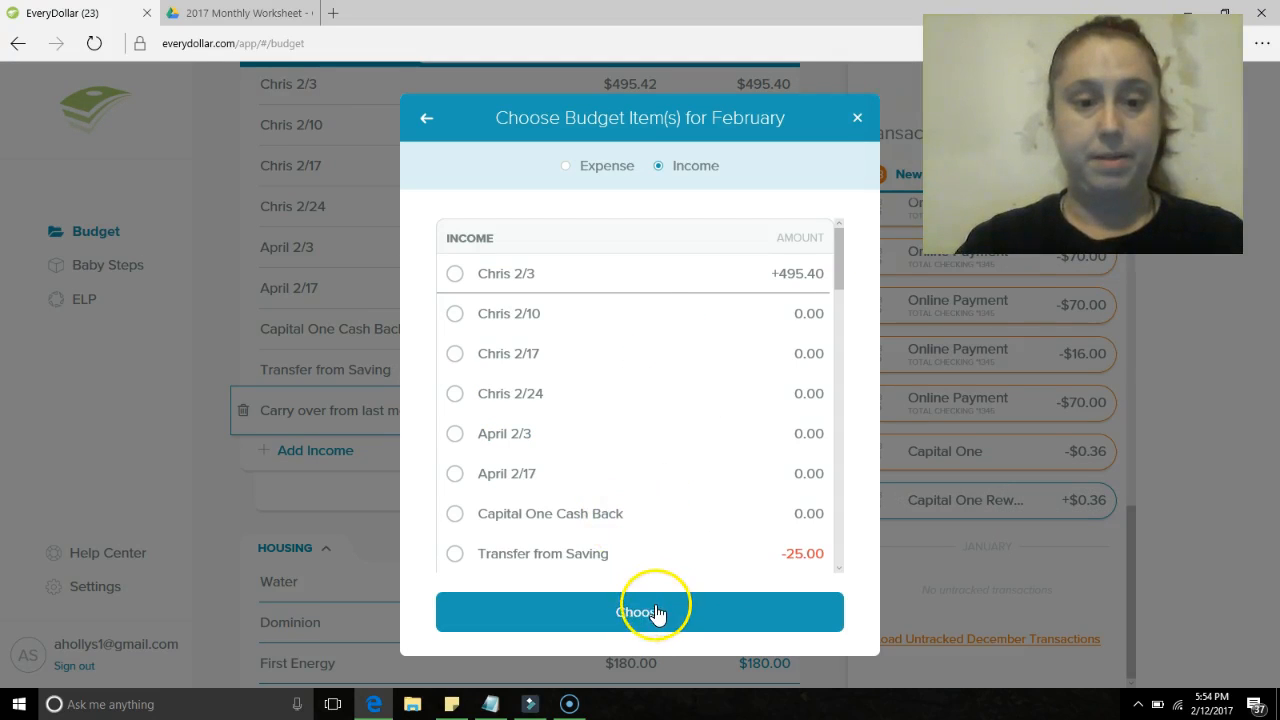
pyautogui.click(640, 612)
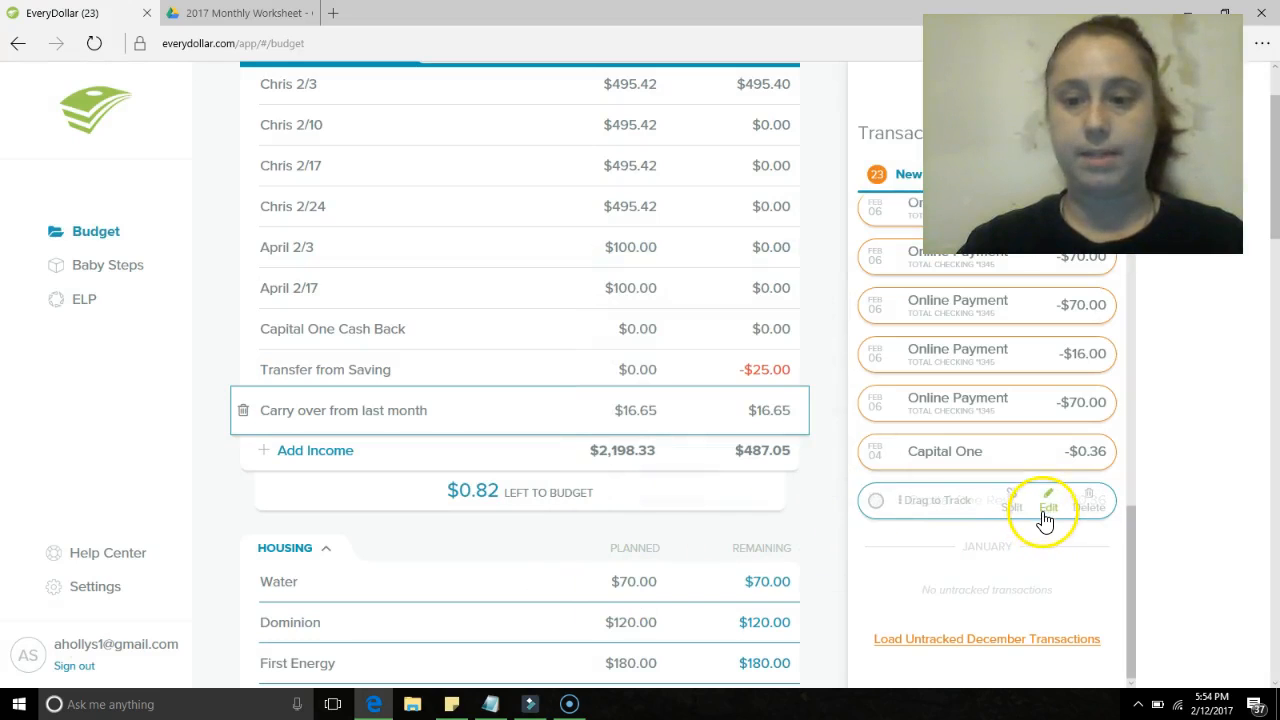
pyautogui.click(1048, 492)
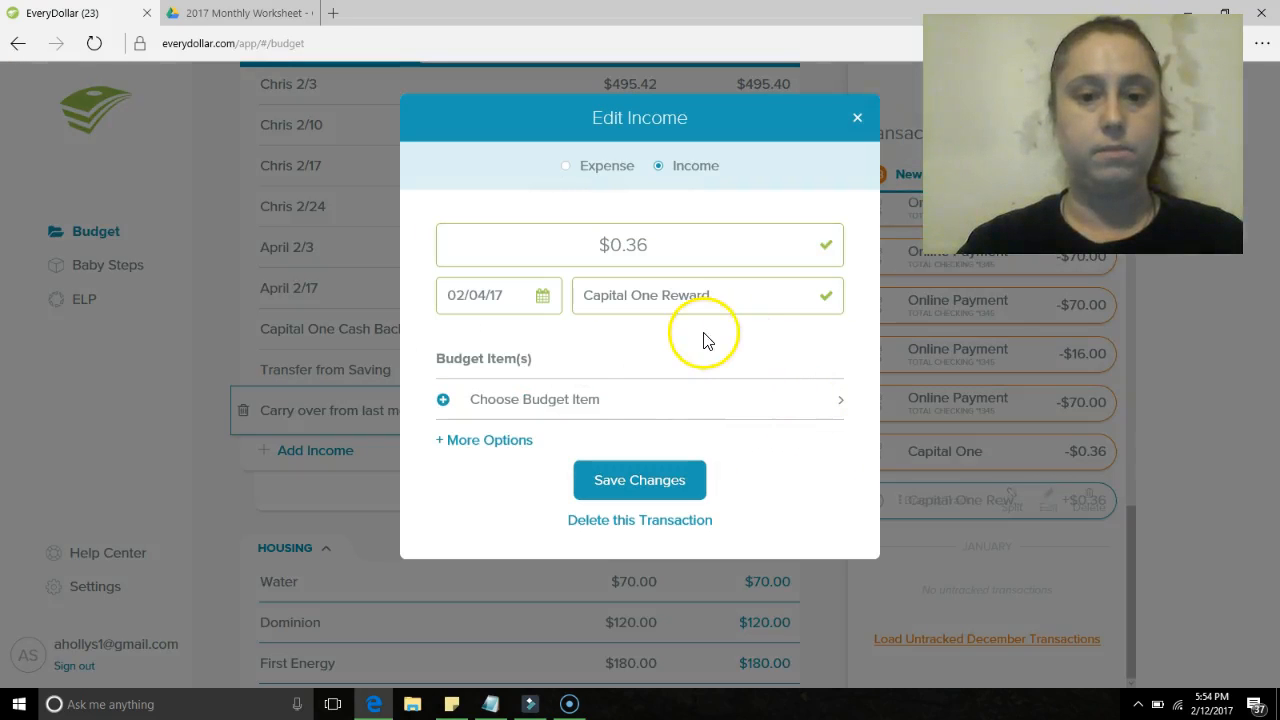
pyautogui.moveTo(648, 428)
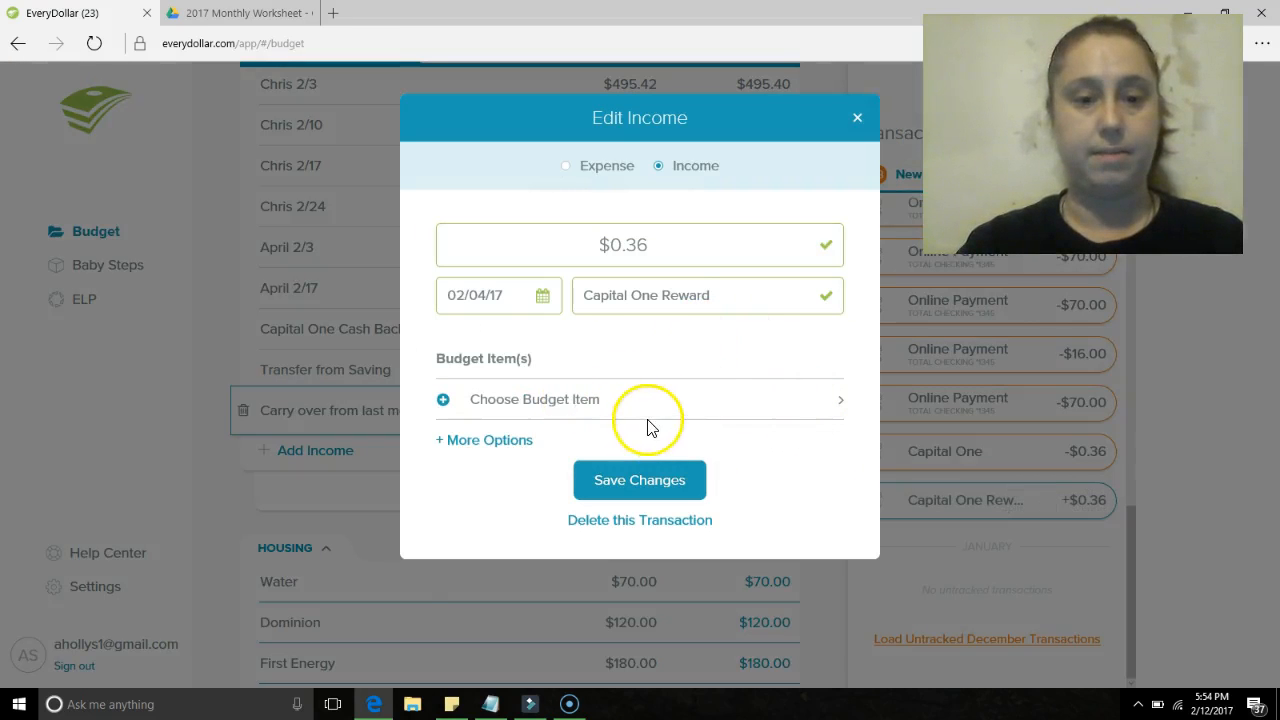
pyautogui.click(536, 400)
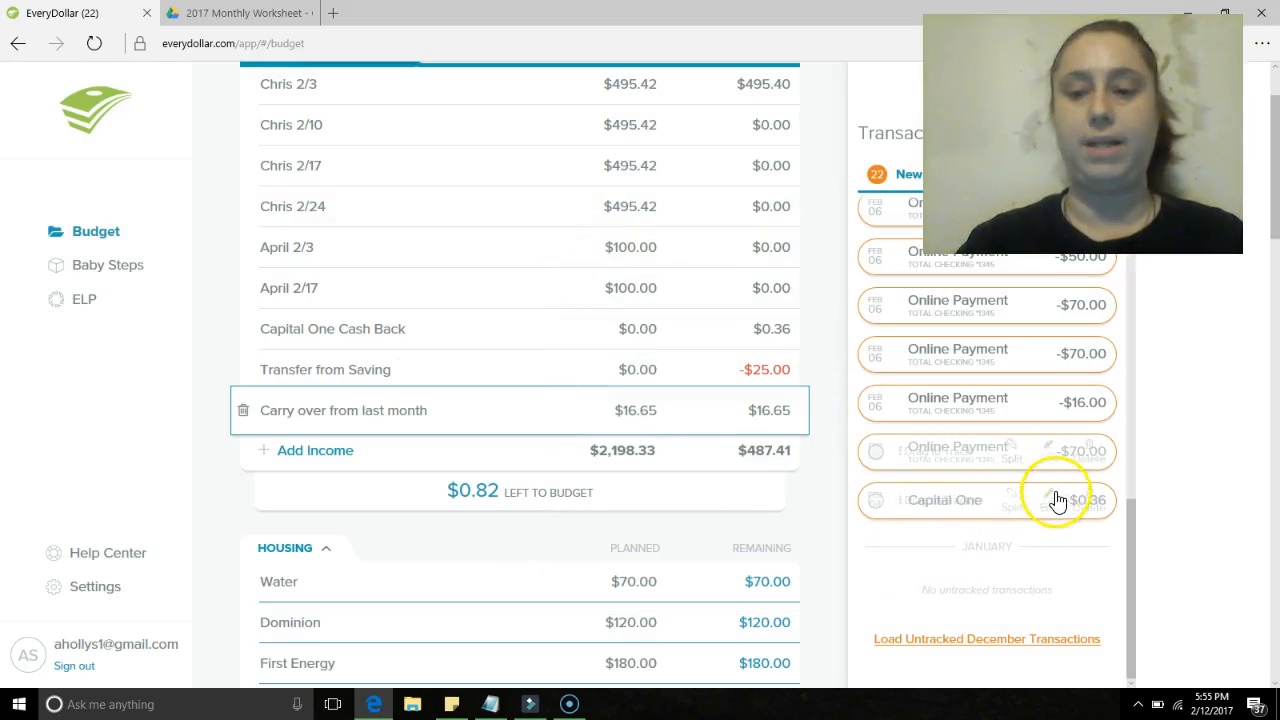
pyautogui.click(1048, 500)
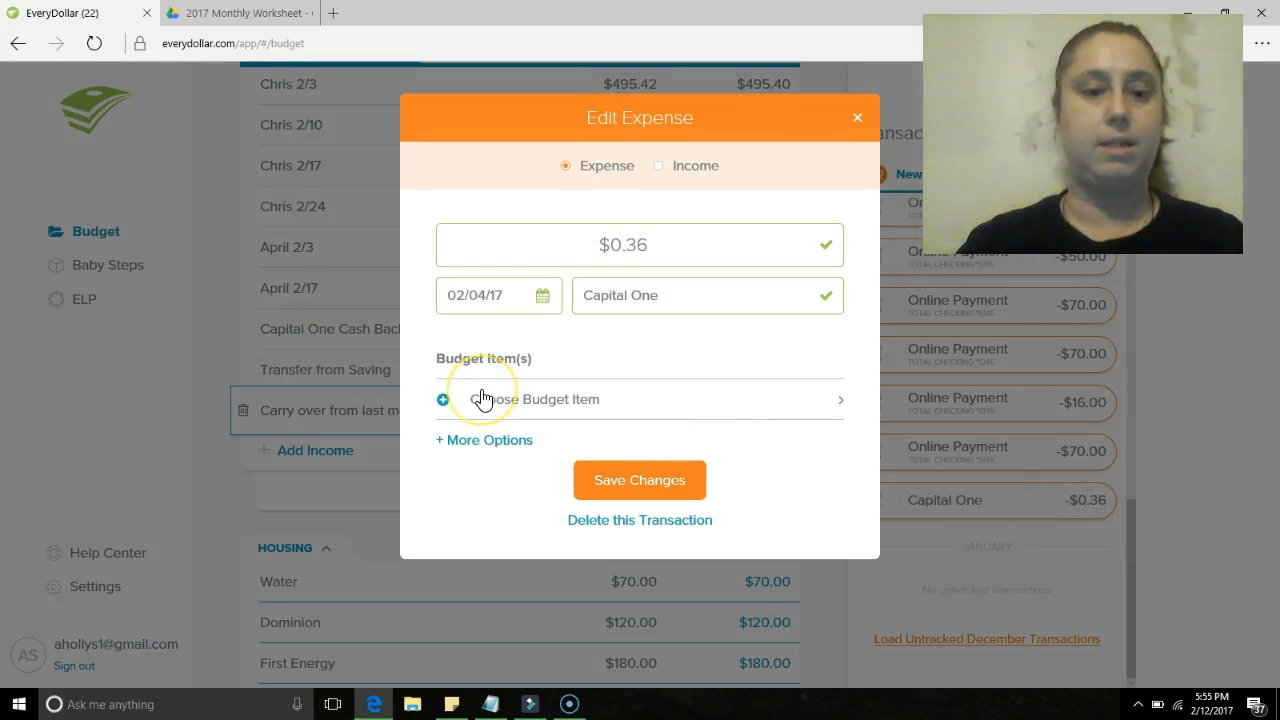
pyautogui.click(524, 400)
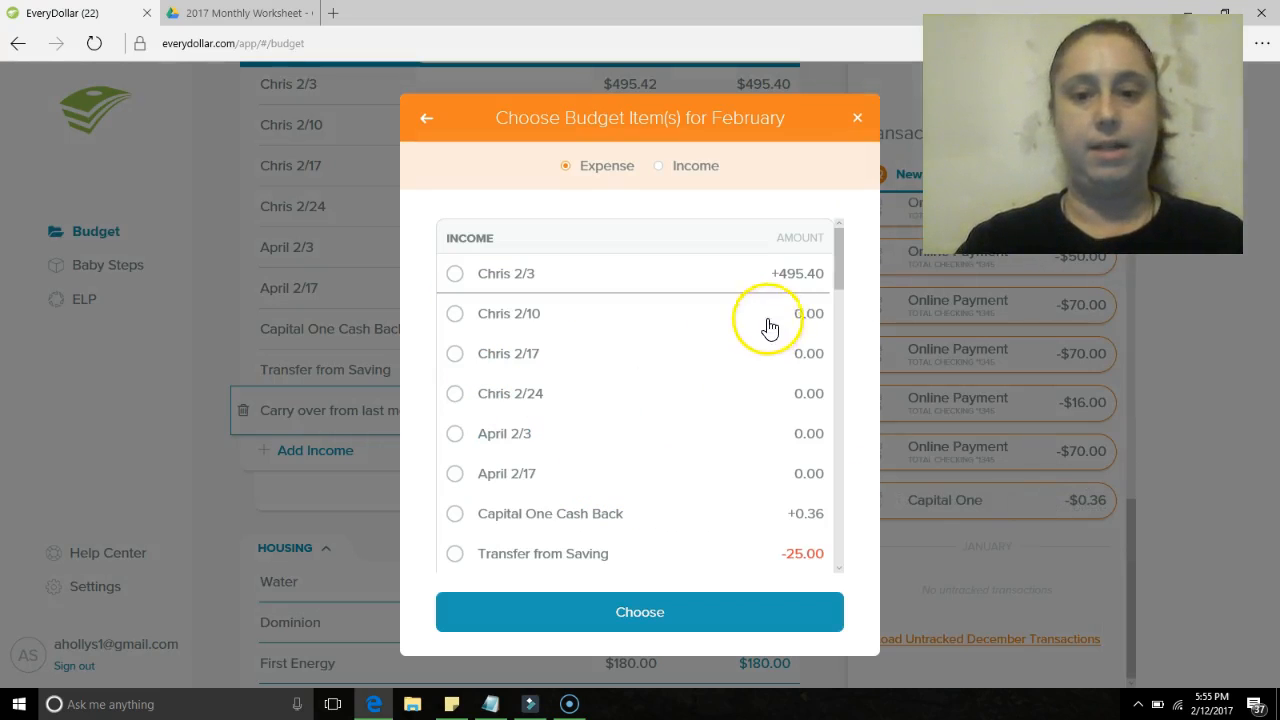
pyautogui.scroll(-3)
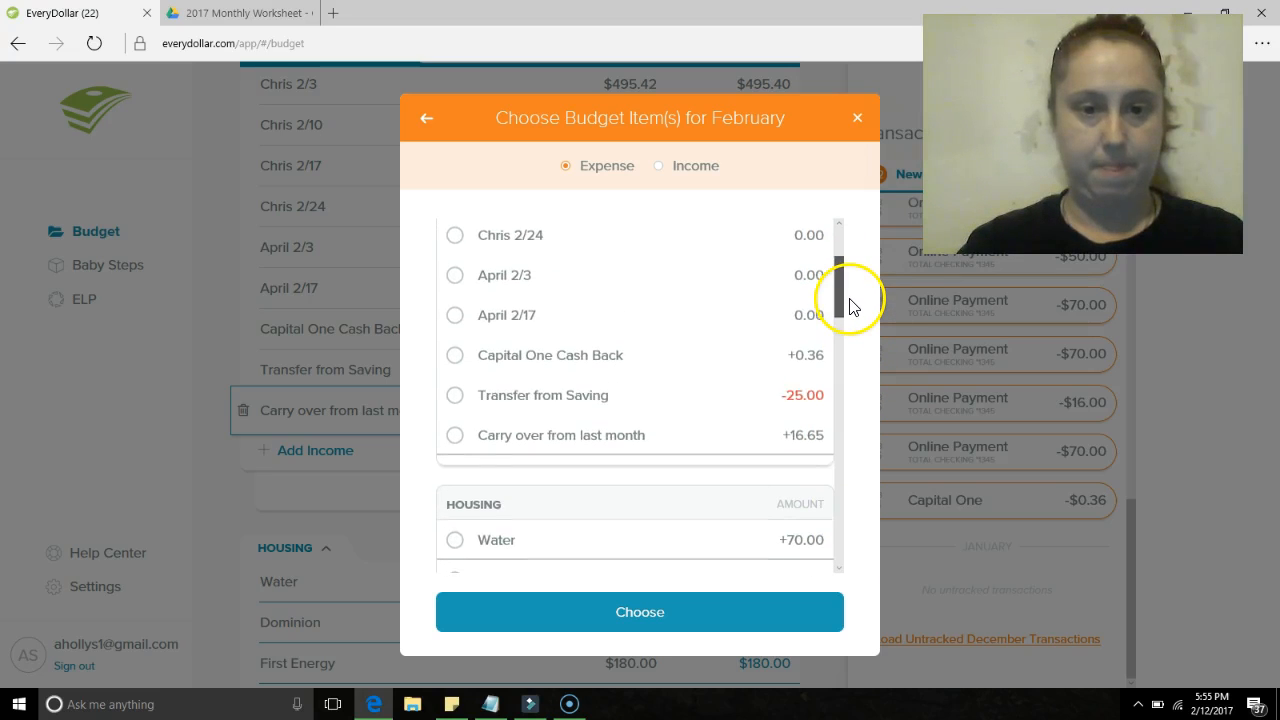
pyautogui.scroll(-3)
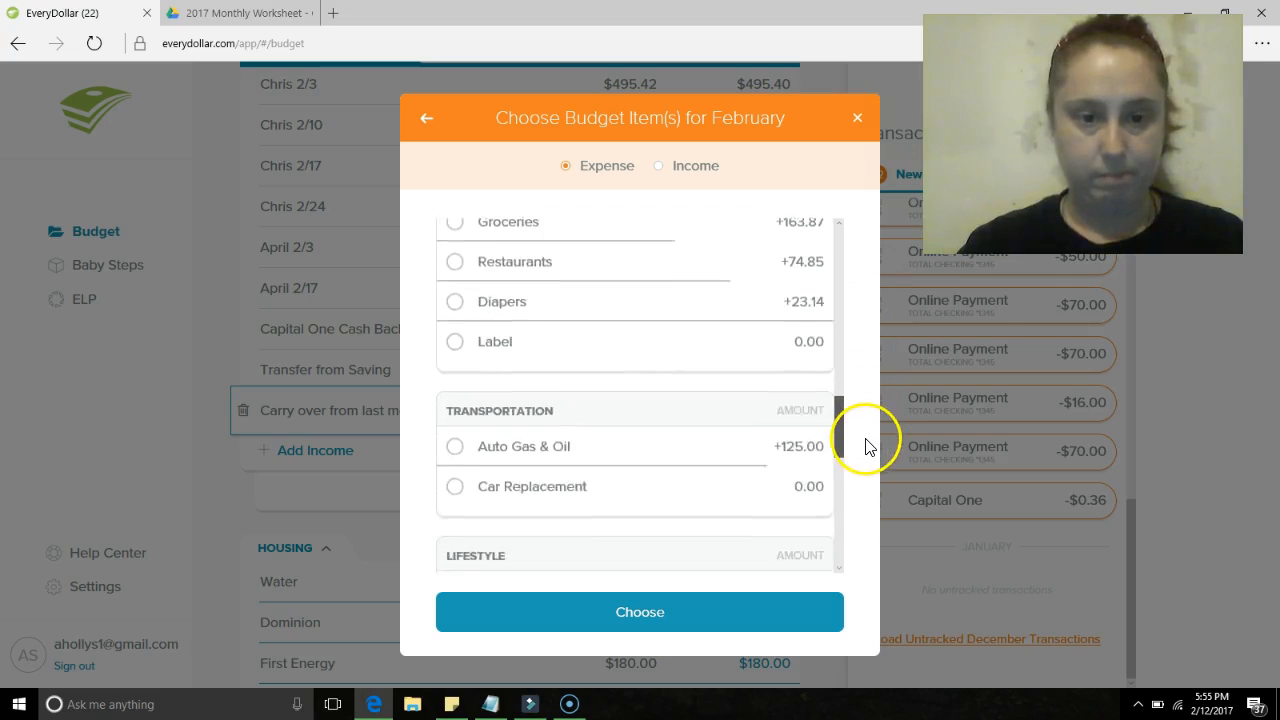
pyautogui.scroll(-3)
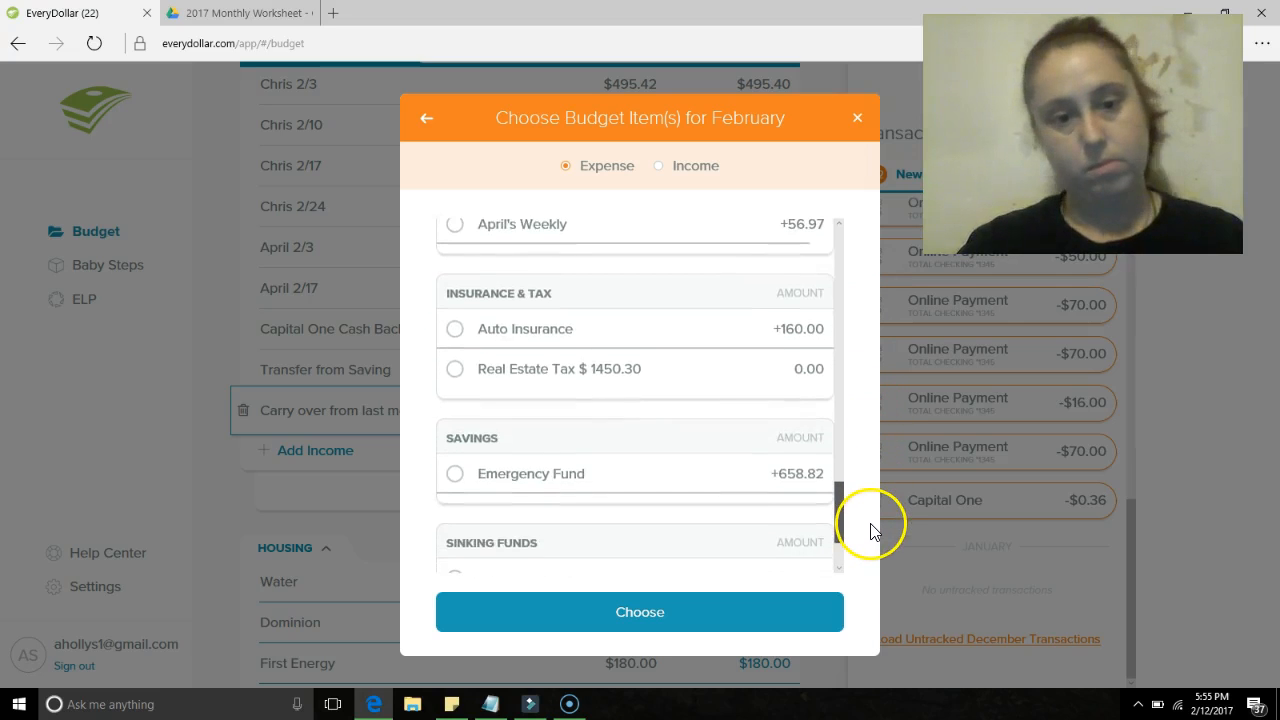
pyautogui.scroll(-3)
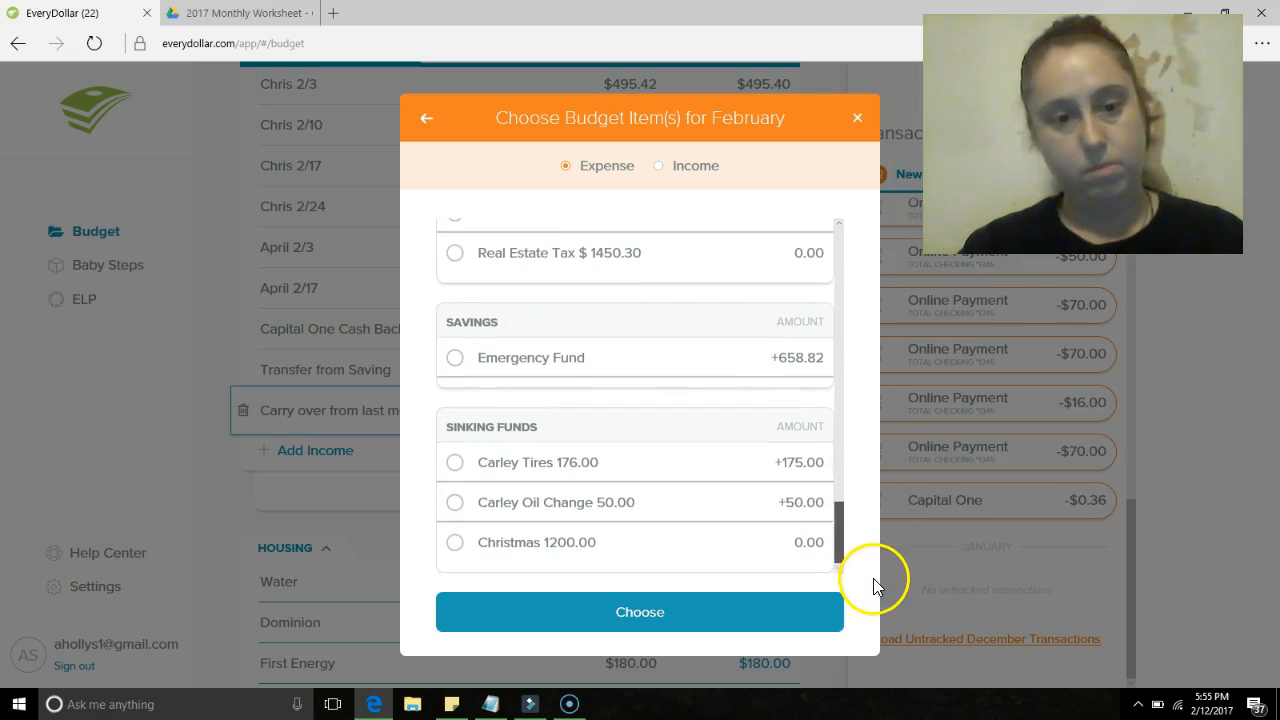
pyautogui.scroll(-3)
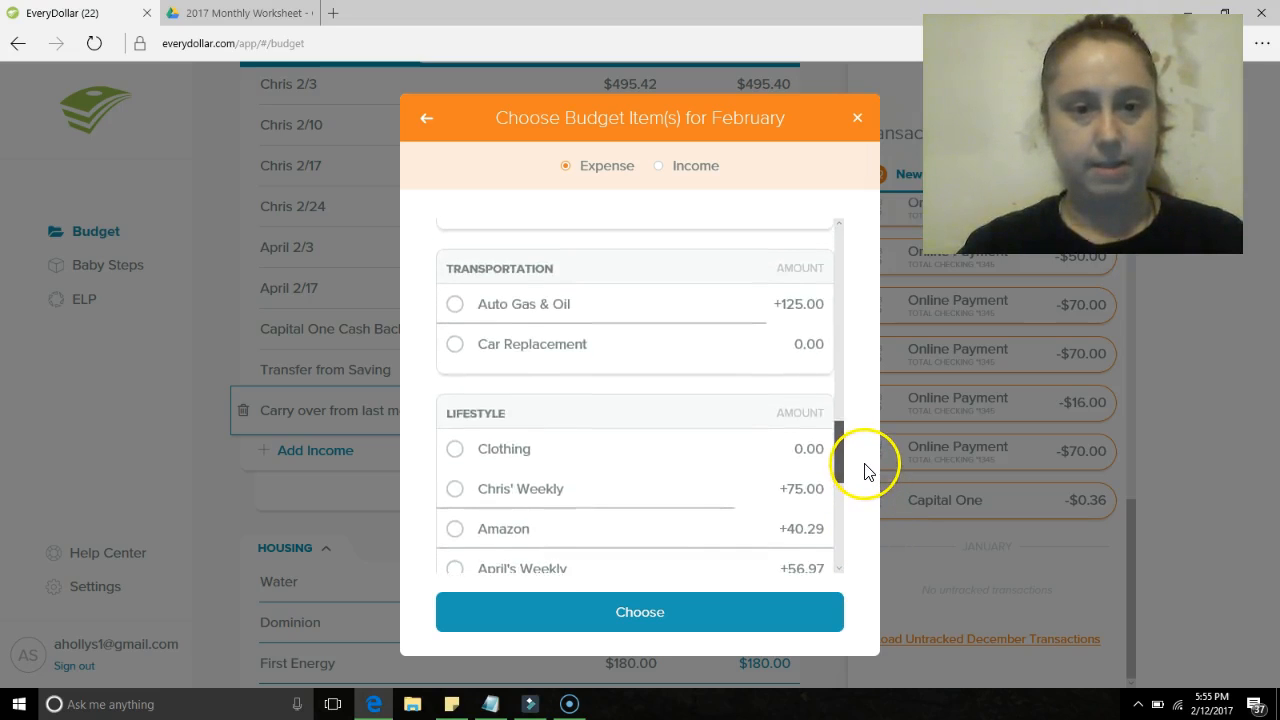
pyautogui.scroll(-3)
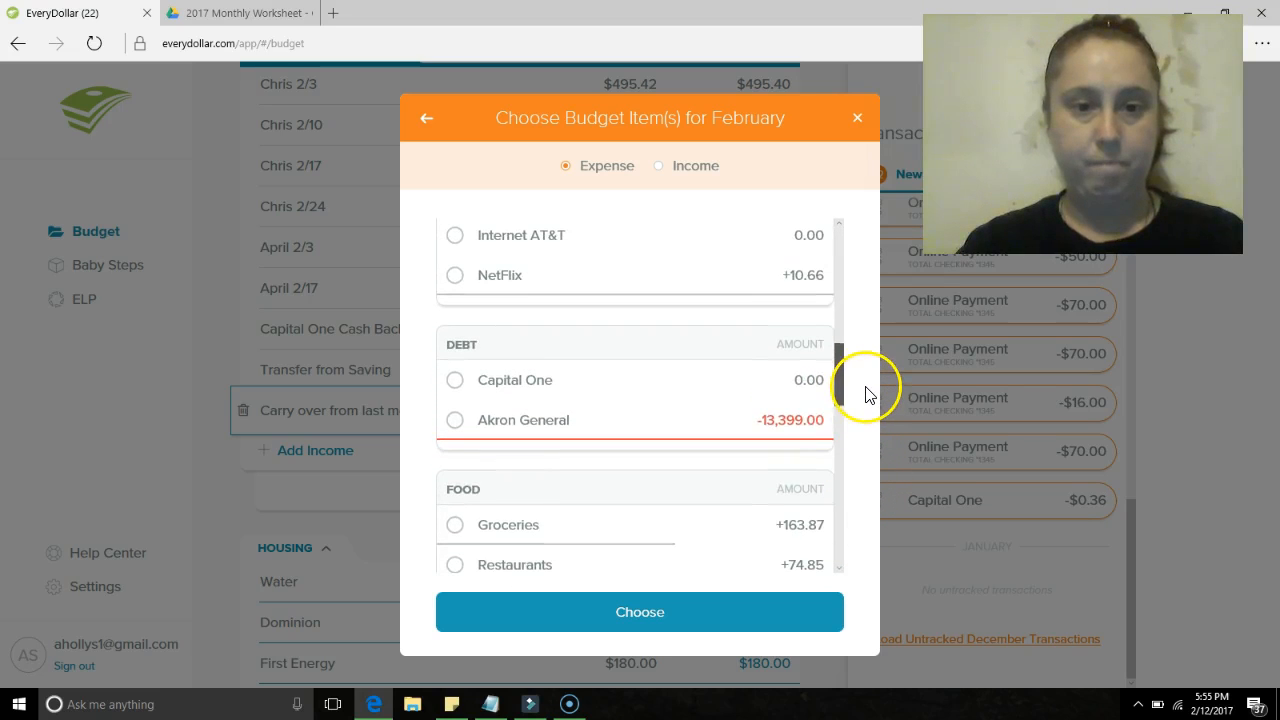
pyautogui.click(456, 380)
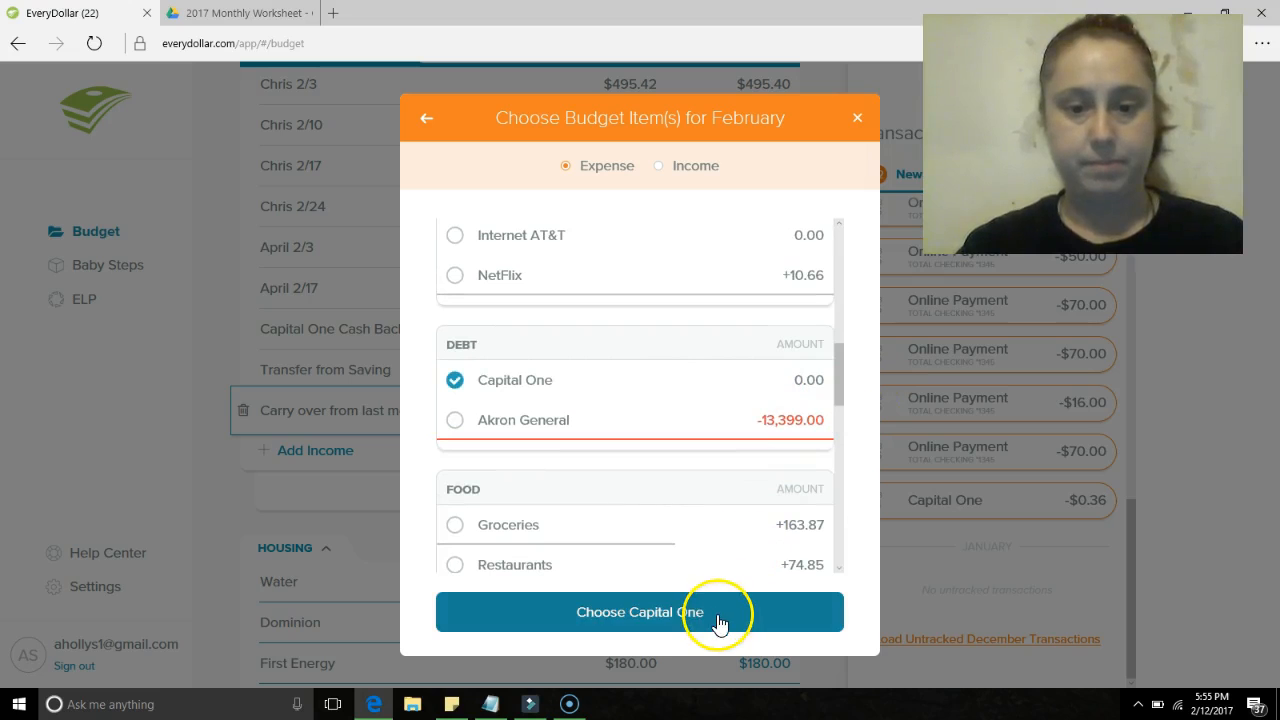
pyautogui.click(640, 612)
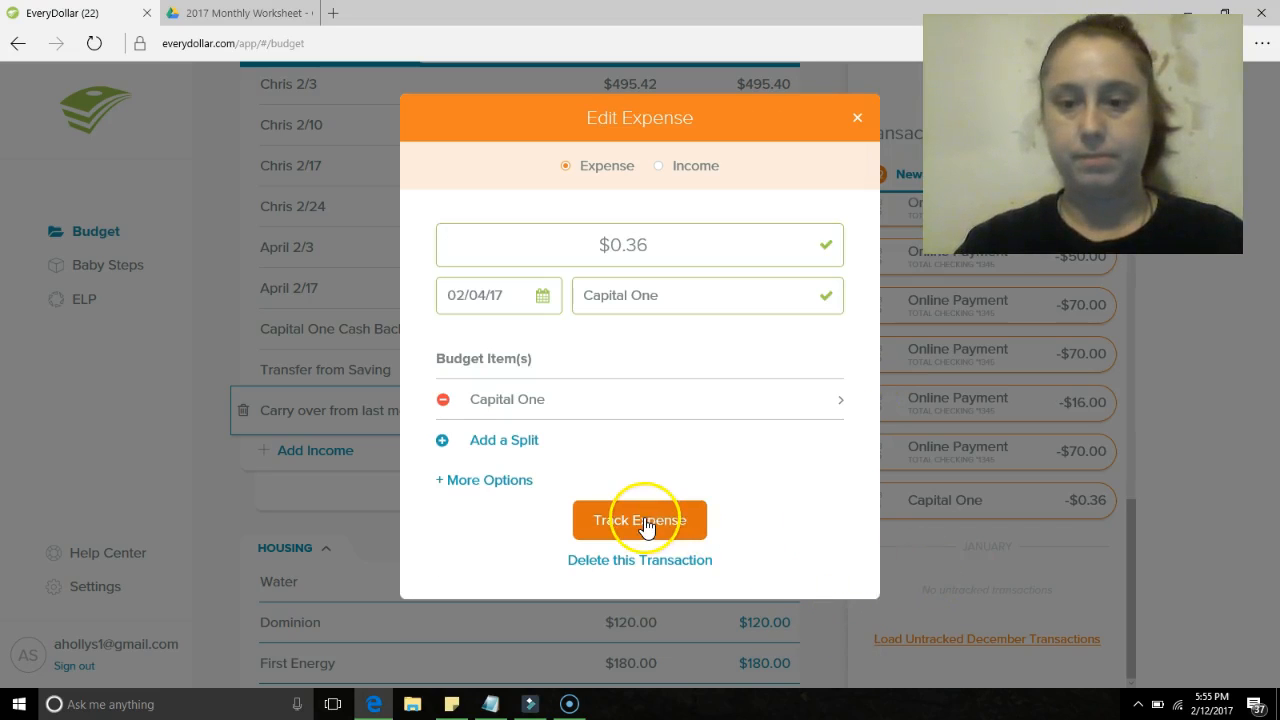
pyautogui.click(640, 520)
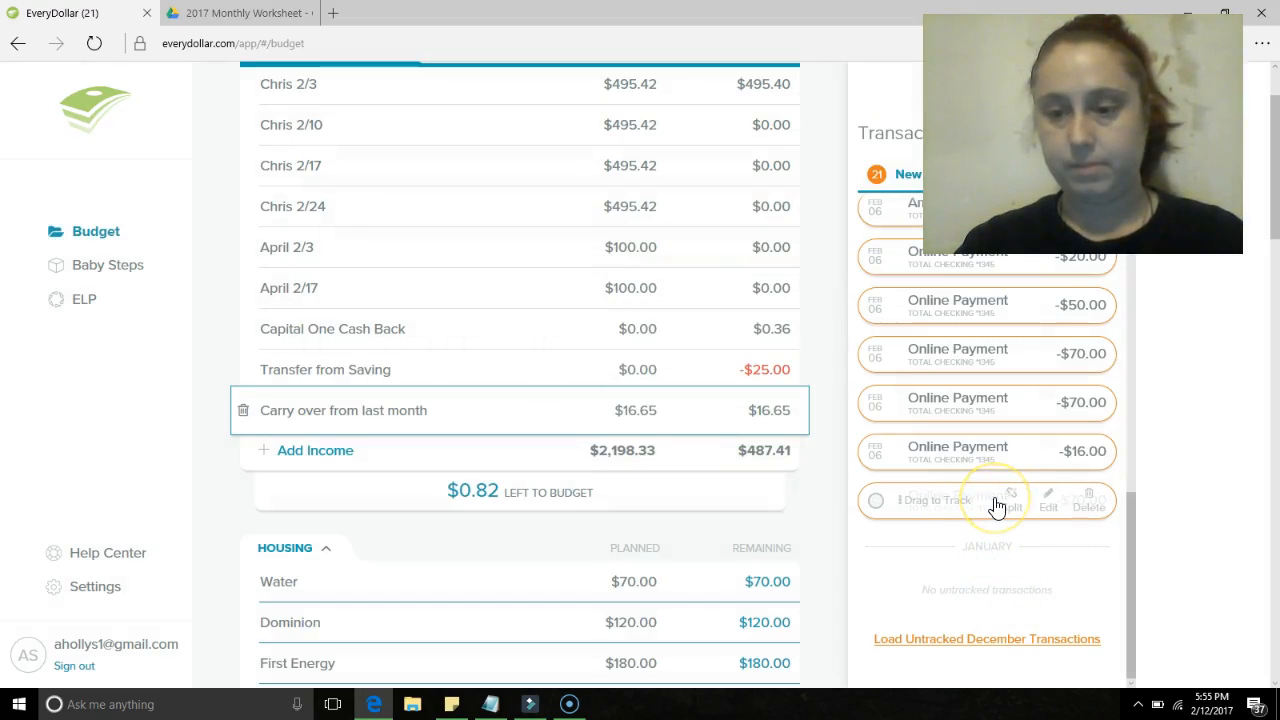
pyautogui.moveTo(1052, 508)
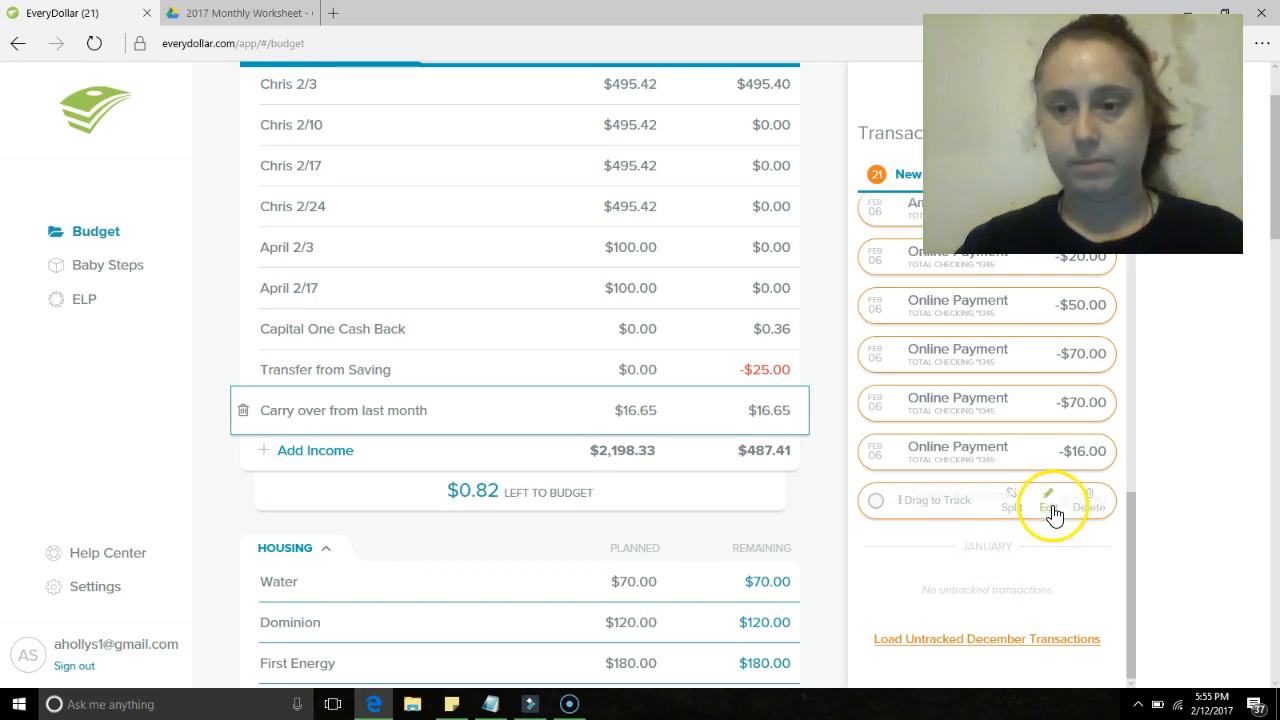
# - Track the $70 AKR online payment as a Water housing expense
pyautogui.click(1048, 500)
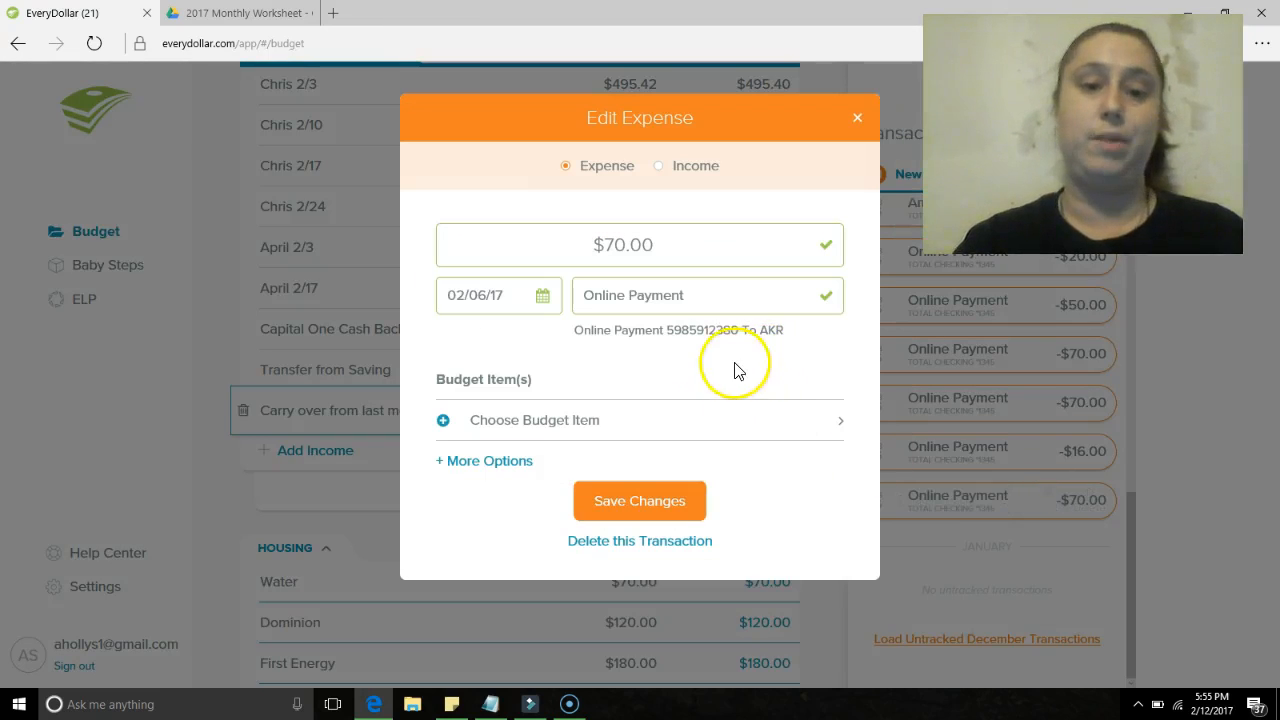
pyautogui.moveTo(516, 428)
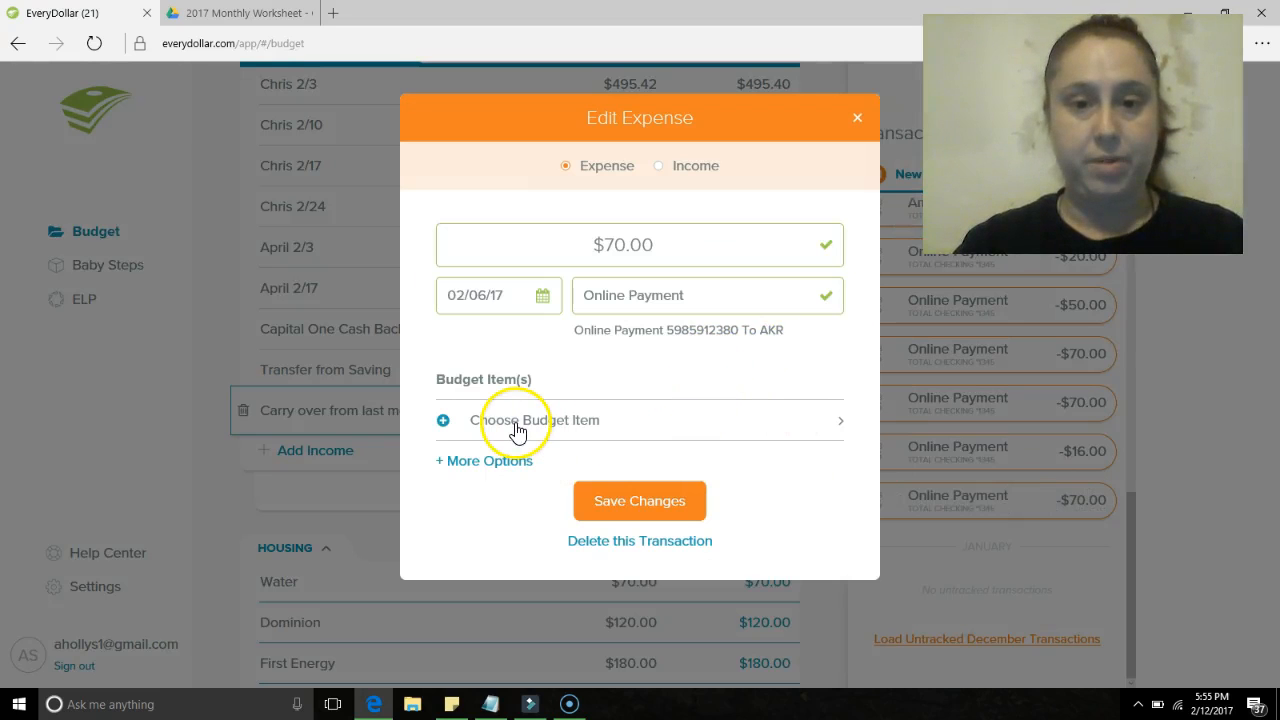
pyautogui.moveTo(572, 424)
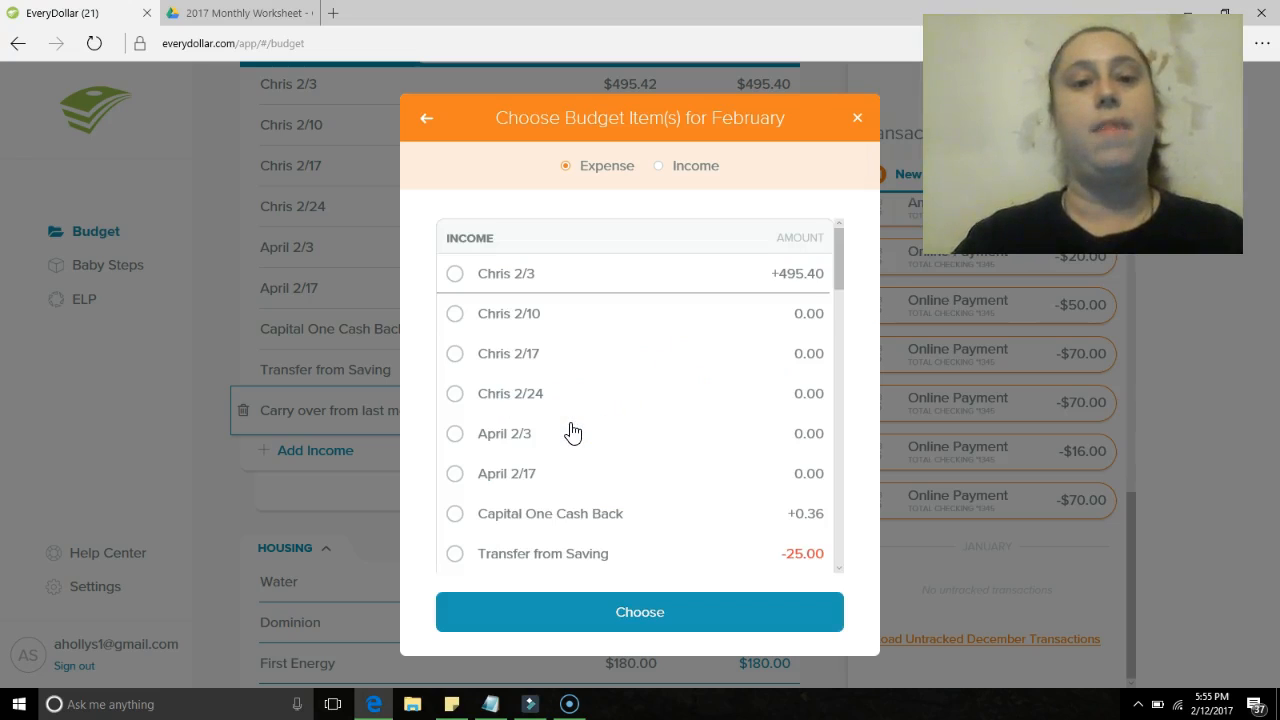
pyautogui.scroll(-3)
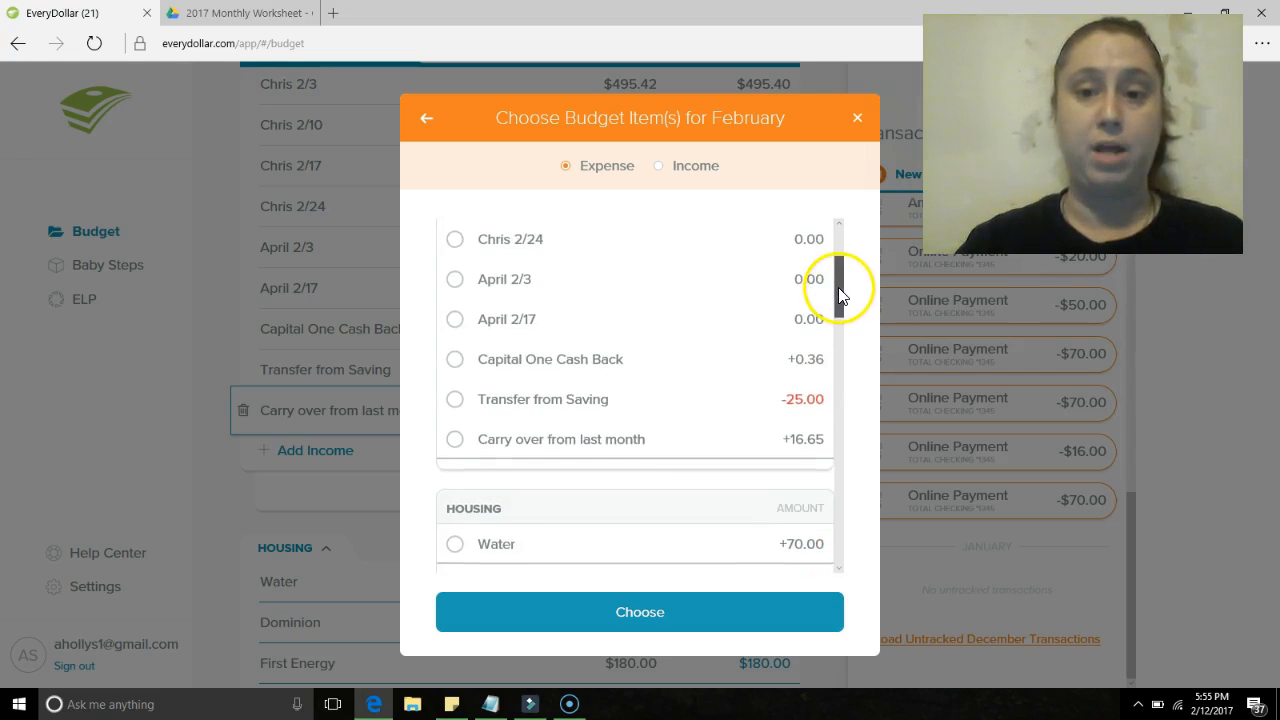
pyautogui.scroll(-3)
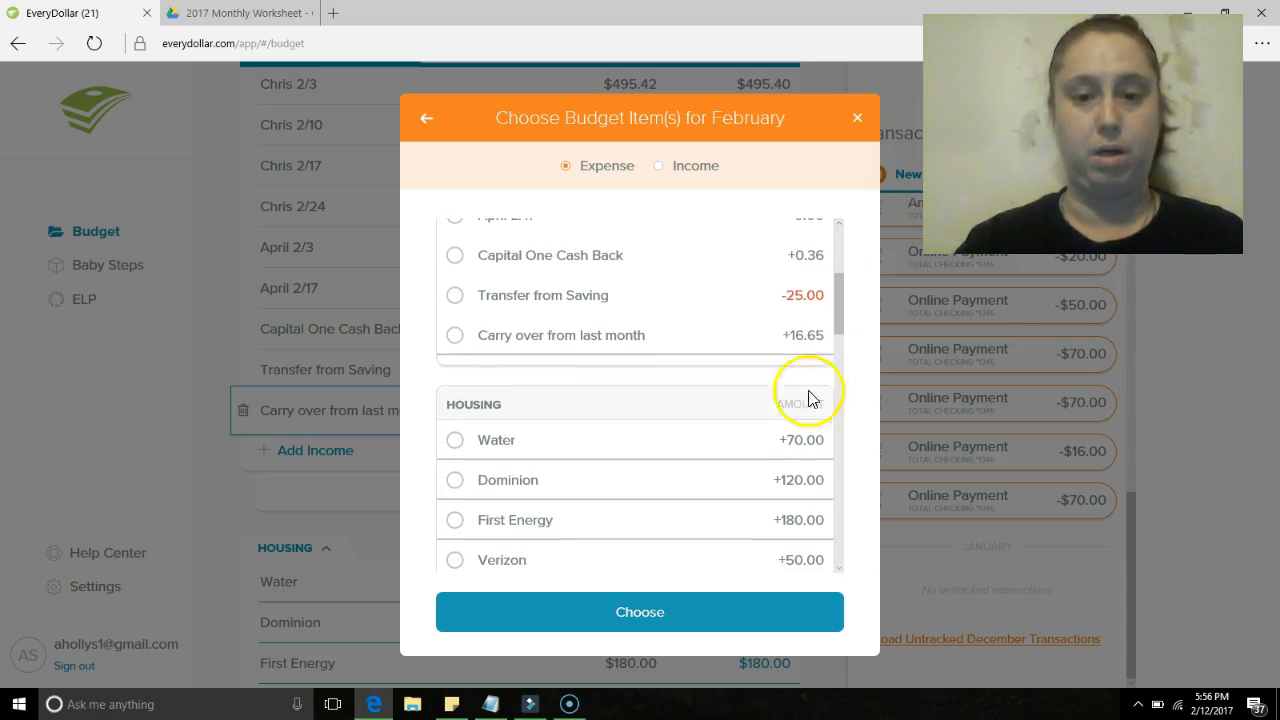
pyautogui.moveTo(802, 444)
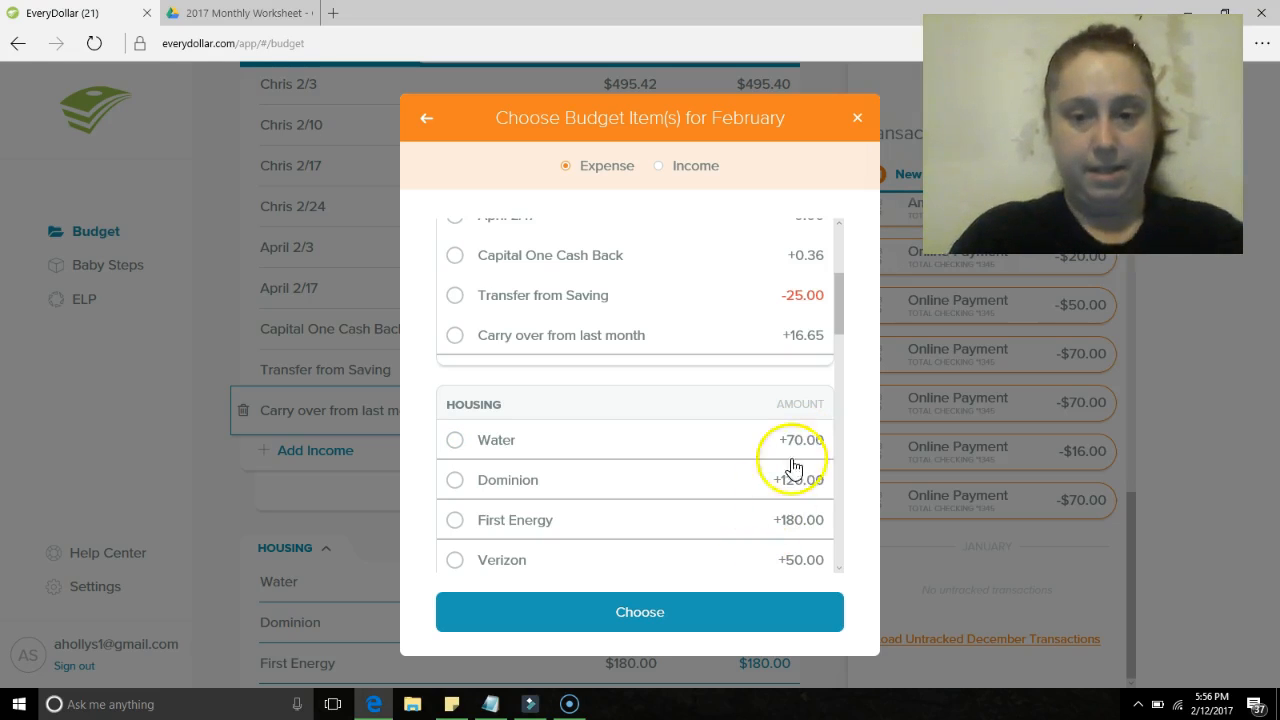
pyautogui.click(456, 440)
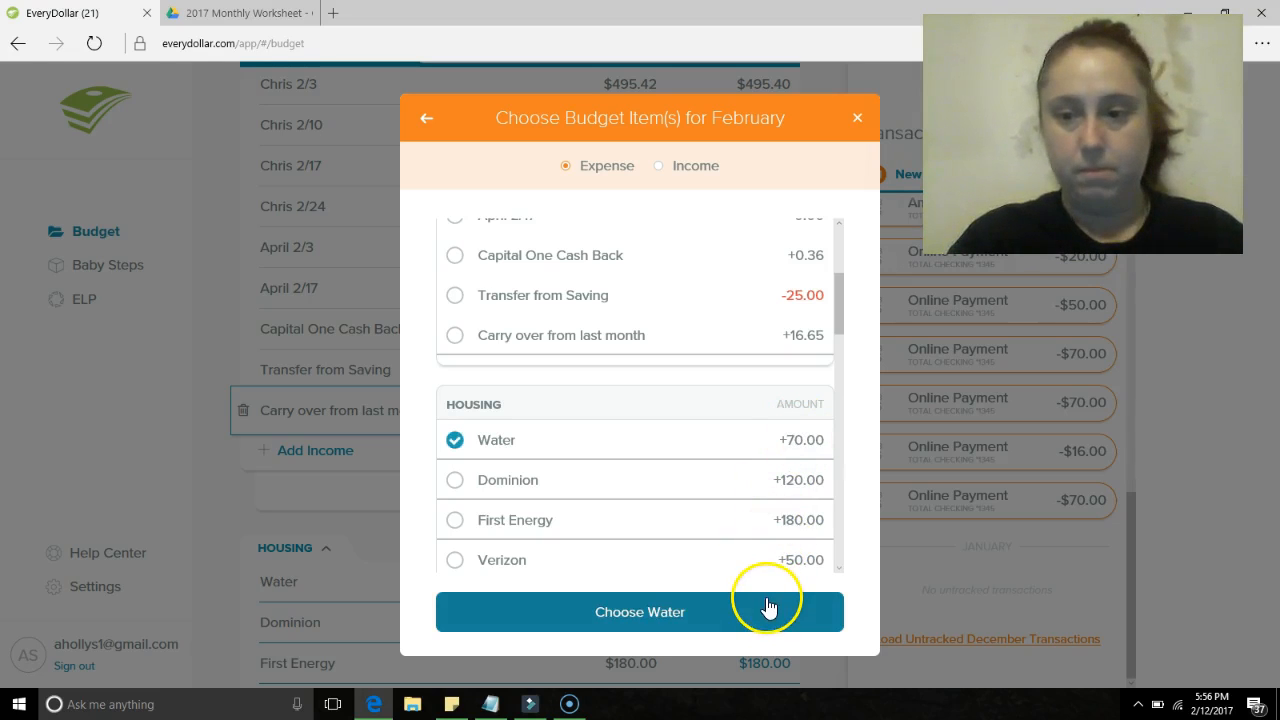
pyautogui.click(640, 612)
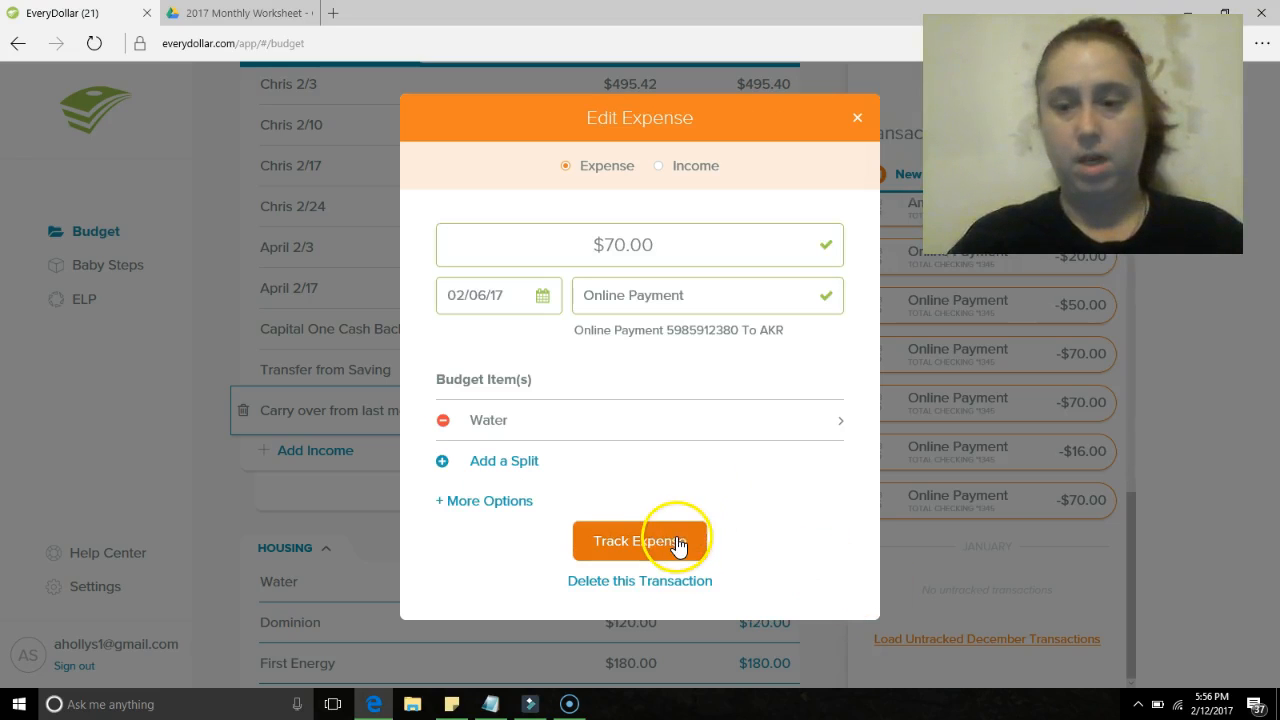
pyautogui.click(640, 540)
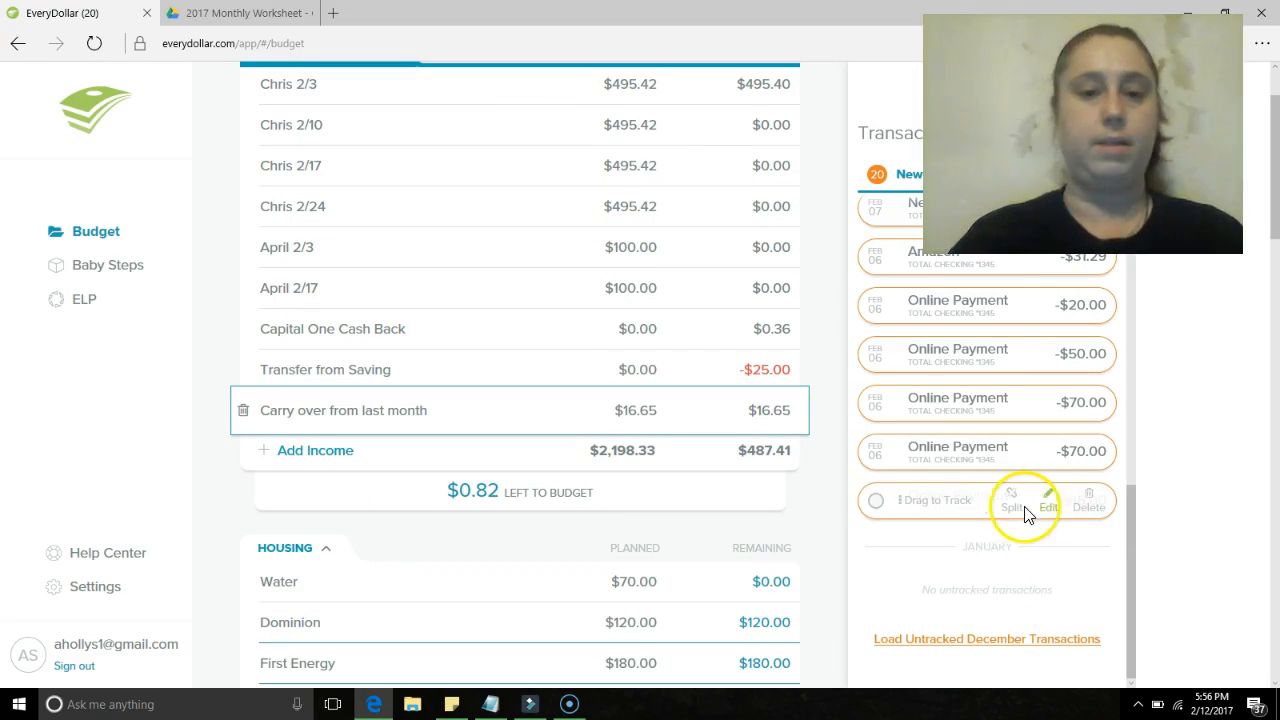
# - Track the $16 CAP online payment under the Capital One debt item
pyautogui.click(1048, 500)
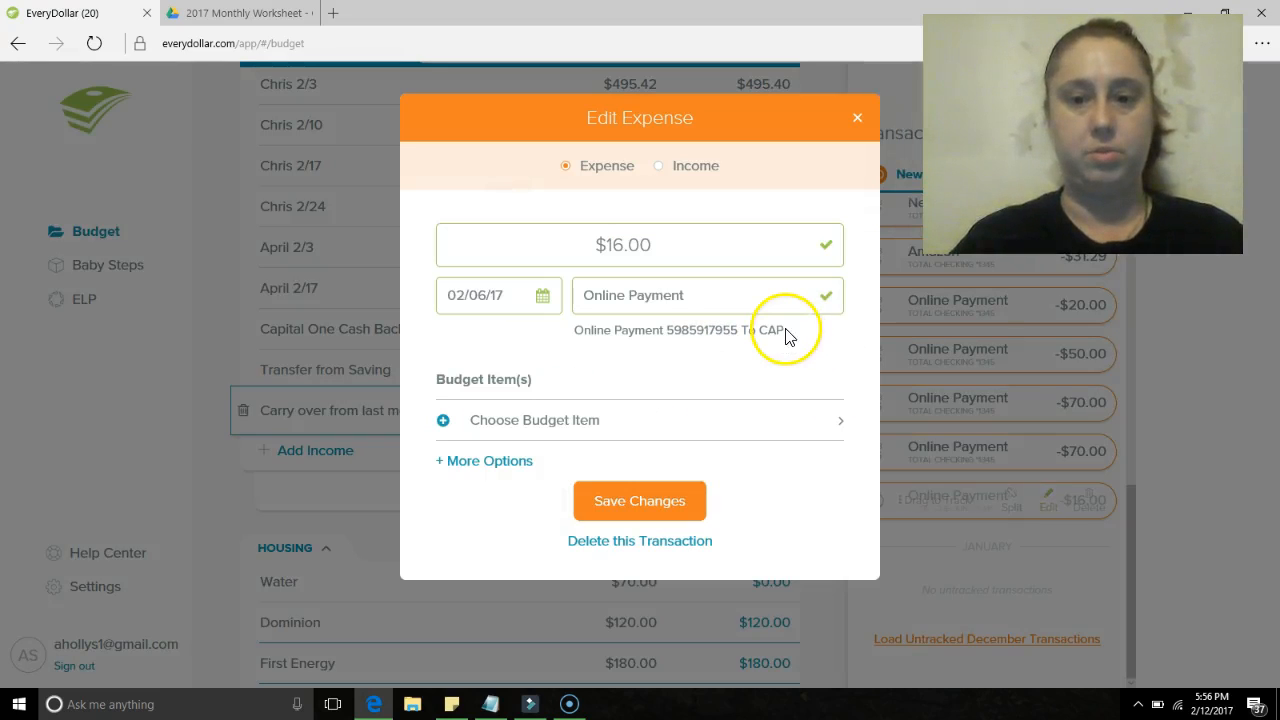
pyautogui.click(640, 500)
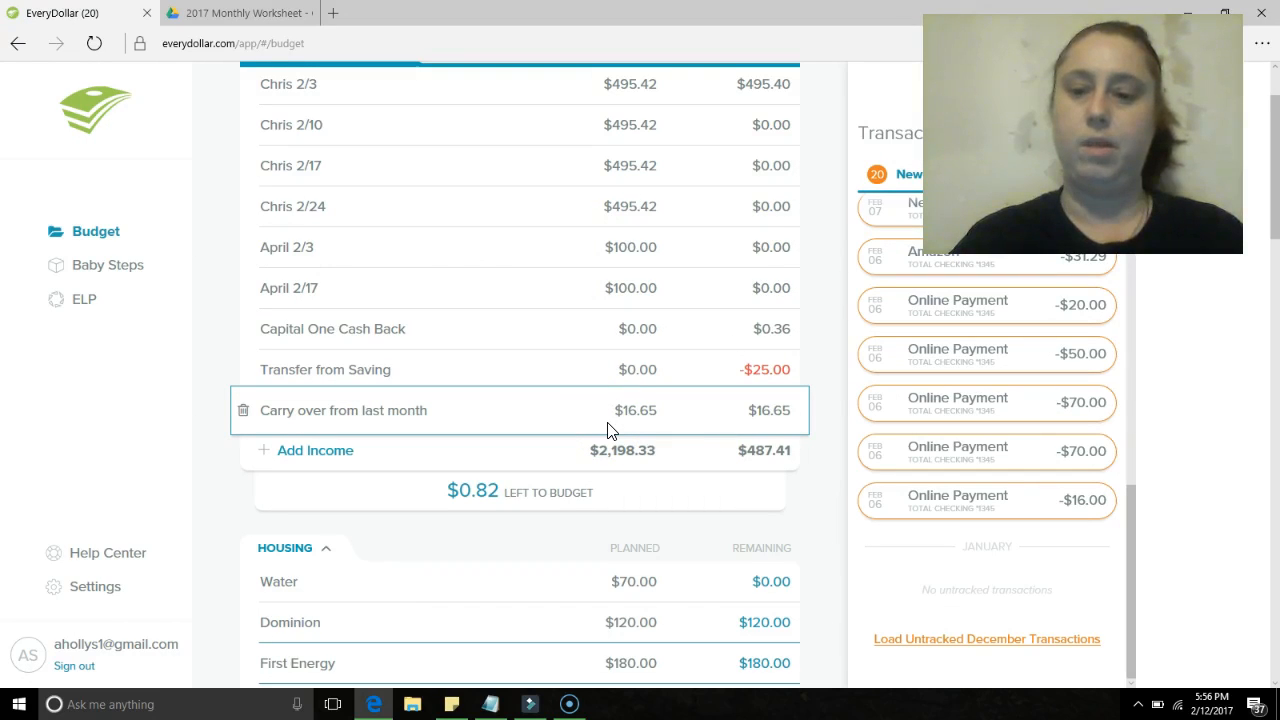
pyautogui.moveTo(856, 452)
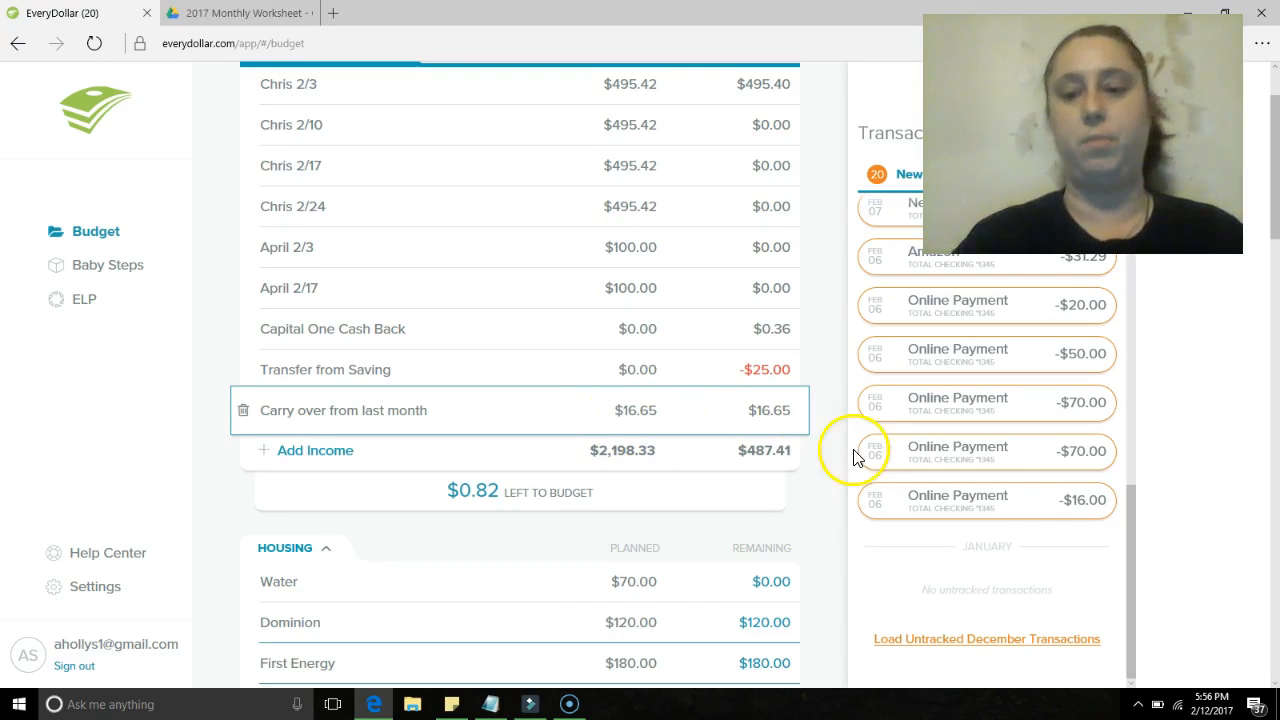
pyautogui.moveTo(1050, 504)
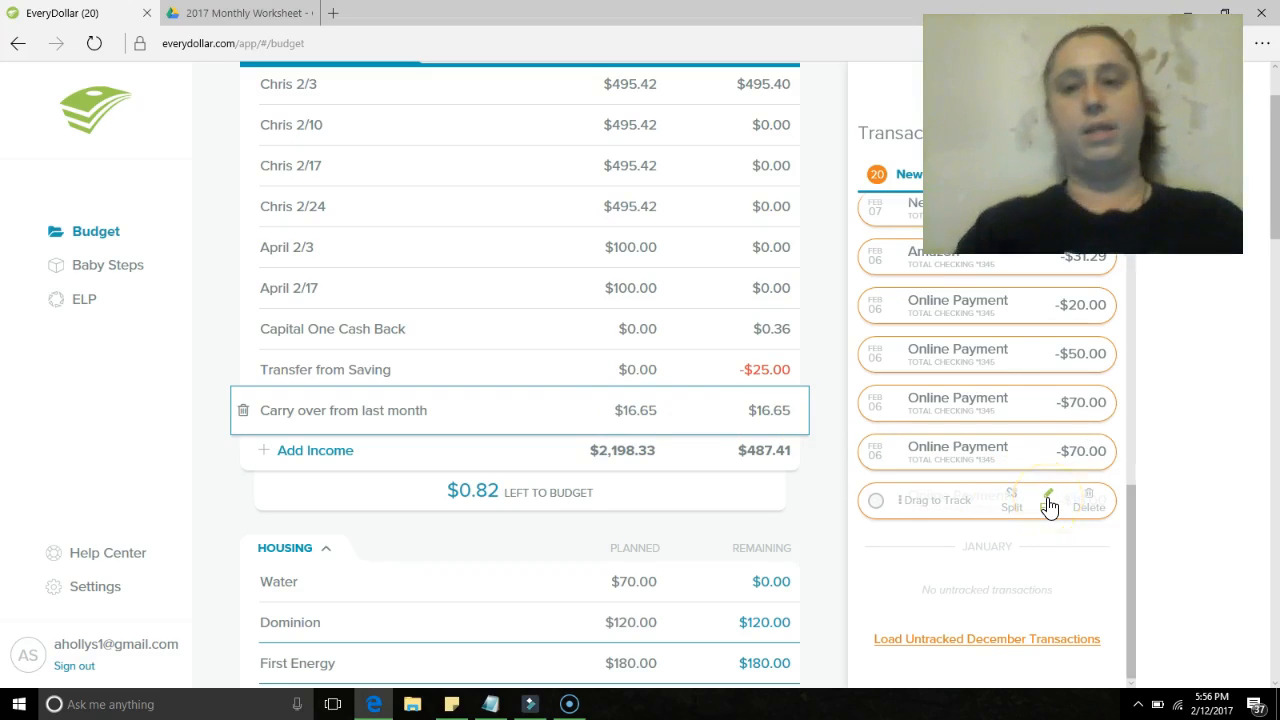
pyautogui.click(1052, 500)
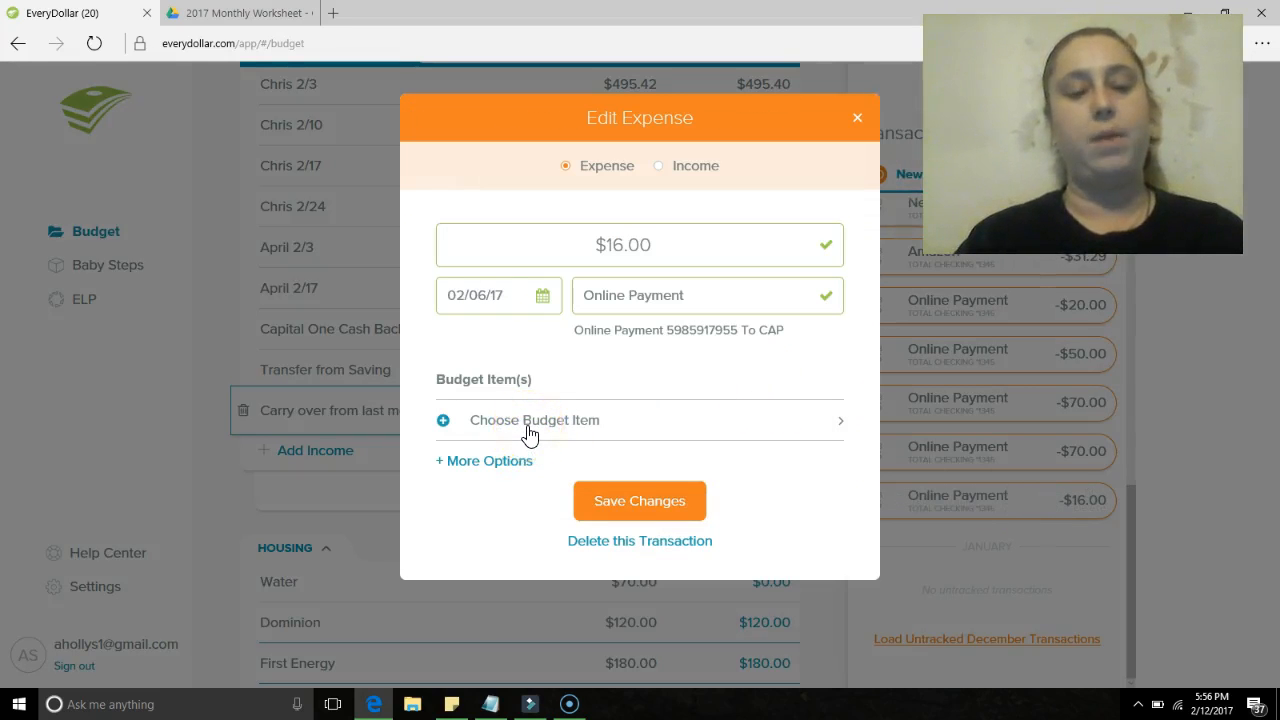
pyautogui.click(536, 420)
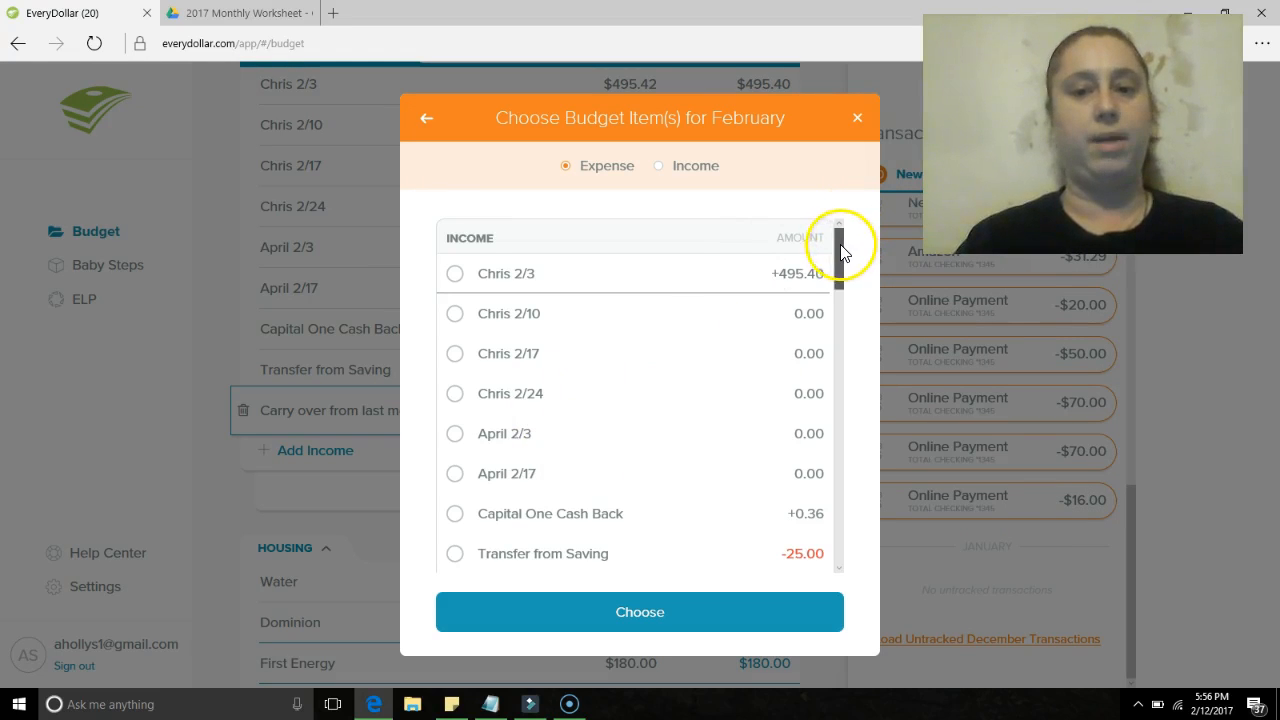
pyautogui.scroll(-3)
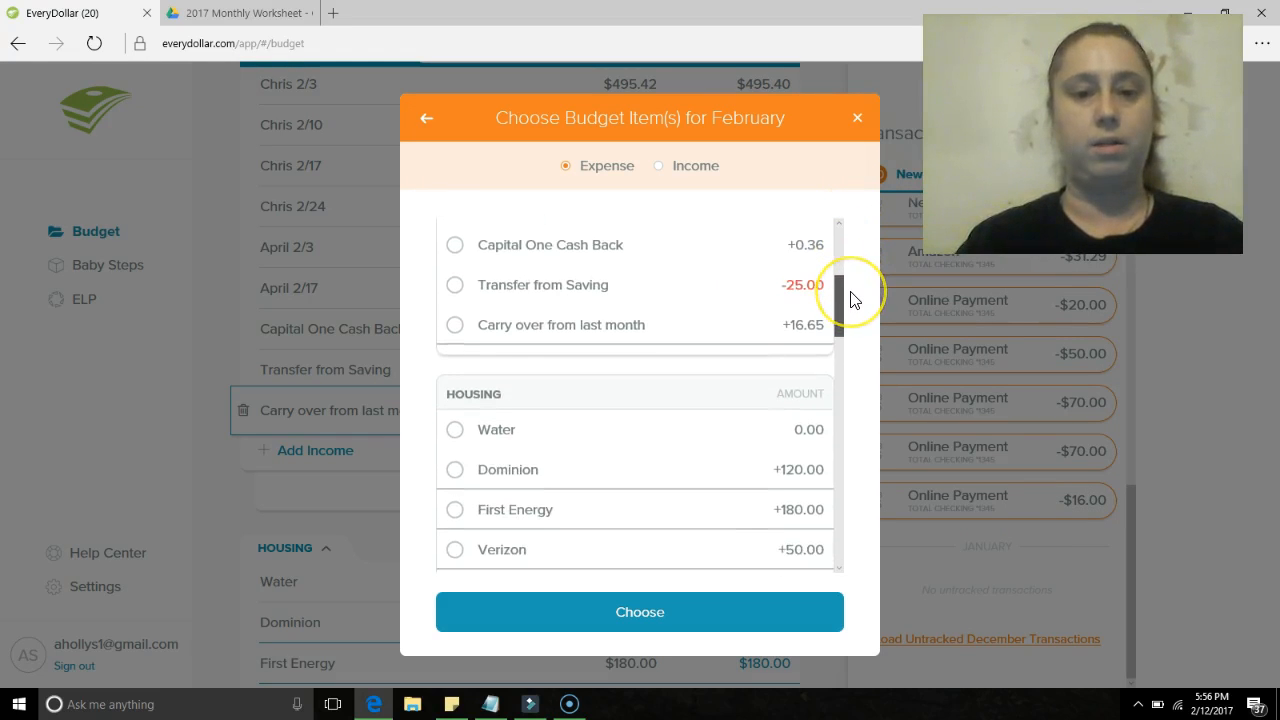
pyautogui.scroll(-3)
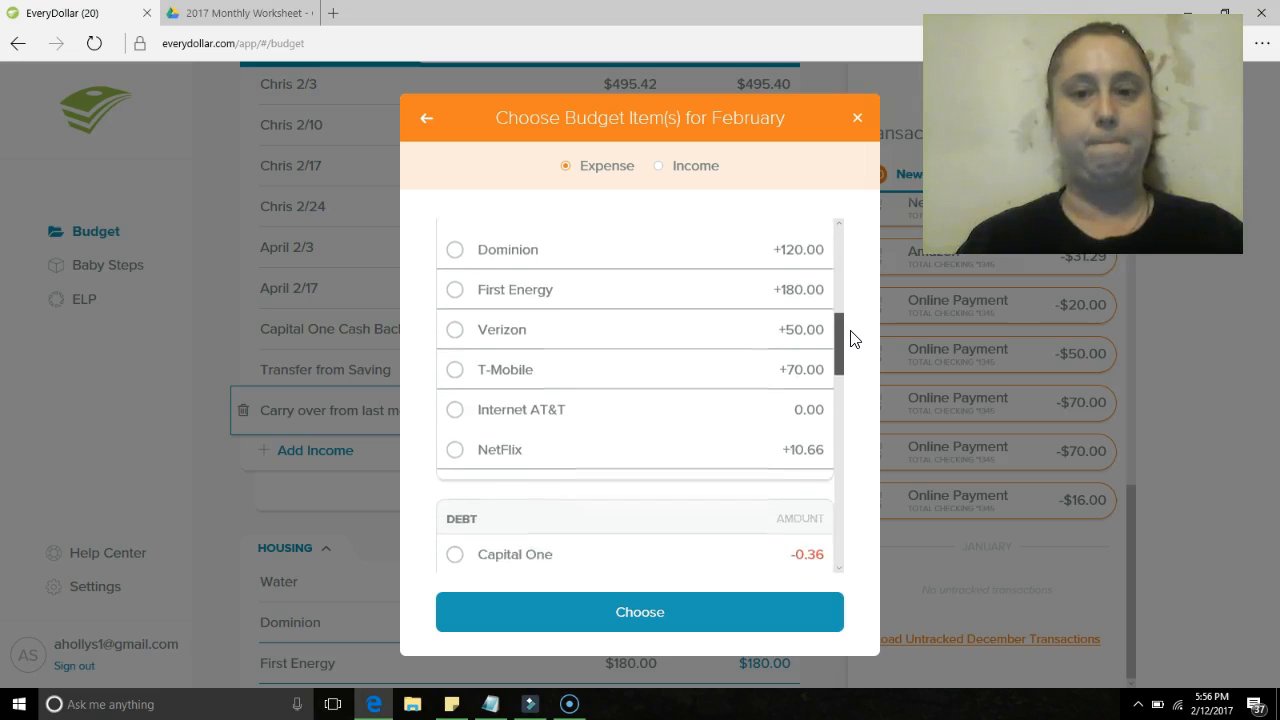
pyautogui.scroll(-3)
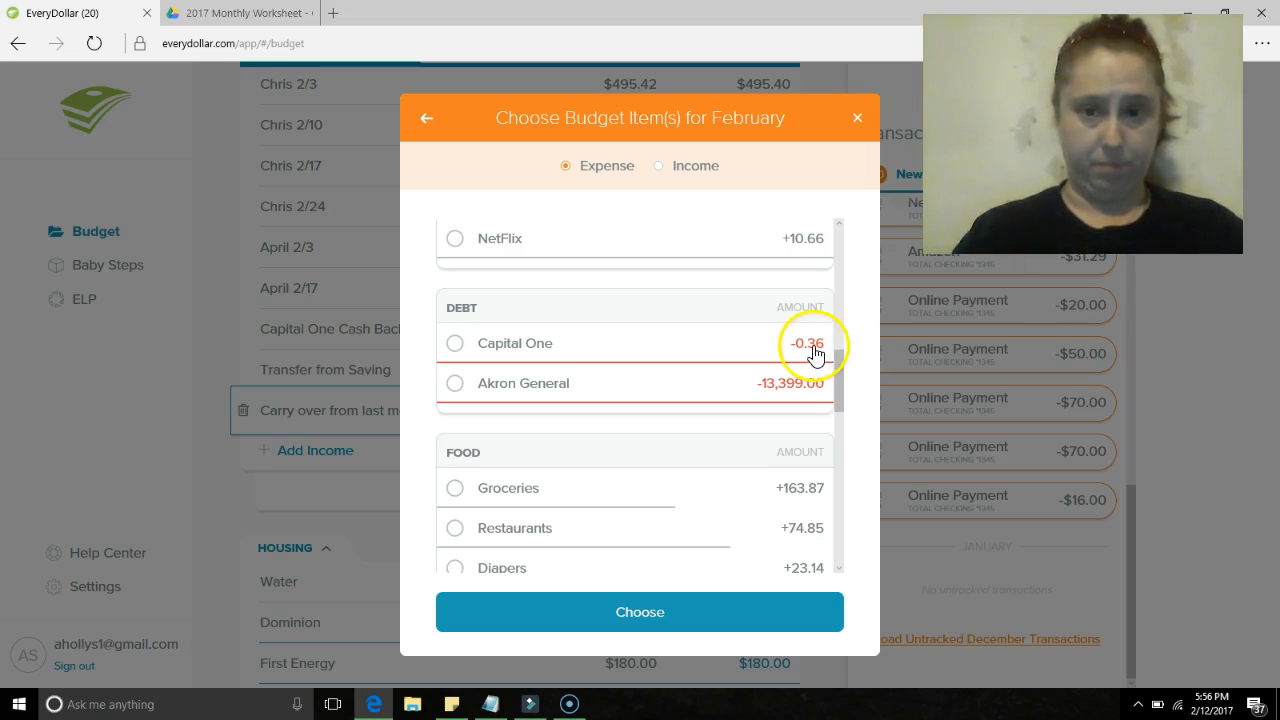
pyautogui.click(452, 342)
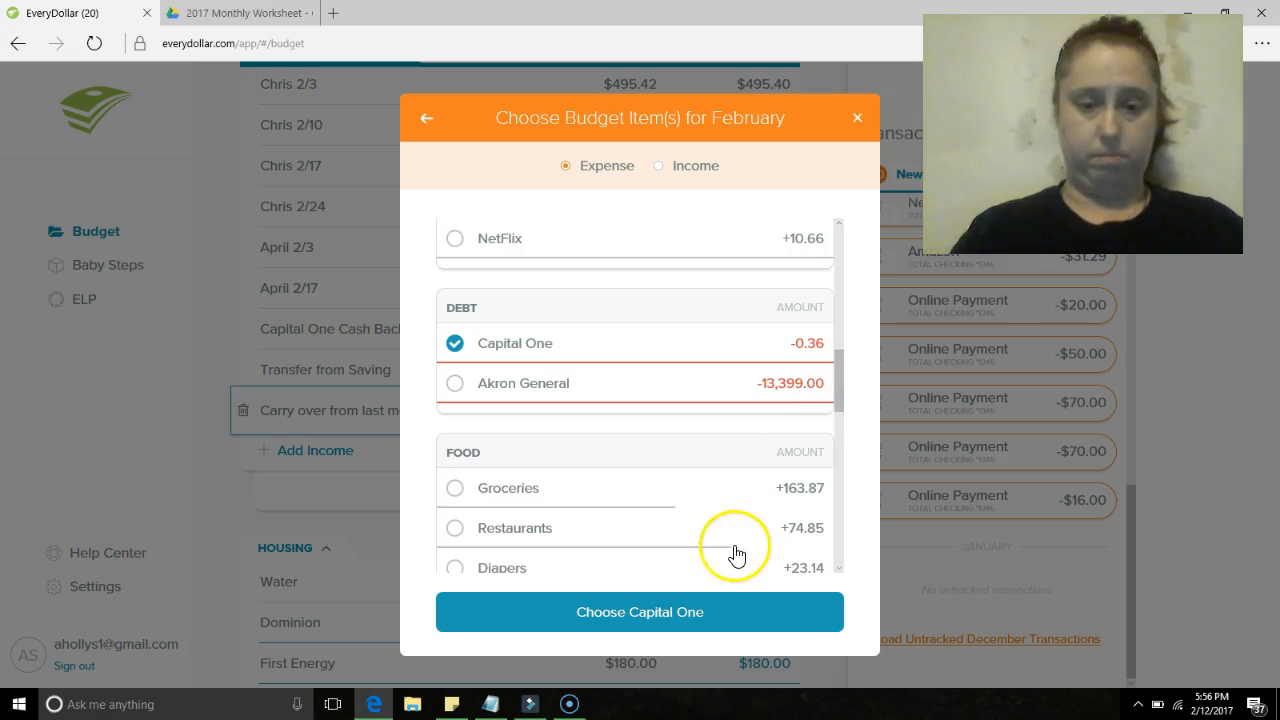
pyautogui.click(640, 612)
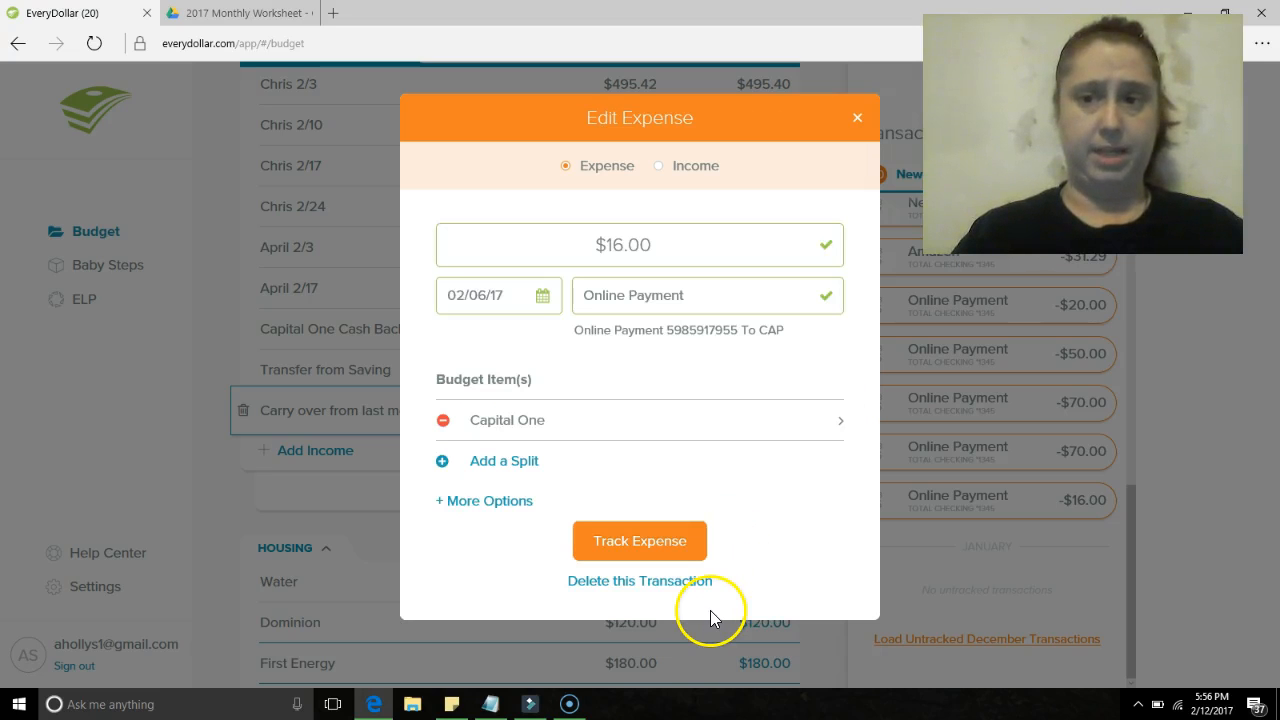
pyautogui.moveTo(706, 492)
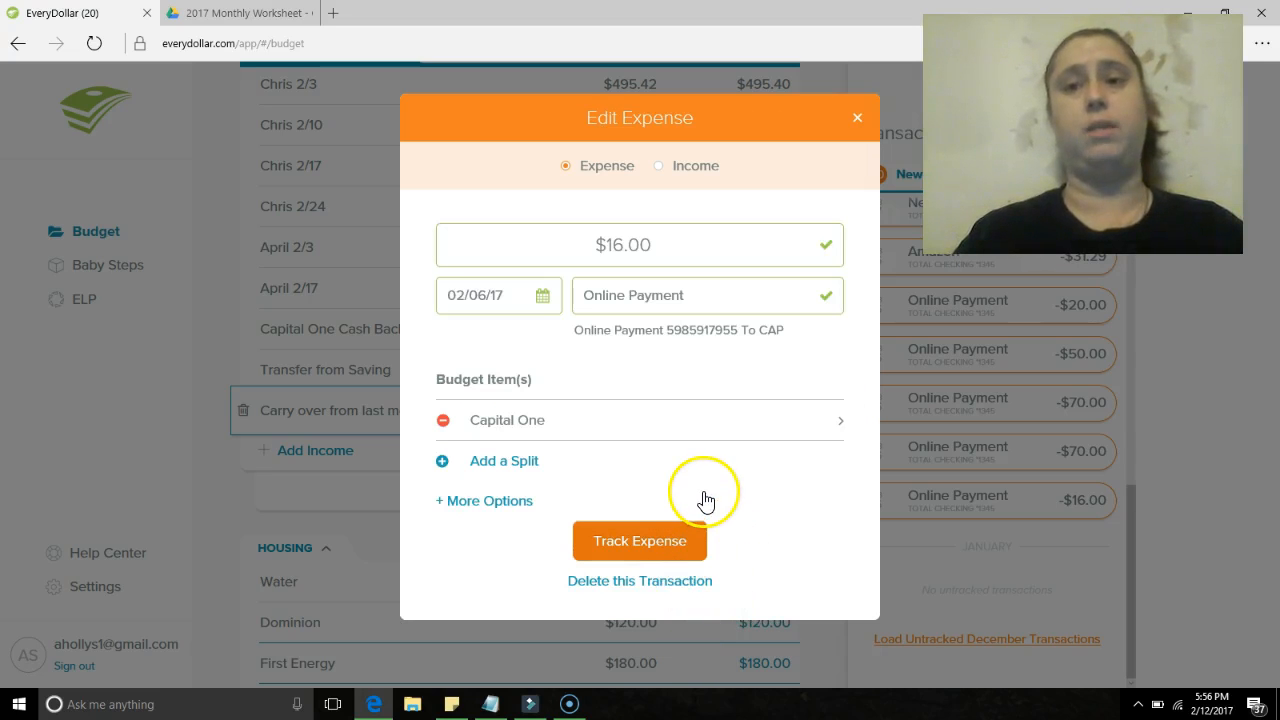
pyautogui.click(640, 540)
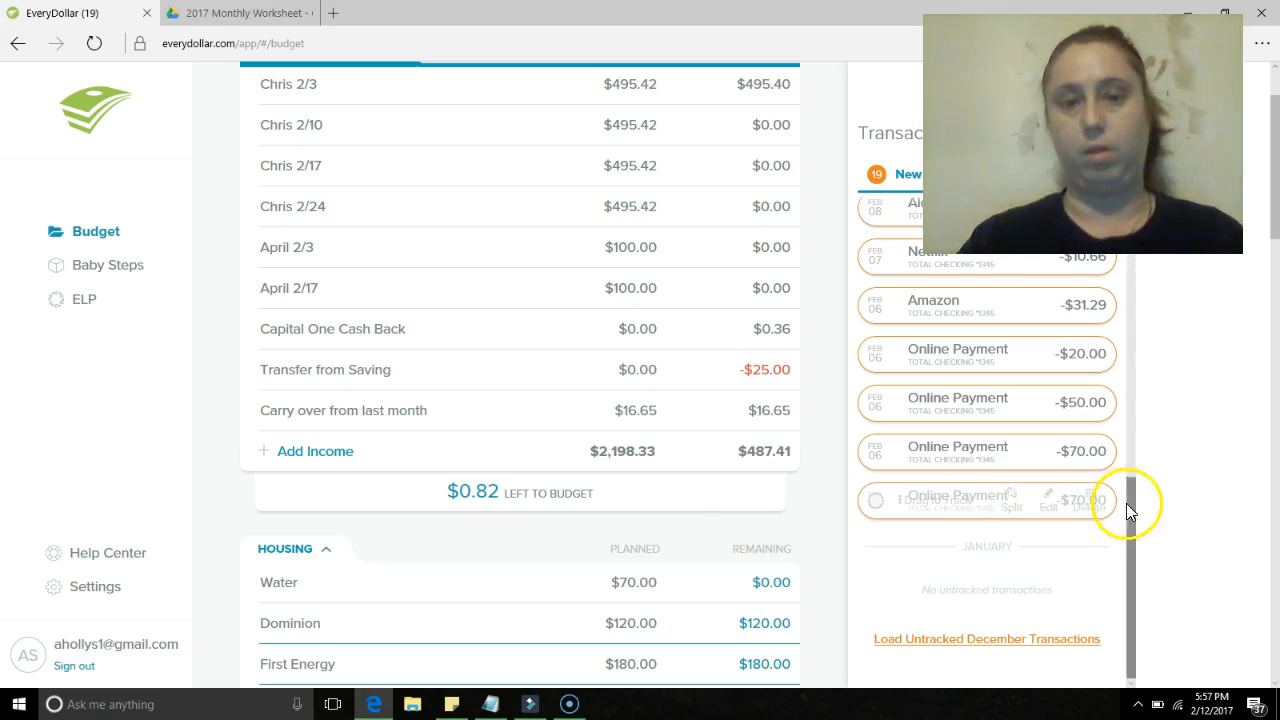
pyautogui.moveTo(1074, 584)
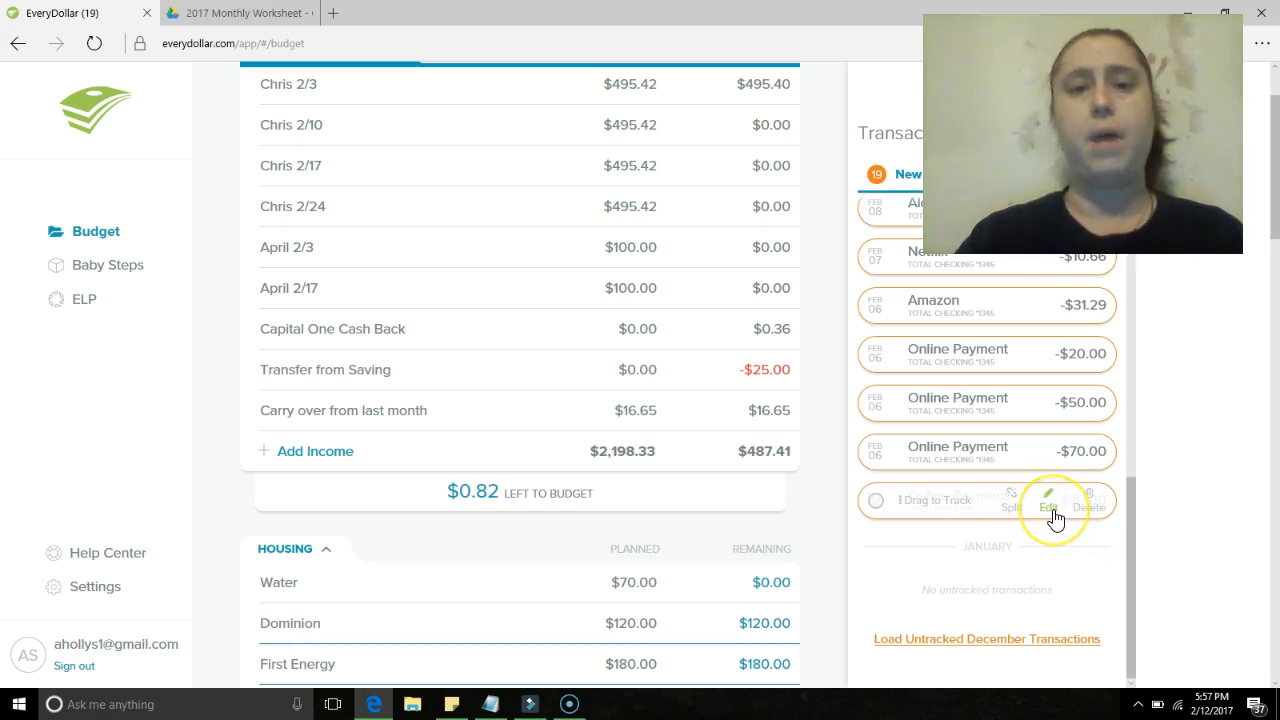
# - Track the $70 FIR online payment under First Energy, leaving $110 remaining
pyautogui.click(1048, 500)
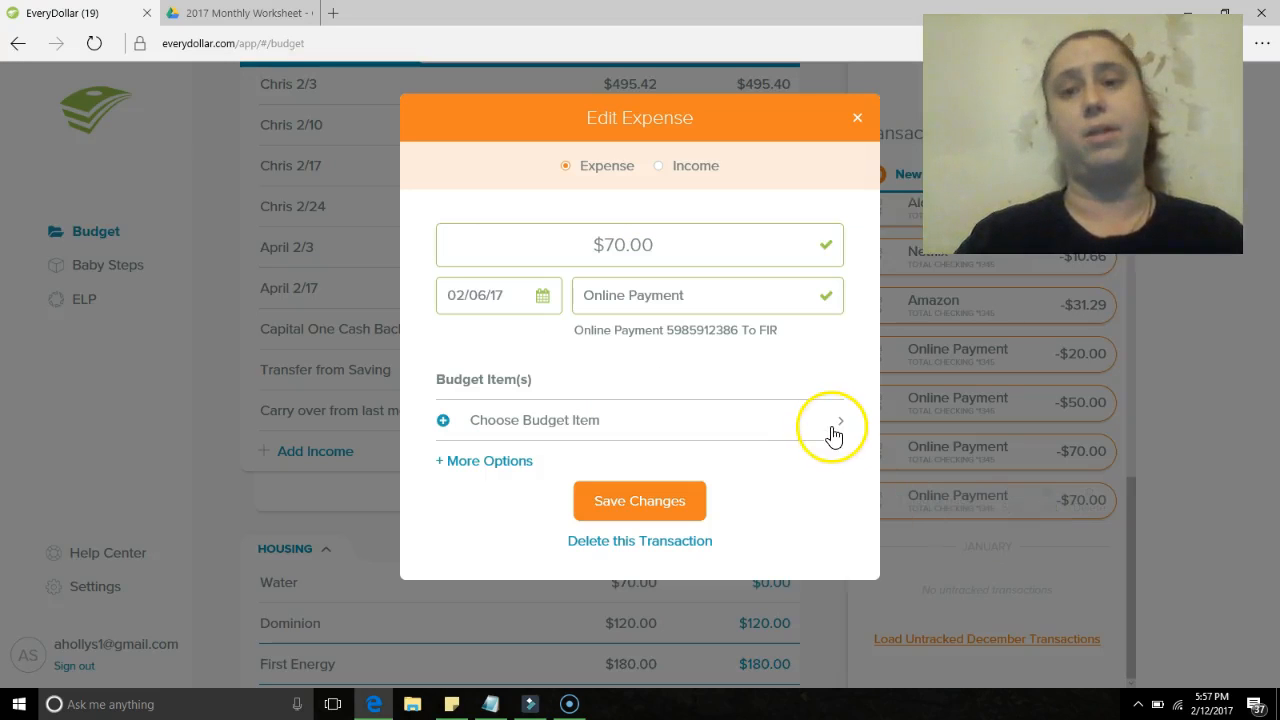
pyautogui.moveTo(632, 418)
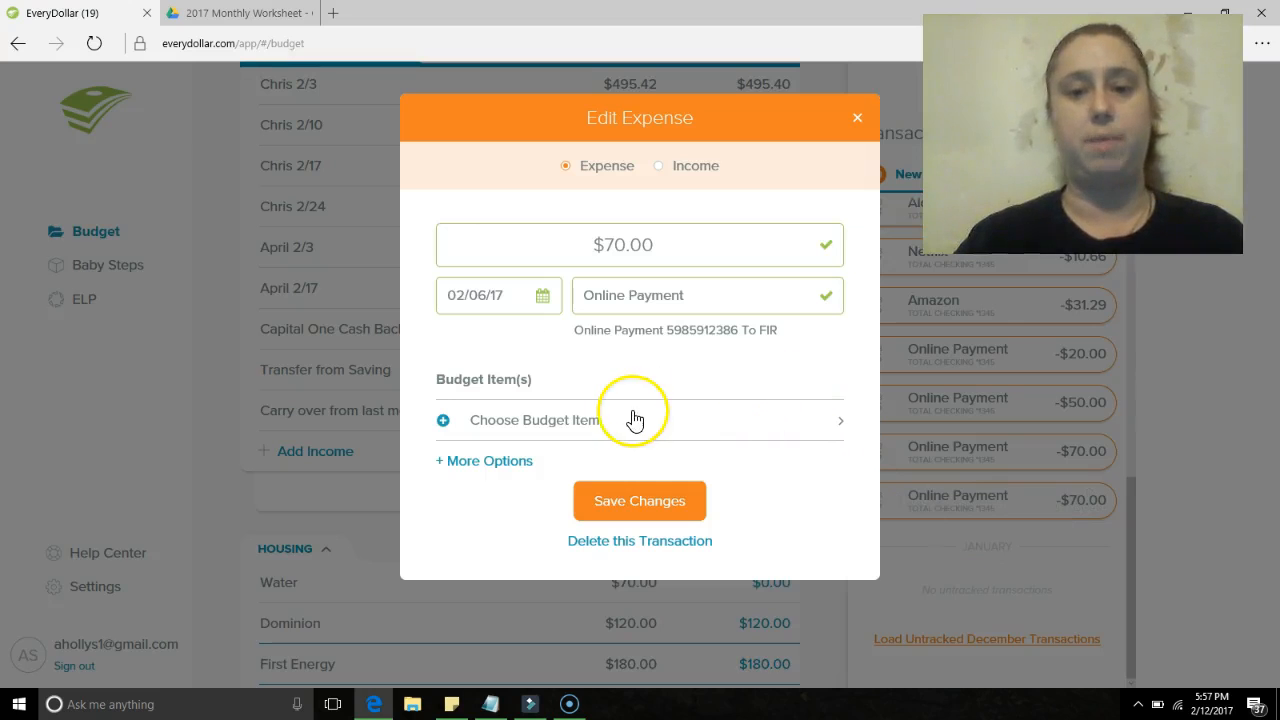
pyautogui.moveTo(648, 380)
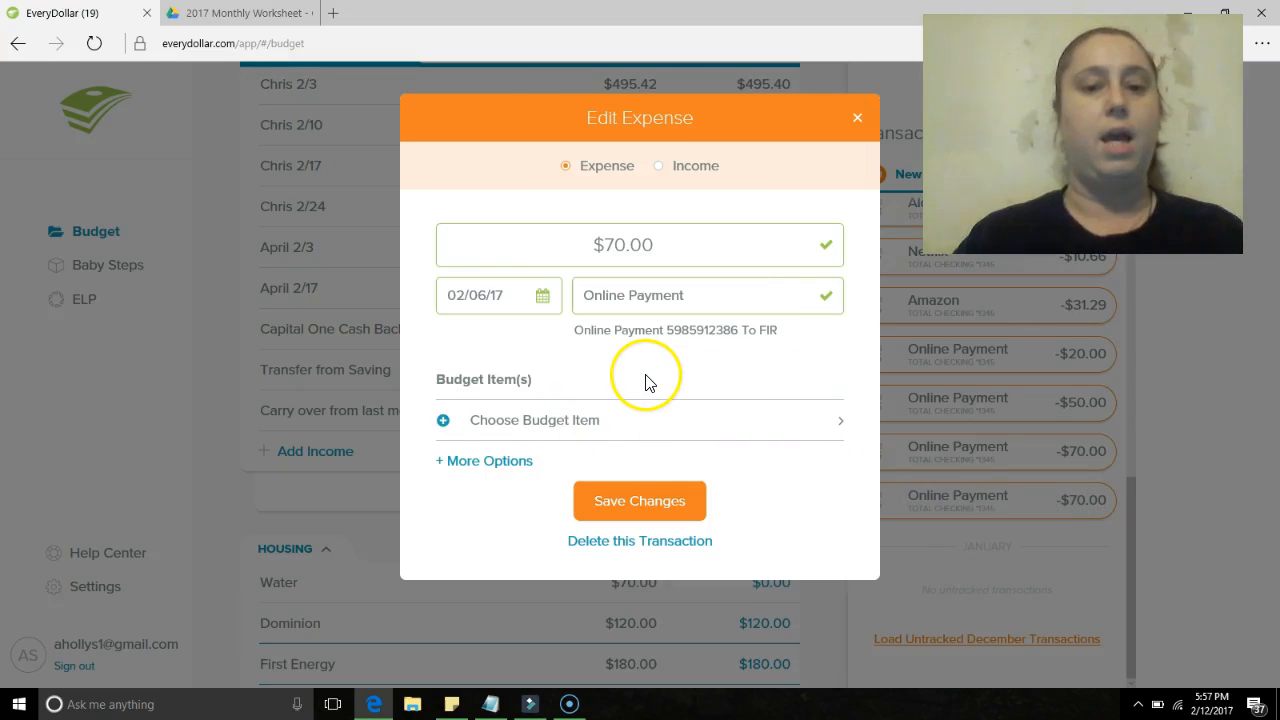
pyautogui.click(534, 420)
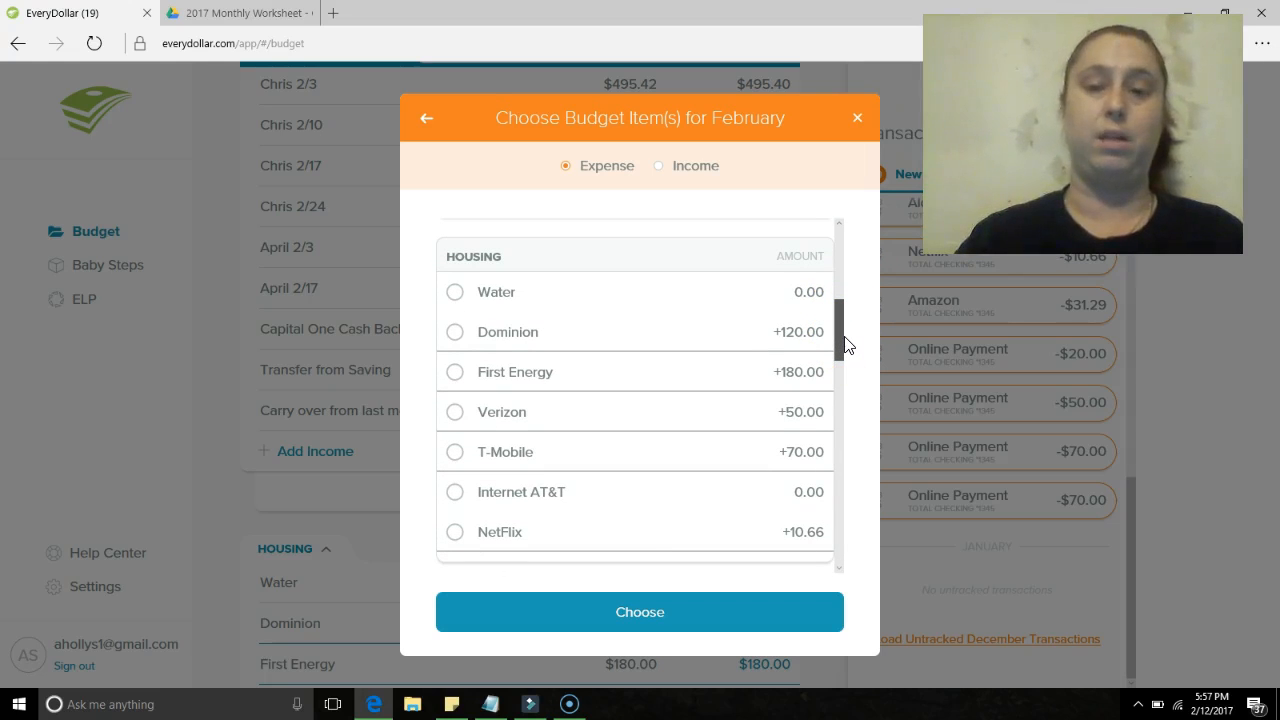
pyautogui.scroll(-3)
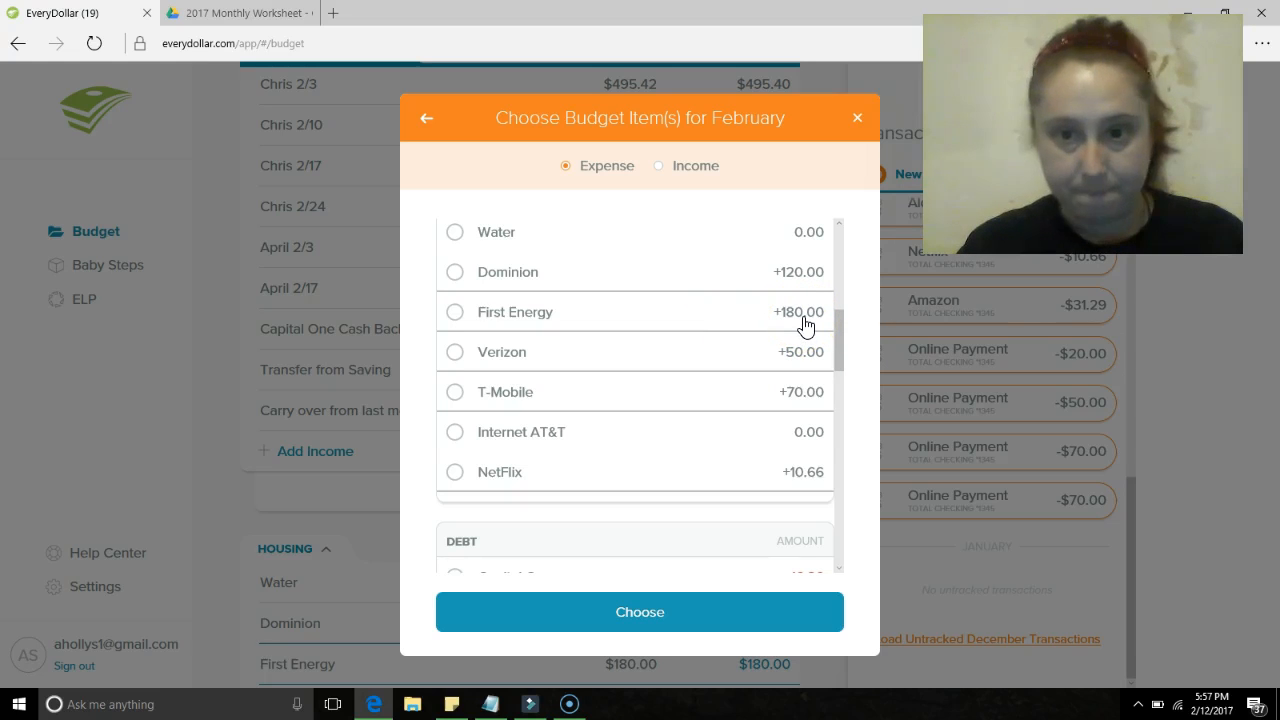
pyautogui.click(456, 312)
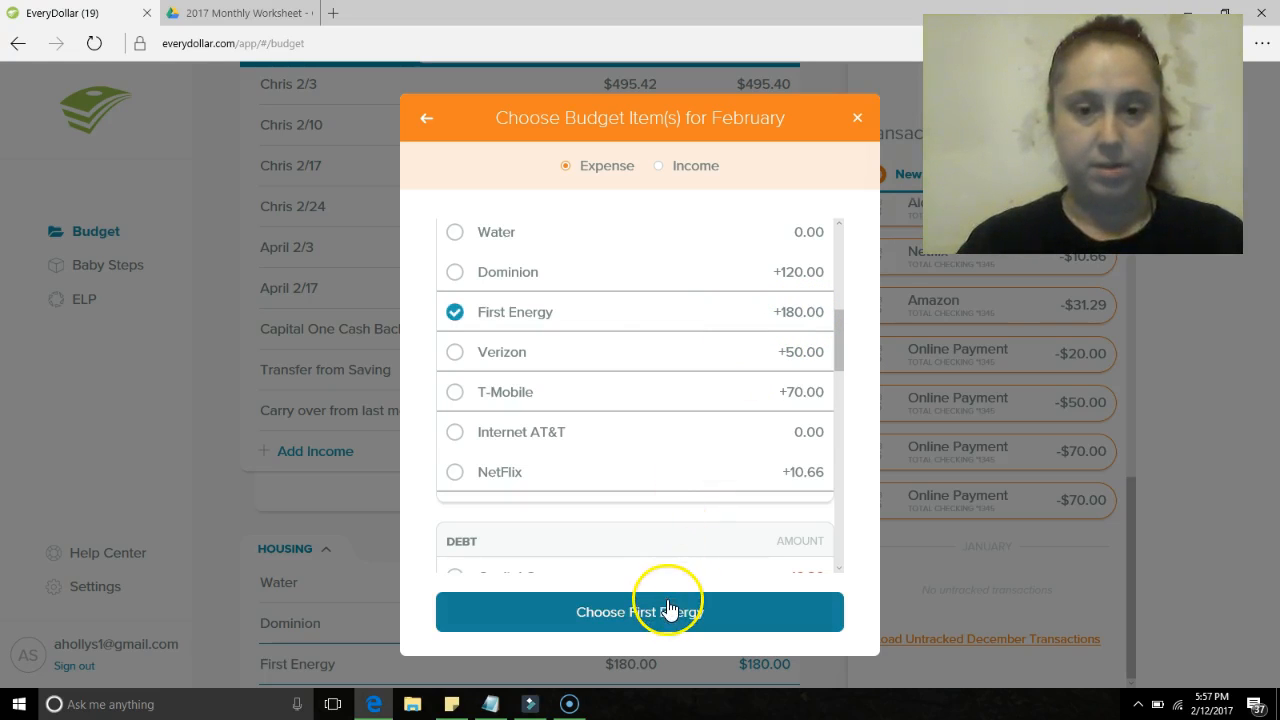
pyautogui.click(640, 612)
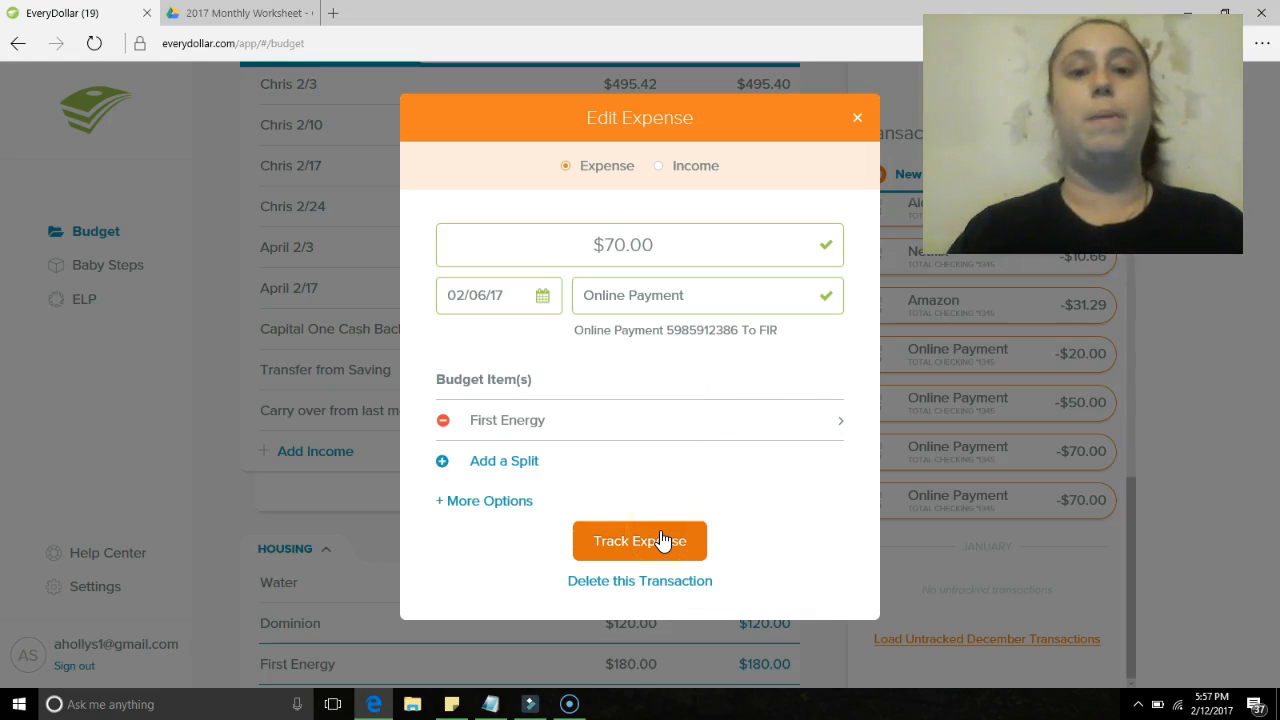
pyautogui.click(640, 540)
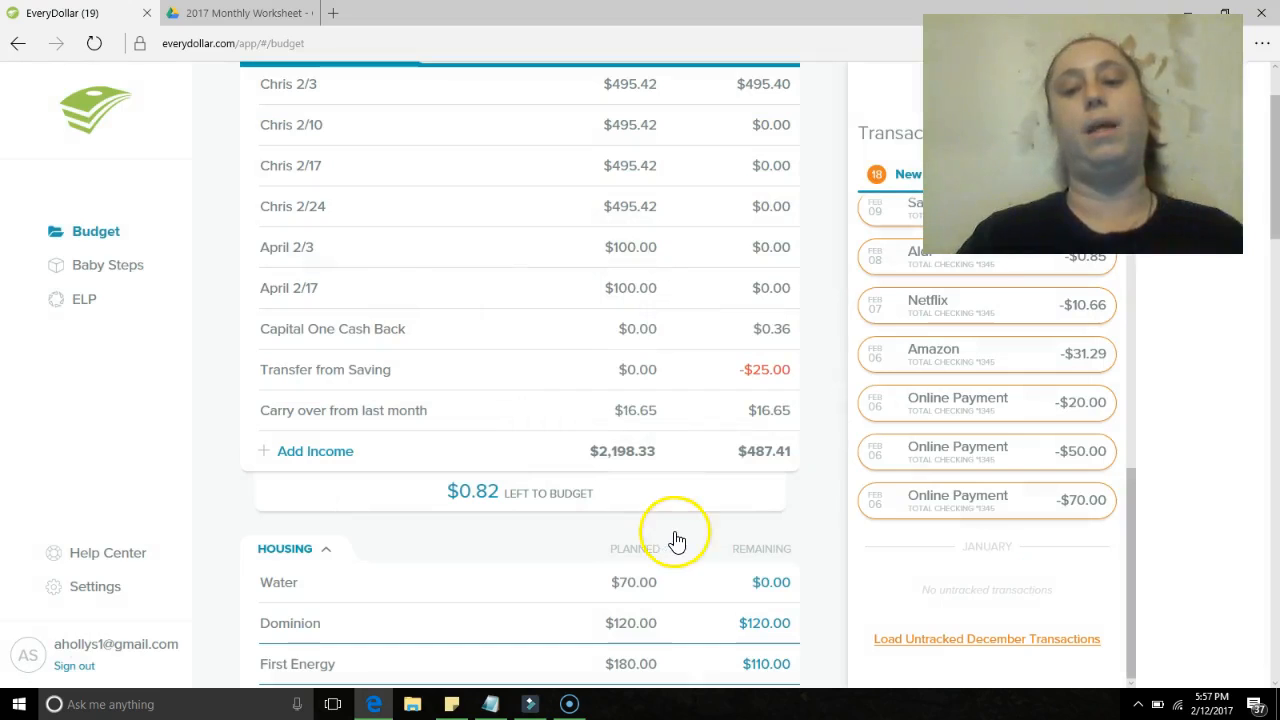
pyautogui.moveTo(918, 520)
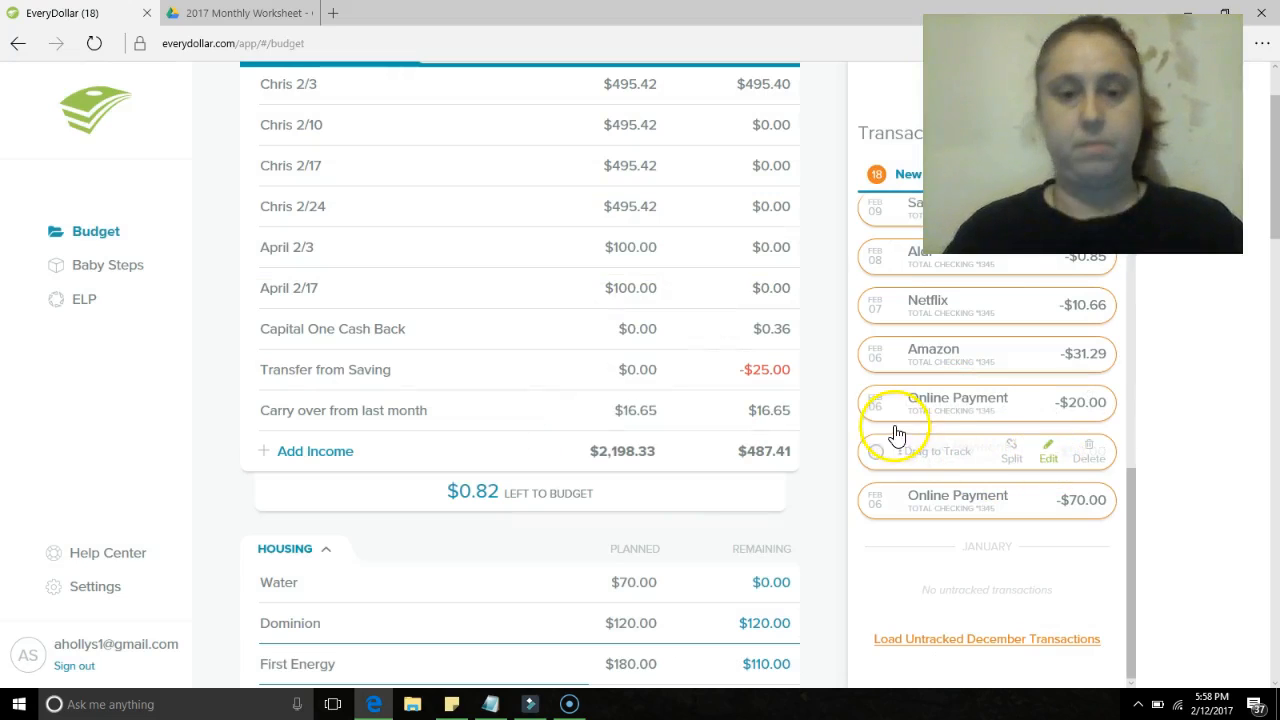
# - Track the $50 February 6 online payment against Verizon
pyautogui.click(956, 404)
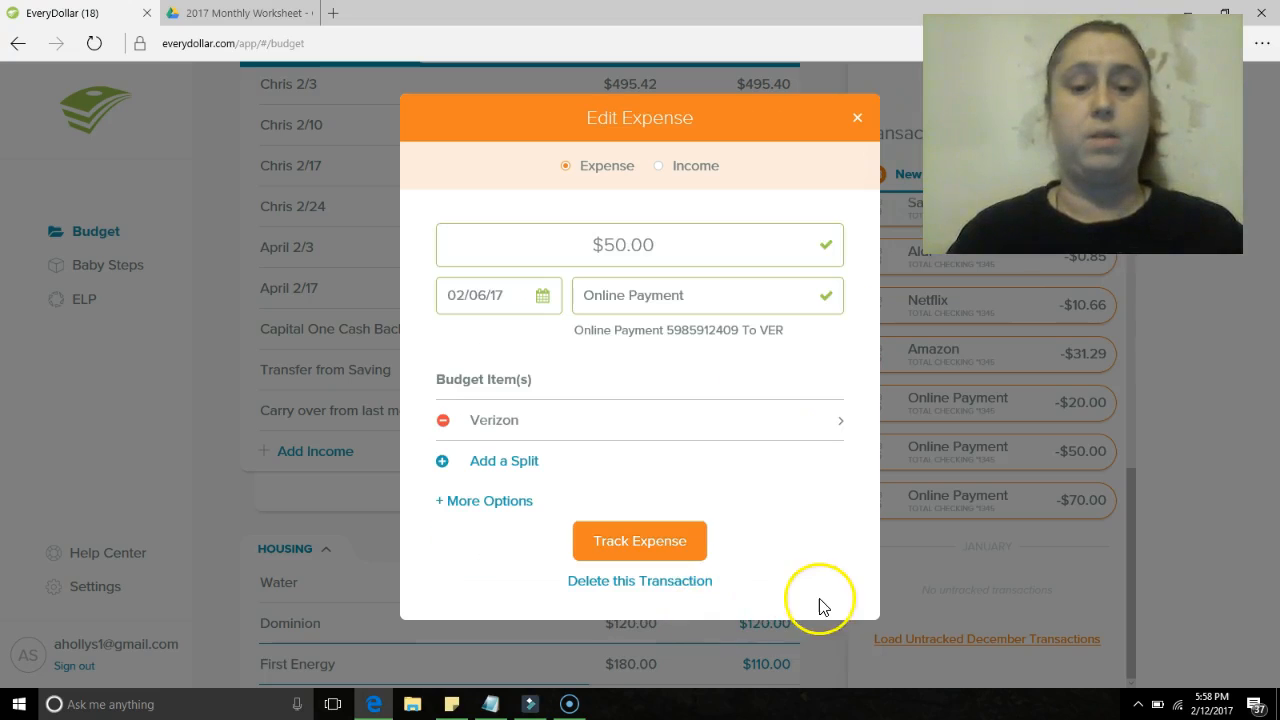
pyautogui.moveTo(782, 540)
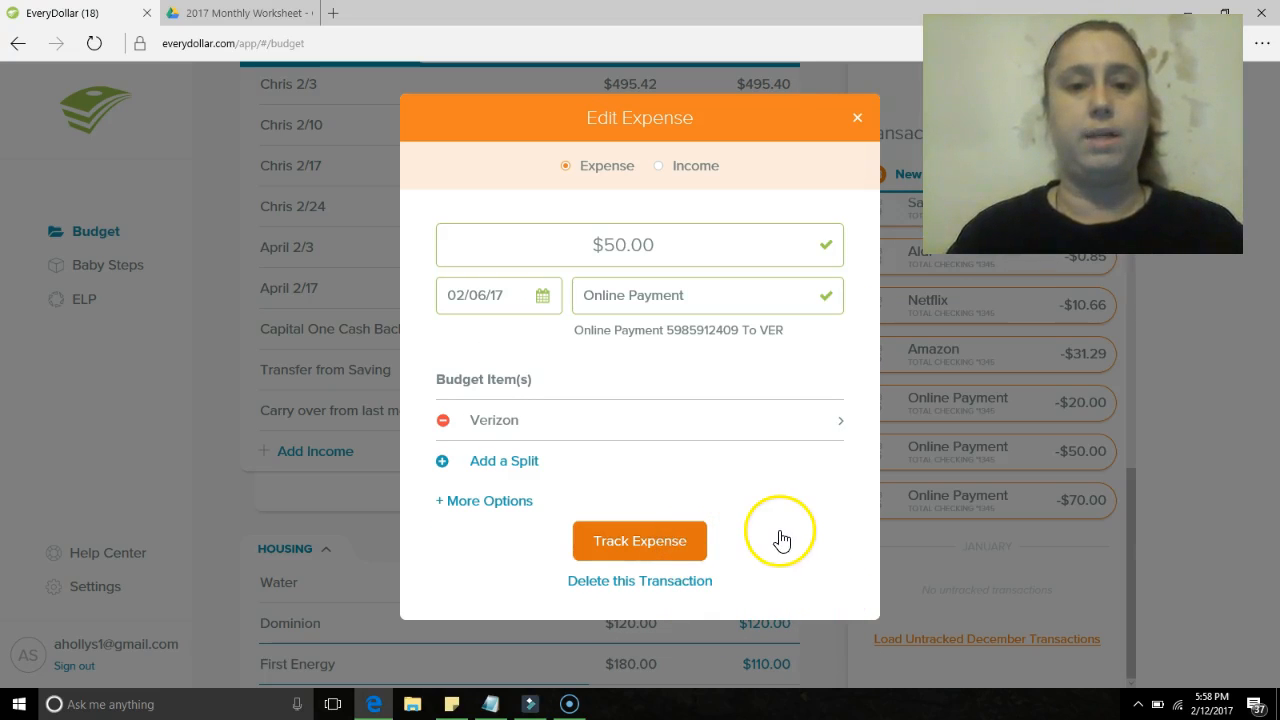
pyautogui.click(640, 540)
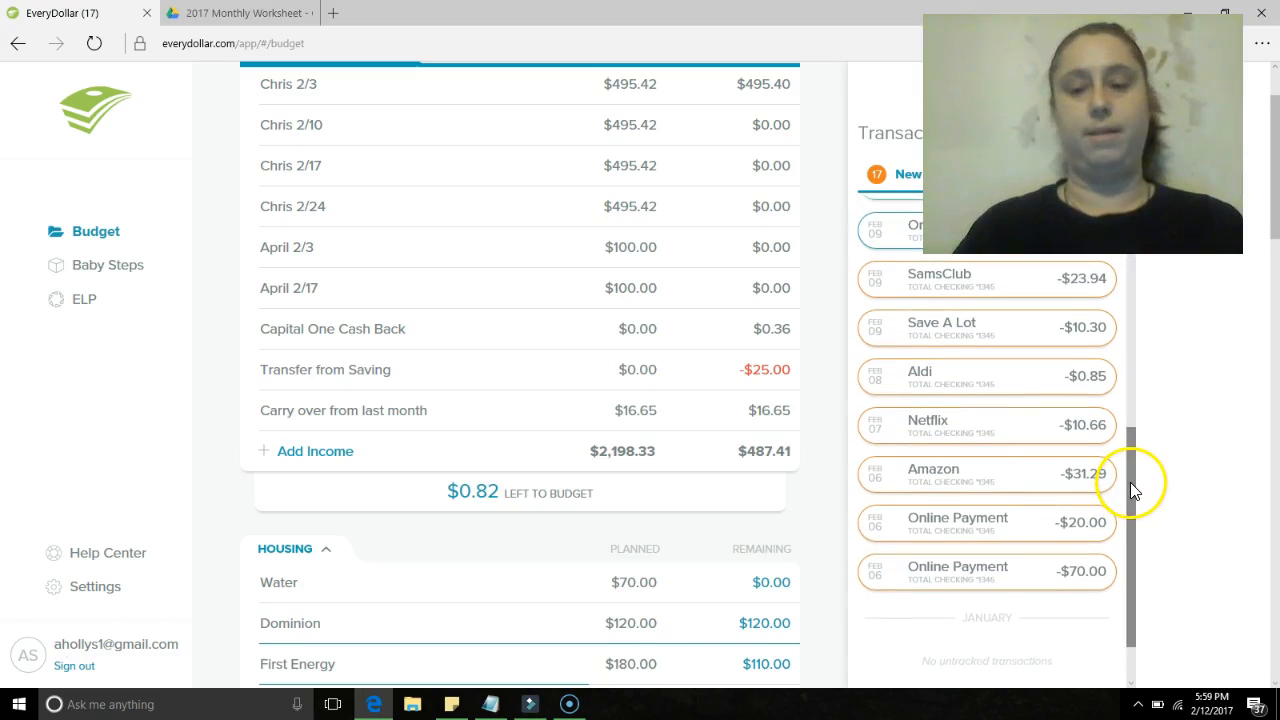
pyautogui.moveTo(1252, 488)
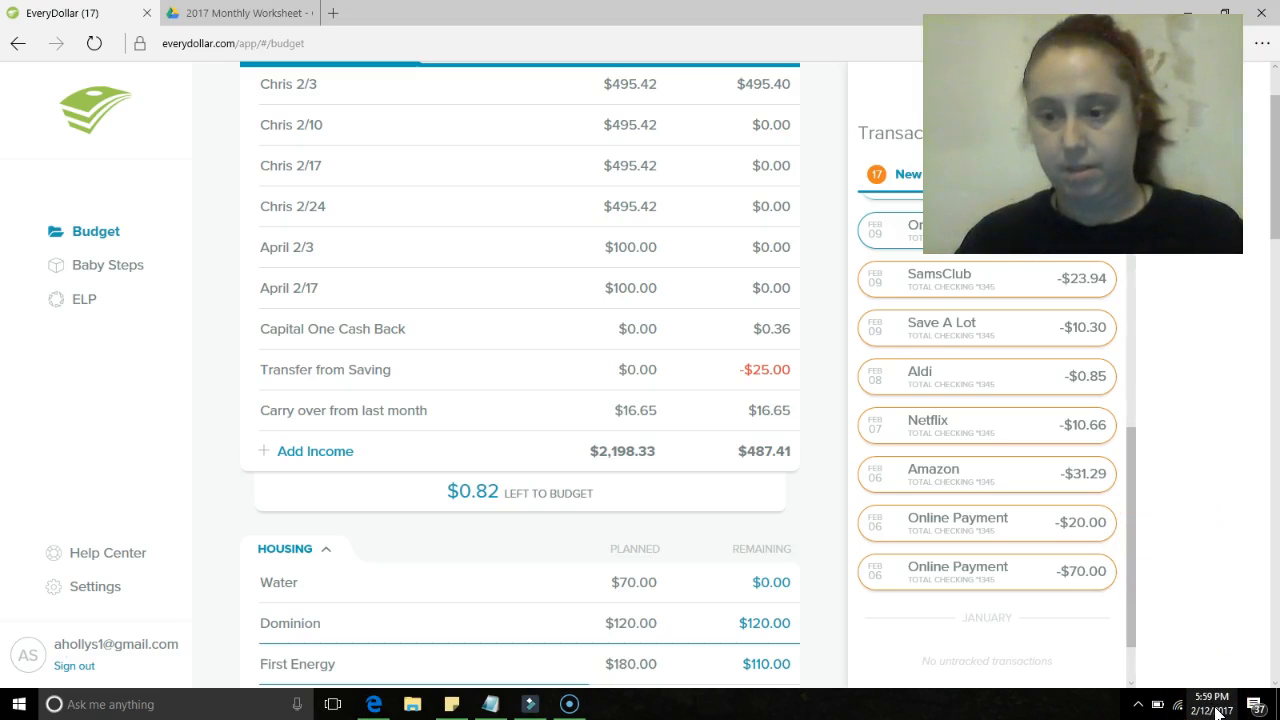
pyautogui.click(1212, 704)
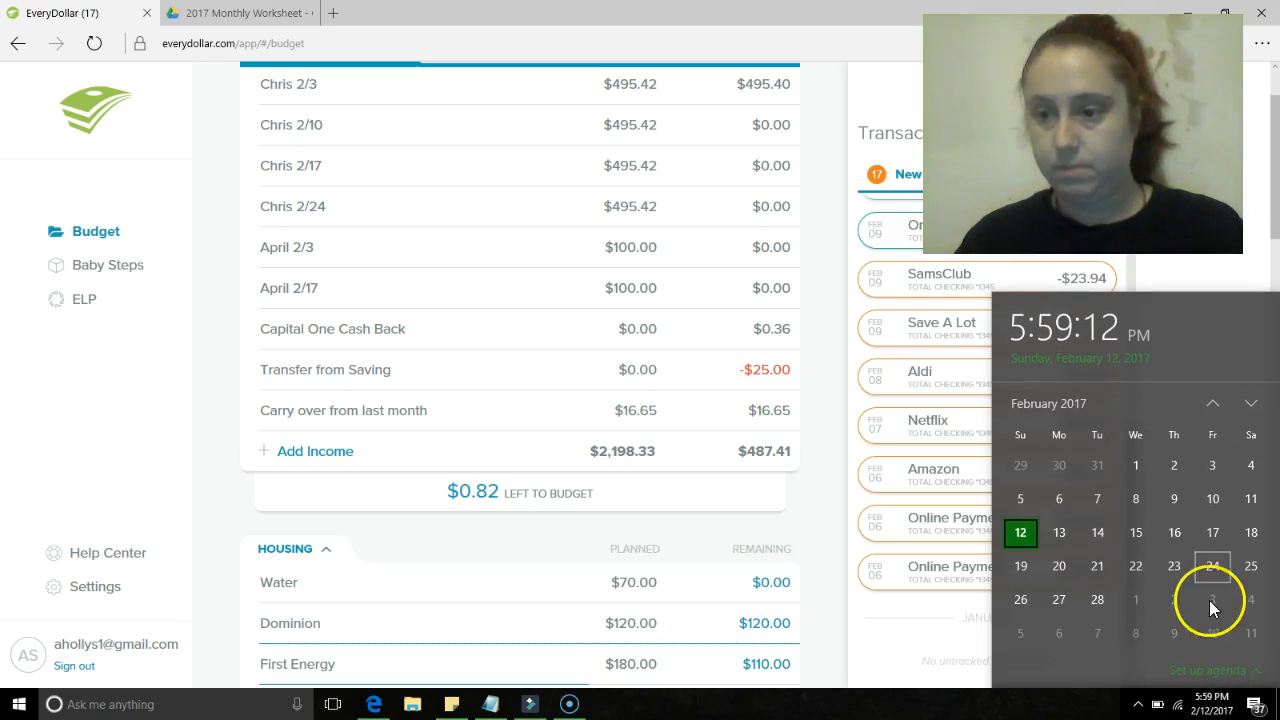
pyautogui.moveTo(1174, 498)
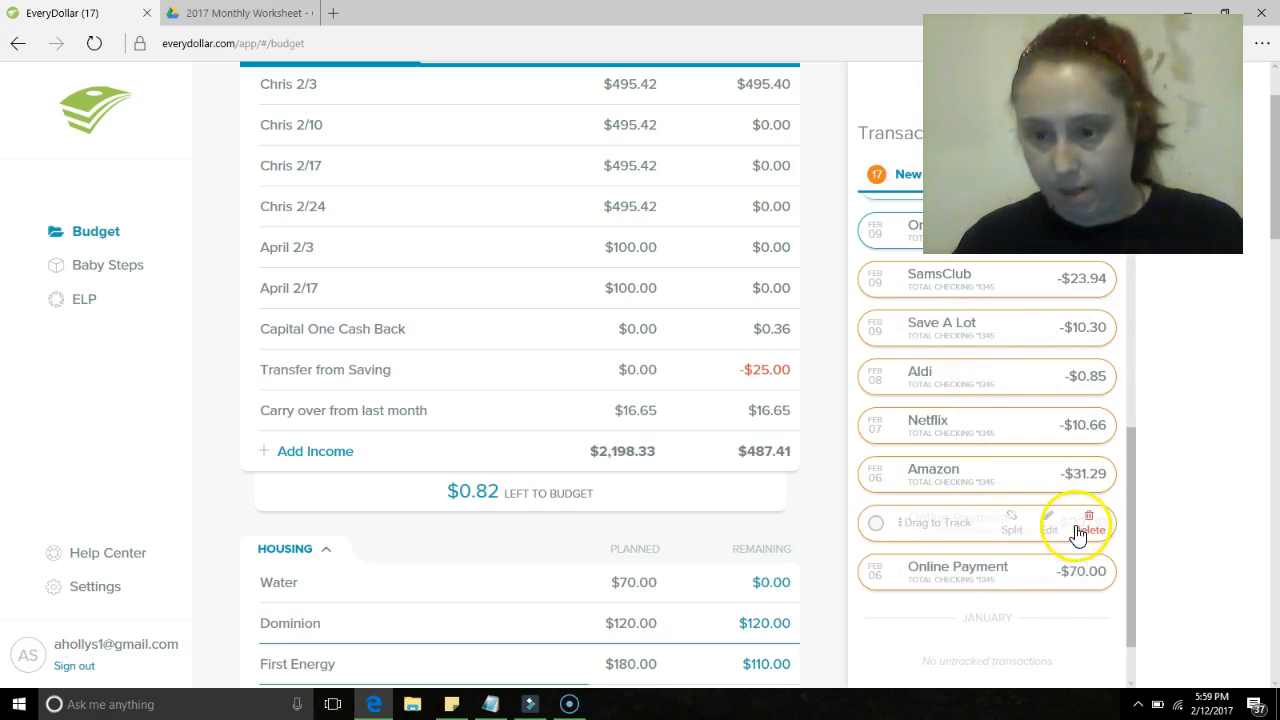
# - Track the $20 February 6 online payment as an Auto Insurance expense
pyautogui.click(1048, 524)
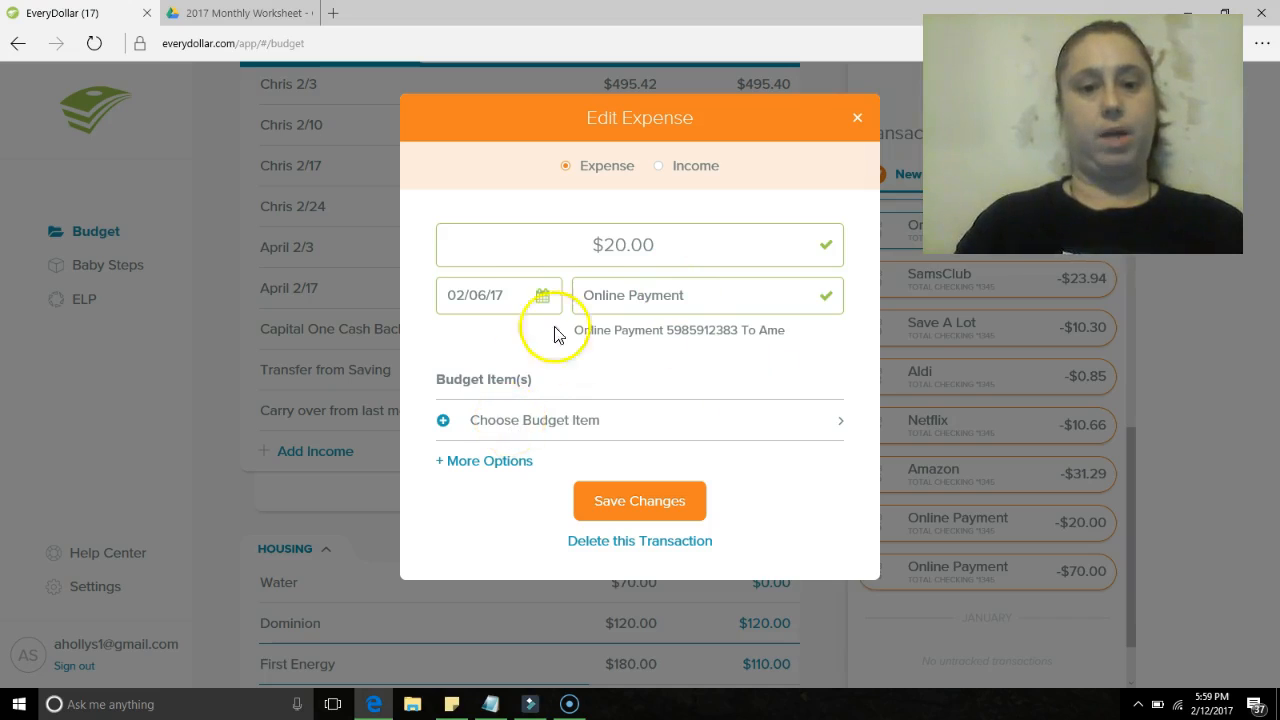
pyautogui.click(534, 420)
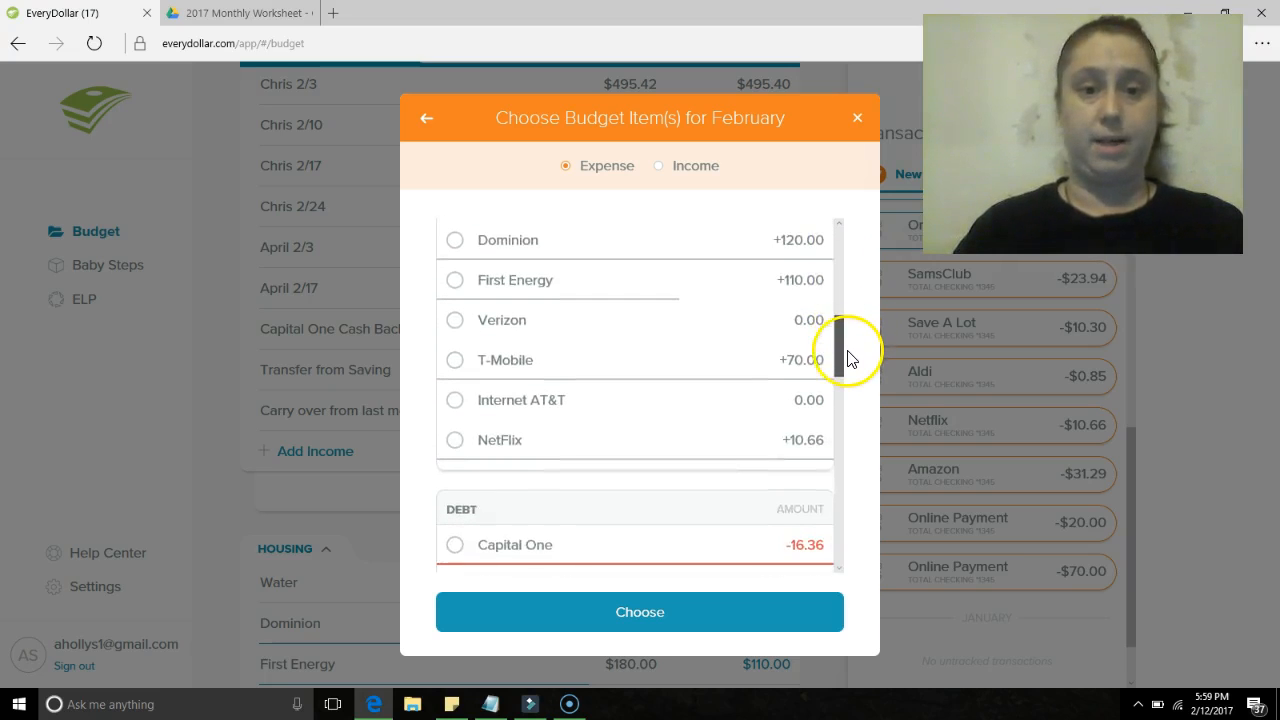
pyautogui.scroll(-3)
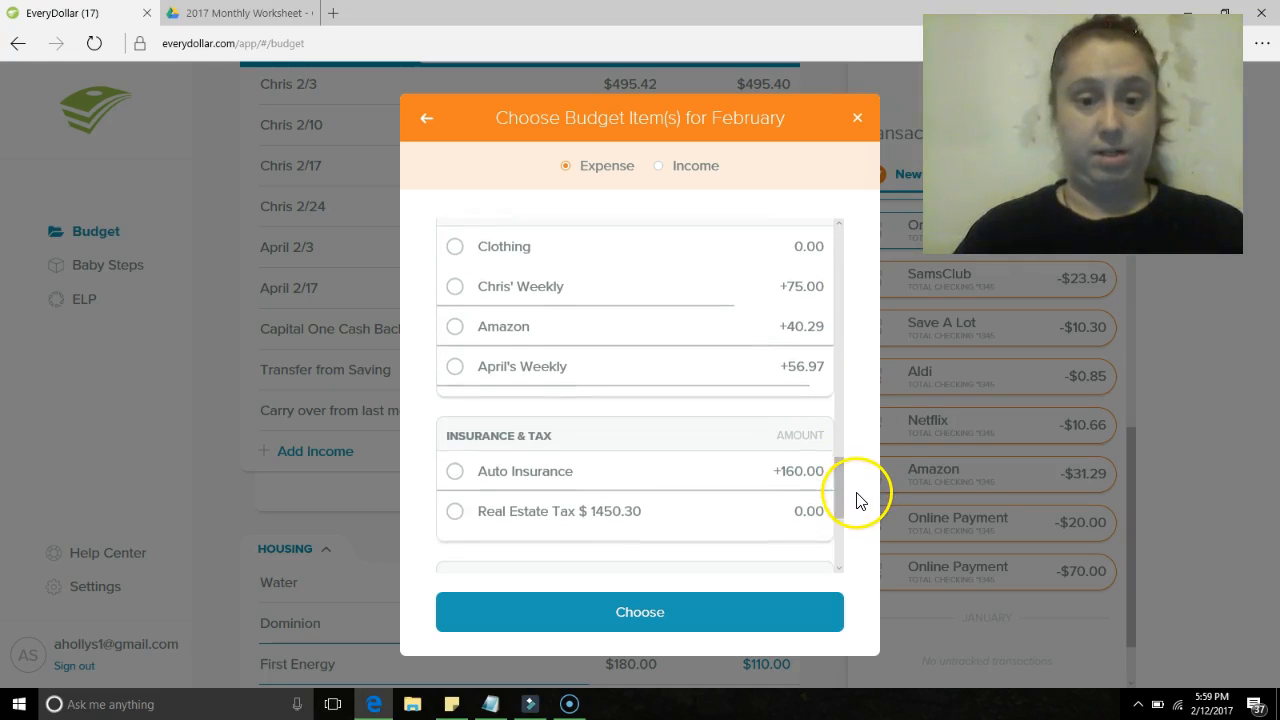
pyautogui.click(456, 472)
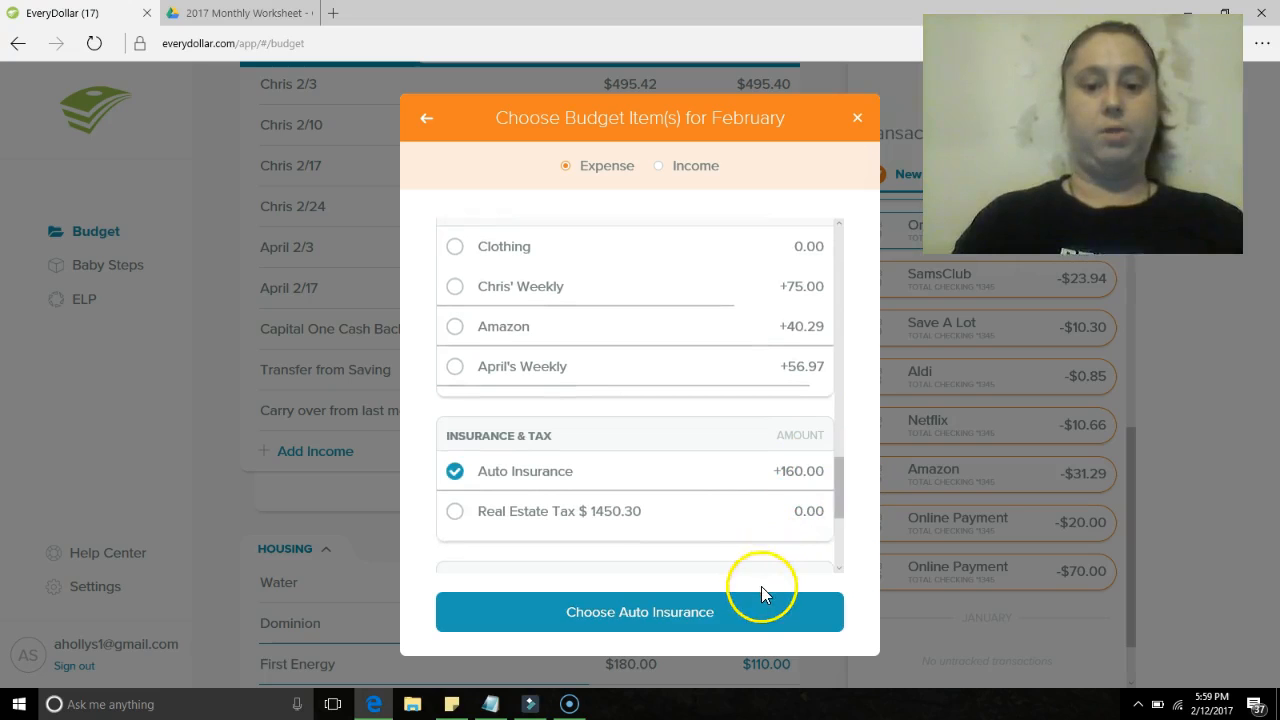
pyautogui.click(640, 612)
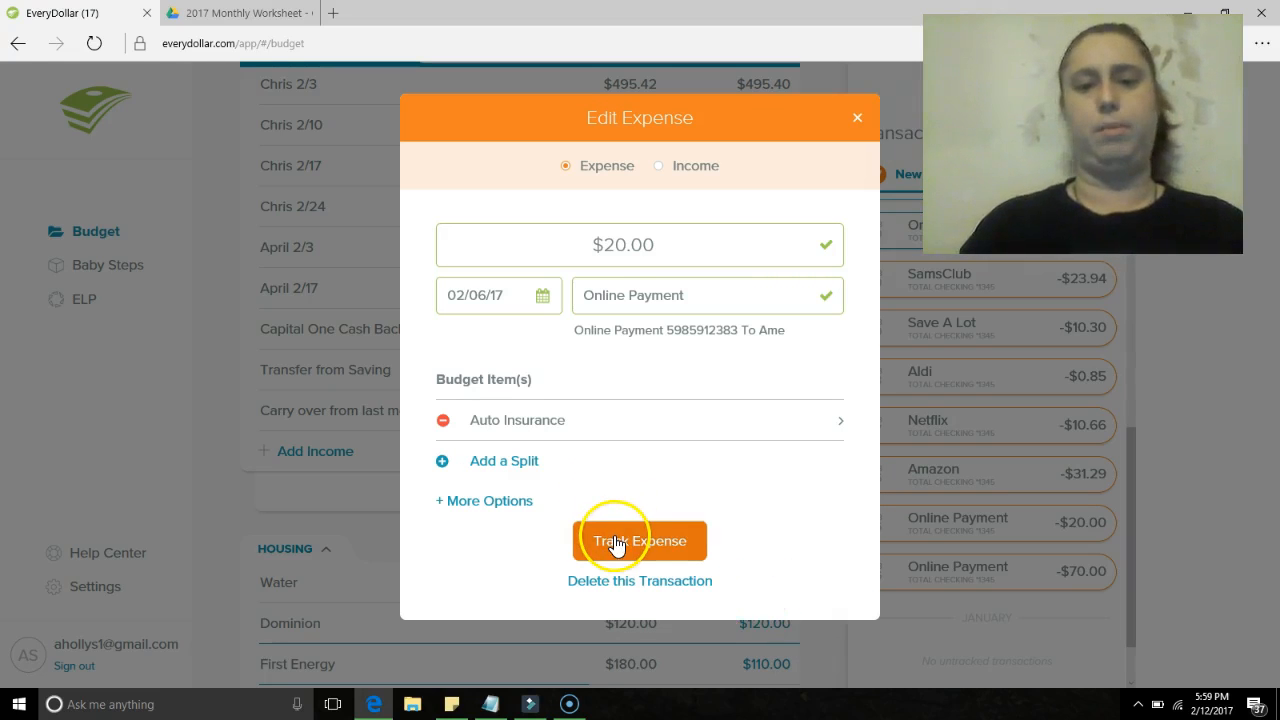
pyautogui.click(640, 540)
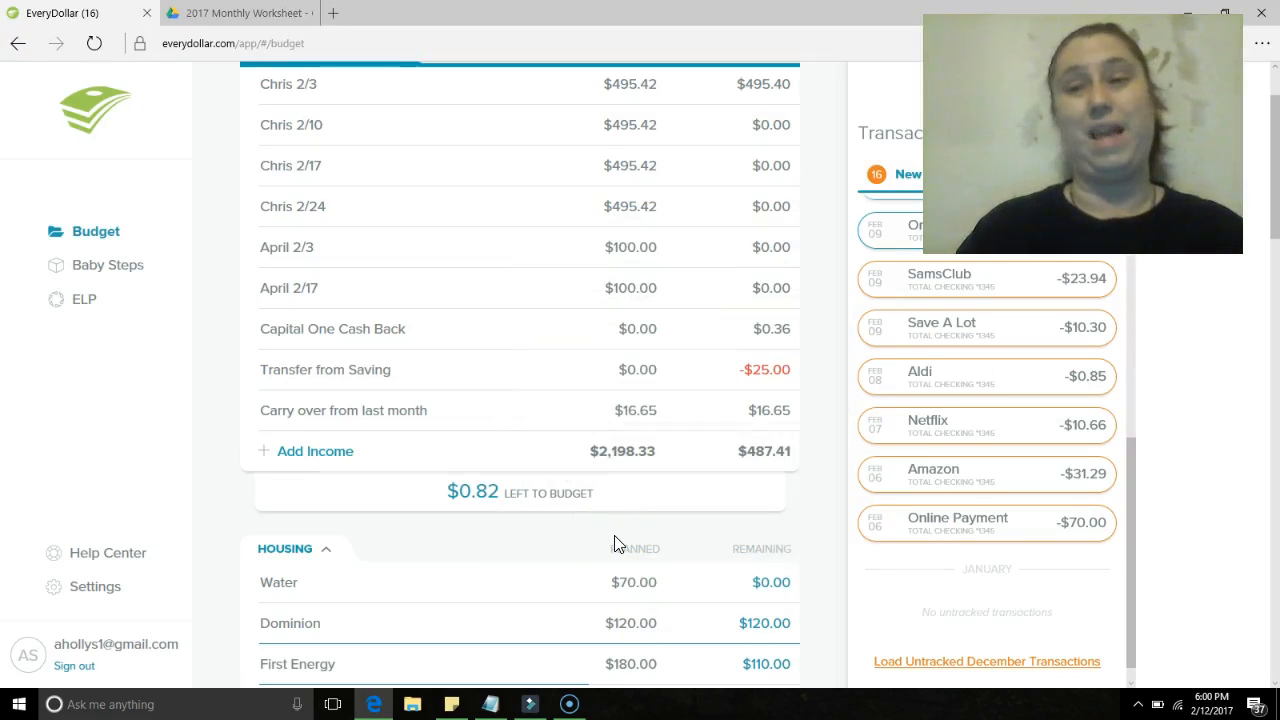
pyautogui.moveTo(1008, 602)
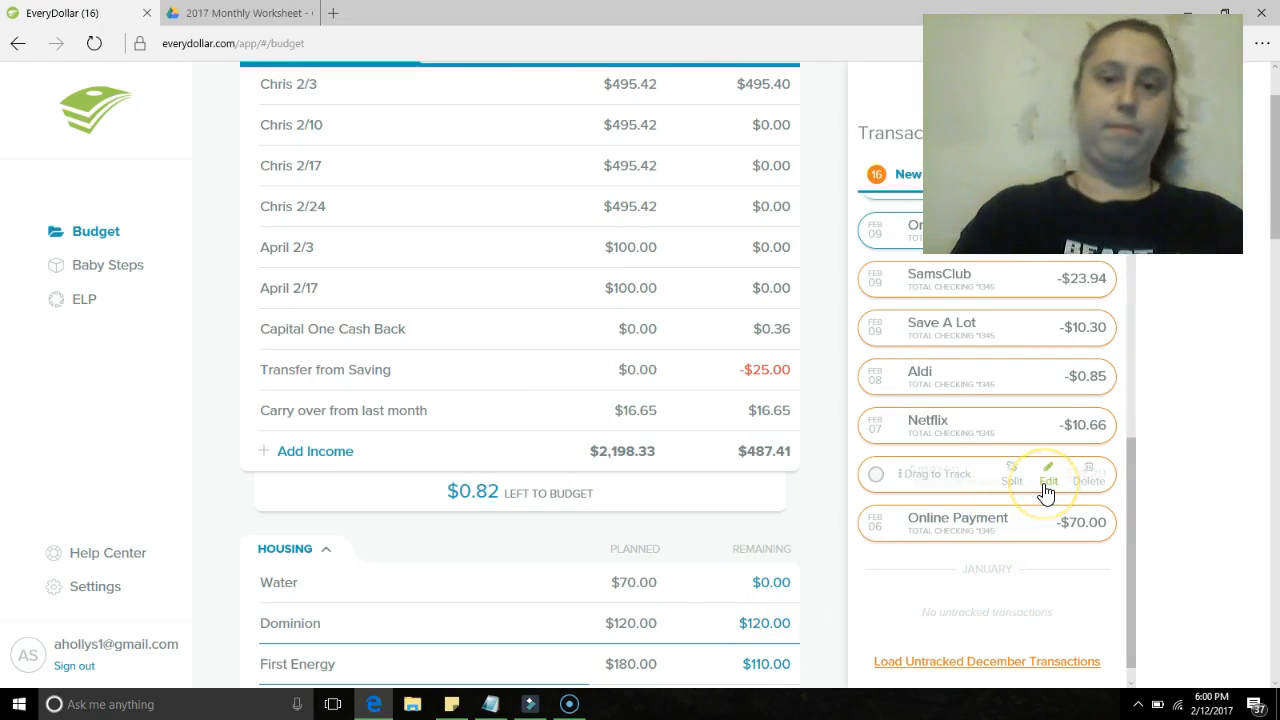
# - Track the $31.29 February 6 Amazon charge under April's Weekly in Lifestyle
pyautogui.click(1048, 480)
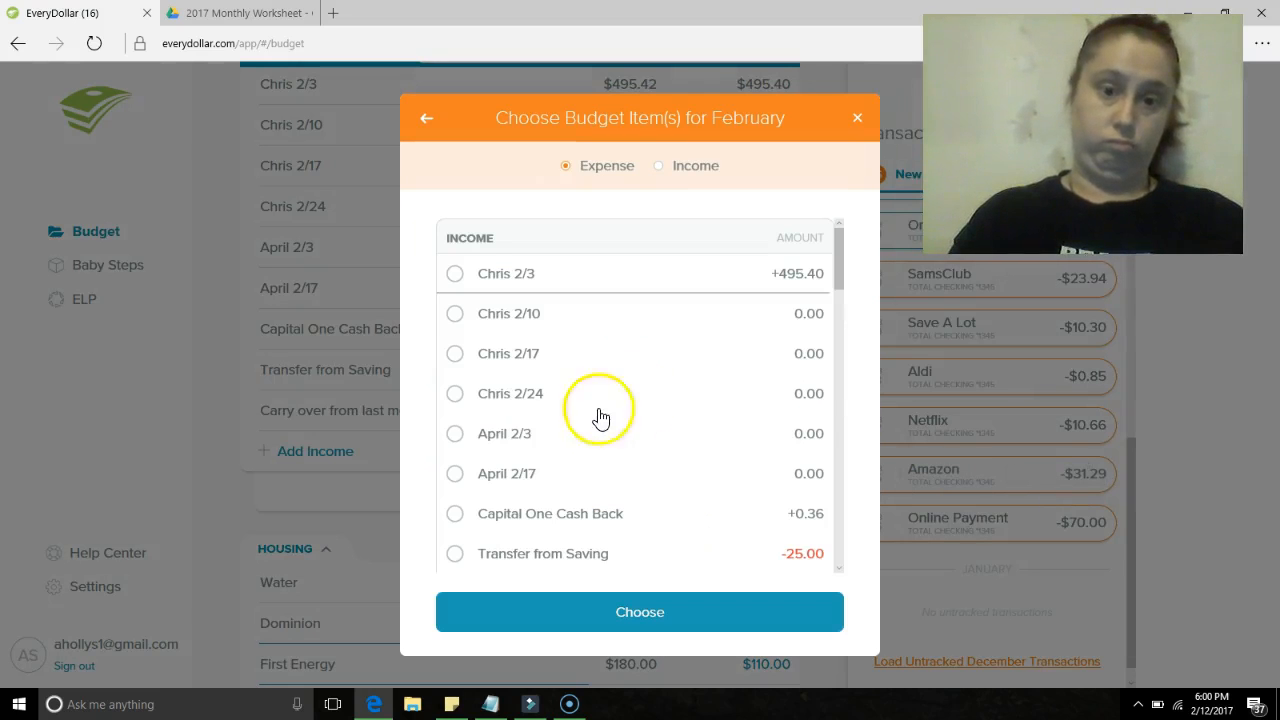
pyautogui.scroll(-3)
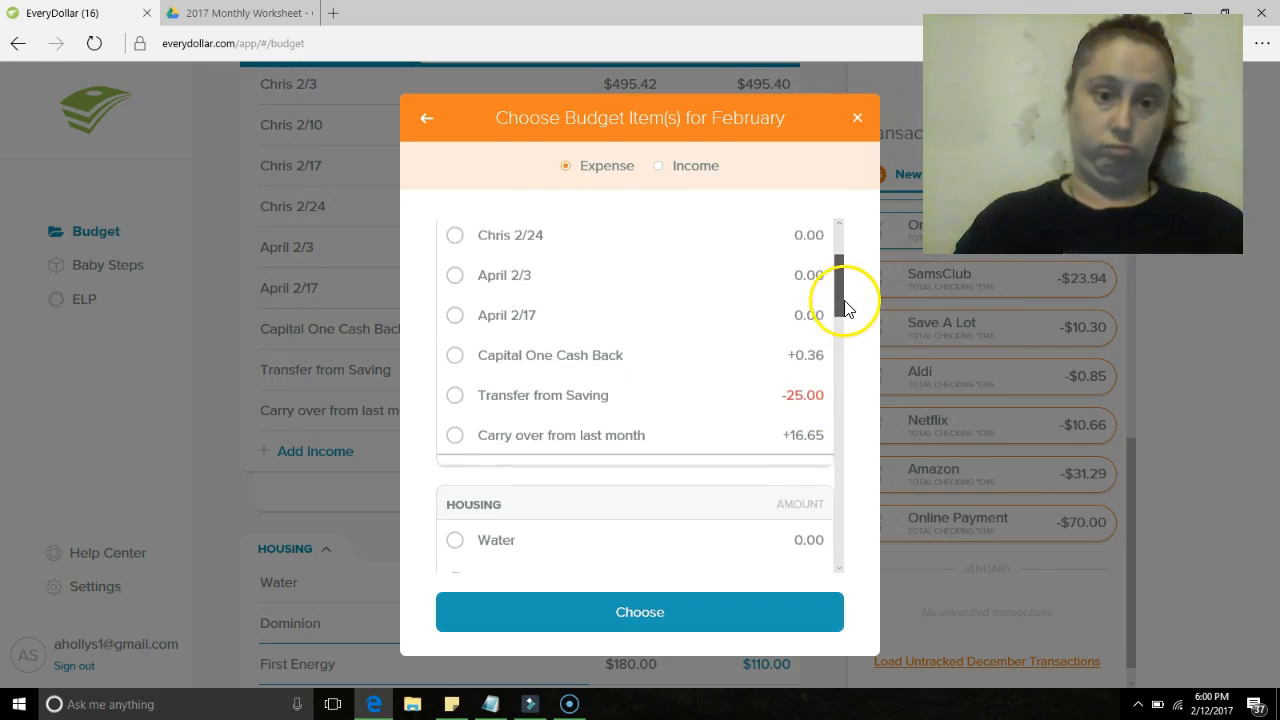
pyautogui.scroll(-3)
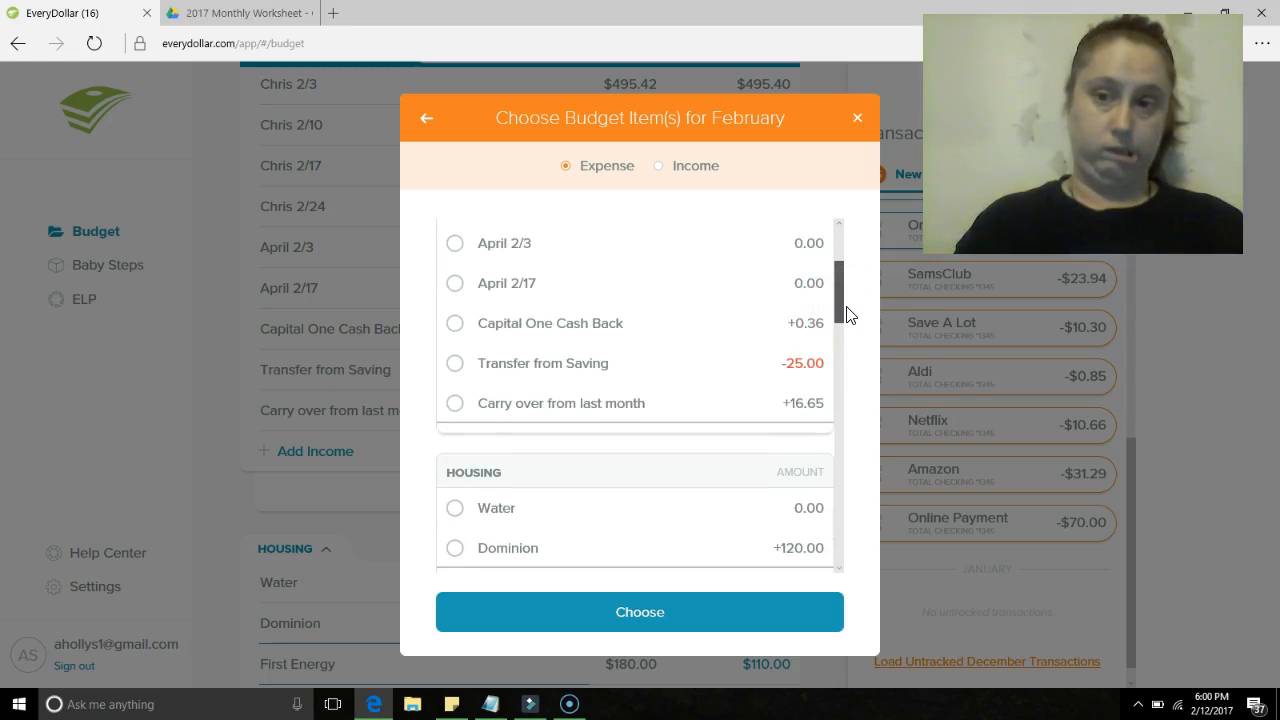
pyautogui.moveTo(838, 296); pyautogui.dragTo(848, 364)
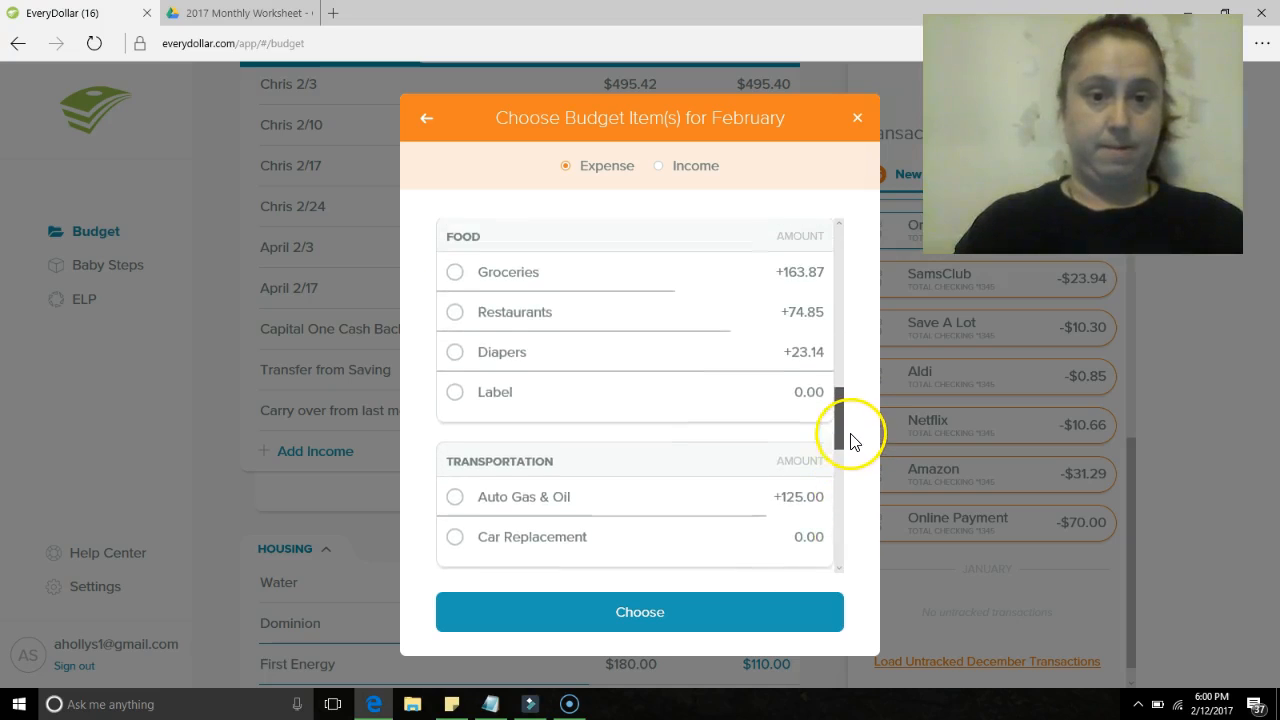
pyautogui.scroll(-3)
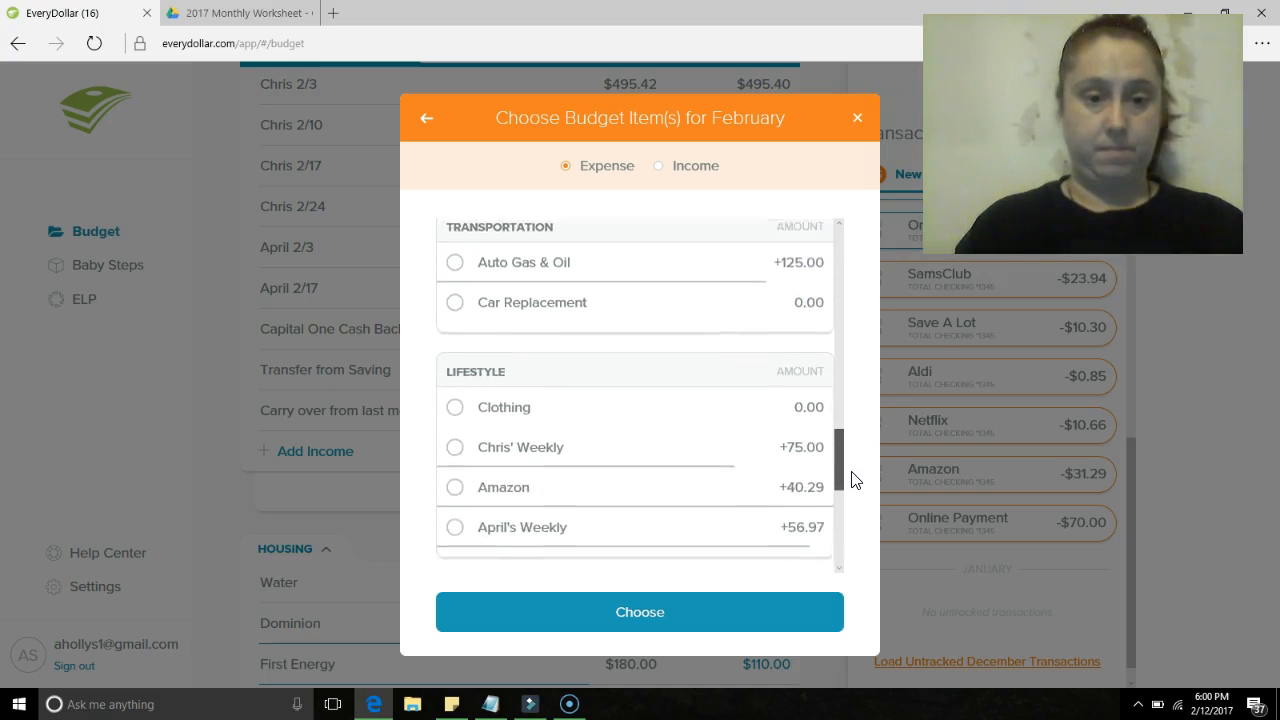
pyautogui.click(456, 486)
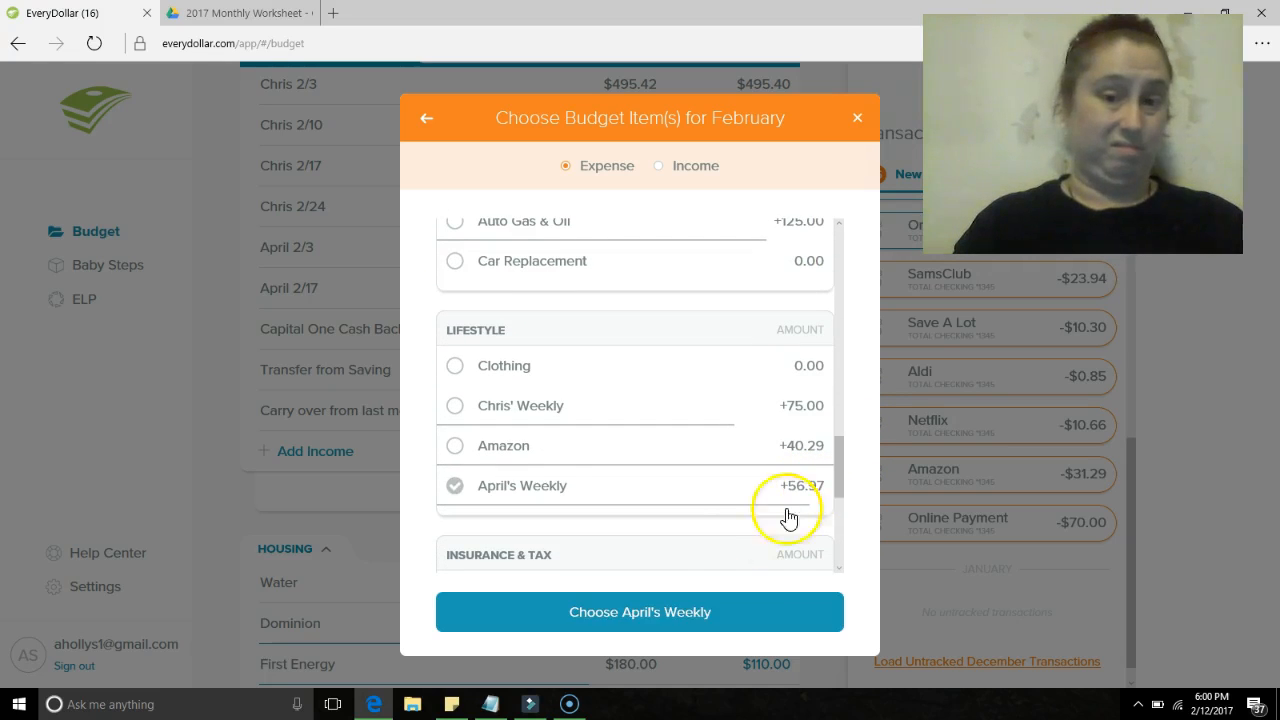
pyautogui.click(640, 612)
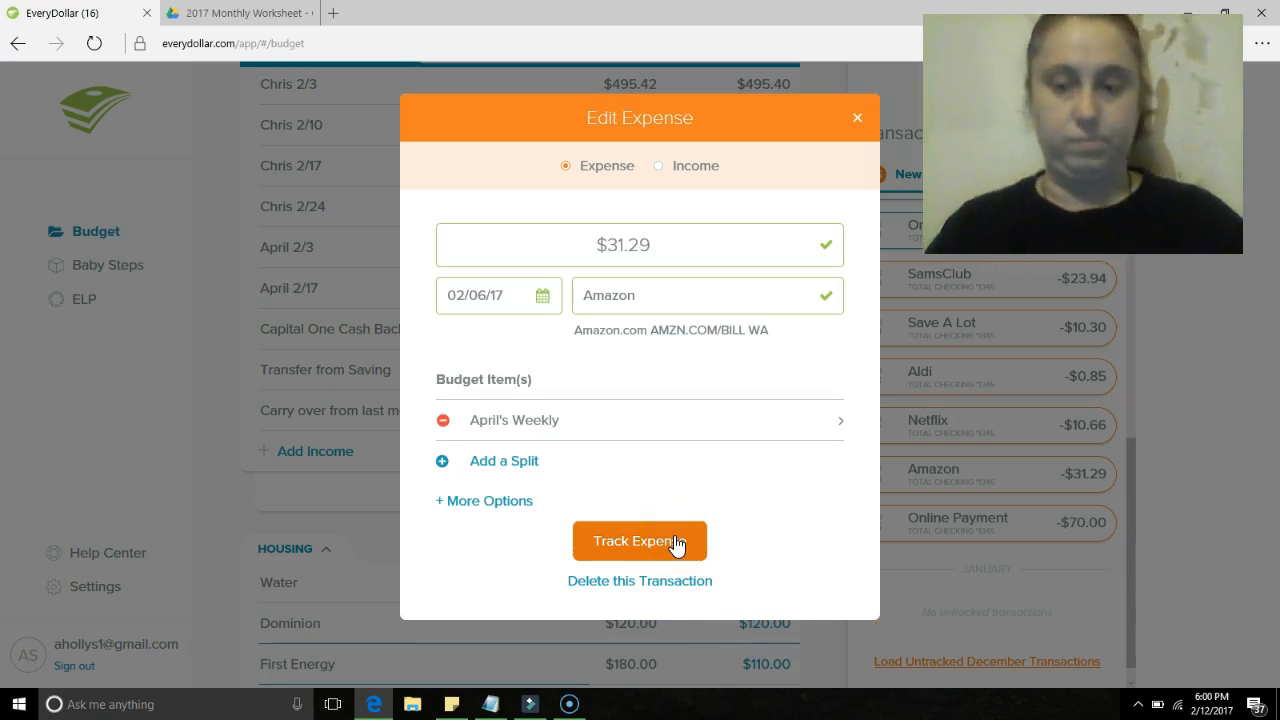
pyautogui.click(640, 540)
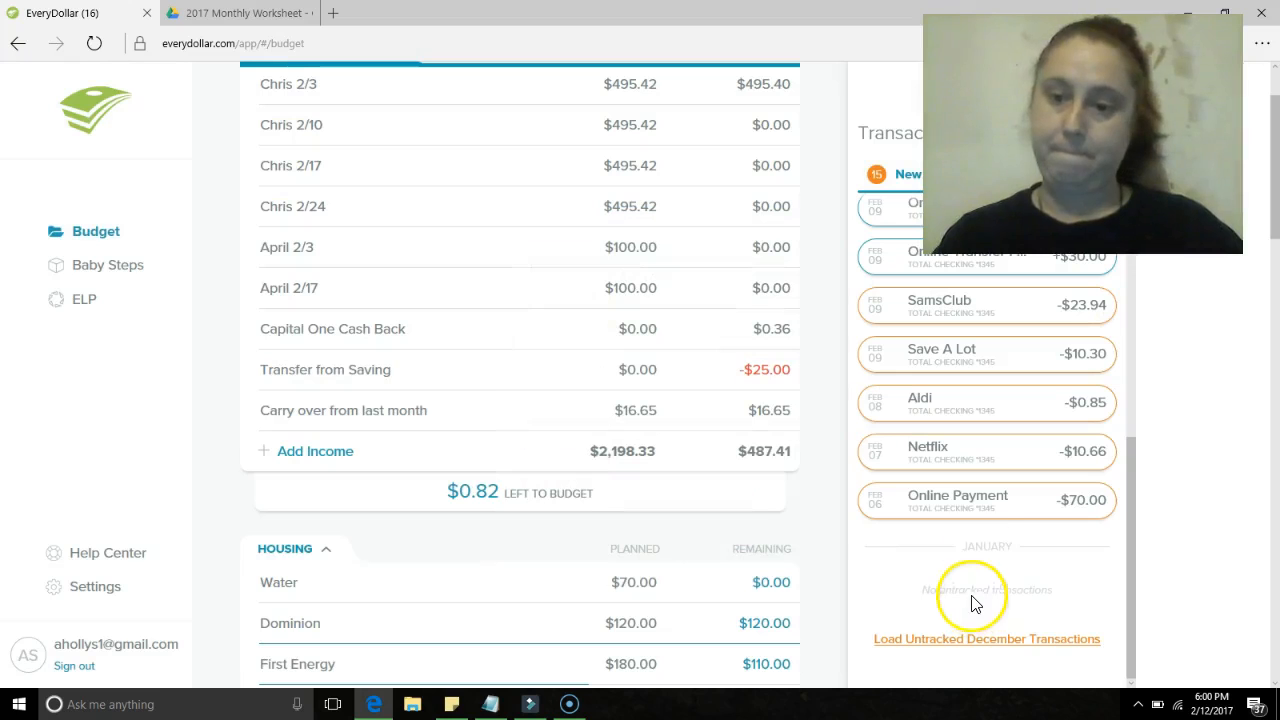
pyautogui.moveTo(1040, 472)
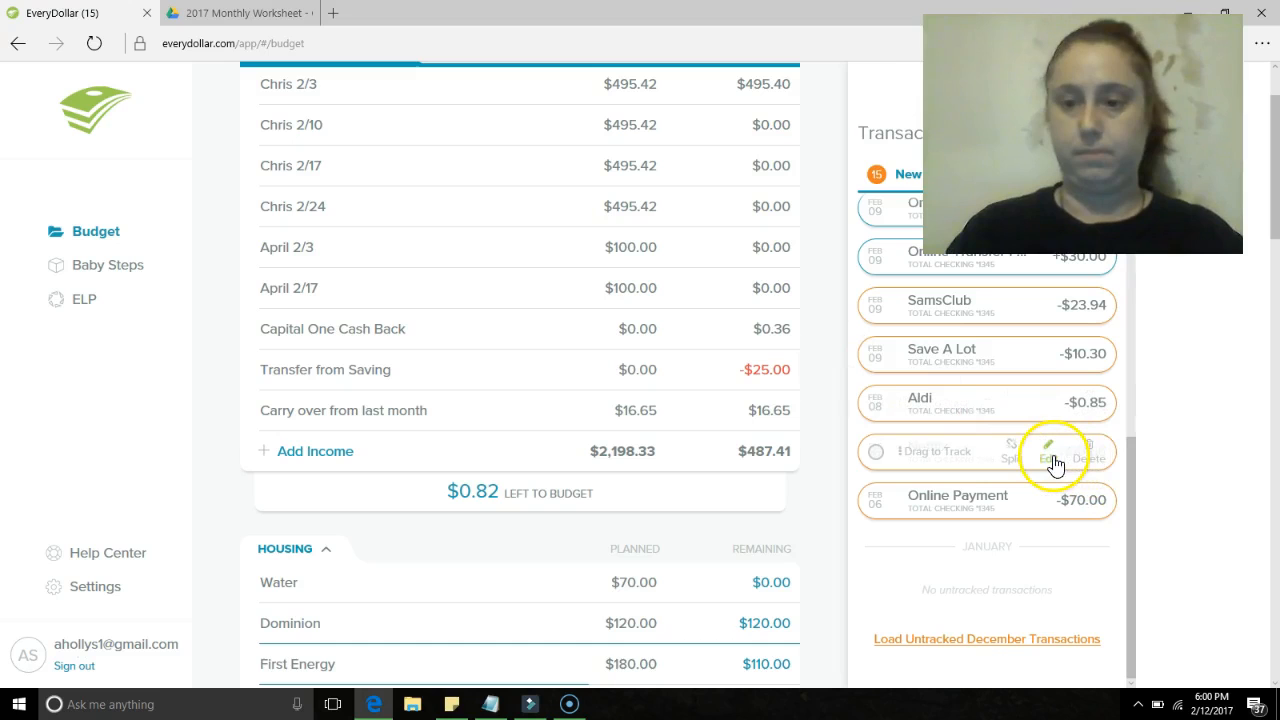
# - Track the $10.66 February 7 Netflix charge under the NetFlix budget item
pyautogui.click(1048, 448)
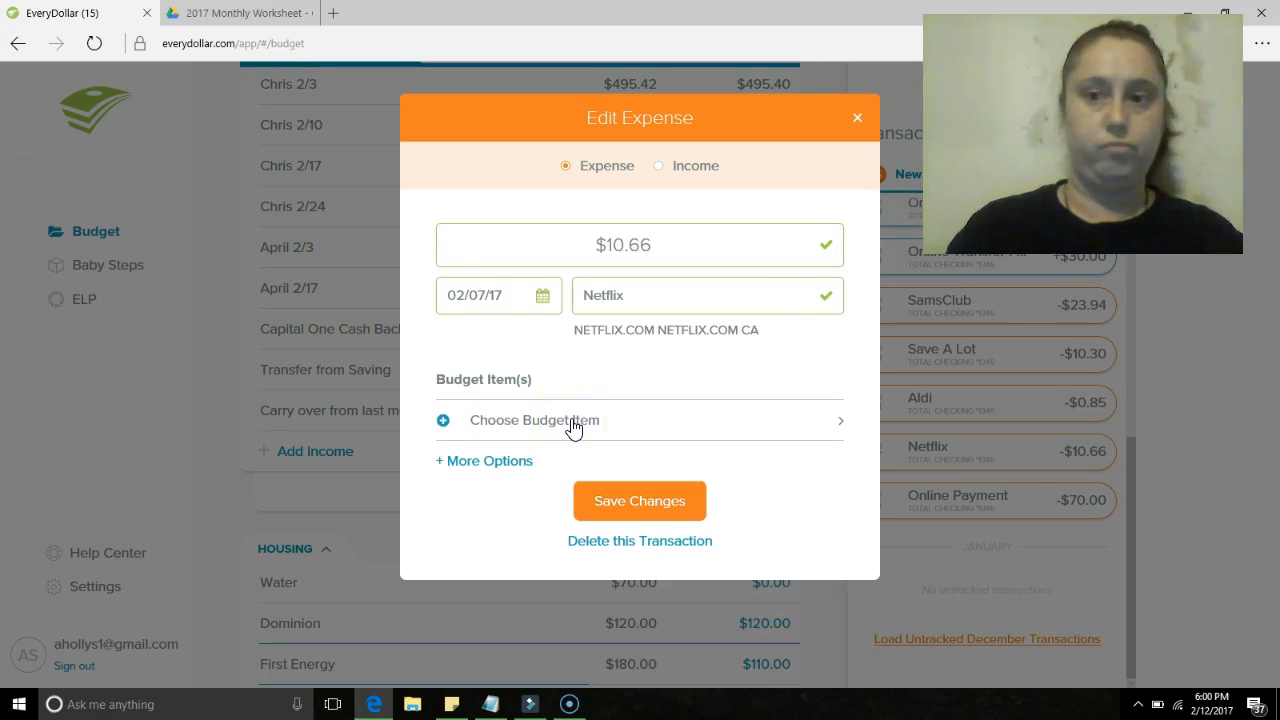
pyautogui.click(534, 420)
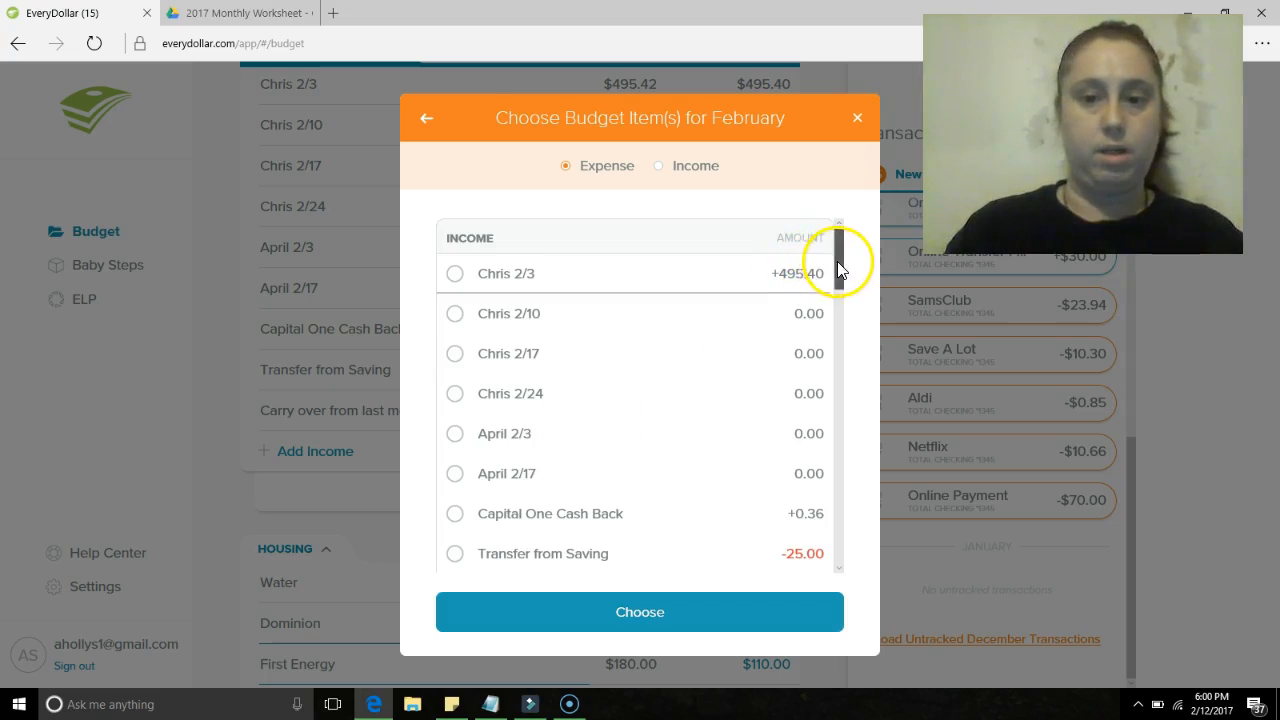
pyautogui.scroll(-3)
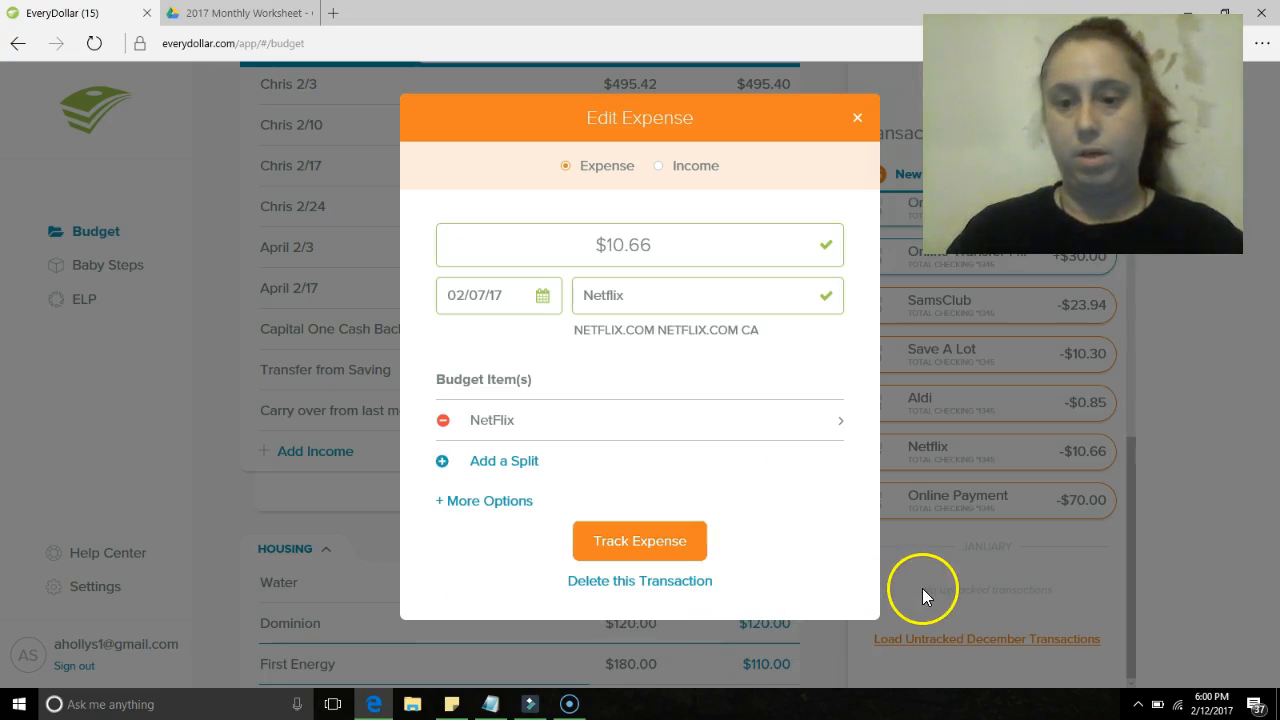
pyautogui.moveTo(1040, 420)
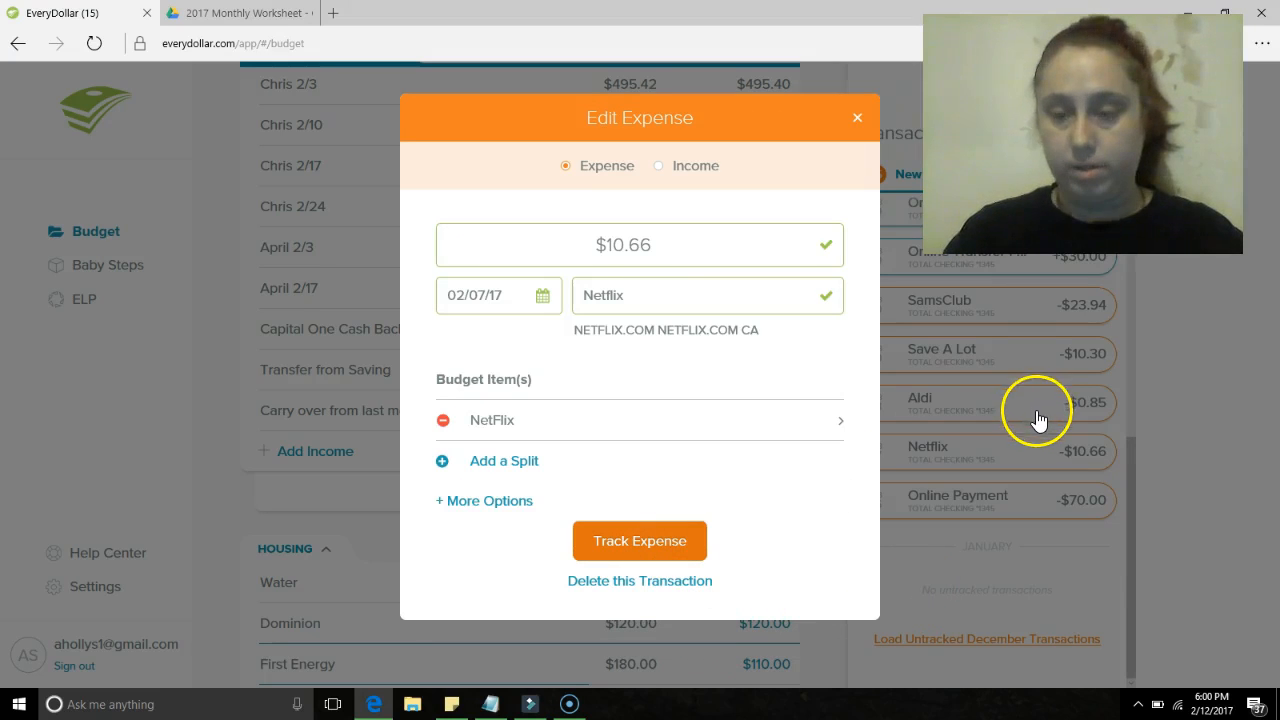
pyautogui.click(640, 540)
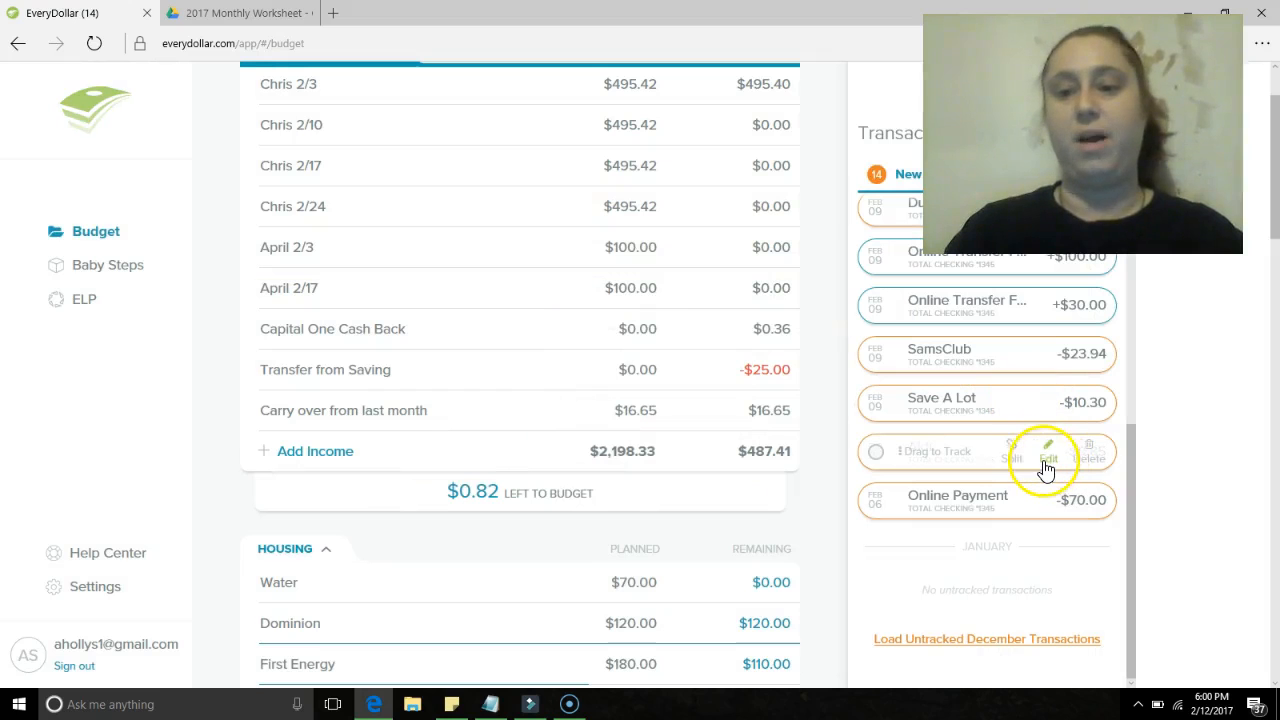
# - Track the $0.85 Aldi purchase under Groceries
pyautogui.click(1048, 446)
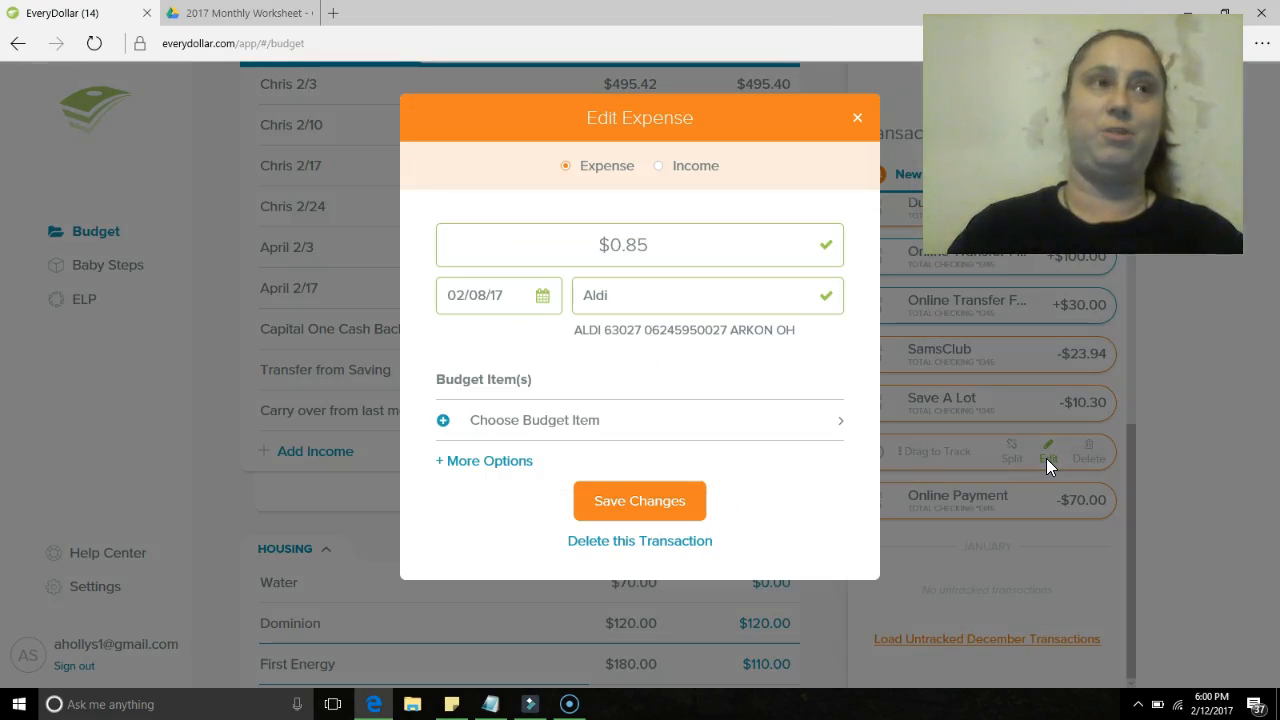
pyautogui.click(640, 500)
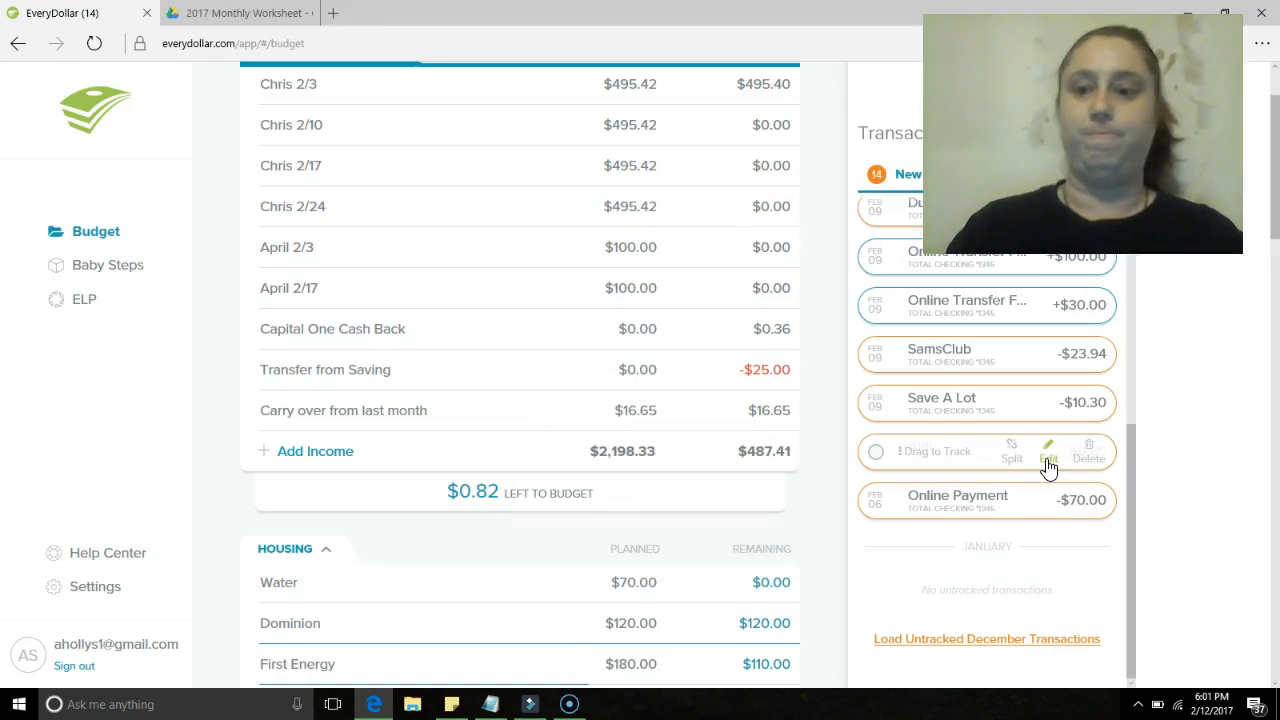
pyautogui.click(1048, 448)
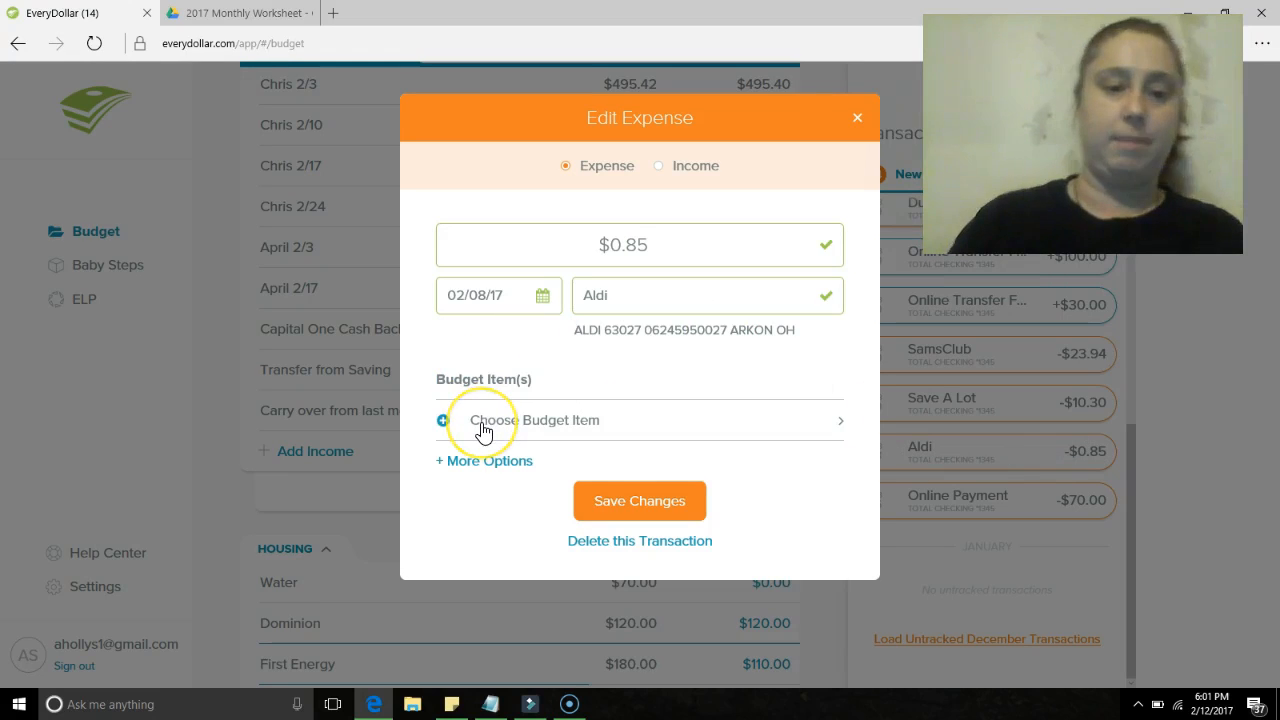
pyautogui.click(520, 420)
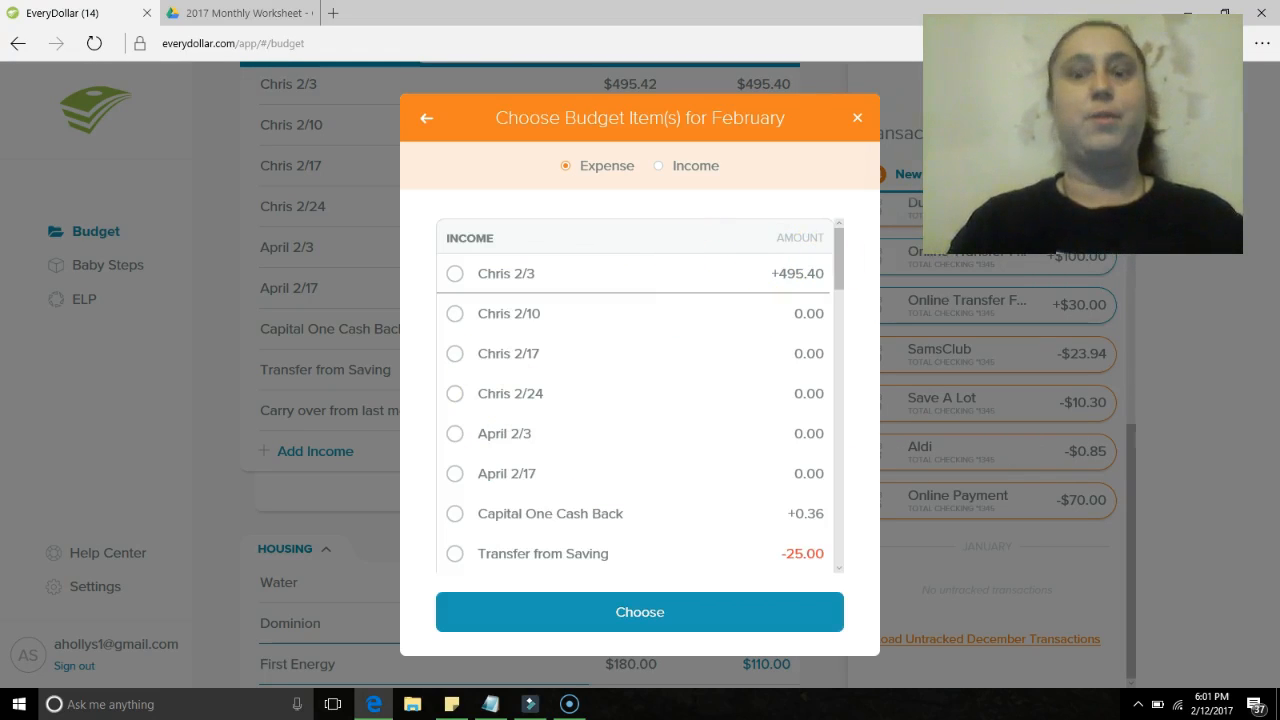
pyautogui.scroll(-3)
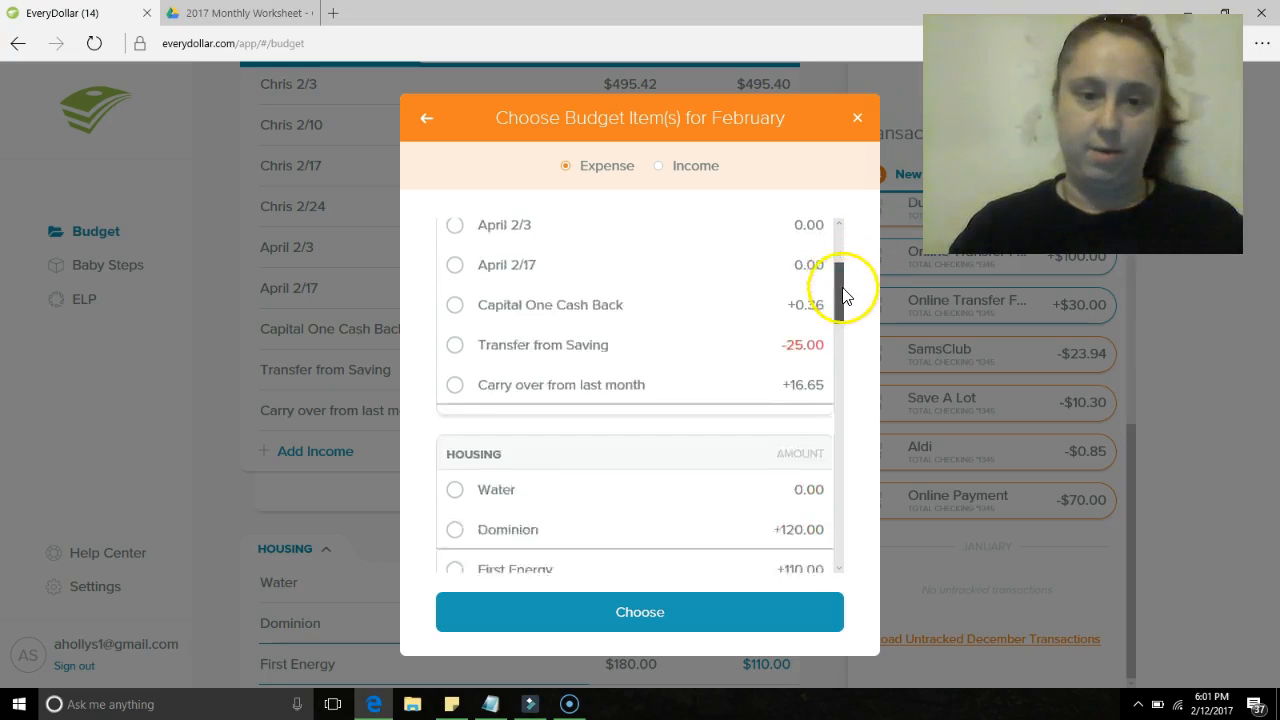
pyautogui.moveTo(844, 288); pyautogui.dragTo(844, 420)
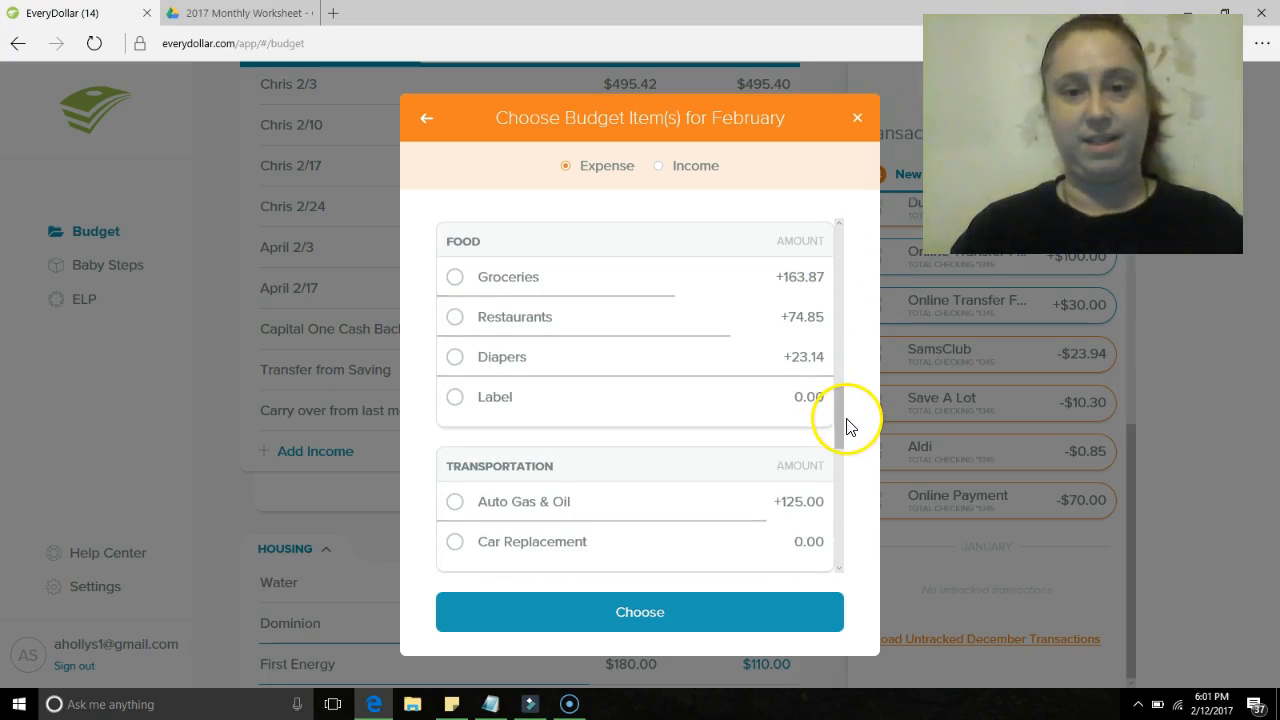
pyautogui.click(454, 276)
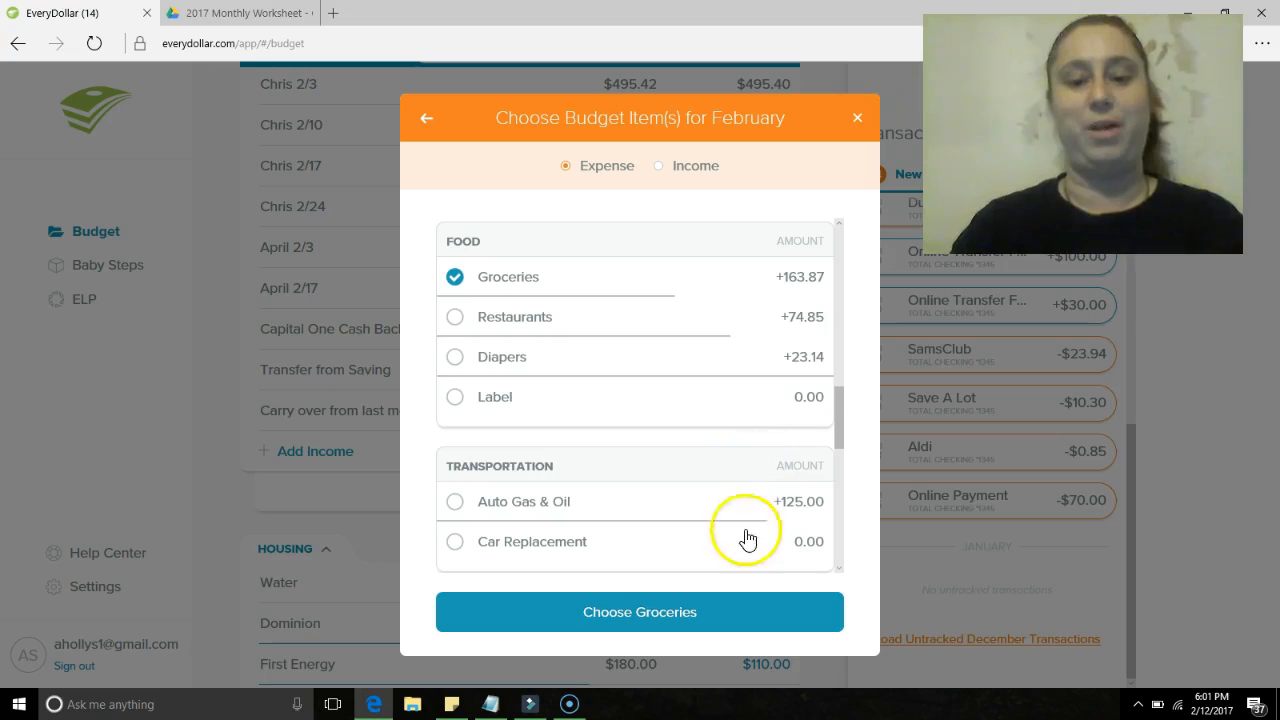
pyautogui.click(640, 612)
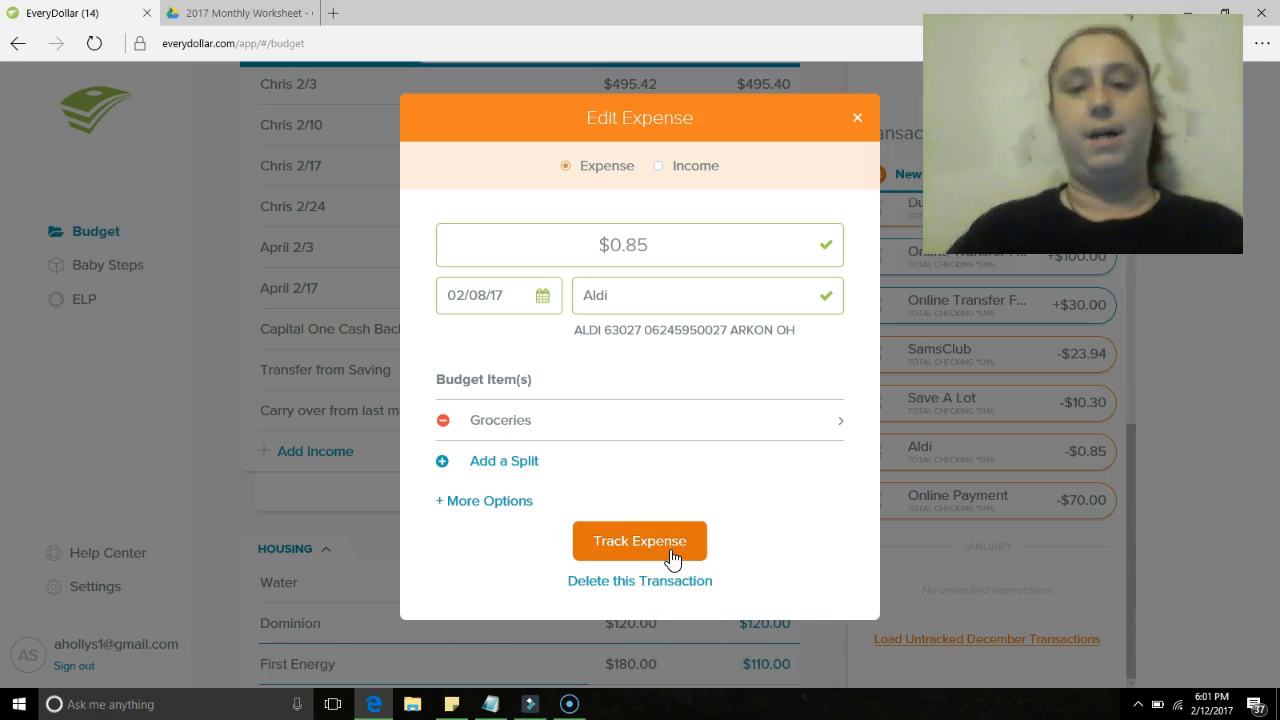
pyautogui.click(640, 540)
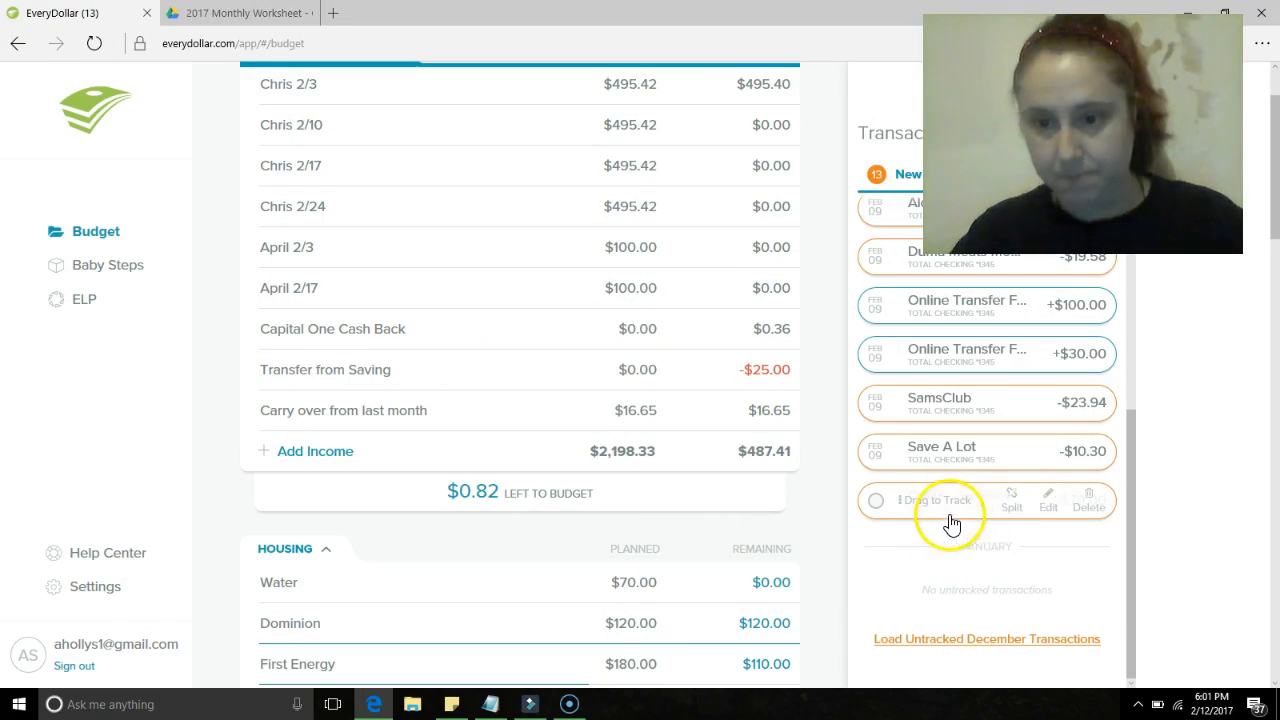
pyautogui.moveTo(1044, 516)
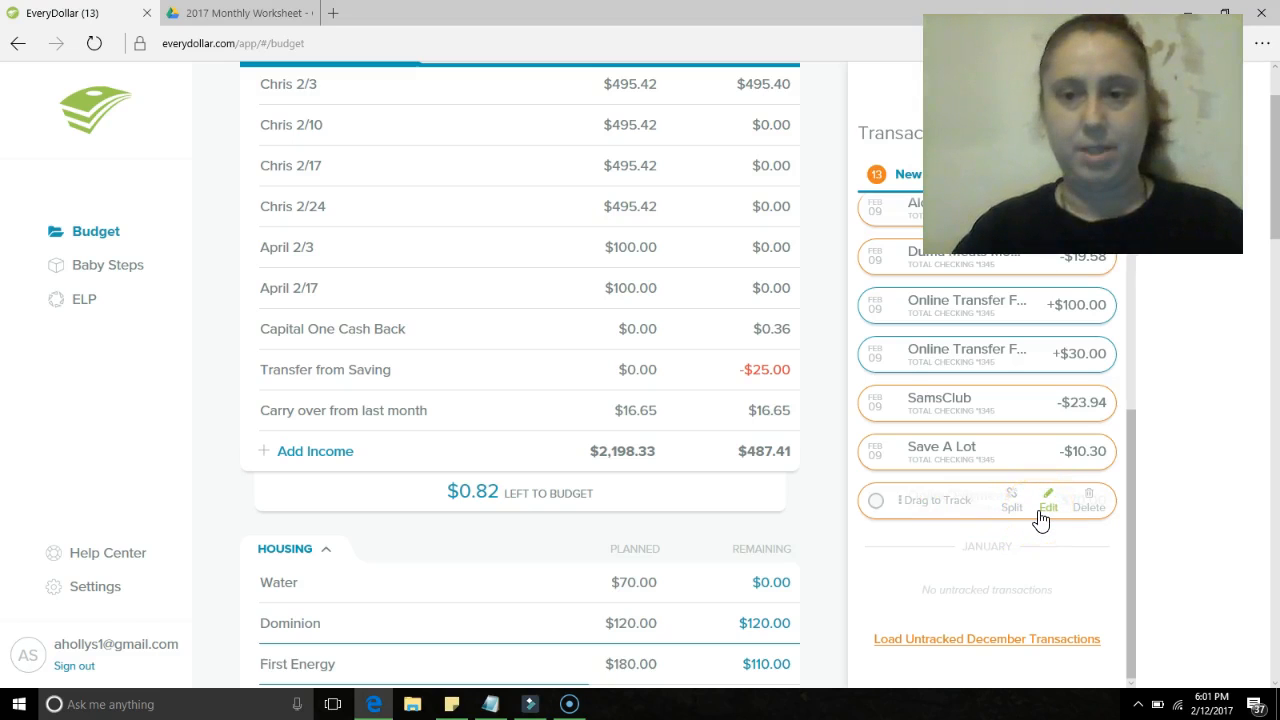
# - Begin editing the $70 online payment and switch to the 2017 Monthly Worksheet to identify it
pyautogui.click(1048, 500)
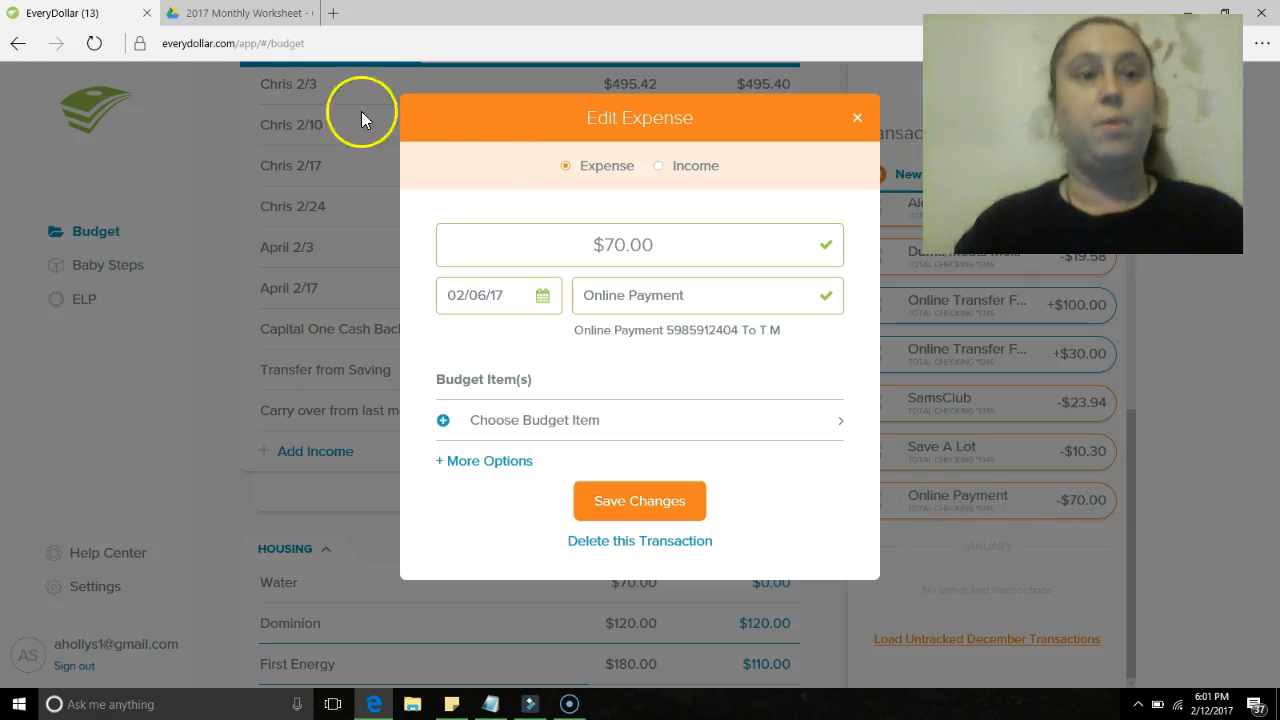
pyautogui.click(232, 12)
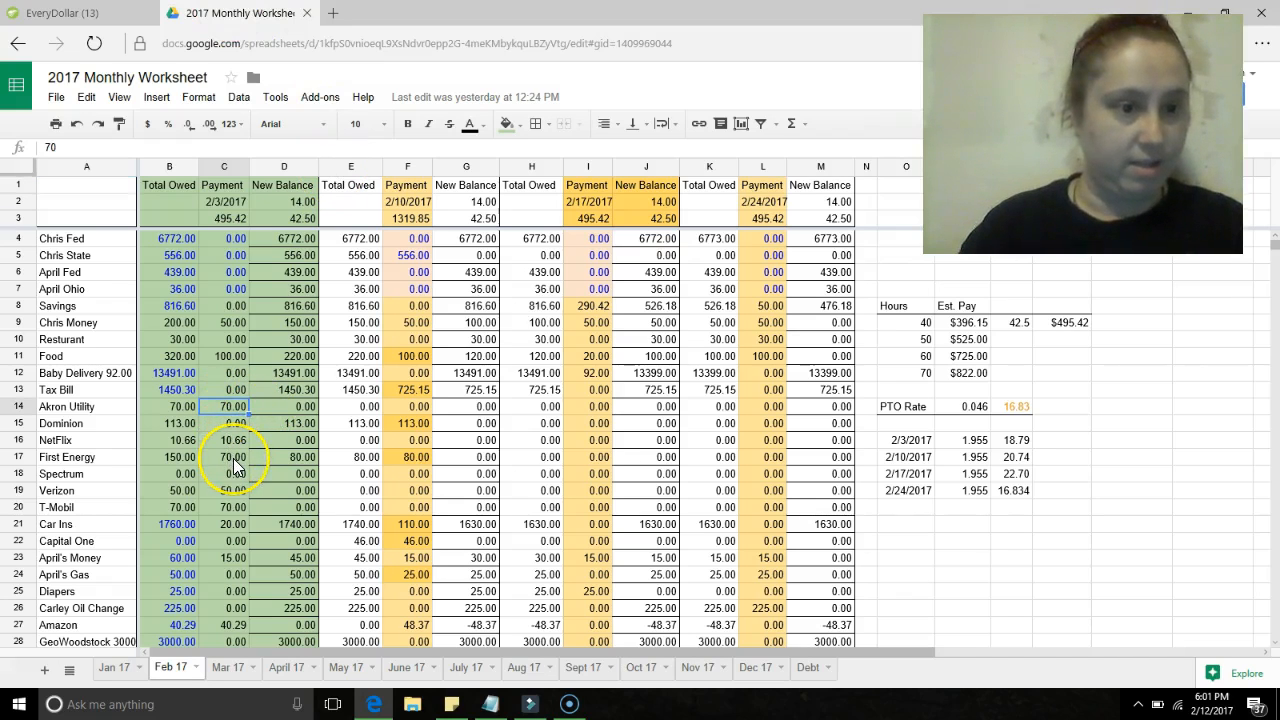
# - Confirm in the Feb 17 sheet the 70 was T-Mobil, then track the $70 payment under T-Mobile
pyautogui.click(224, 456)
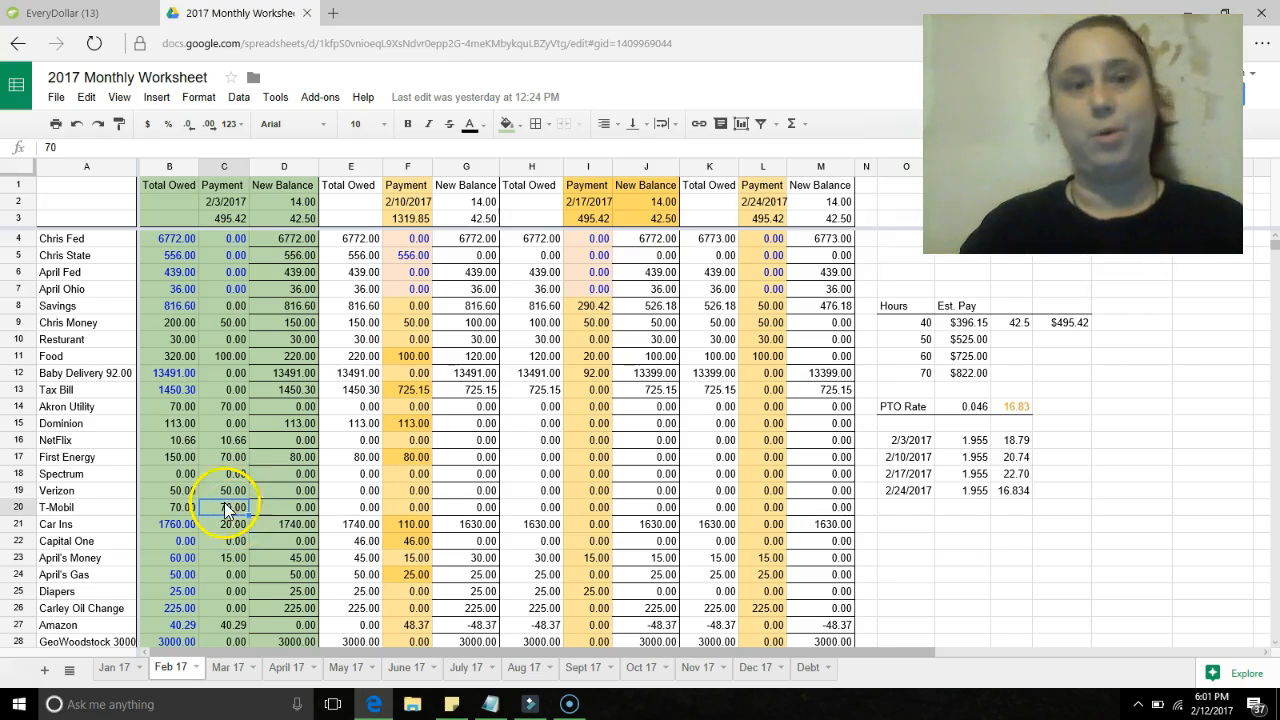
pyautogui.click(60, 16)
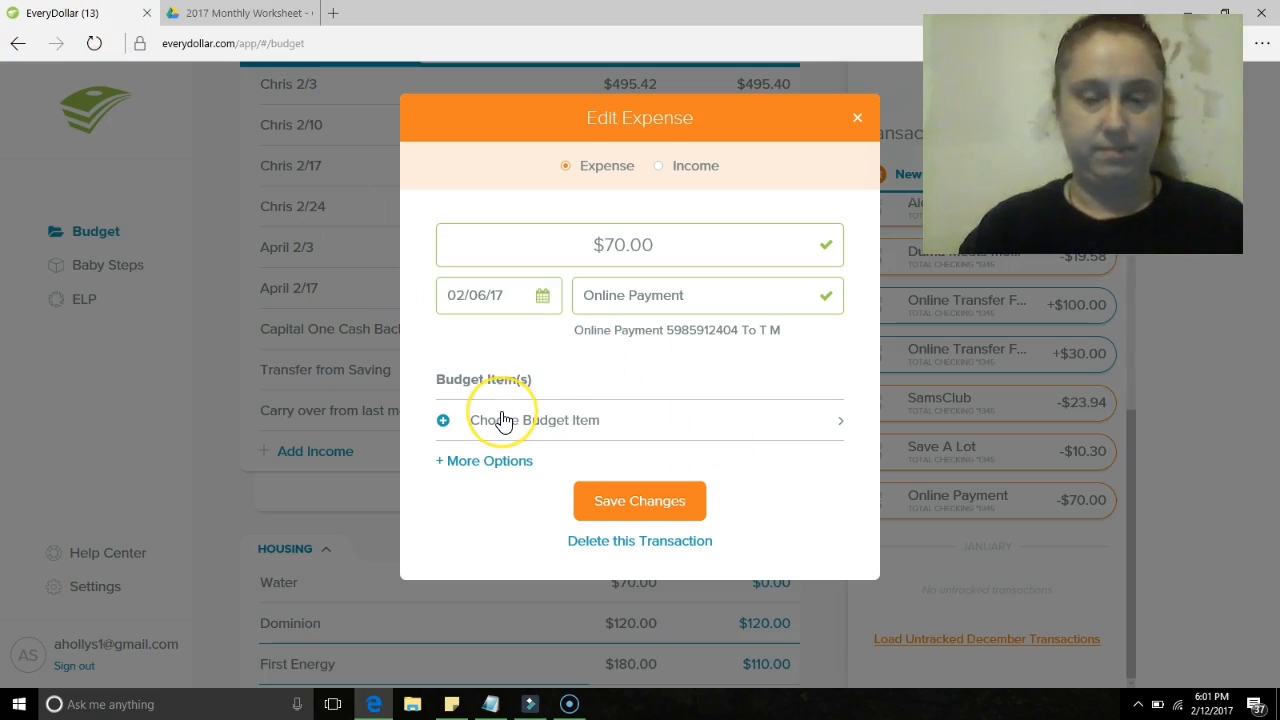
pyautogui.click(506, 420)
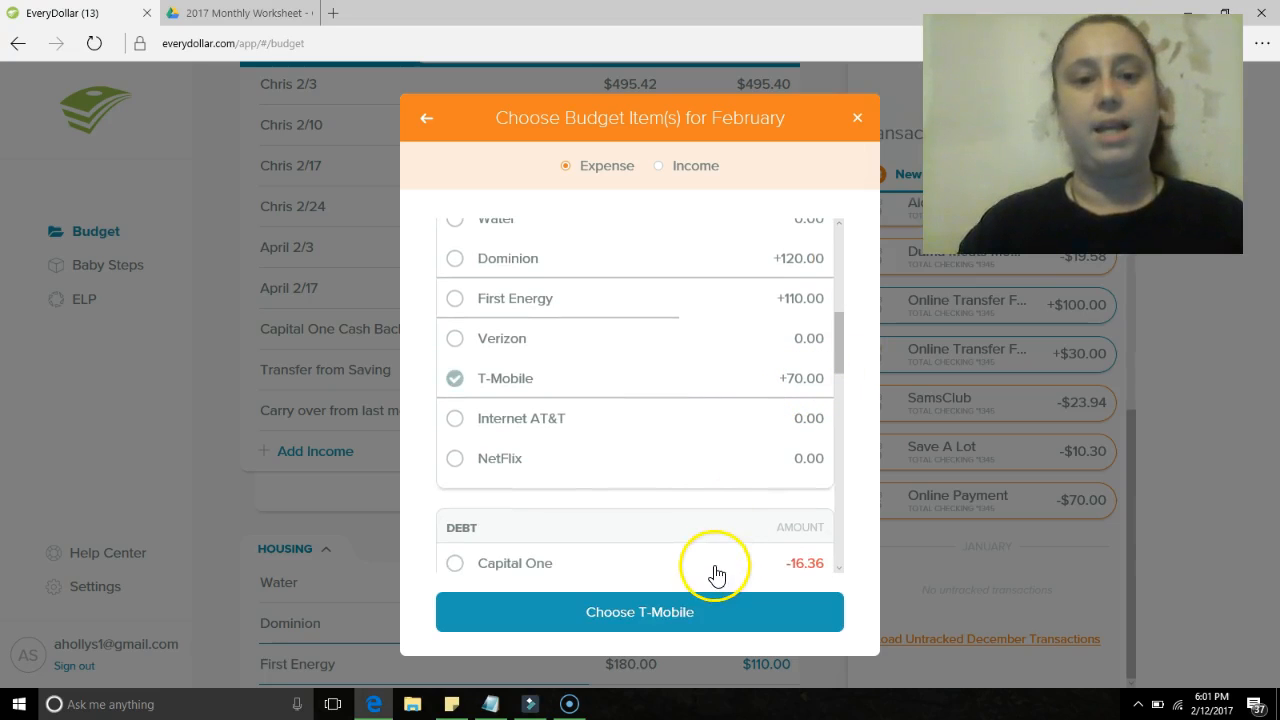
pyautogui.click(640, 612)
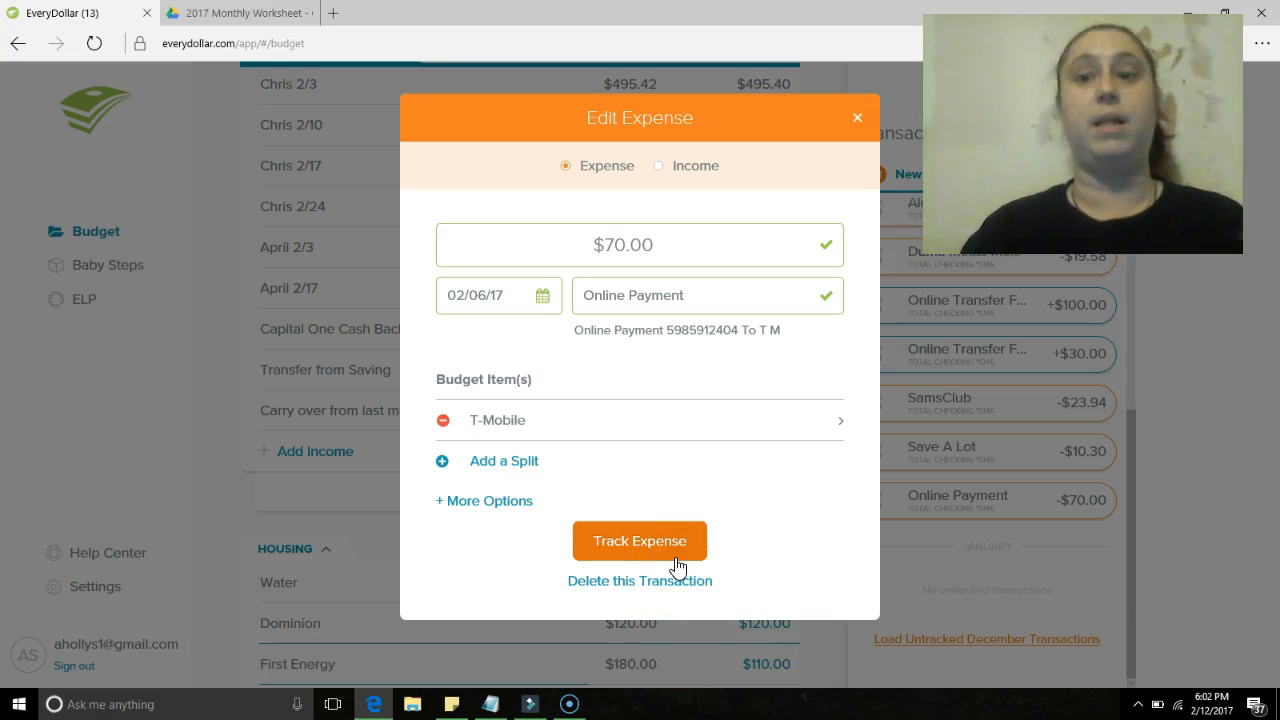
pyautogui.click(640, 540)
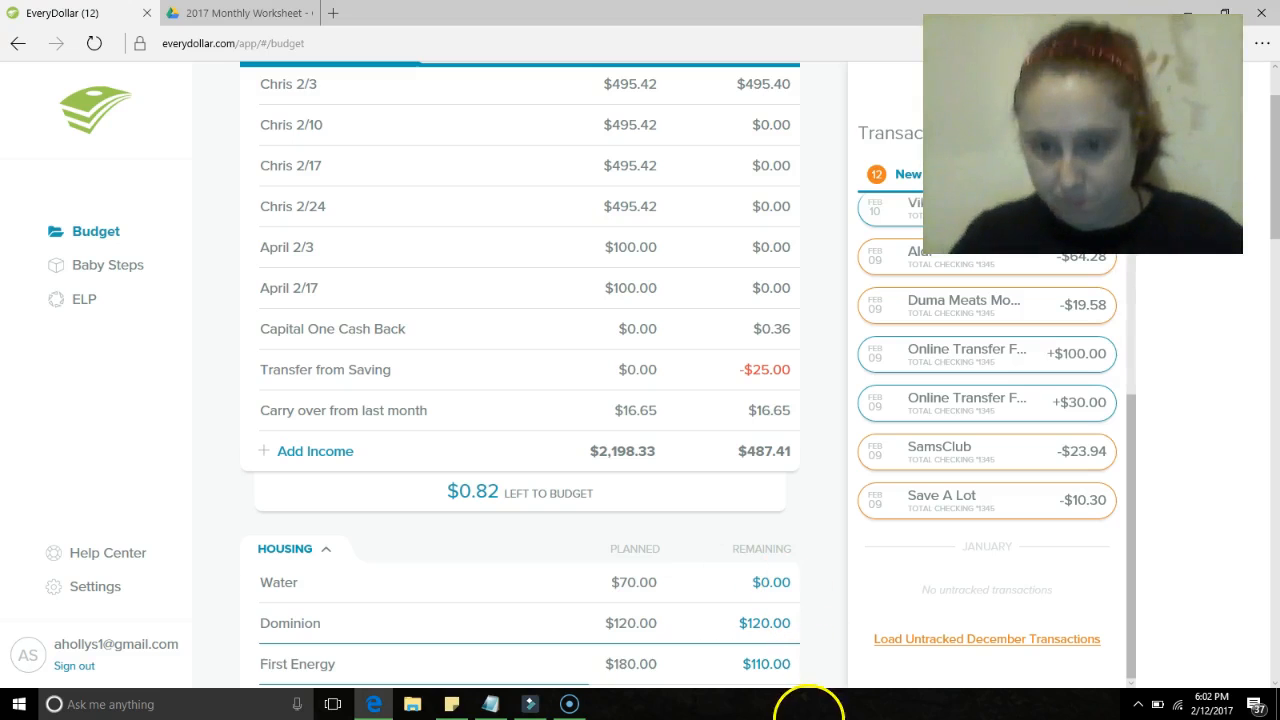
pyautogui.moveTo(1122, 518)
pyautogui.write('25')
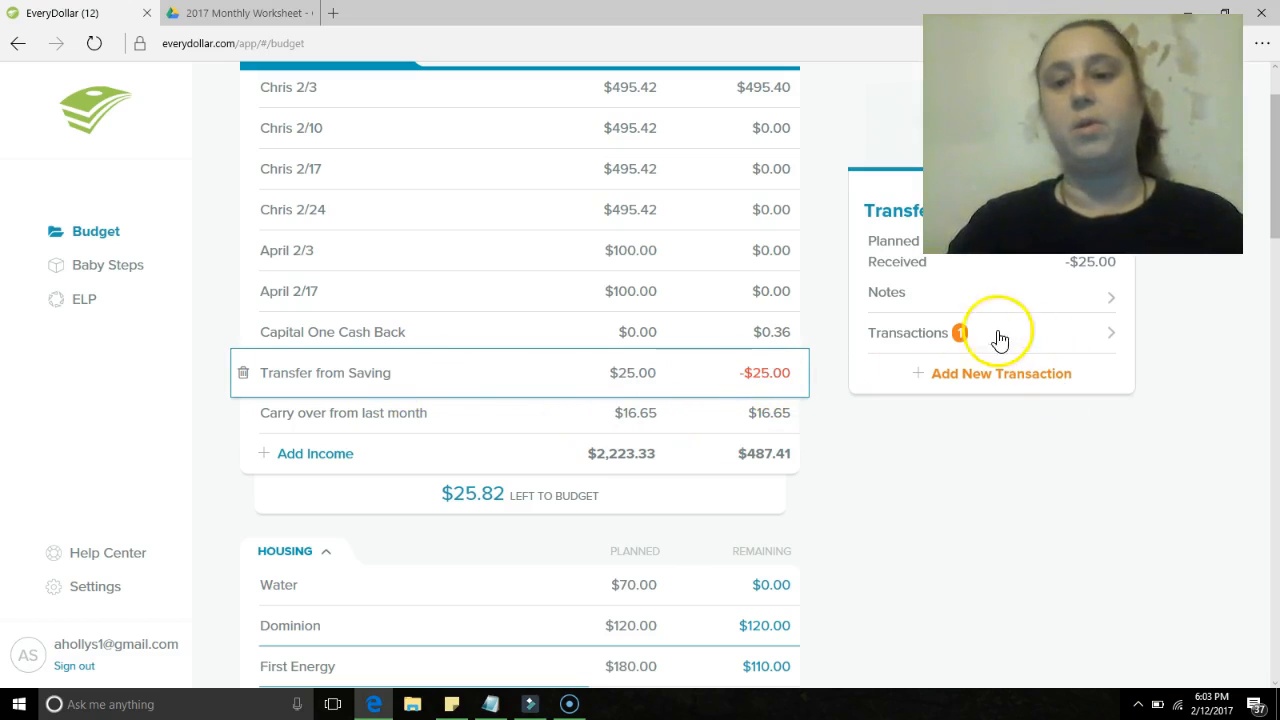
# - Reopen the $25 online transfer from Transfer from Saving's transaction list for editing
pyautogui.click(1000, 332)
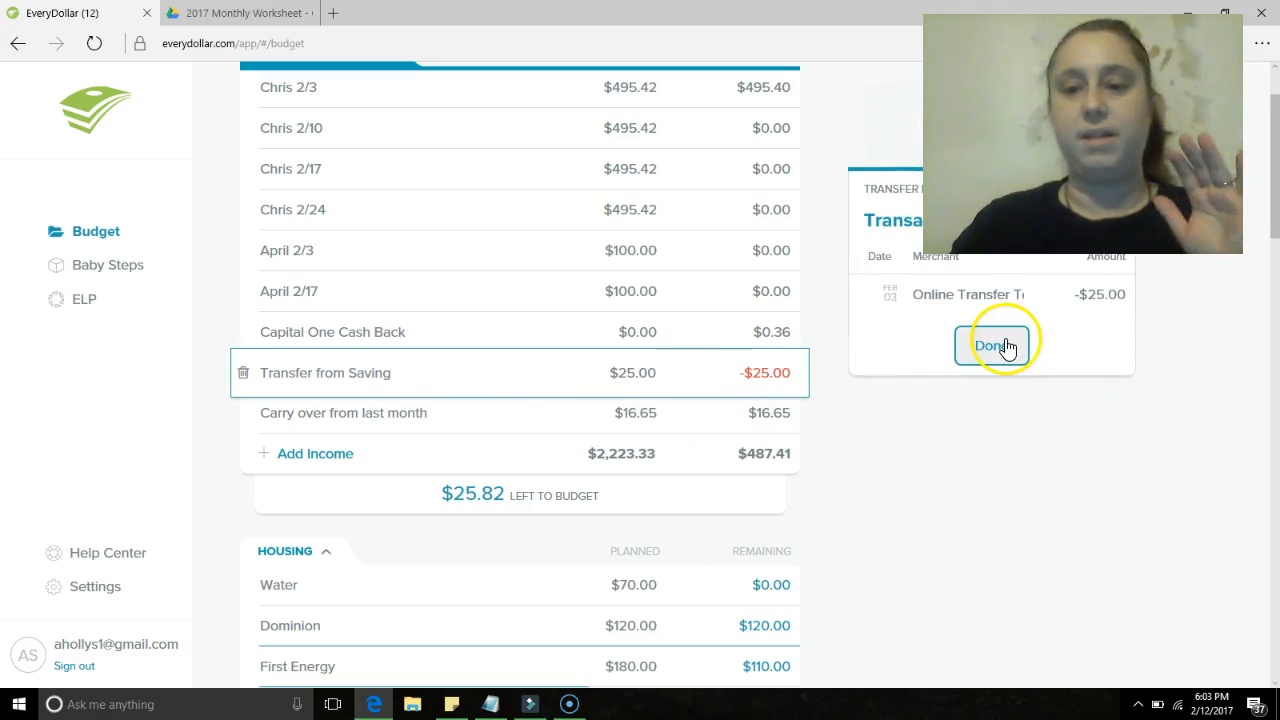
pyautogui.click(992, 344)
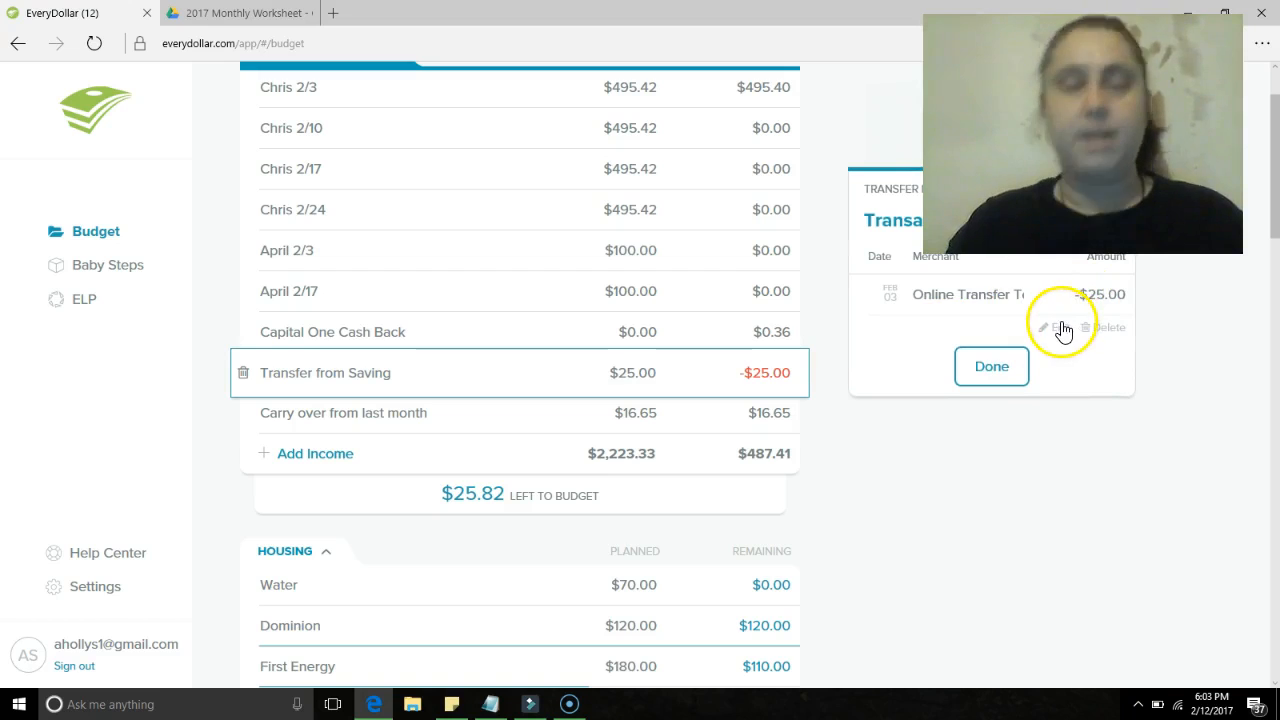
pyautogui.click(1042, 328)
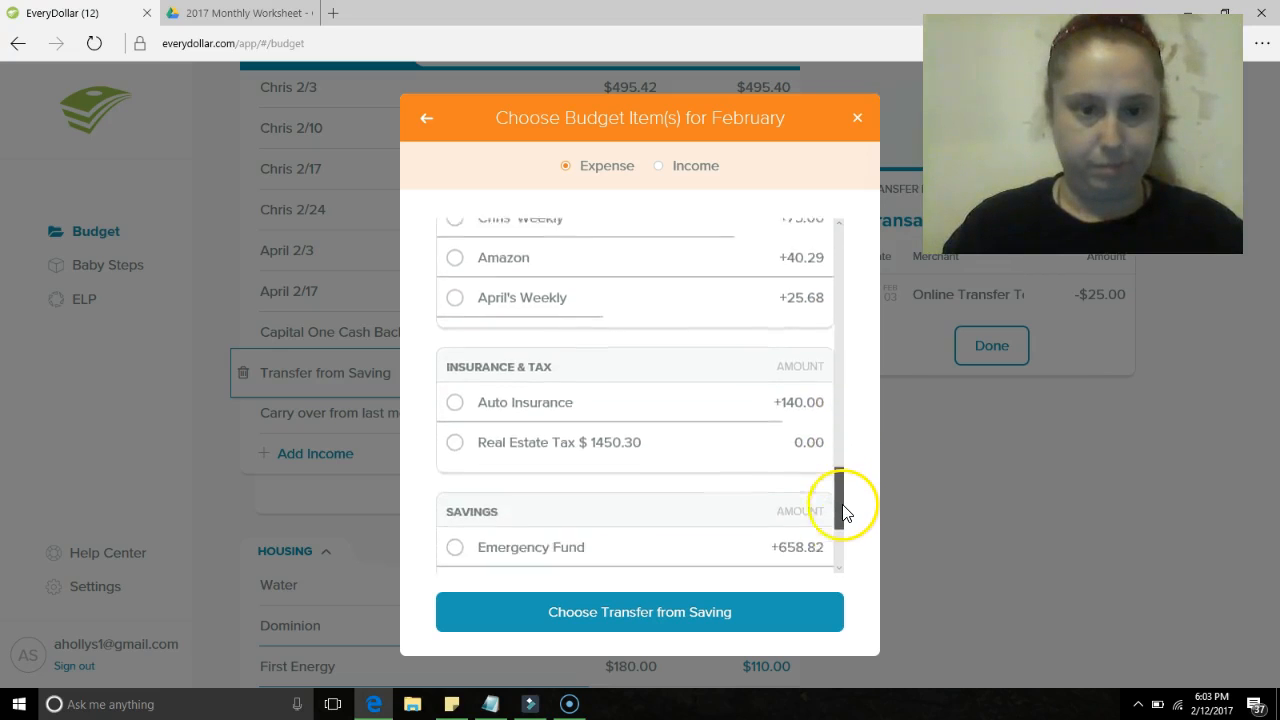
# - Add Emergency Fund as a second budget item on the $25 transfer
pyautogui.scroll(-3)
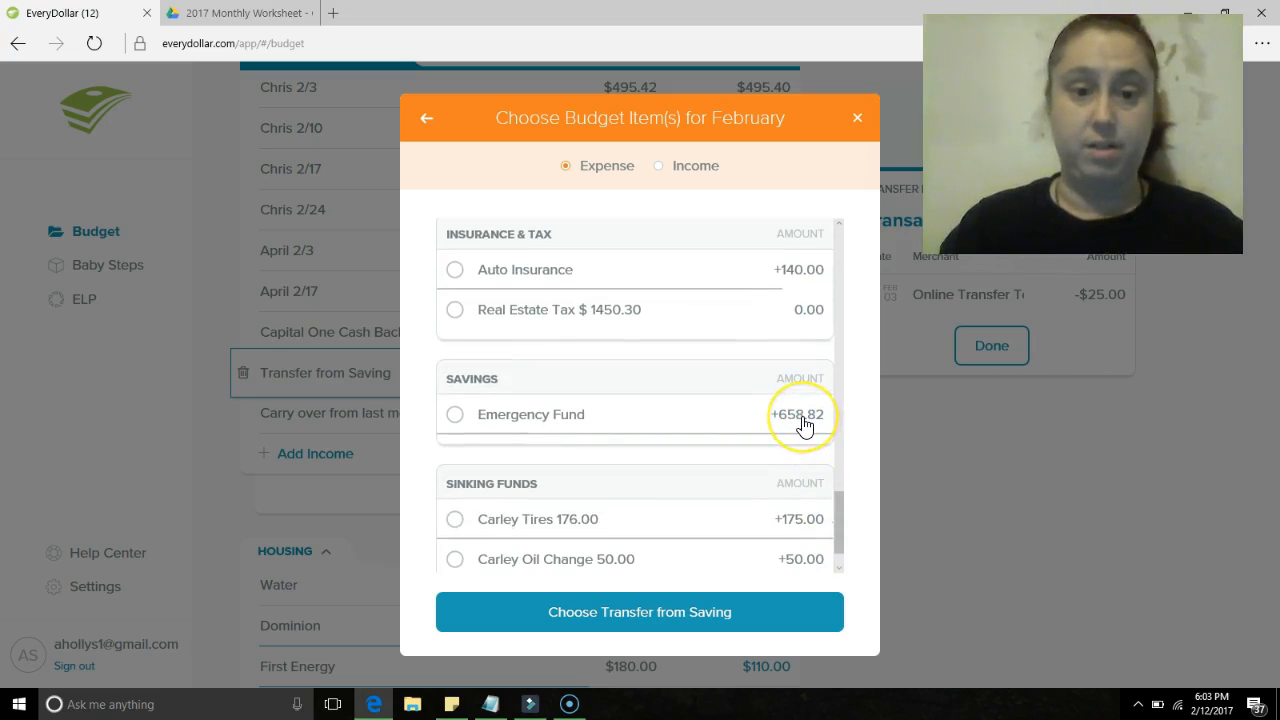
pyautogui.click(454, 414)
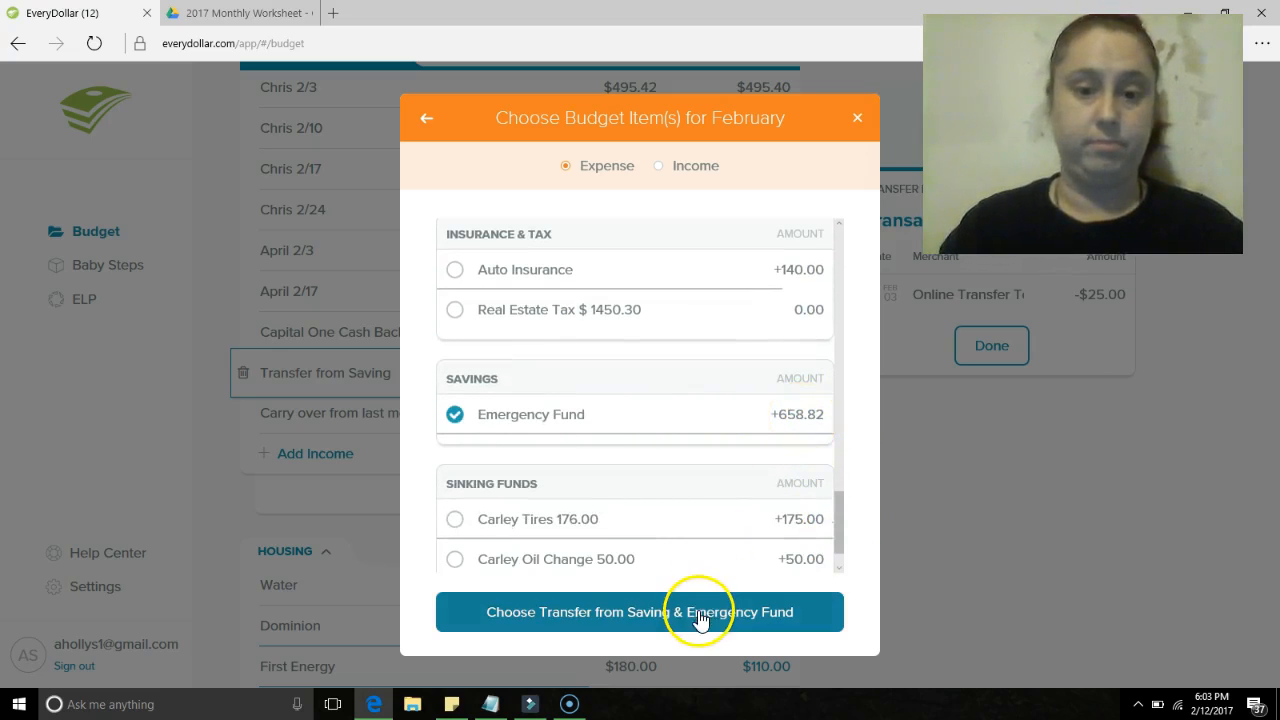
pyautogui.click(698, 612)
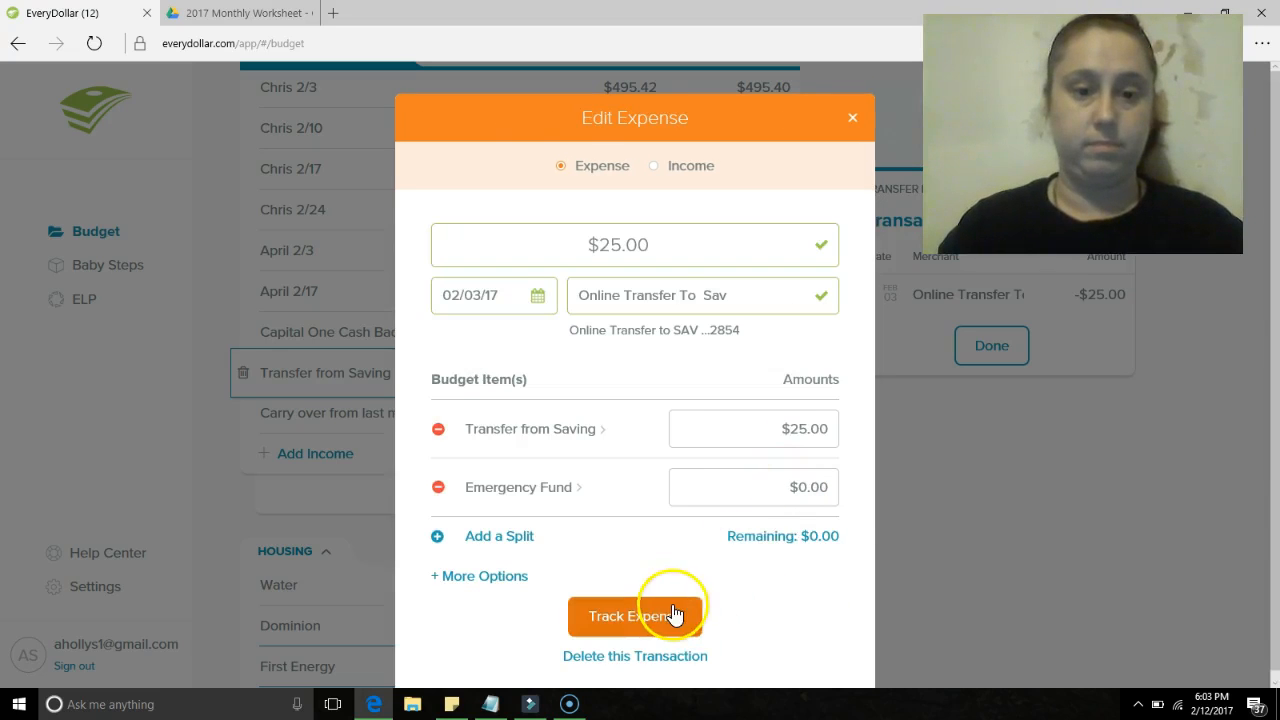
pyautogui.moveTo(804, 476)
pyautogui.write('25')
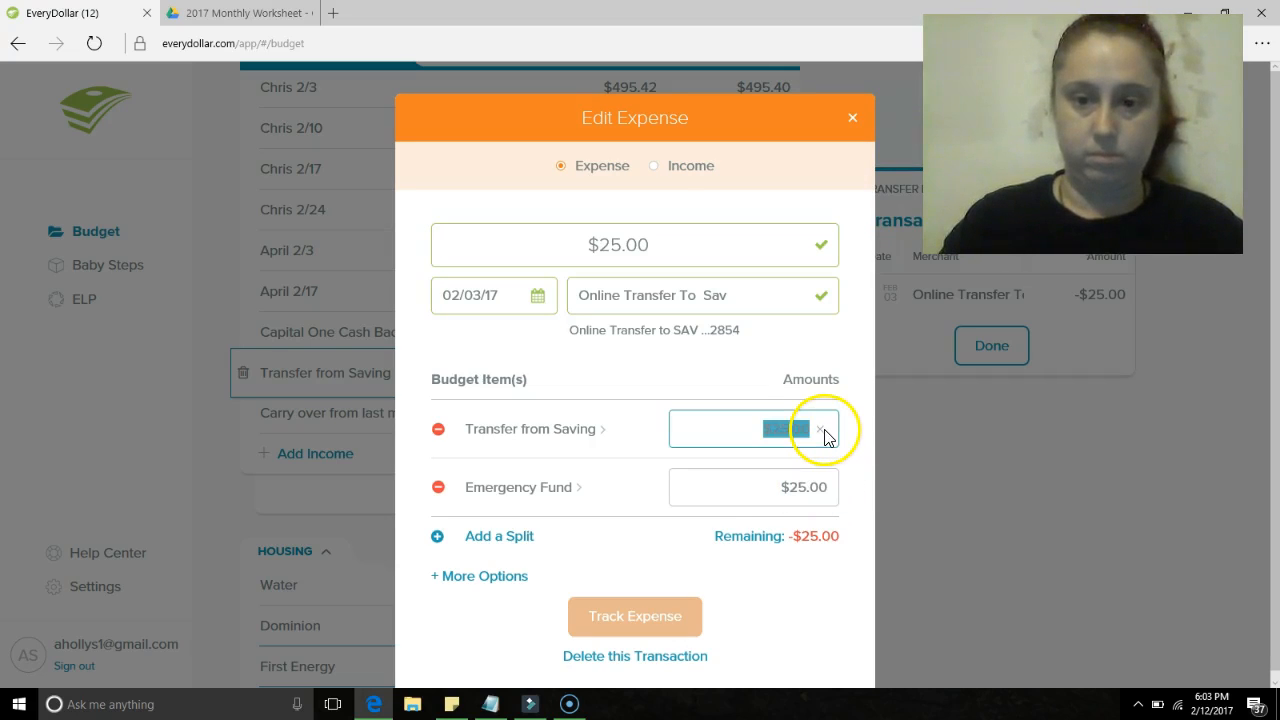
# - Delete the Transfer from Saving split and track the full $25 under Emergency Fund
pyautogui.click(820, 428)
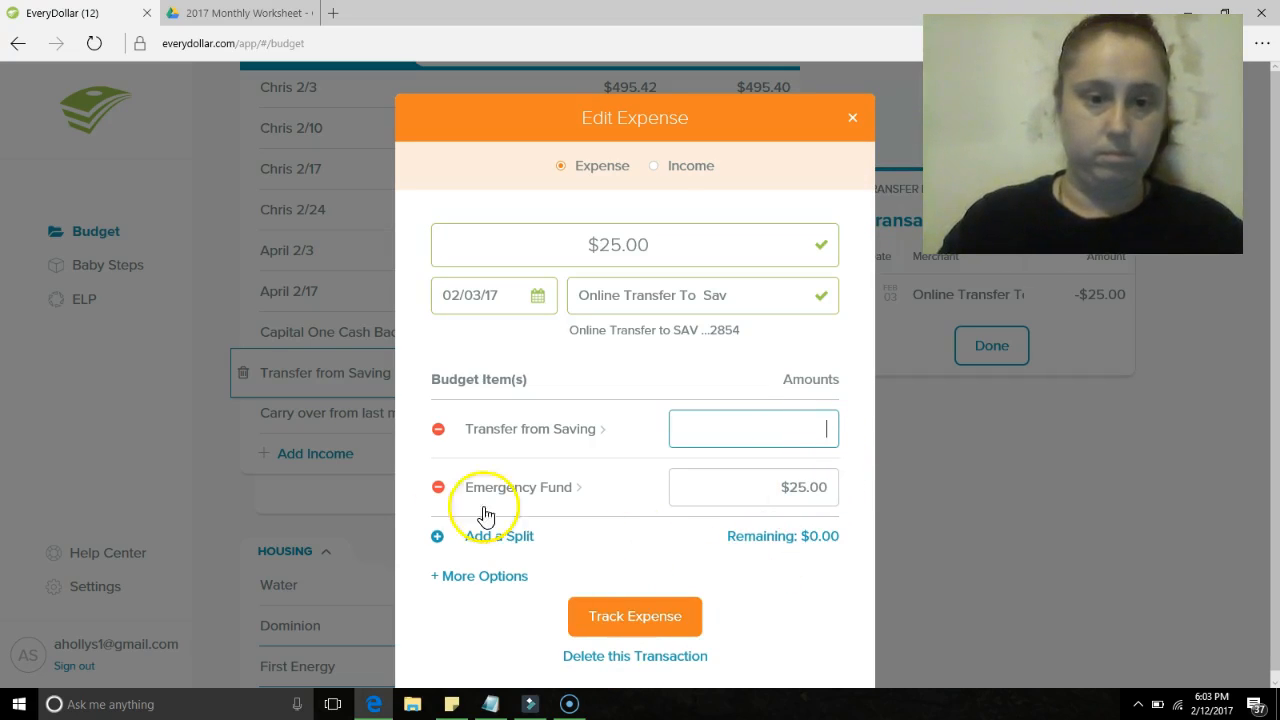
pyautogui.click(436, 428)
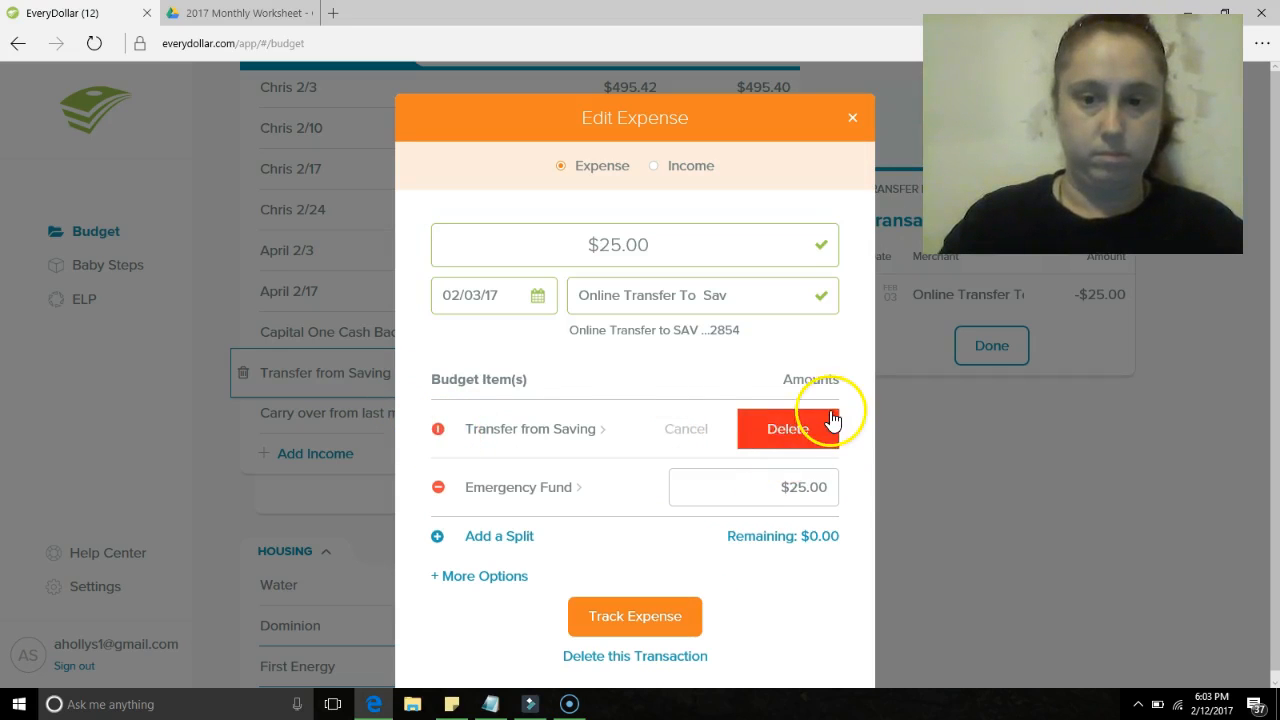
pyautogui.click(788, 428)
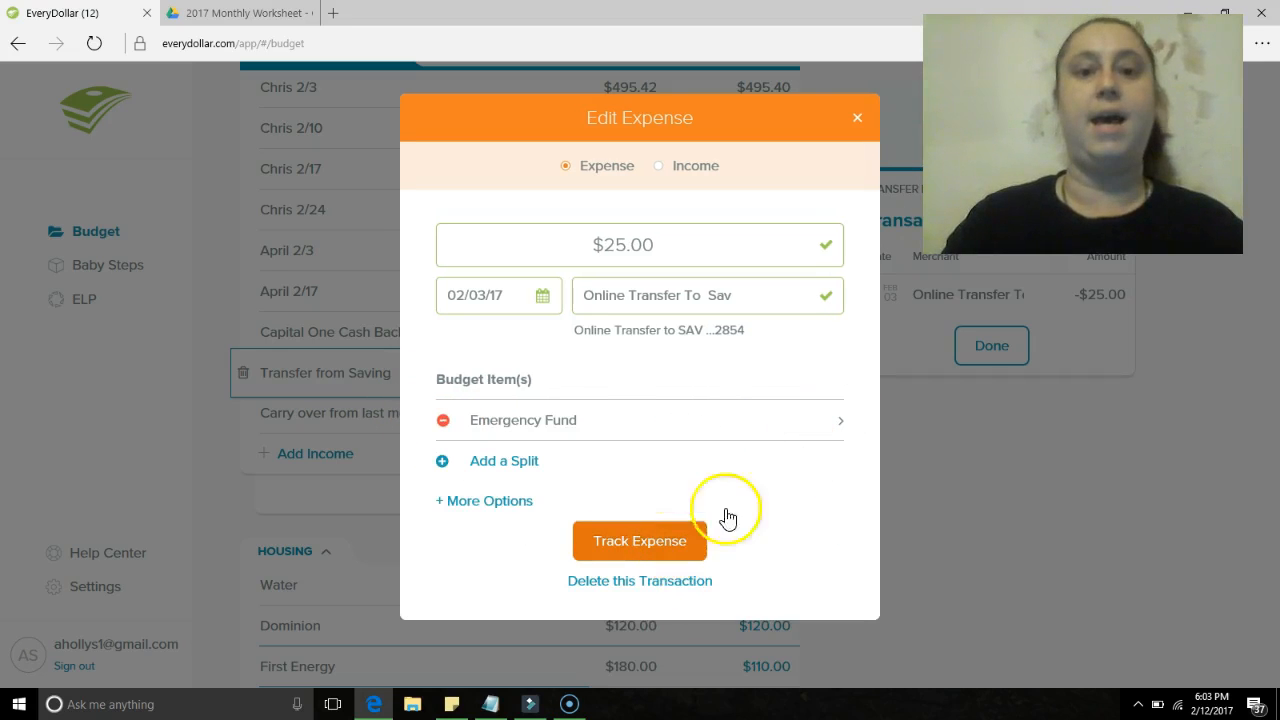
pyautogui.click(640, 540)
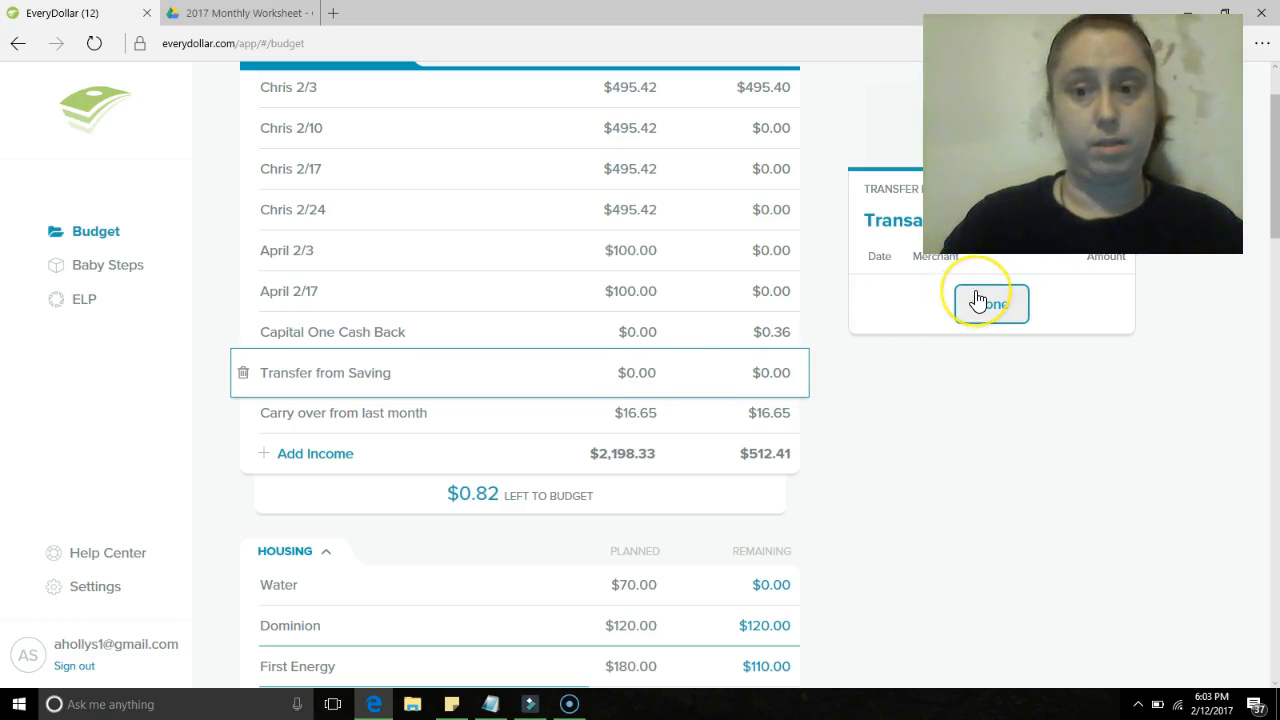
# - Close the transaction list, scroll through Housing, Debt, Food and Transportation, then switch to the 2017 Monthly Worksheet
pyautogui.click(988, 304)
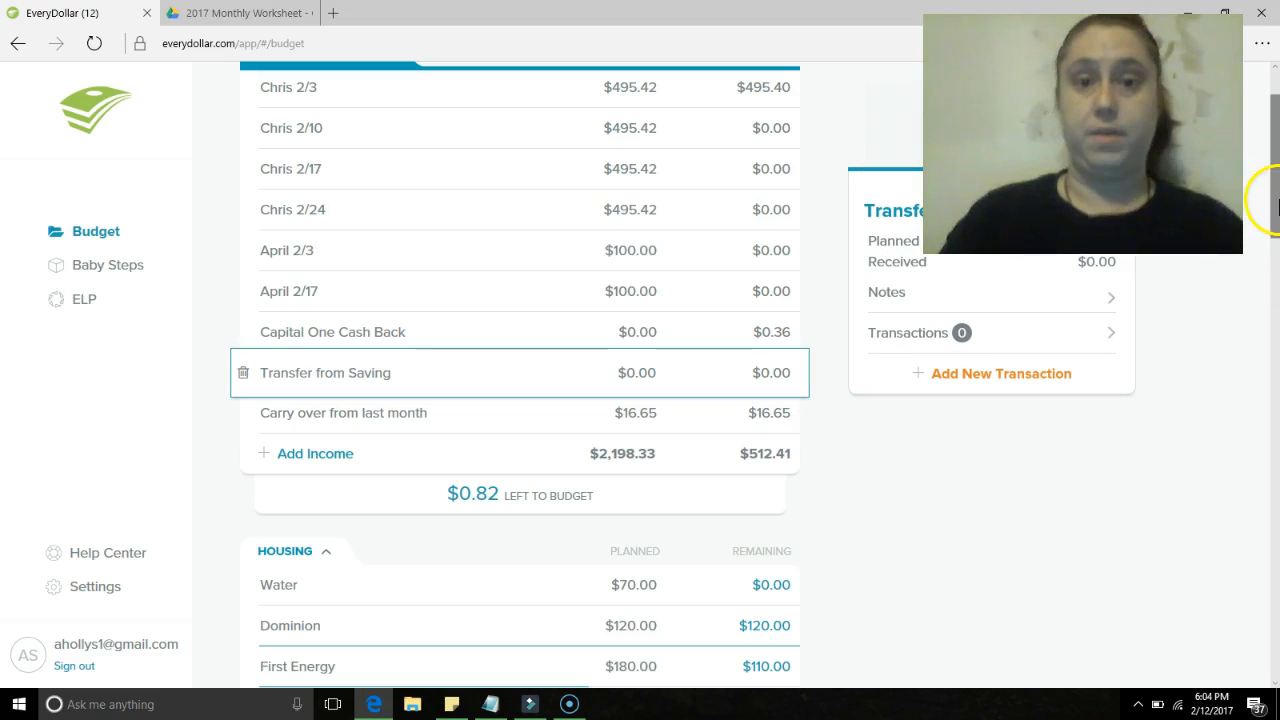
pyautogui.scroll(-3)
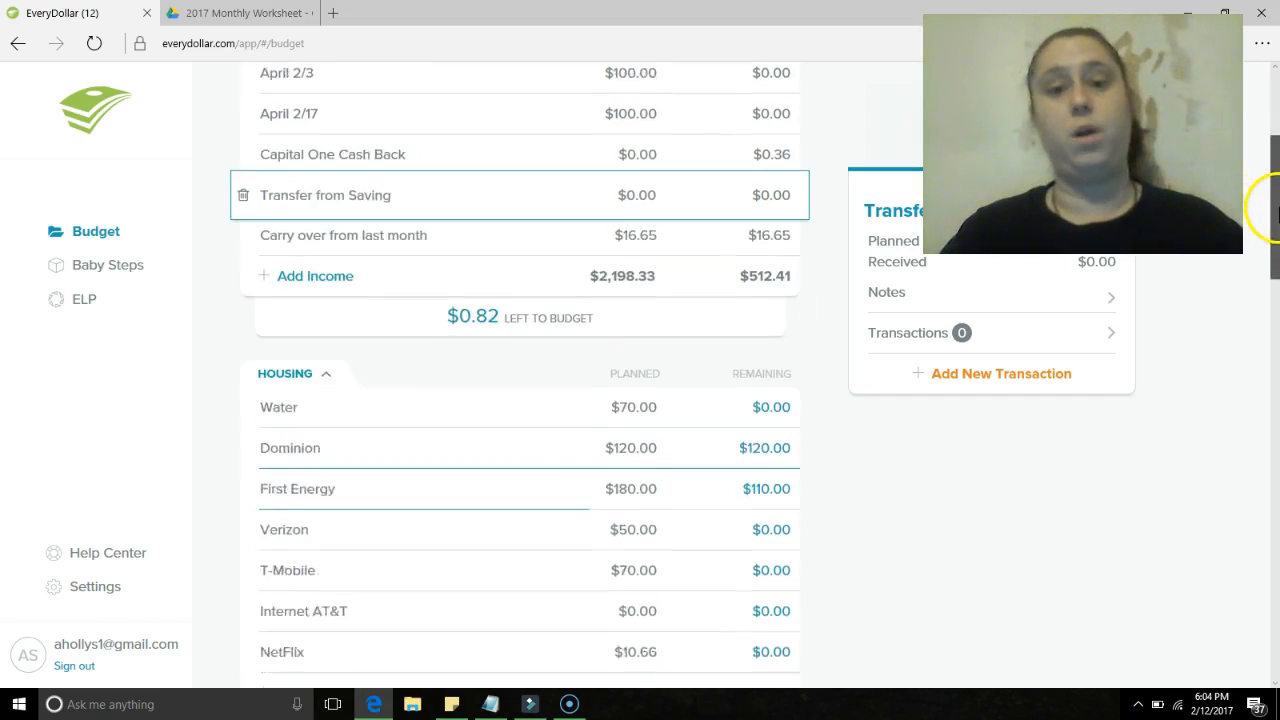
pyautogui.scroll(-3)
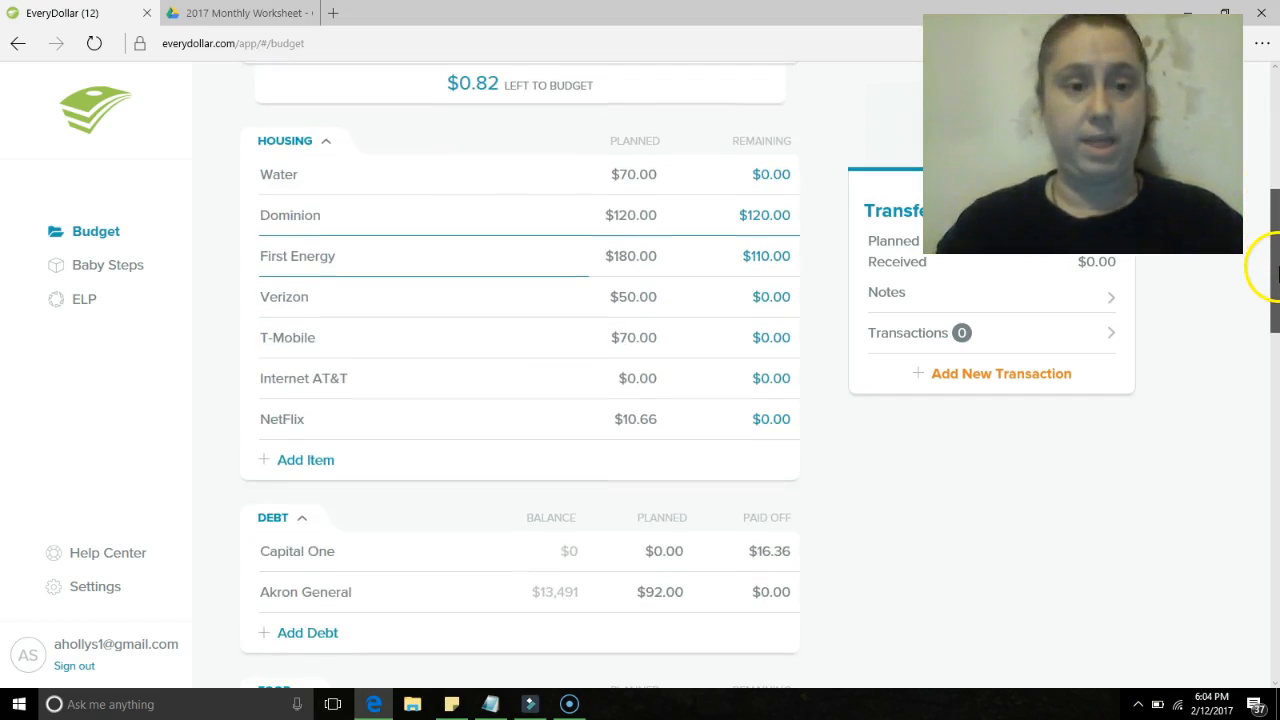
pyautogui.scroll(-3)
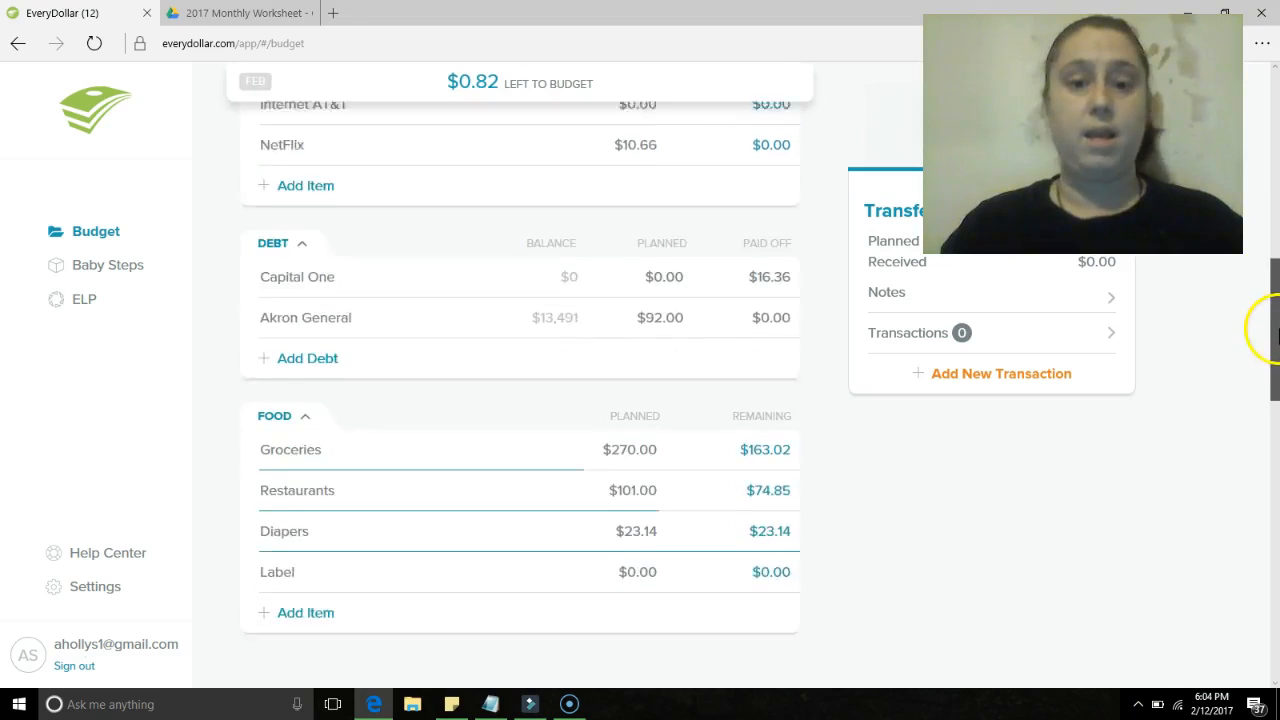
pyautogui.scroll(-3)
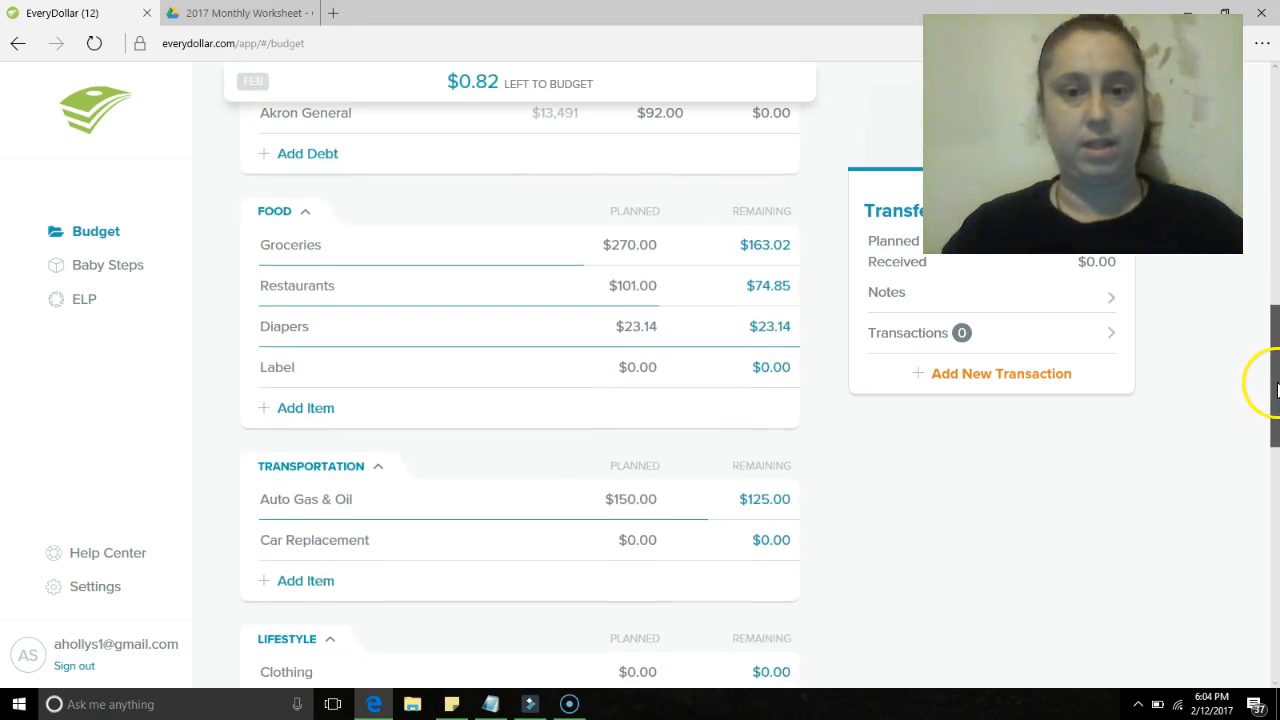
pyautogui.scroll(-3)
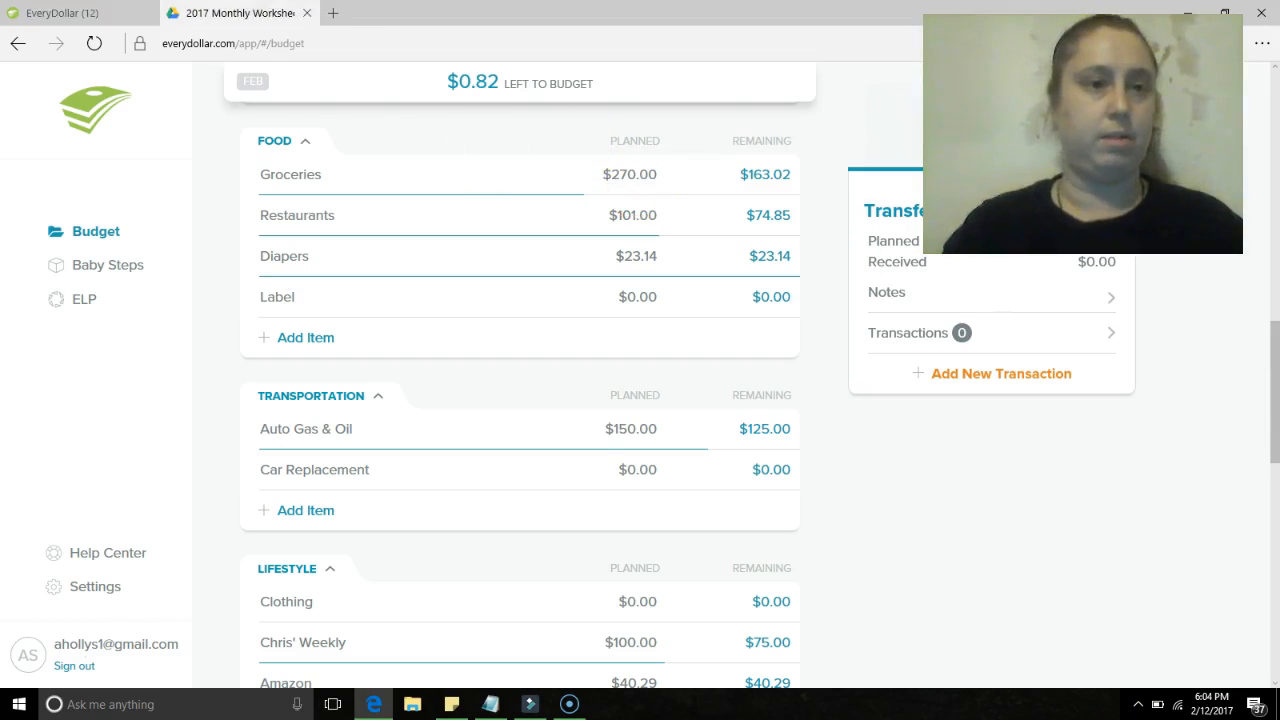
pyautogui.click(240, 12)
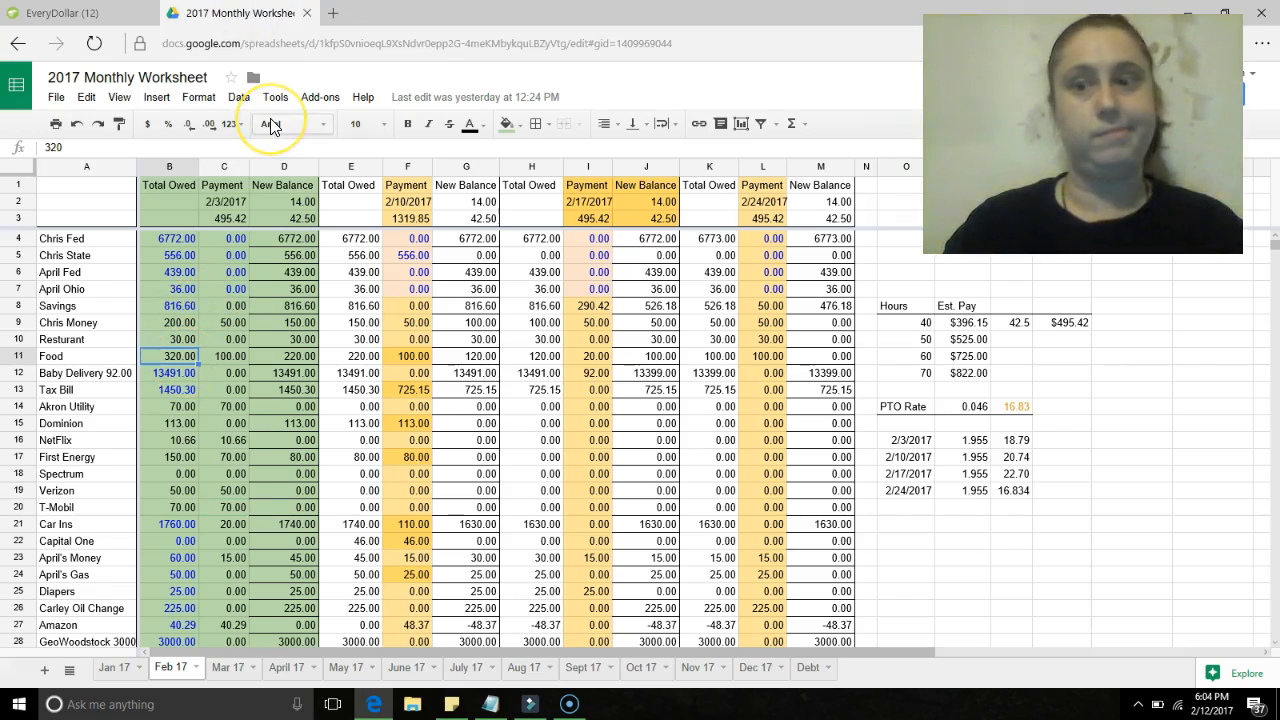
# - Back in EveryDollar, select the Groceries planned amount of $270.00 to replace it with $320.00
pyautogui.click(50, 20)
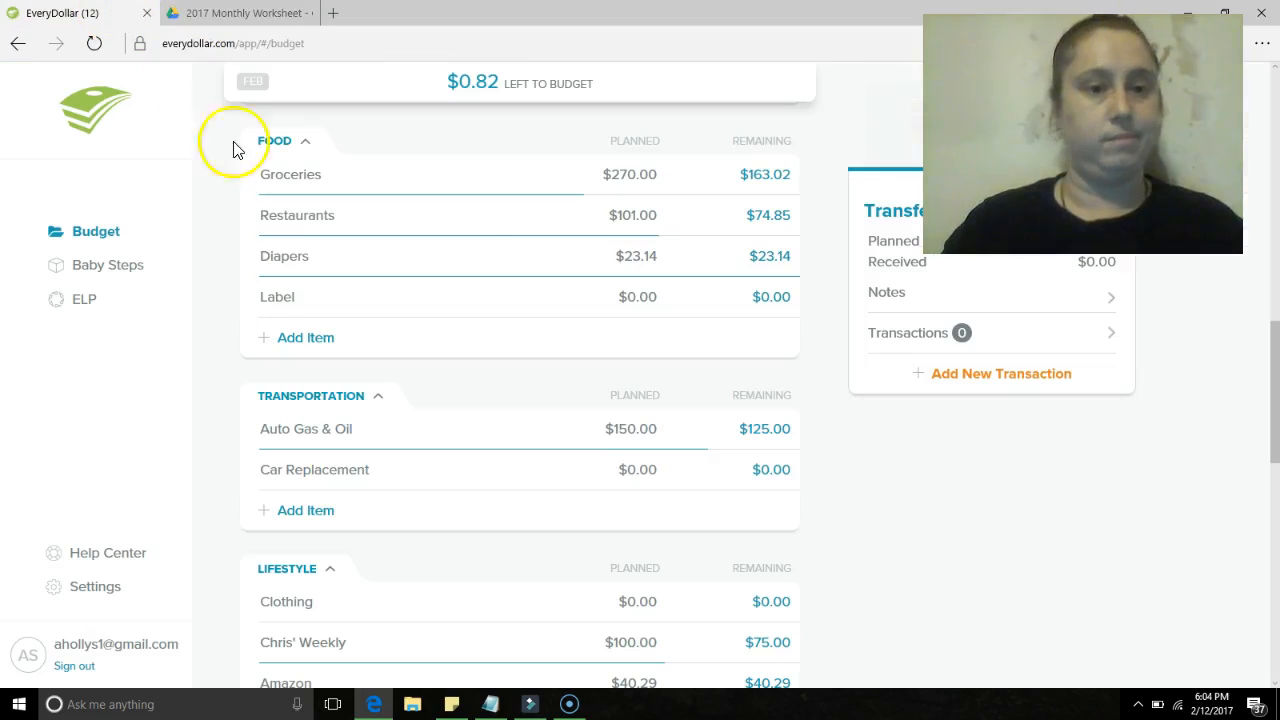
pyautogui.click(630, 174)
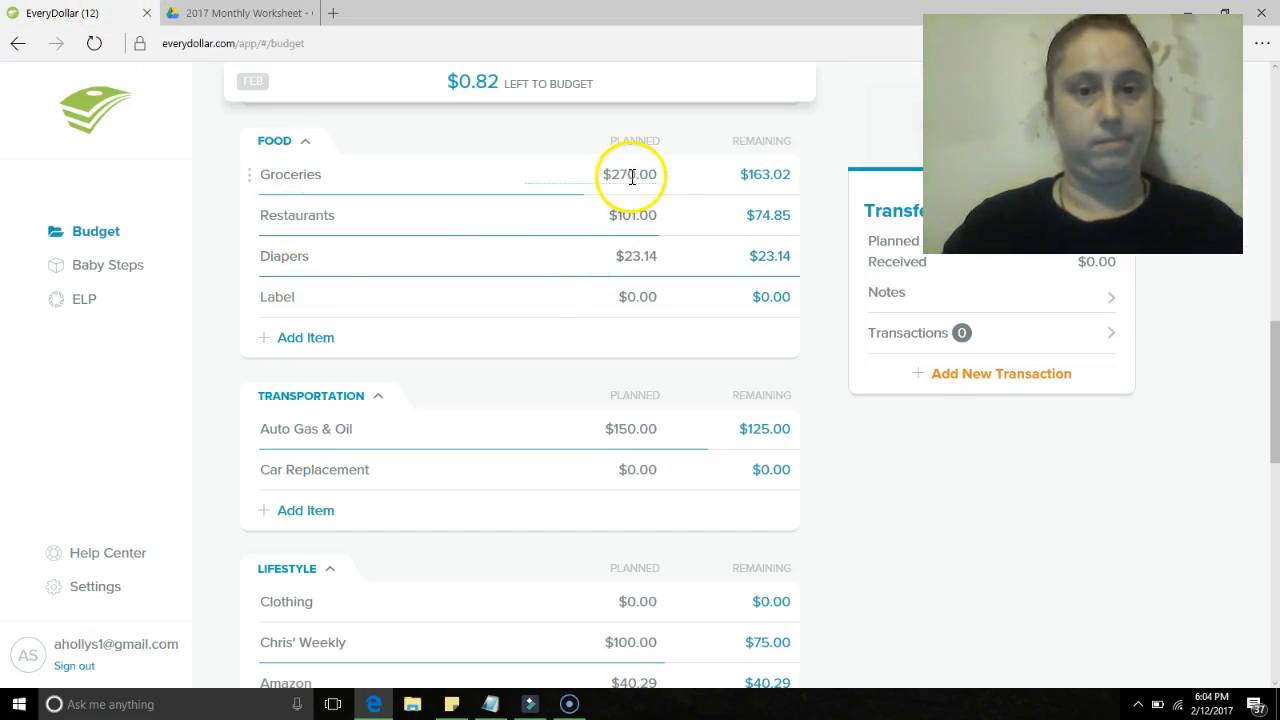
pyautogui.click(630, 176)
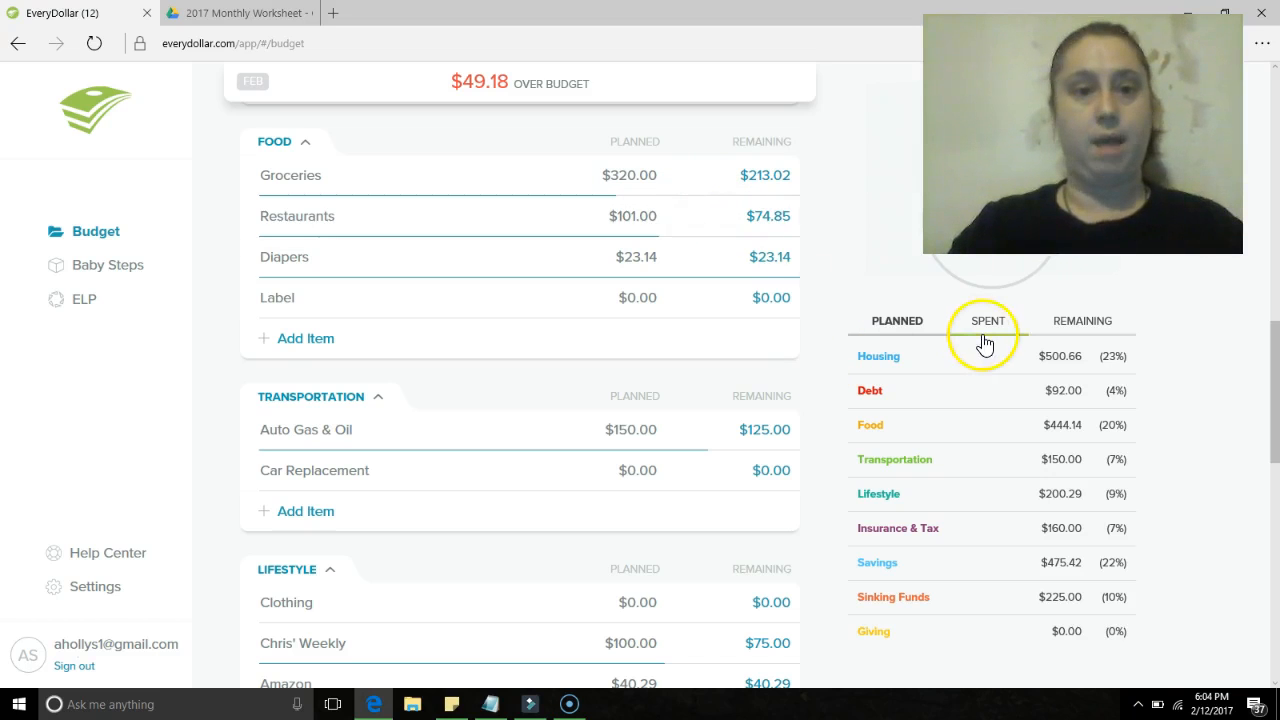
pyautogui.moveTo(788, 384)
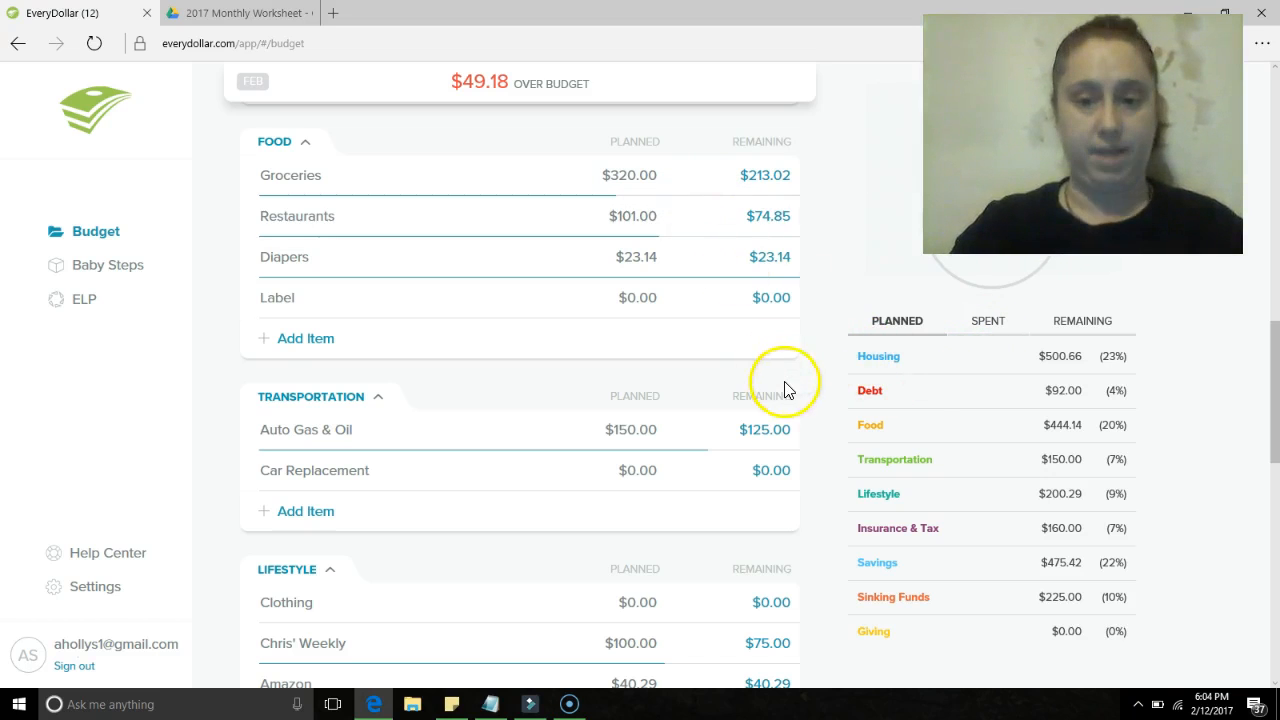
# - Scroll through the budget categories and switch the item columns to show amounts spent
pyautogui.scroll(-3)
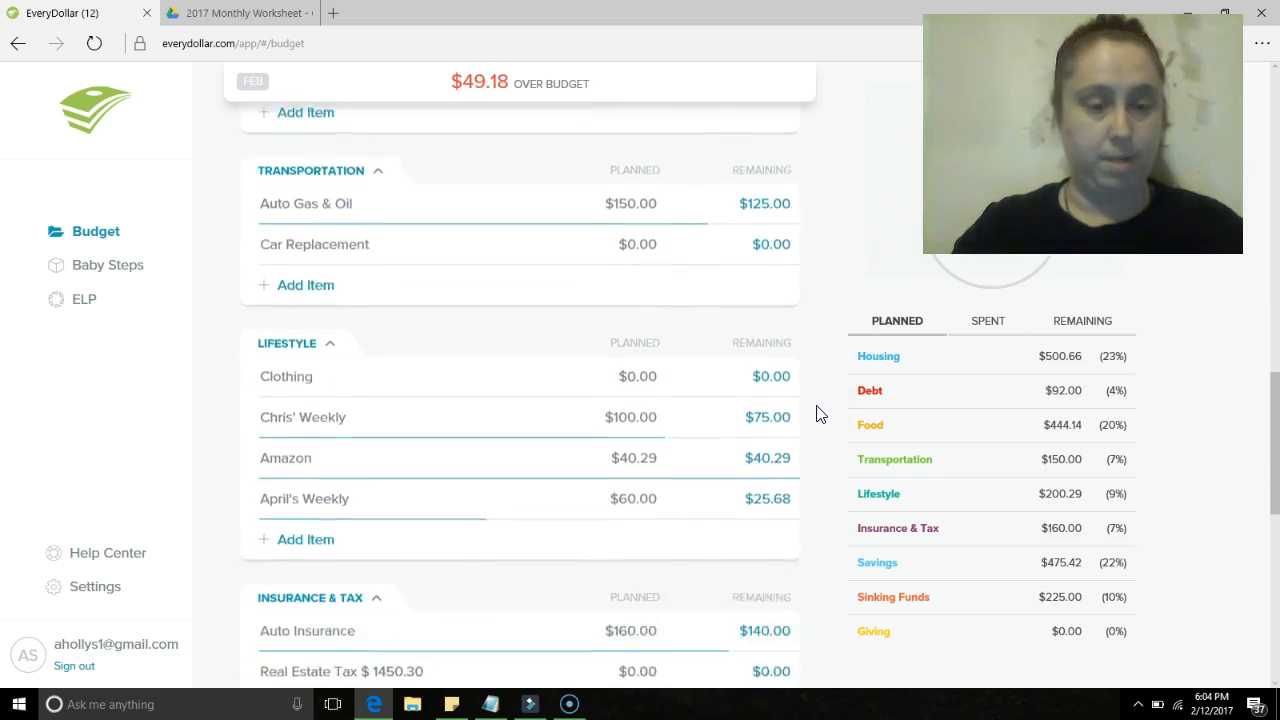
pyautogui.scroll(-3)
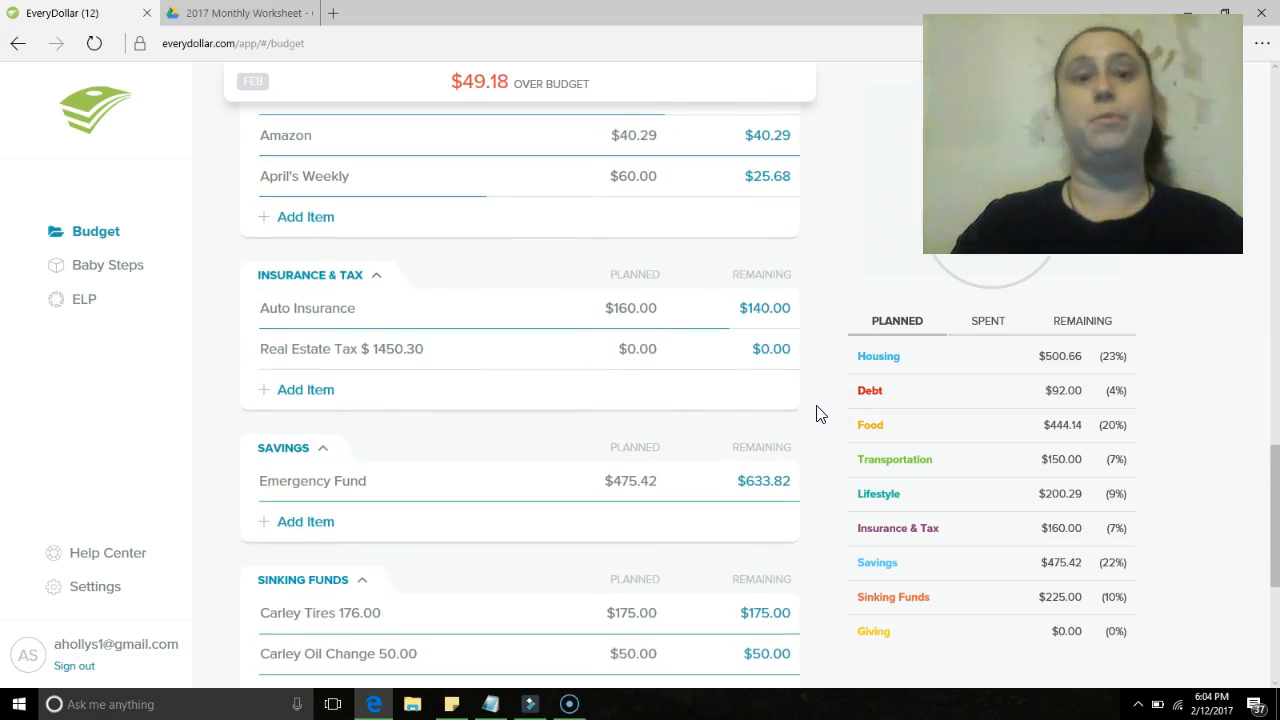
pyautogui.scroll(-3)
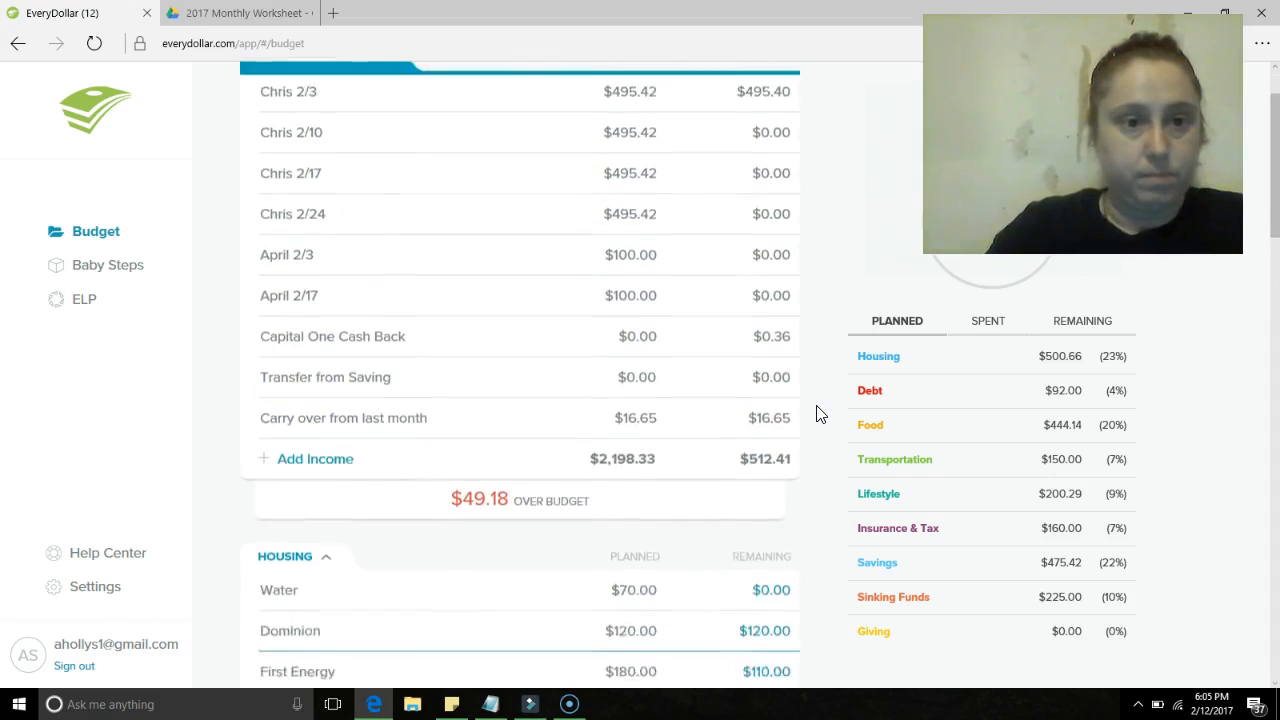
pyautogui.scroll(-3)
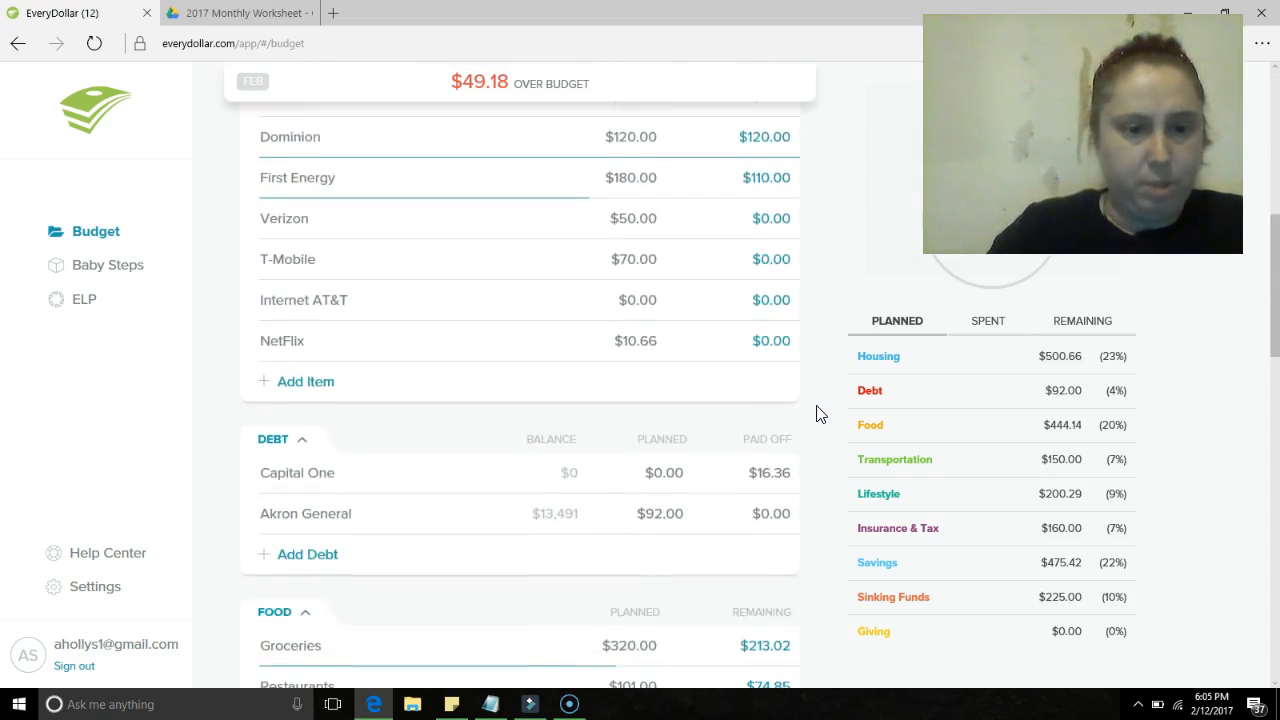
pyautogui.scroll(-3)
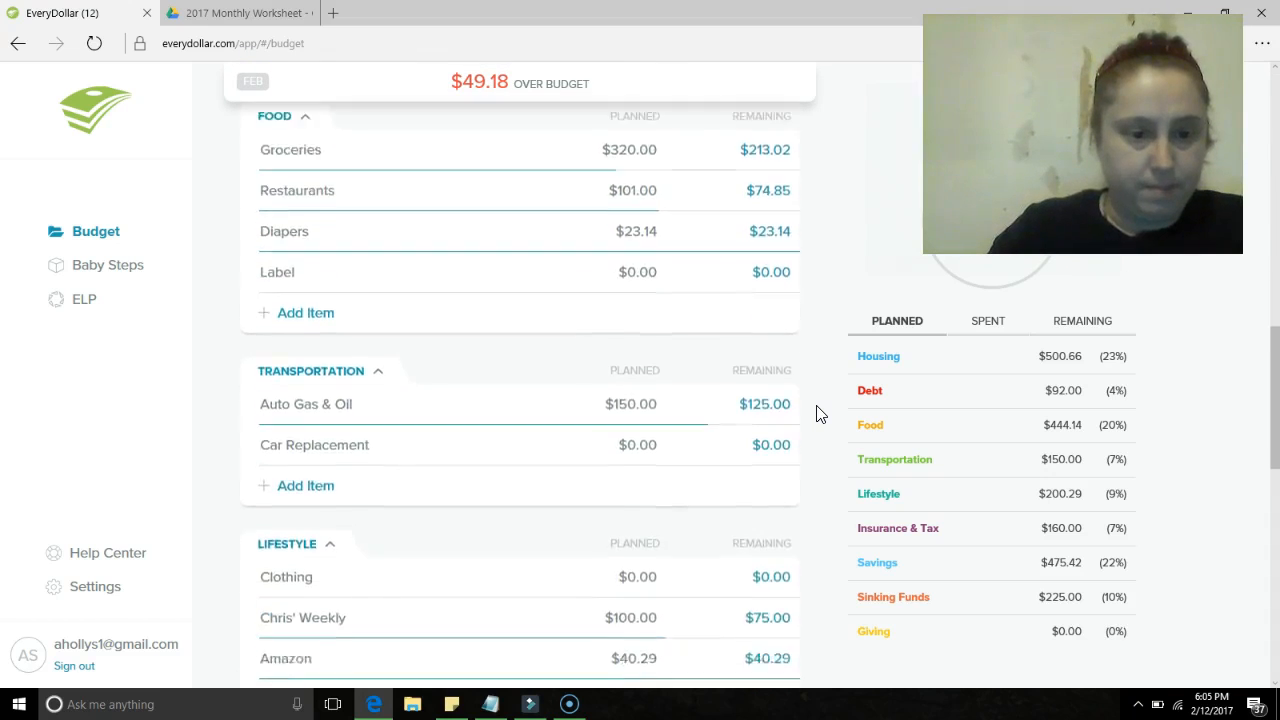
pyautogui.scroll(-3)
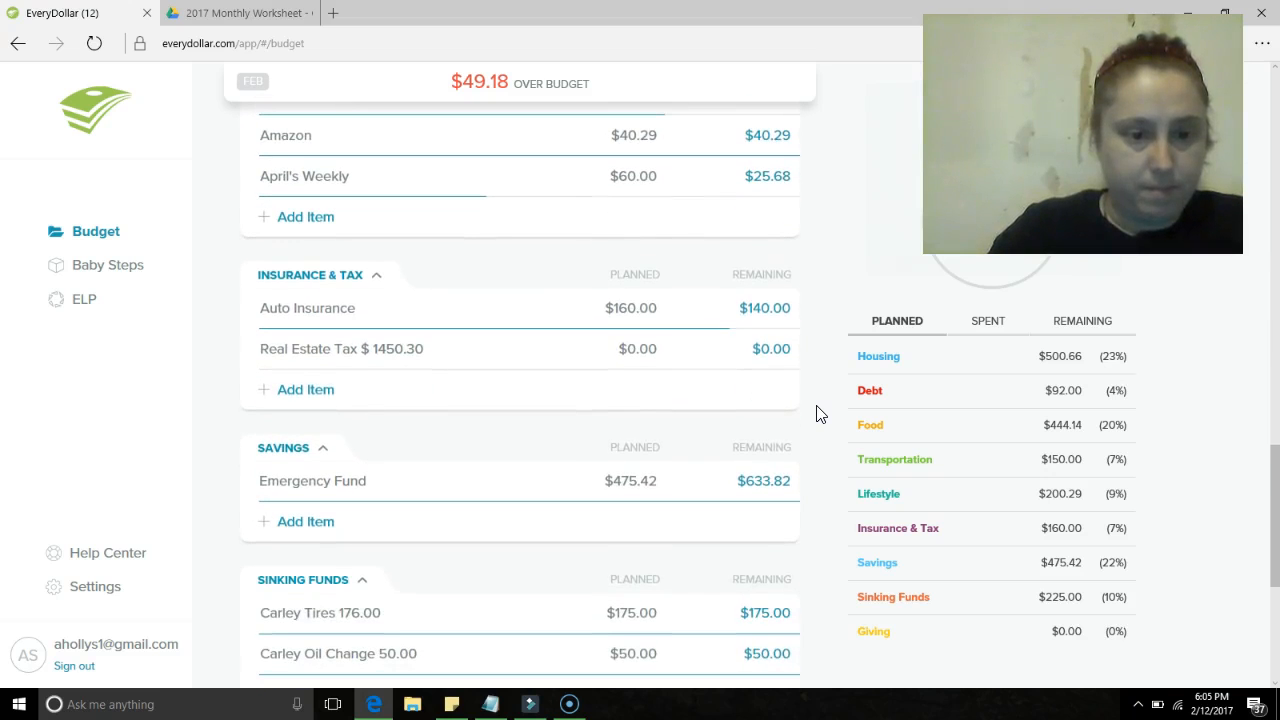
pyautogui.click(640, 480)
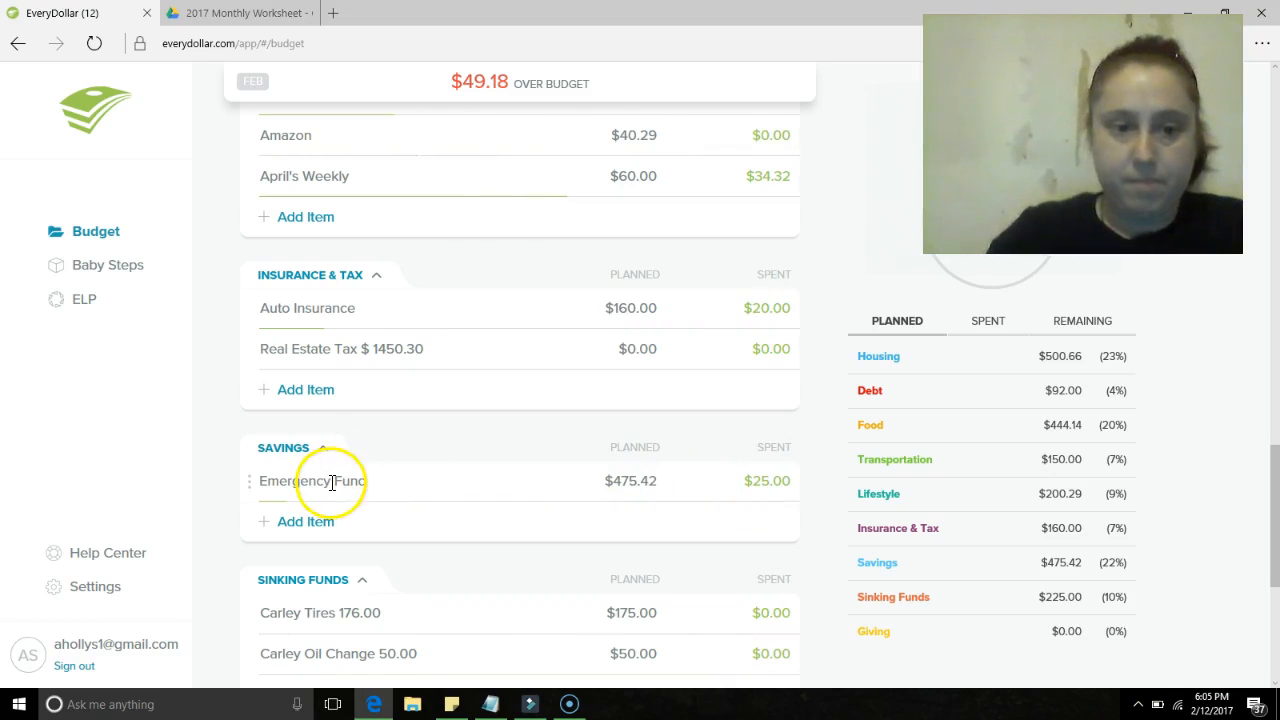
# - Retrack the $25 Emergency Fund online transfer as income rather than an expense
pyautogui.click(312, 480)
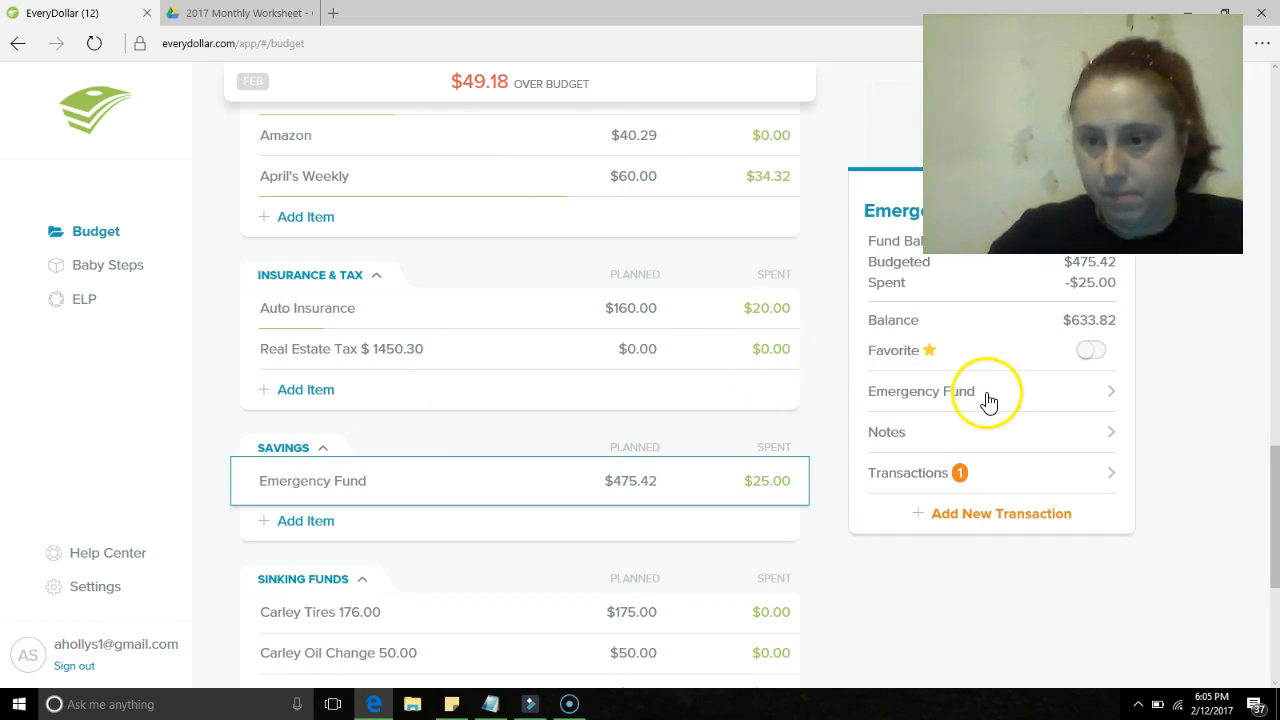
pyautogui.moveTo(1052, 308)
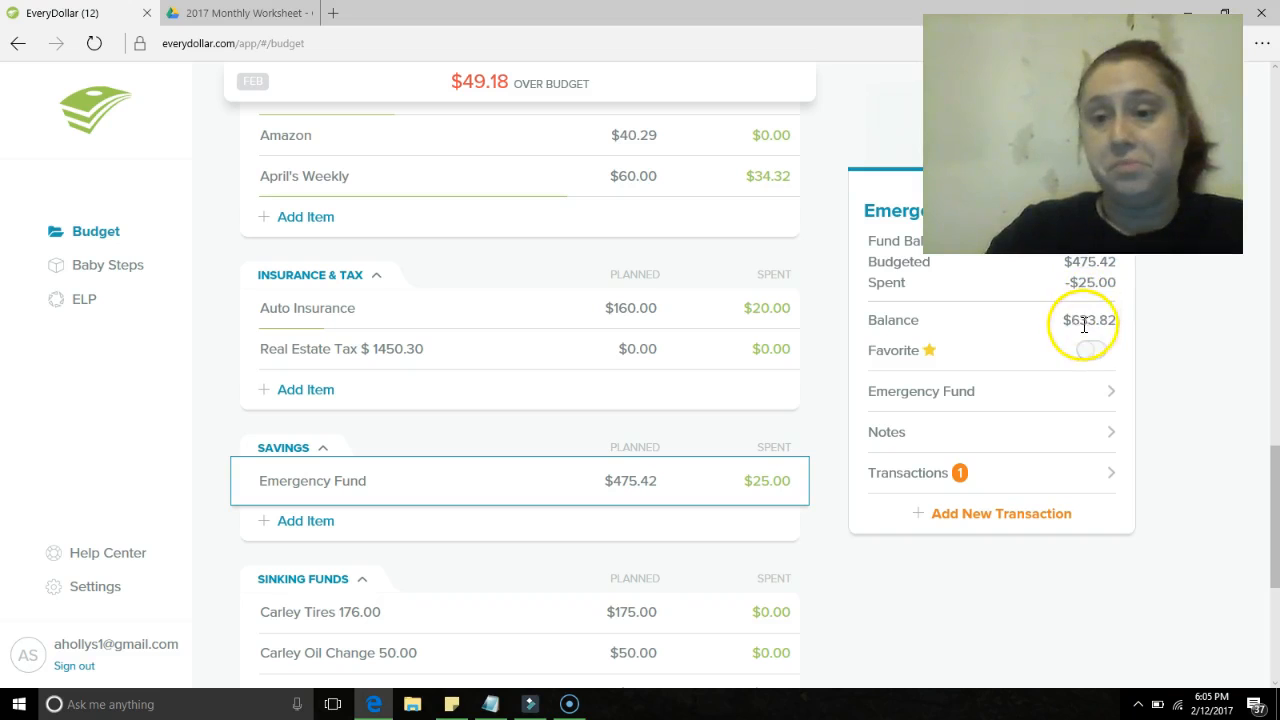
pyautogui.moveTo(994, 288)
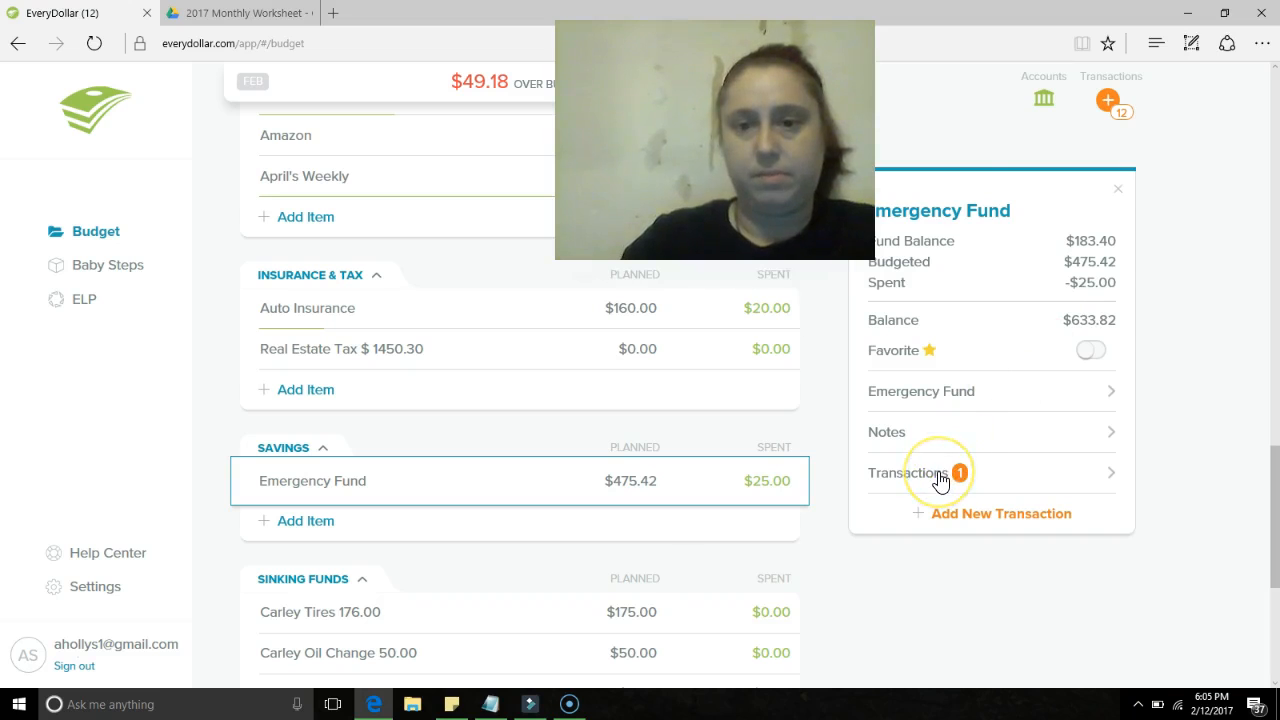
pyautogui.click(940, 472)
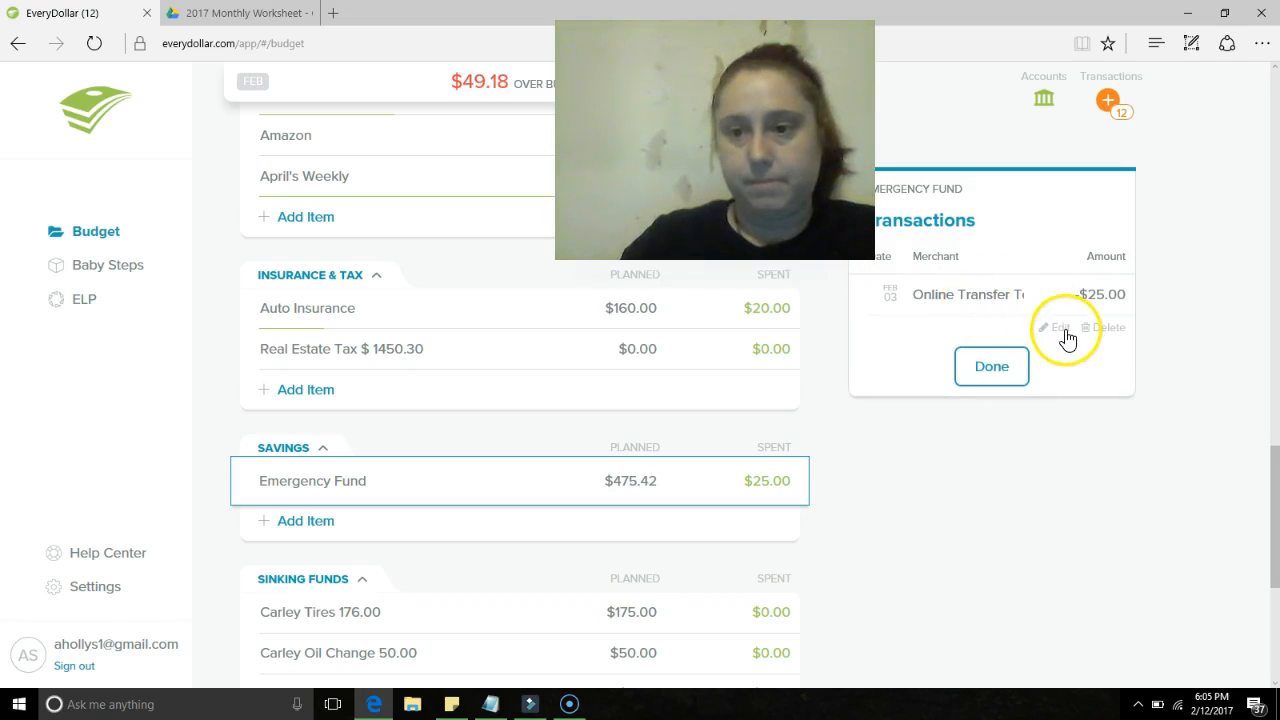
pyautogui.click(1052, 328)
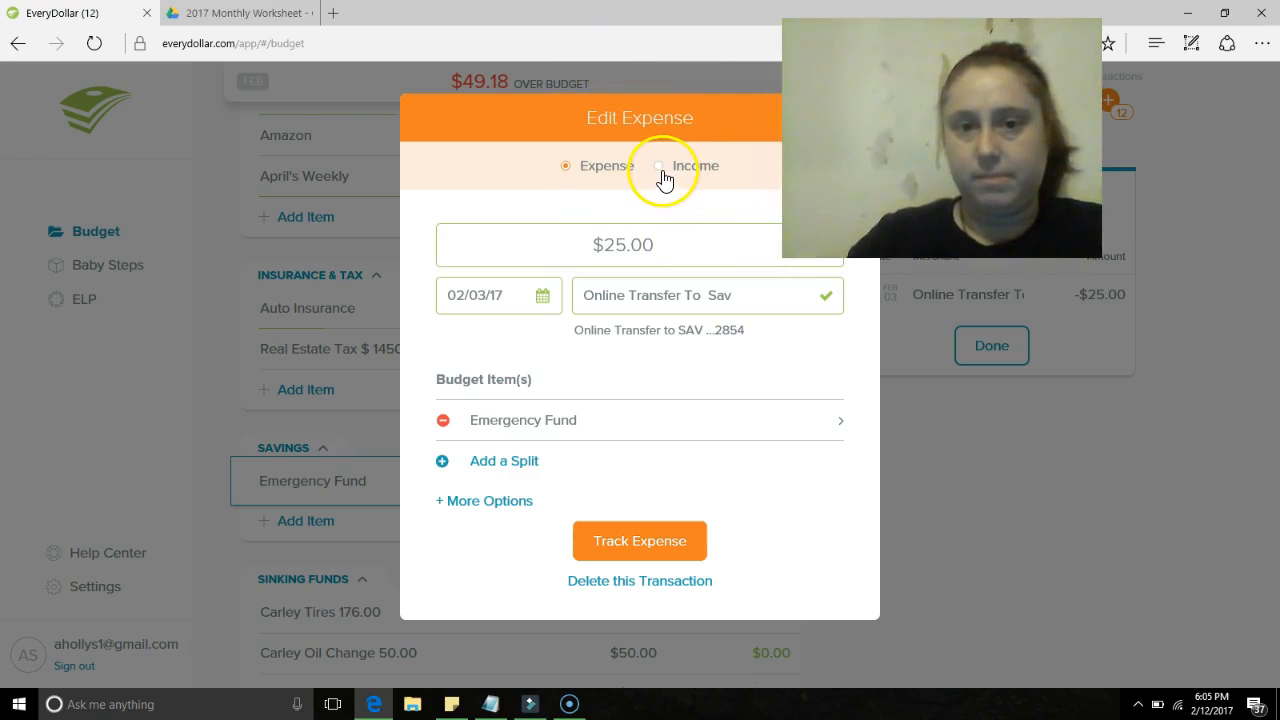
pyautogui.click(660, 166)
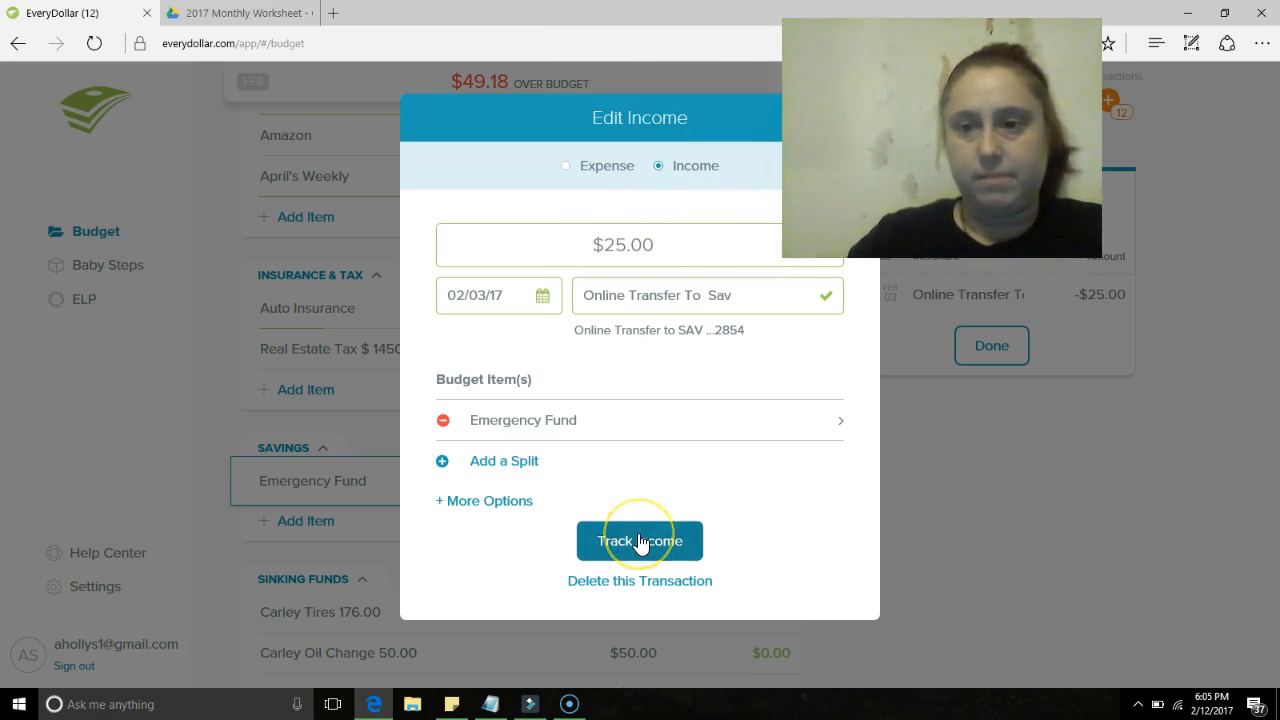
pyautogui.click(640, 540)
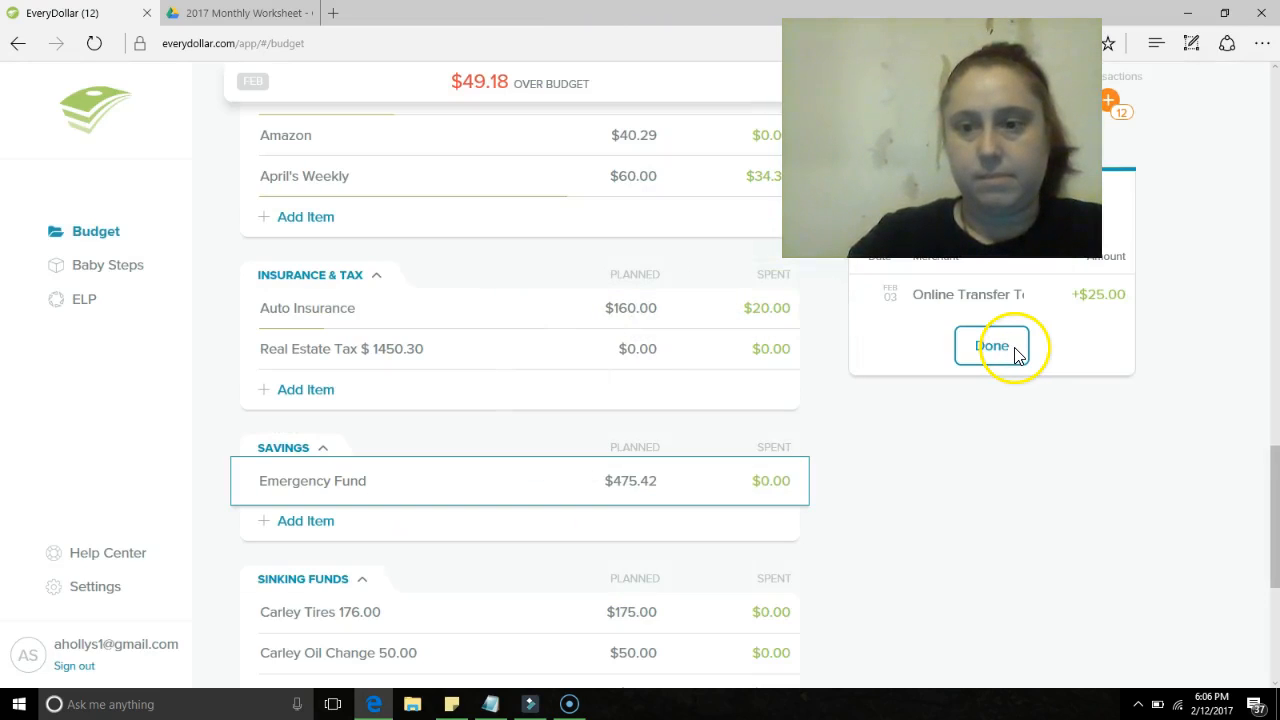
# - Close the transactions list, select Emergency Fund's planned amount, and switch to the 2017 Monthly Worksheet
pyautogui.click(992, 346)
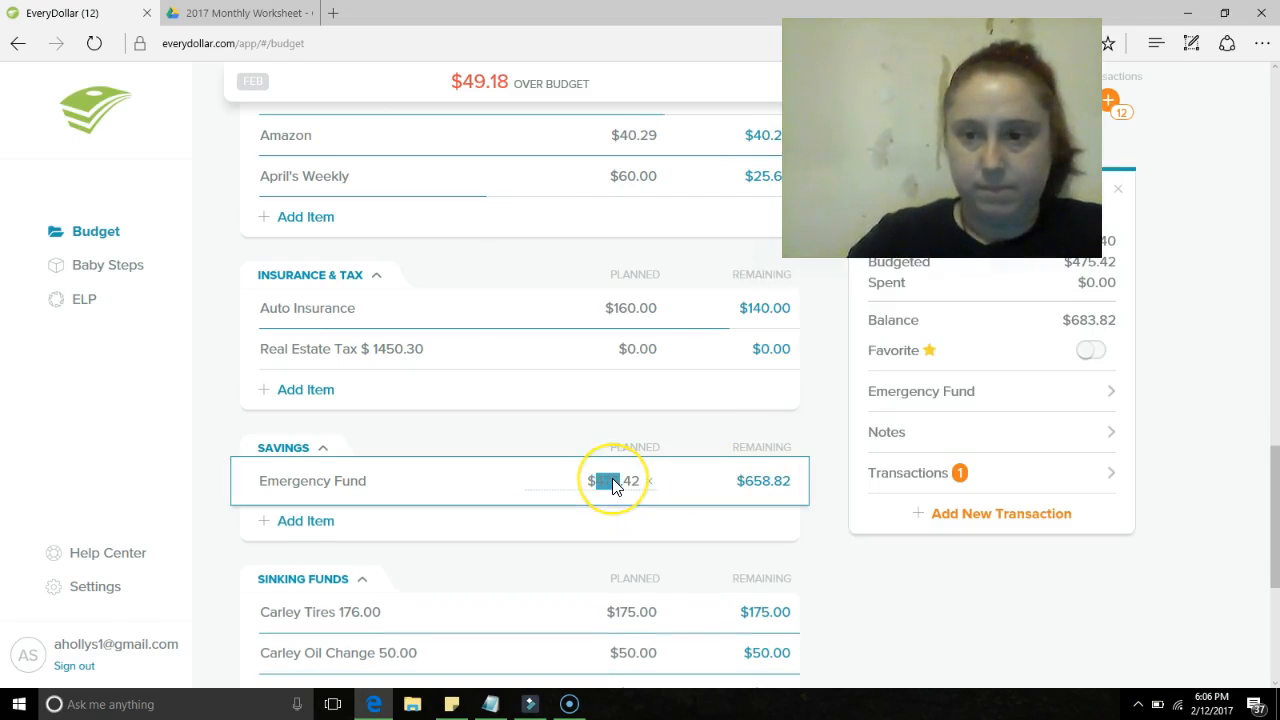
pyautogui.click(610, 480)
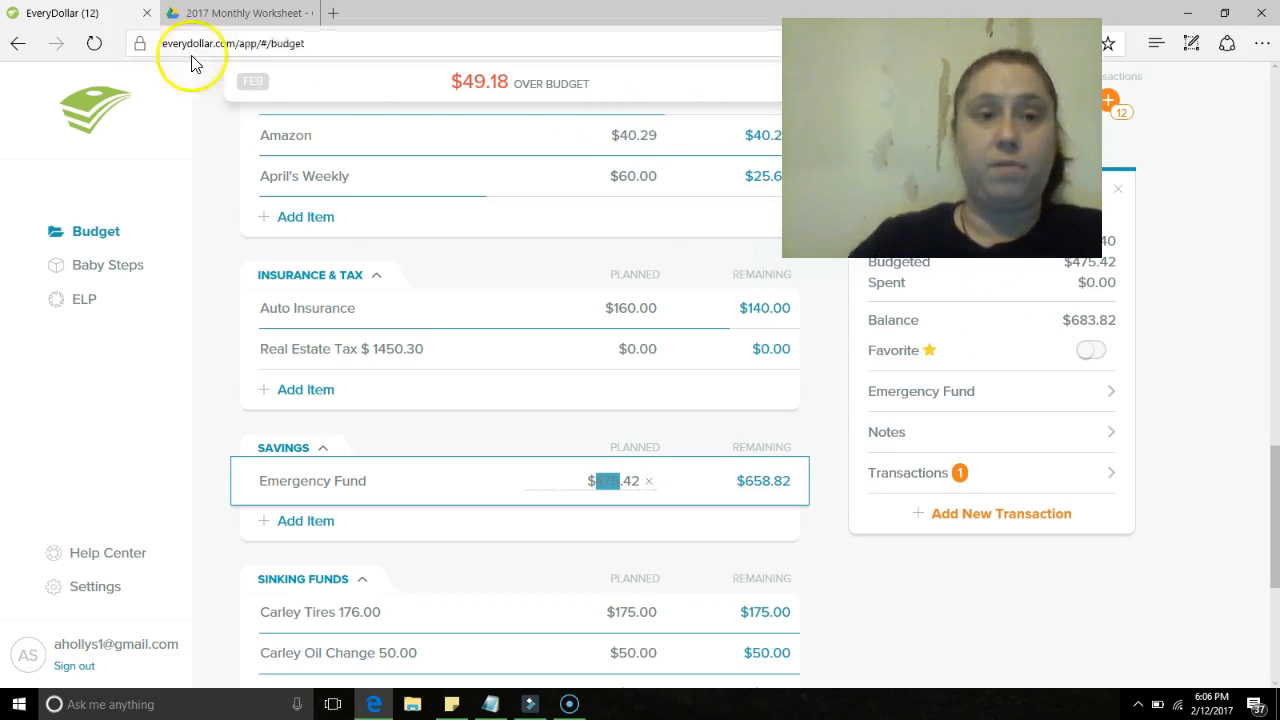
pyautogui.click(240, 12)
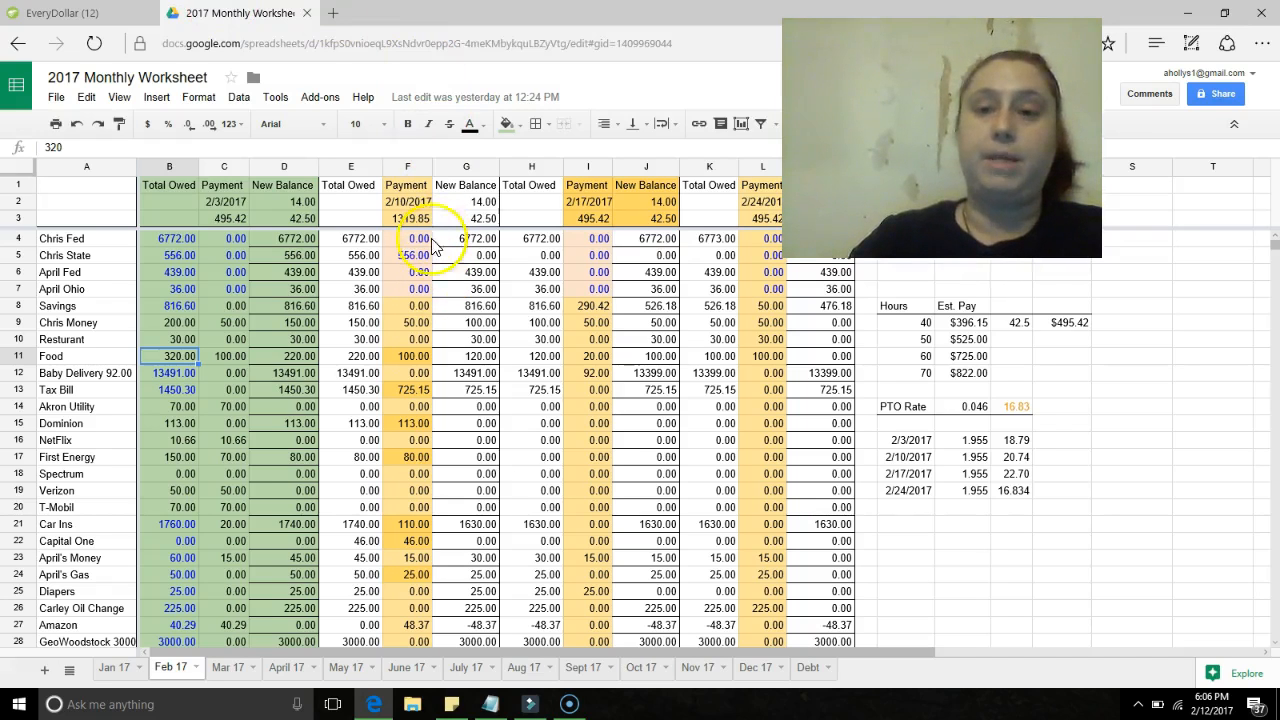
pyautogui.moveTo(416, 390)
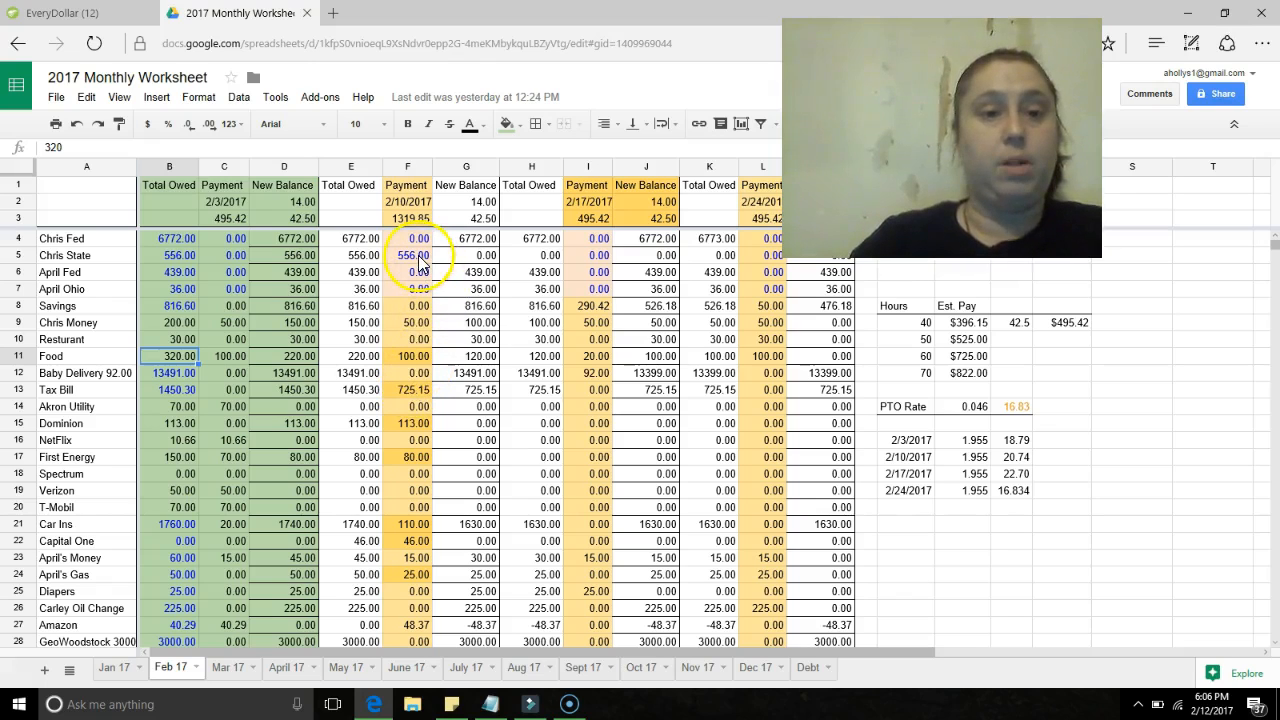
pyautogui.click(408, 256)
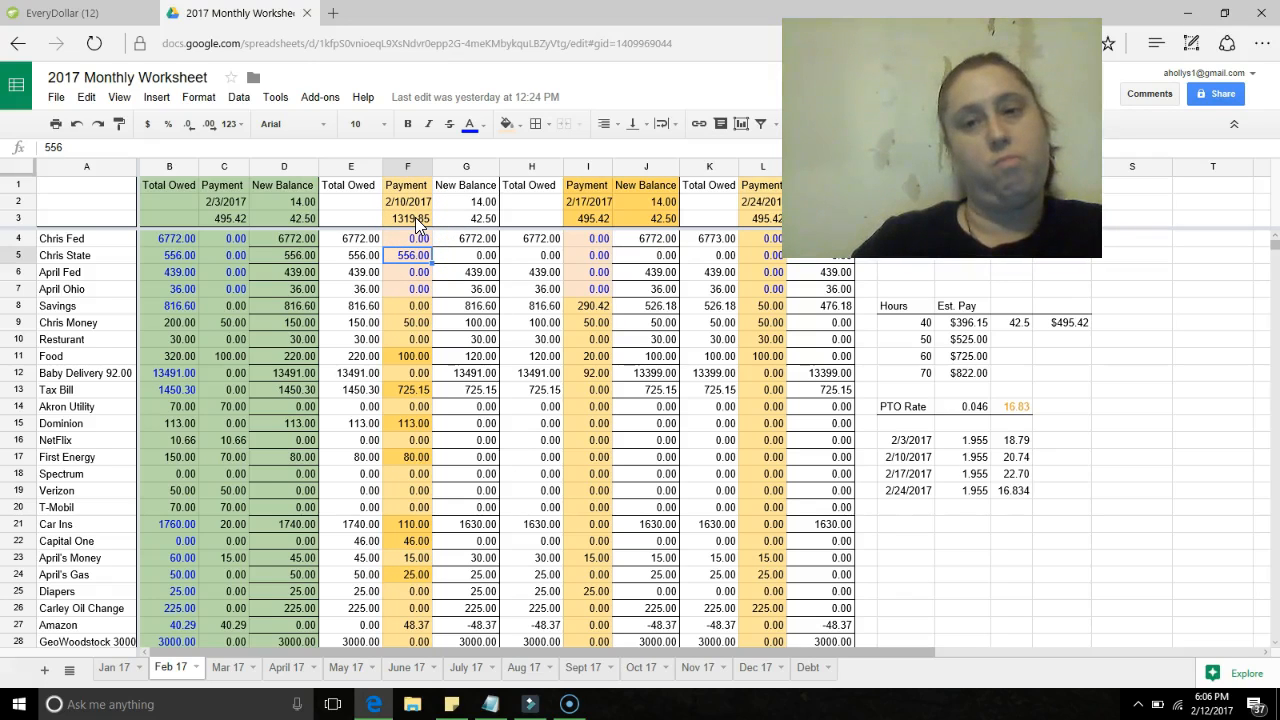
pyautogui.click(60, 12)
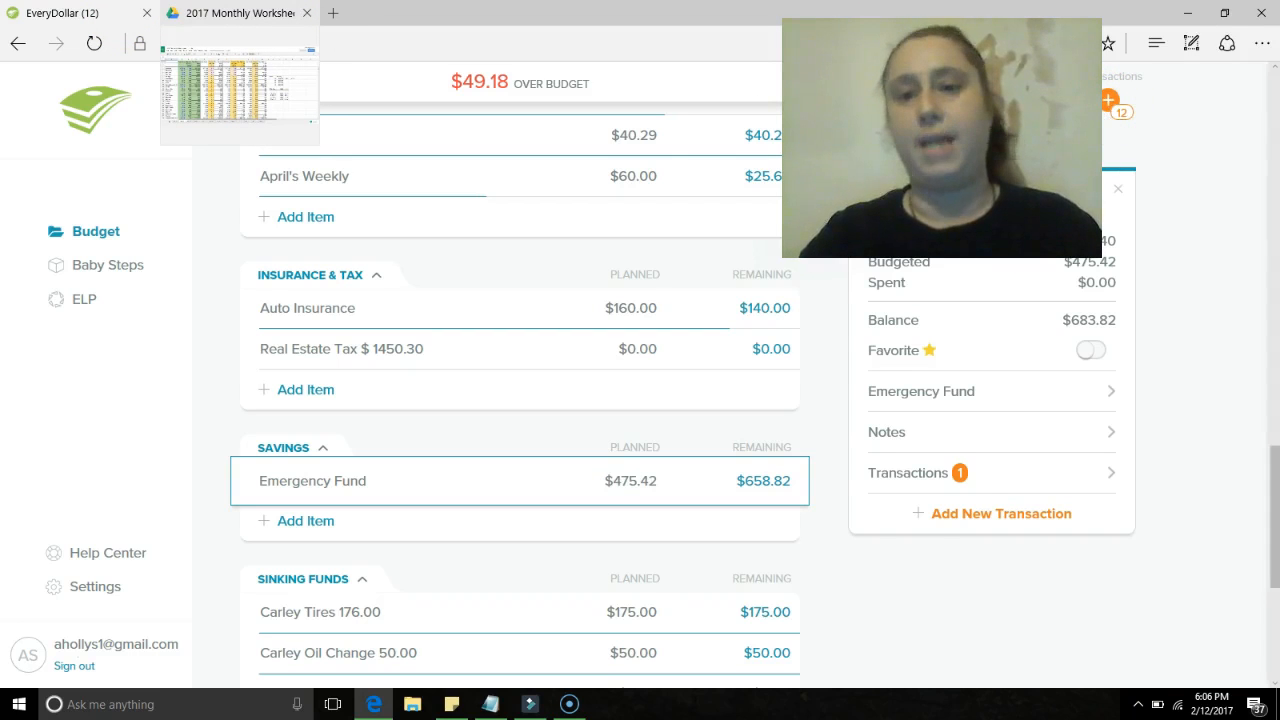
# - Review EveryDollar's new bank transactions list, then switch back to the 2017 Monthly Worksheet
pyautogui.click(908, 472)
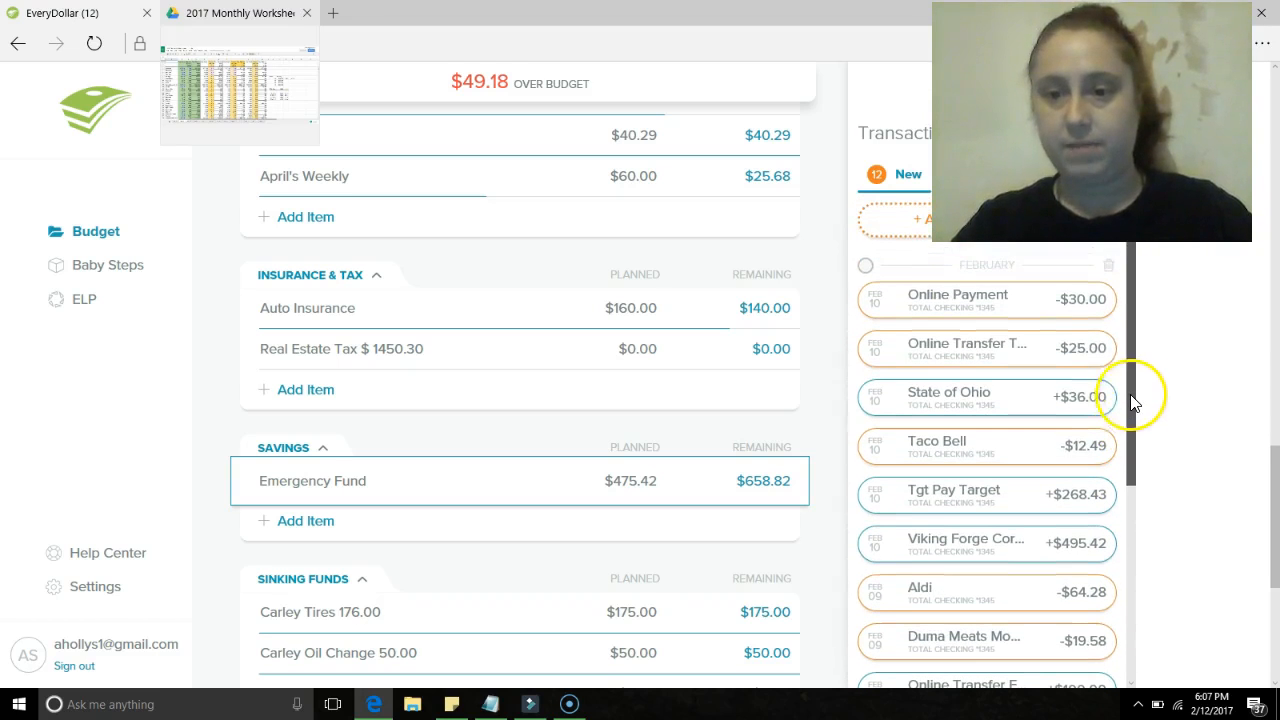
pyautogui.moveTo(1224, 296)
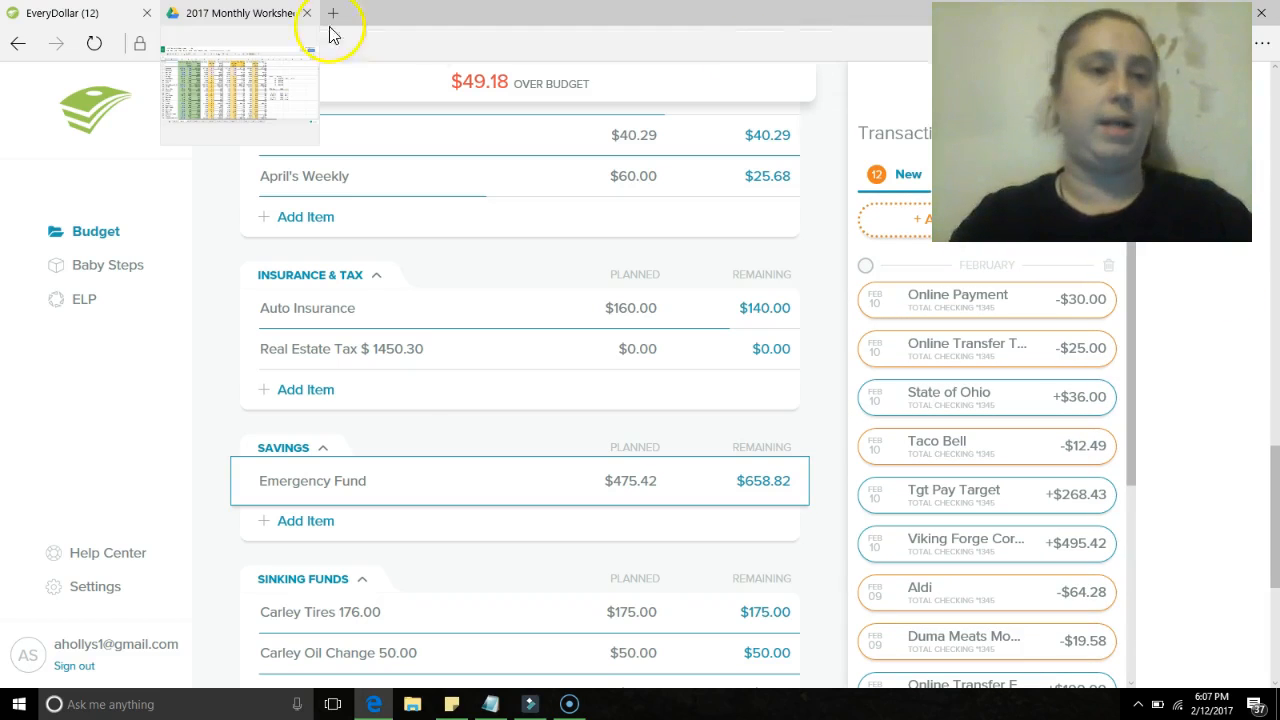
pyautogui.click(244, 14)
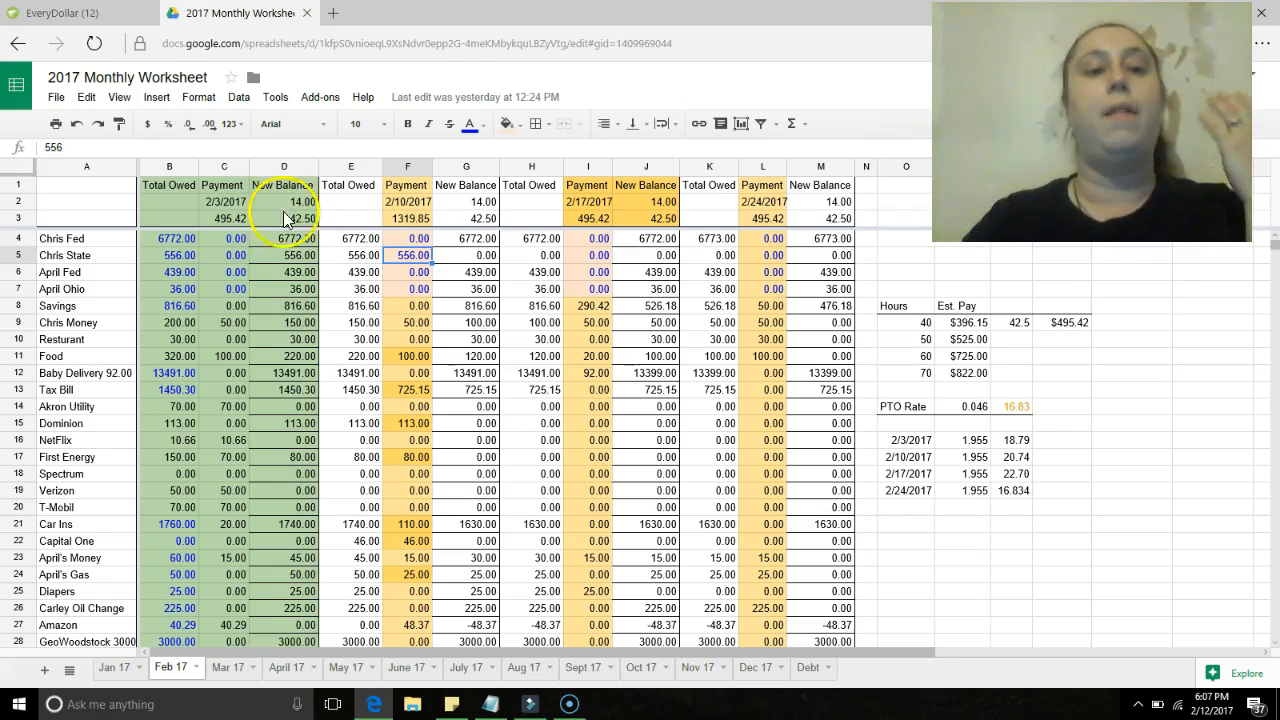
pyautogui.click(408, 218)
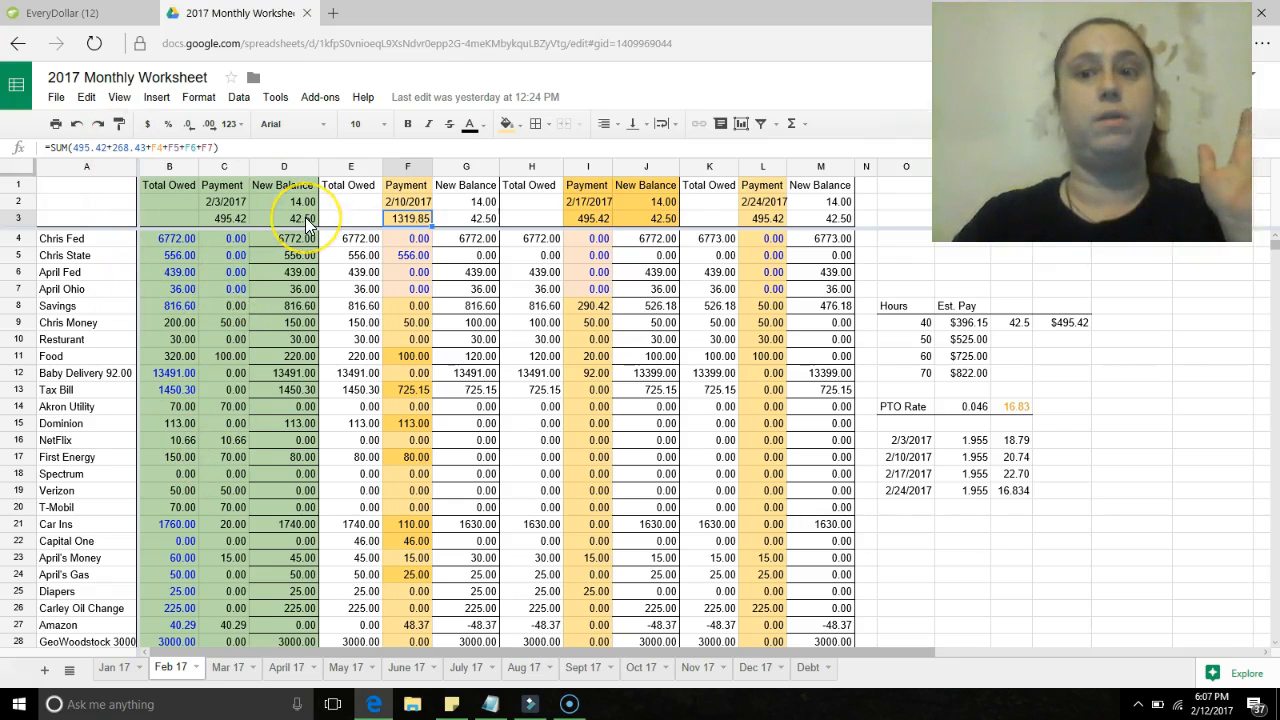
pyautogui.click(352, 218)
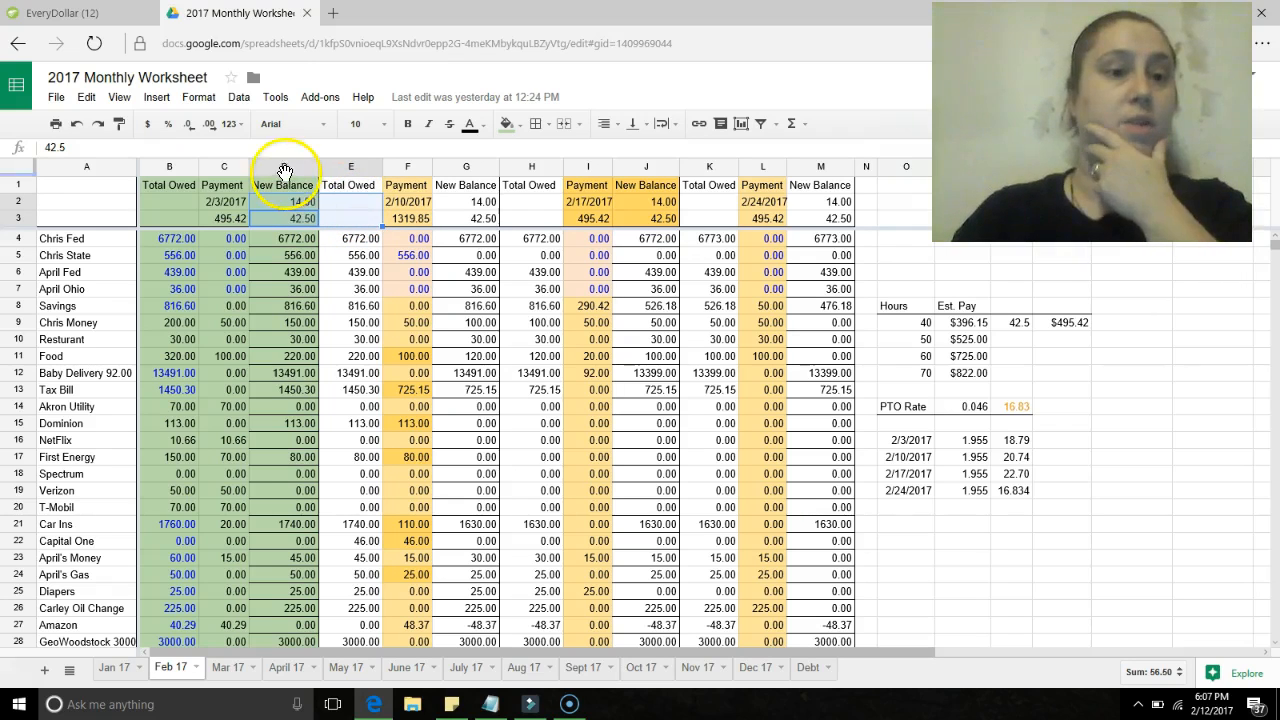
pyautogui.click(408, 218)
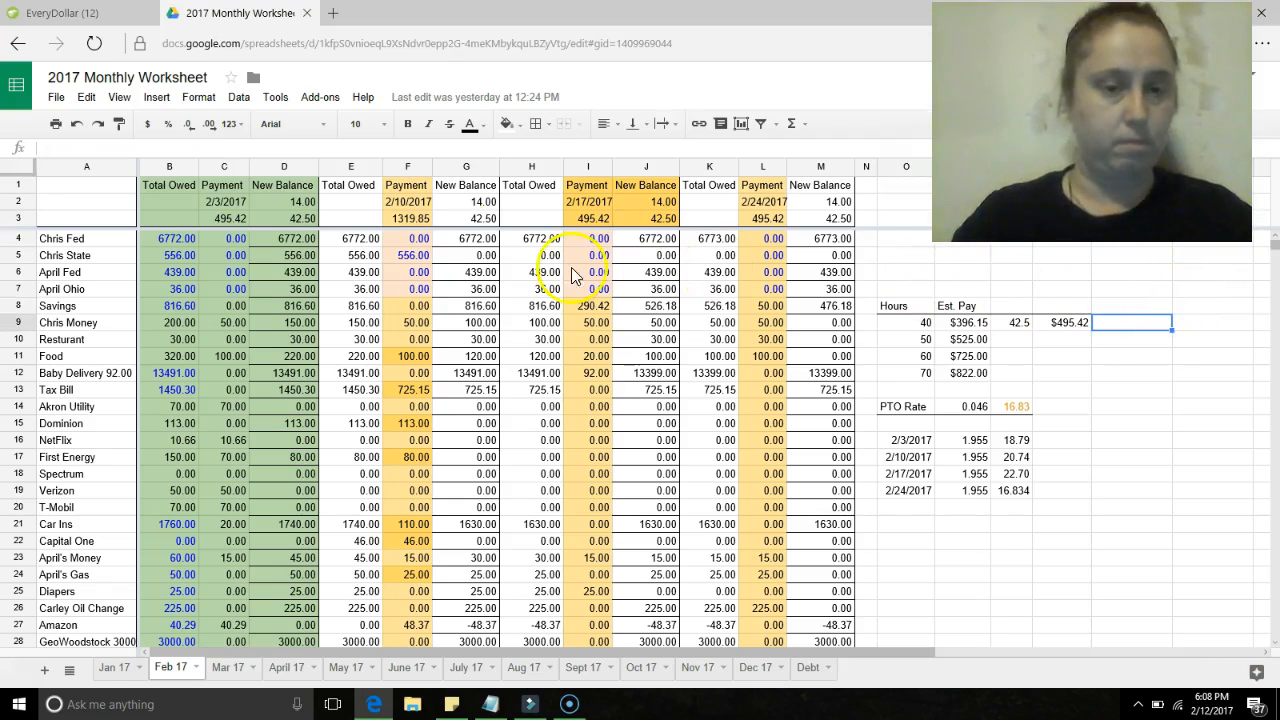
pyautogui.click(406, 218)
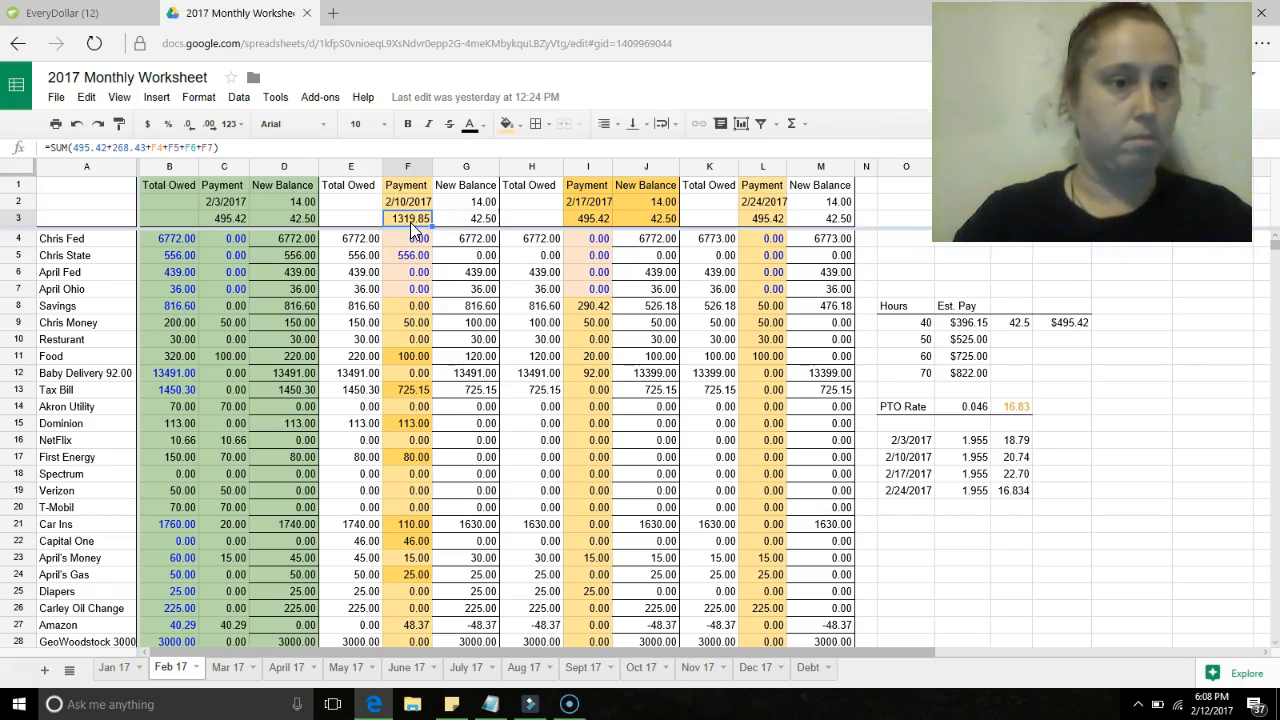
pyautogui.moveTo(424, 322)
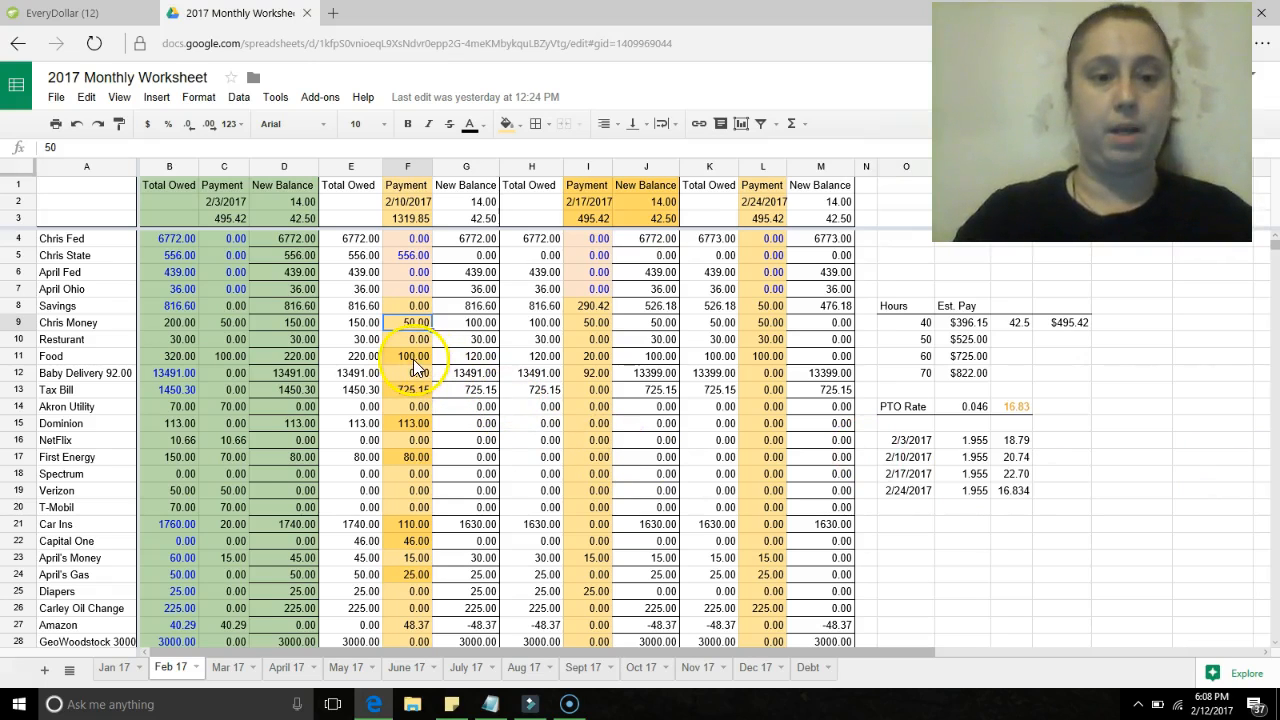
pyautogui.click(408, 356)
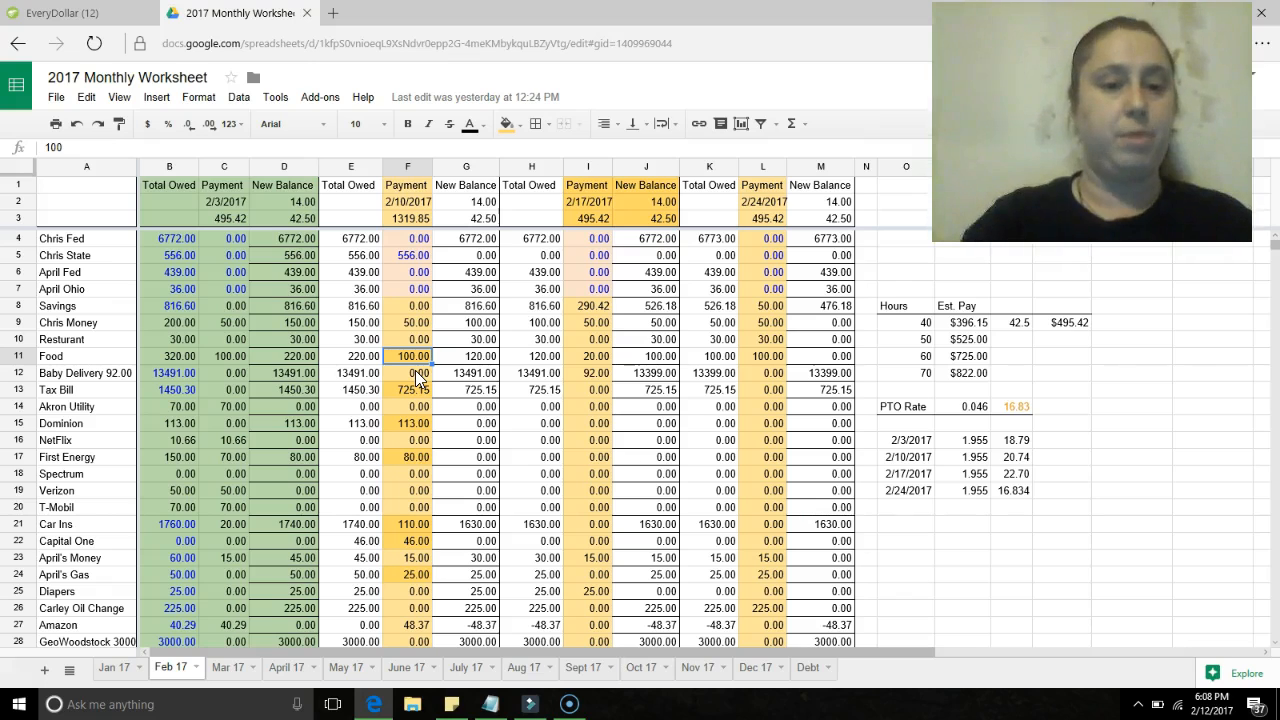
pyautogui.click(408, 390)
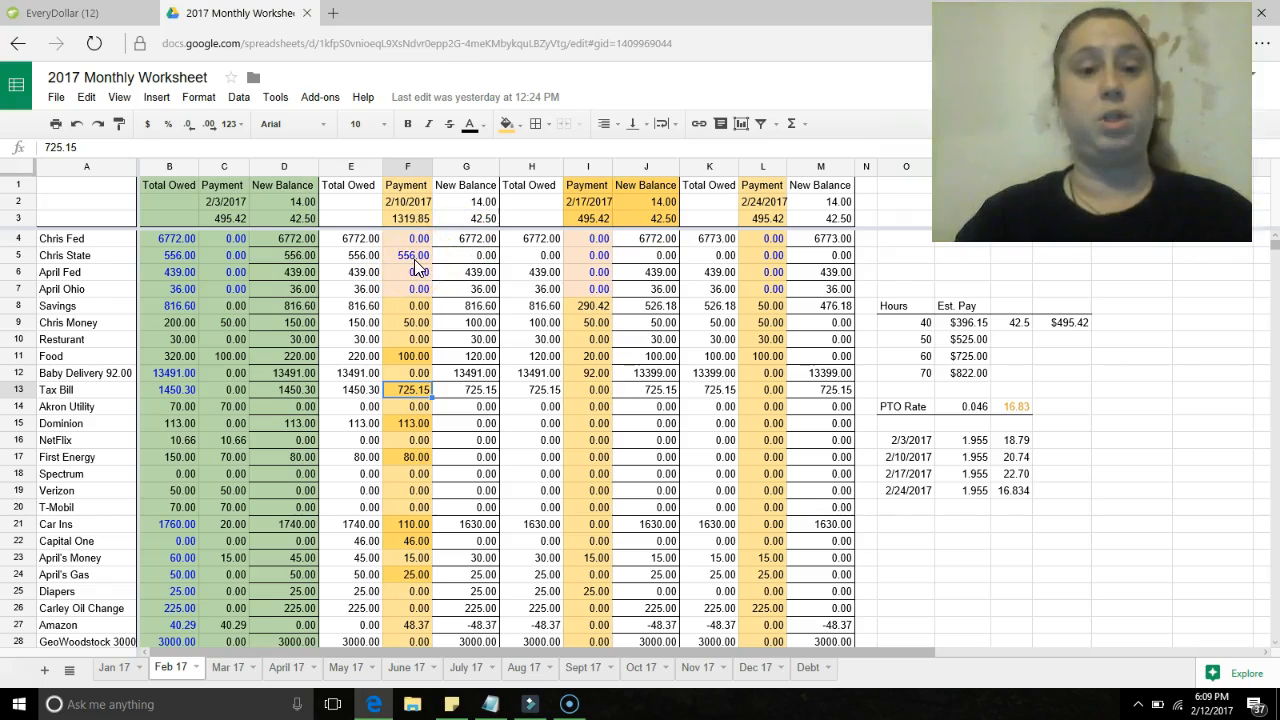
pyautogui.click(408, 424)
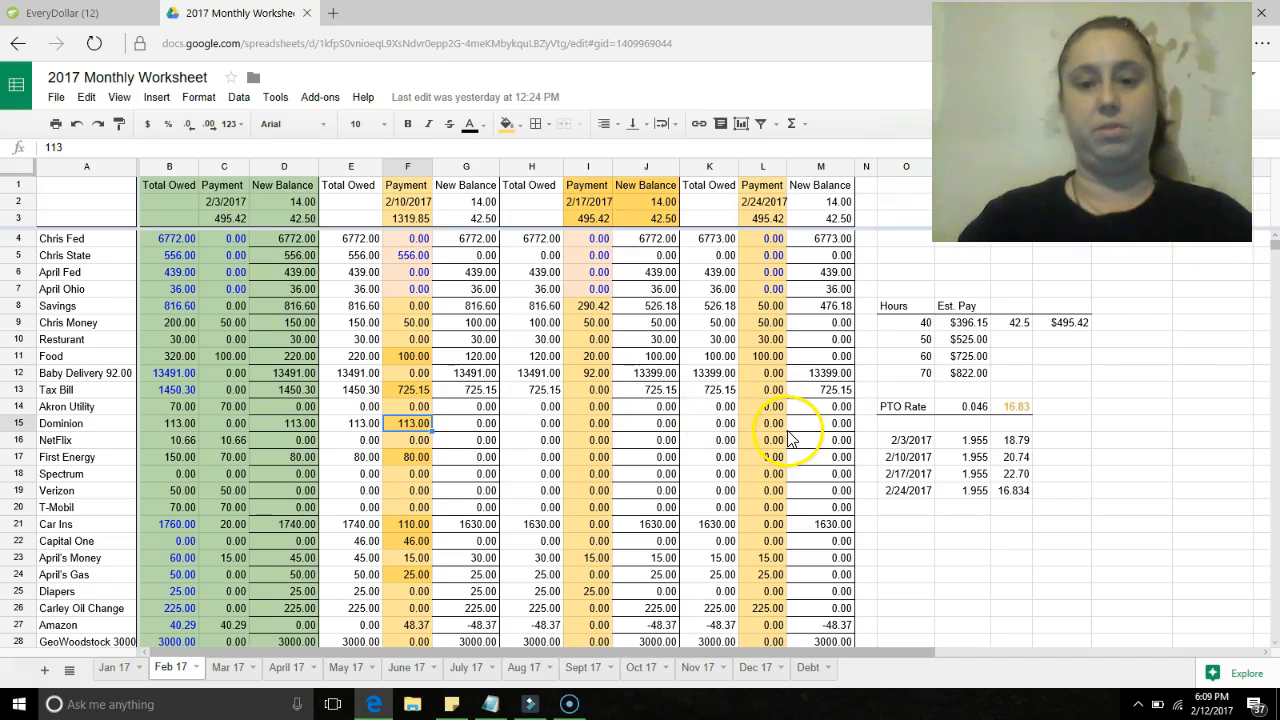
pyautogui.moveTo(872, 452)
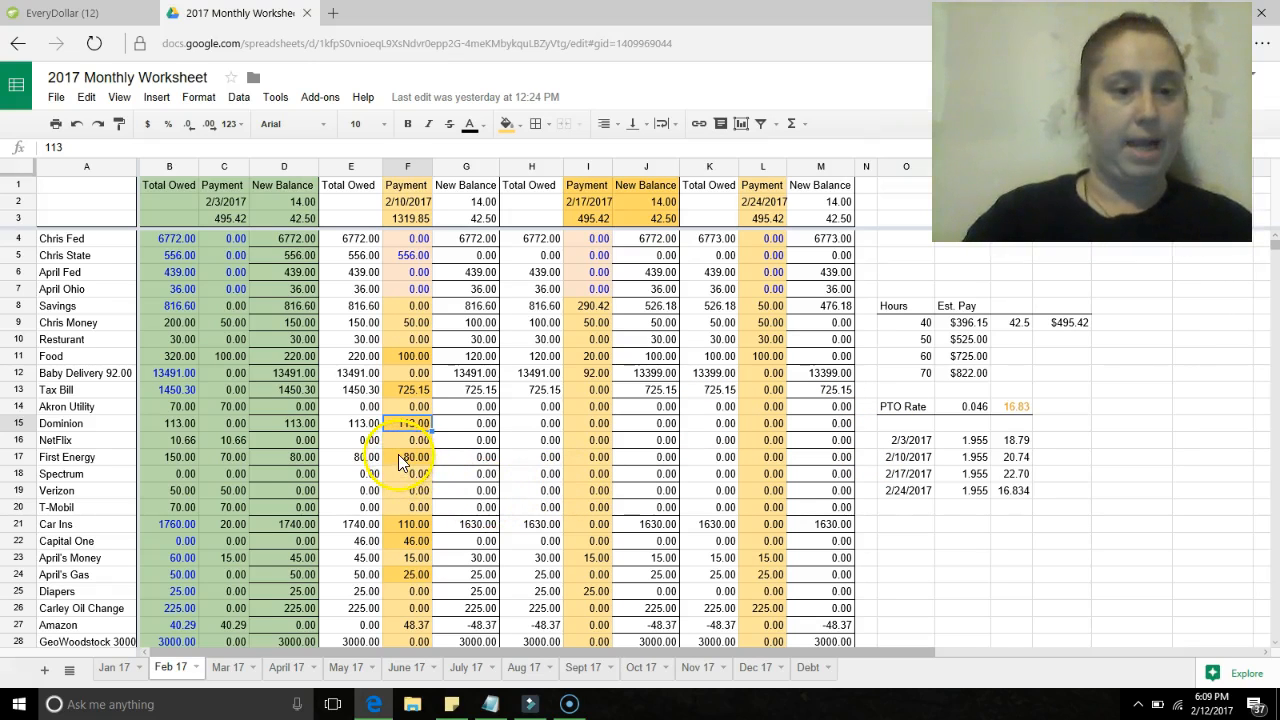
# - Check the 2/10 First Energy and Car Ins payments, enter 300 for Car Ins on 2/17, then check Capital One
pyautogui.click(408, 456)
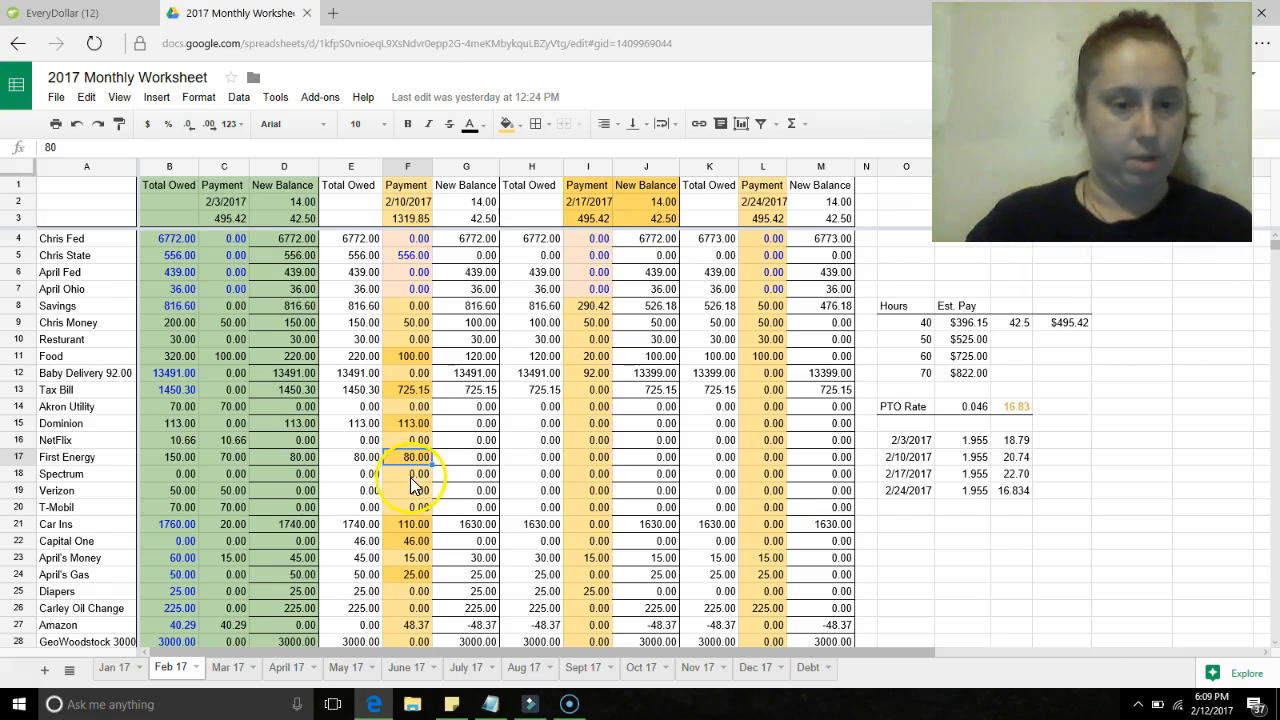
pyautogui.click(408, 524)
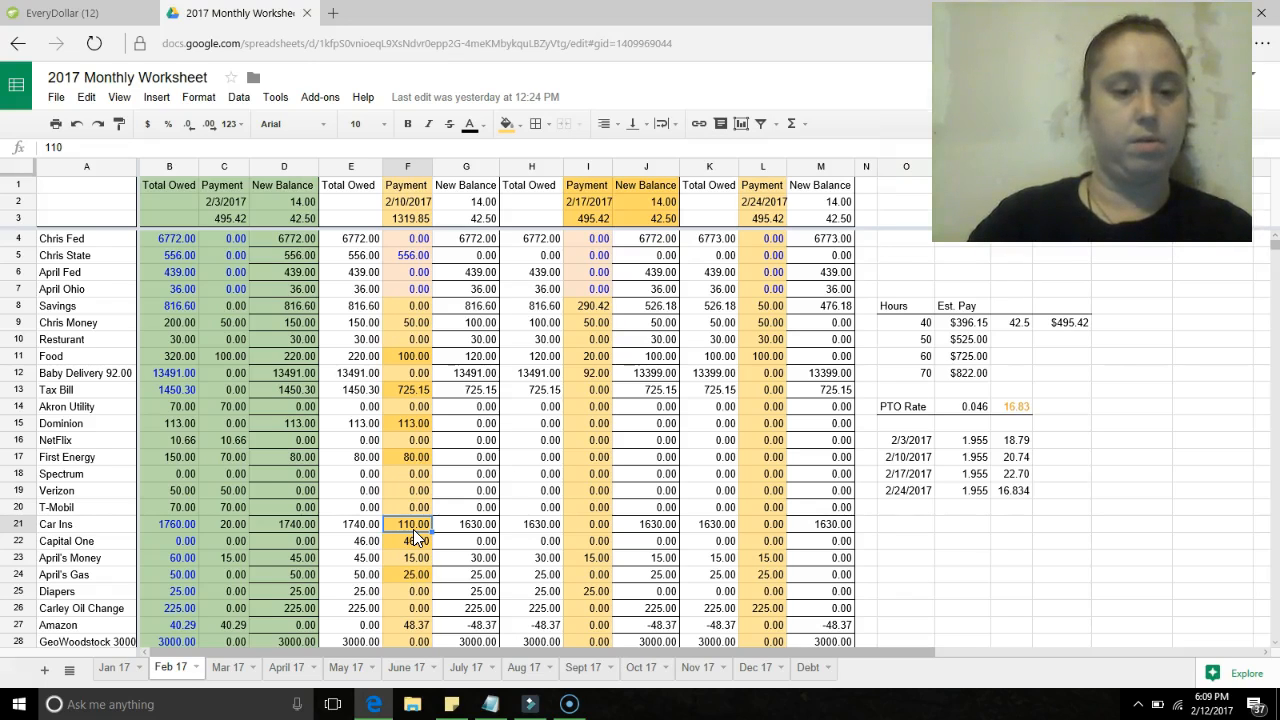
pyautogui.click(600, 524)
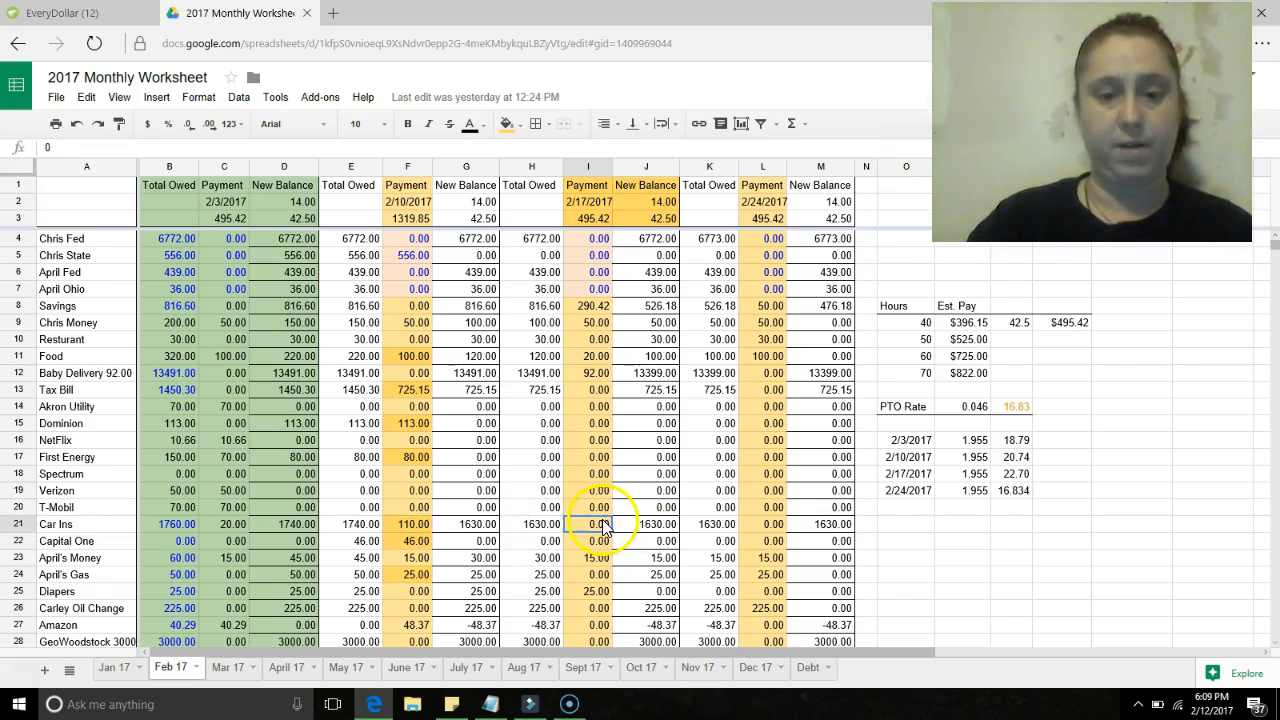
pyautogui.write('300')
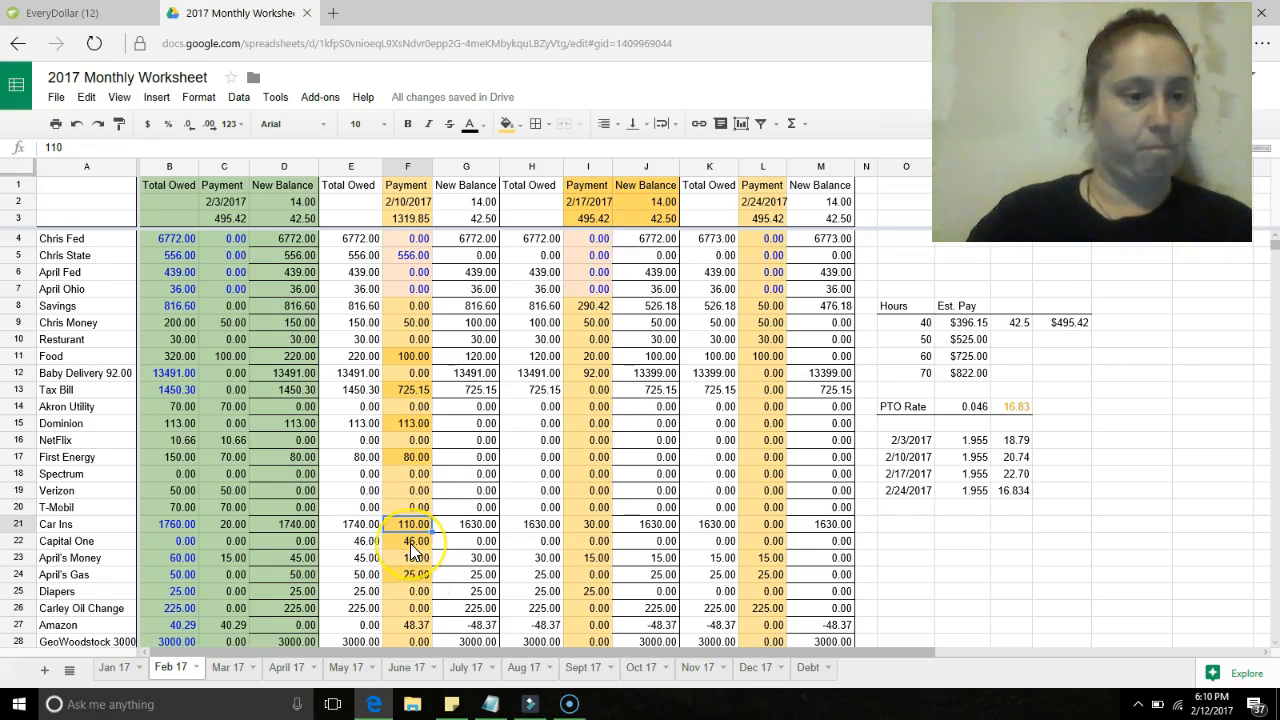
pyautogui.click(412, 540)
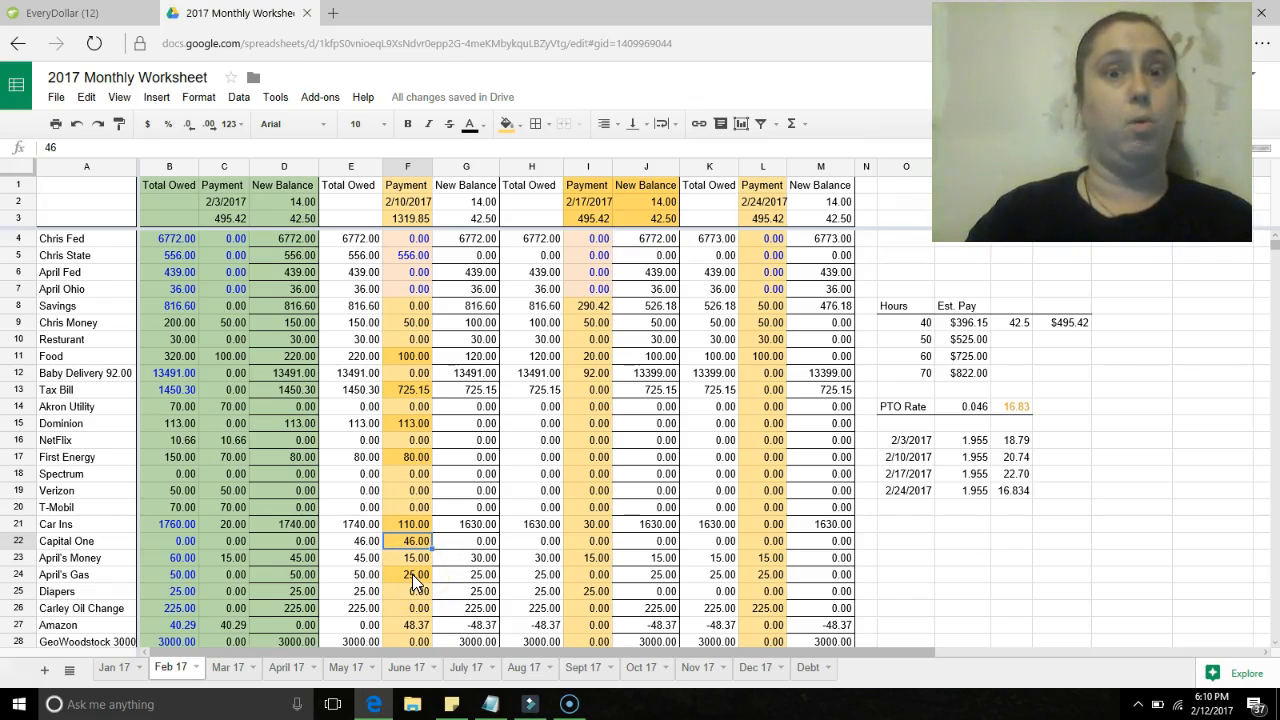
# - Check another 2/10 payment amount in the sheet, then switch back to the EveryDollar budget
pyautogui.click(412, 574)
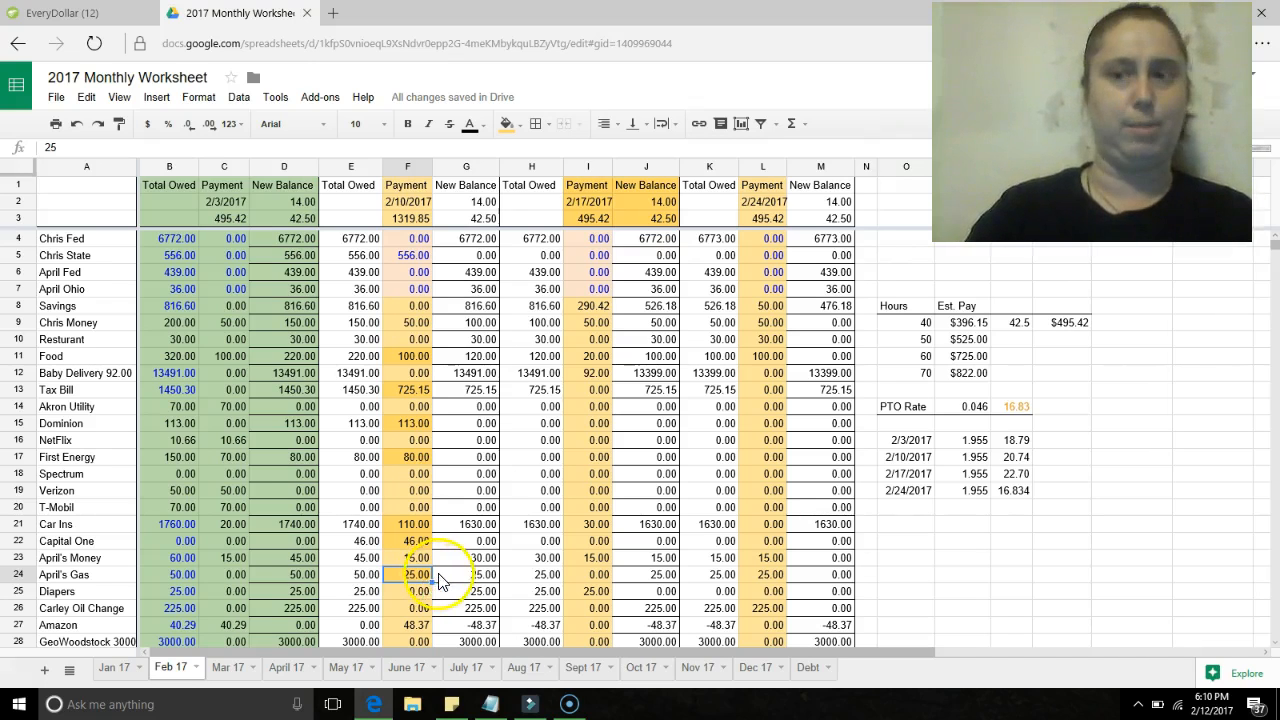
pyautogui.click(416, 626)
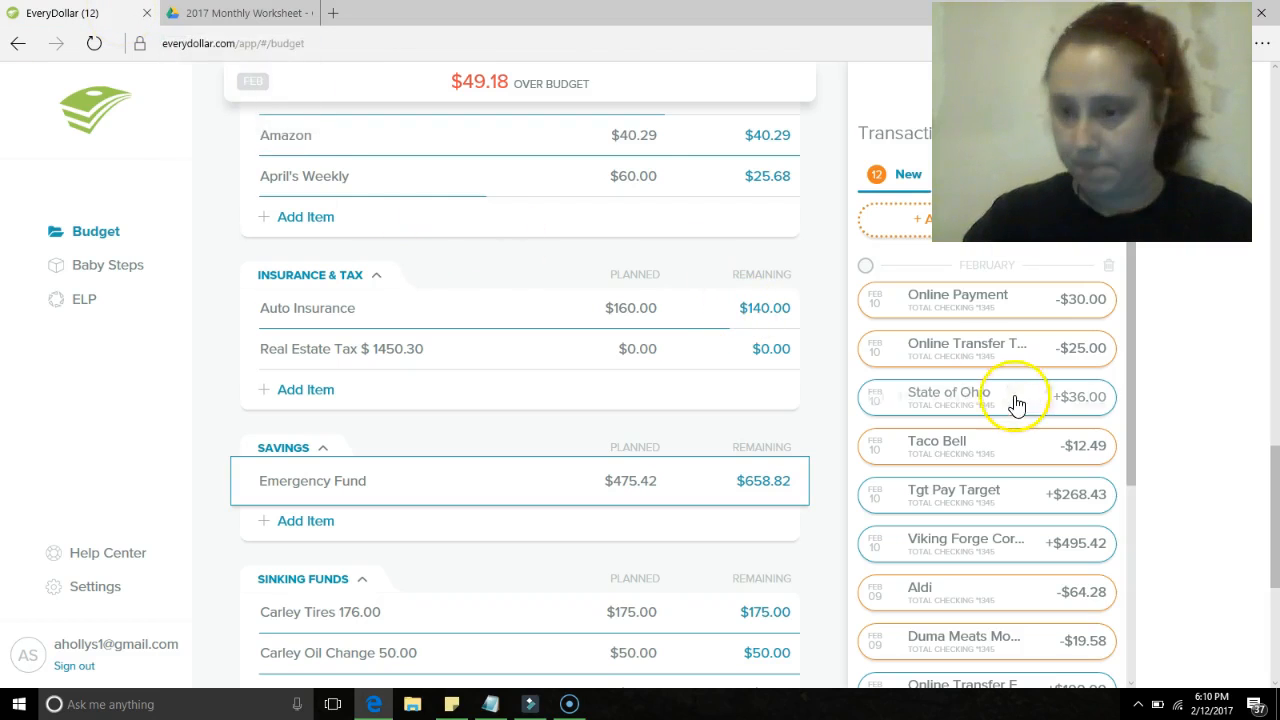
pyautogui.moveTo(868, 164)
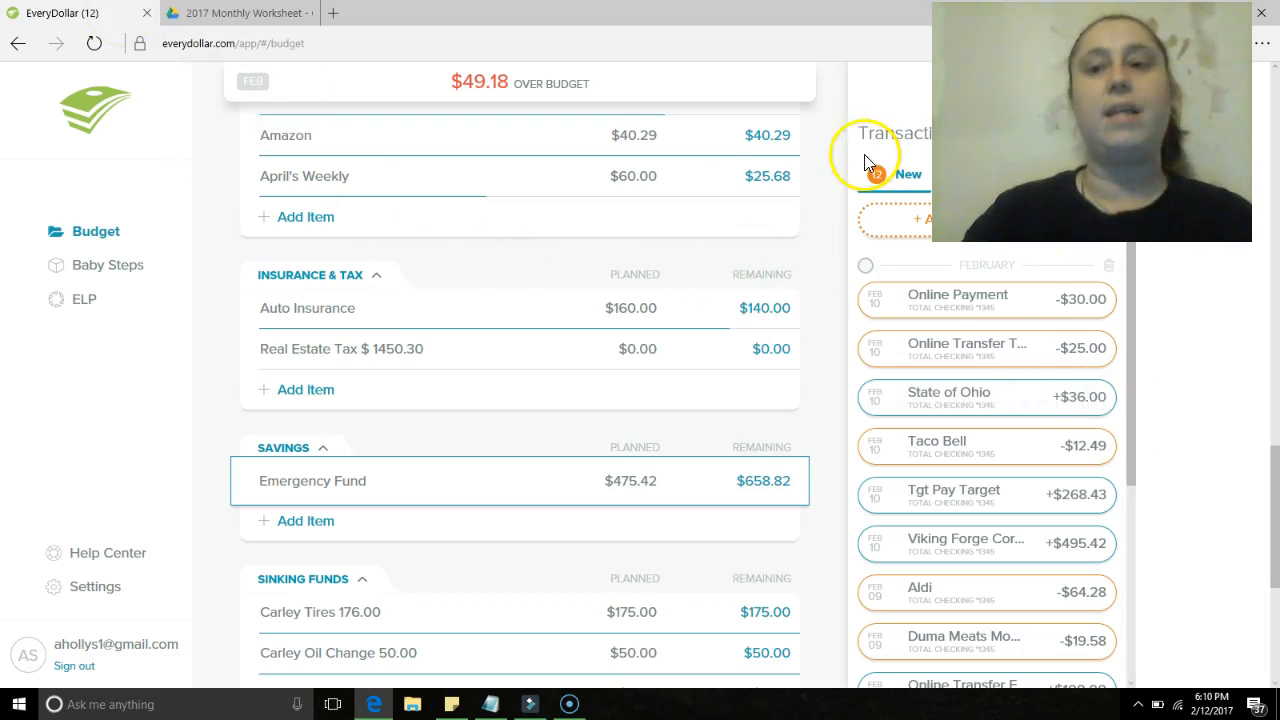
# - Show the new, untracked February transactions list in EveryDollar
pyautogui.click(240, 12)
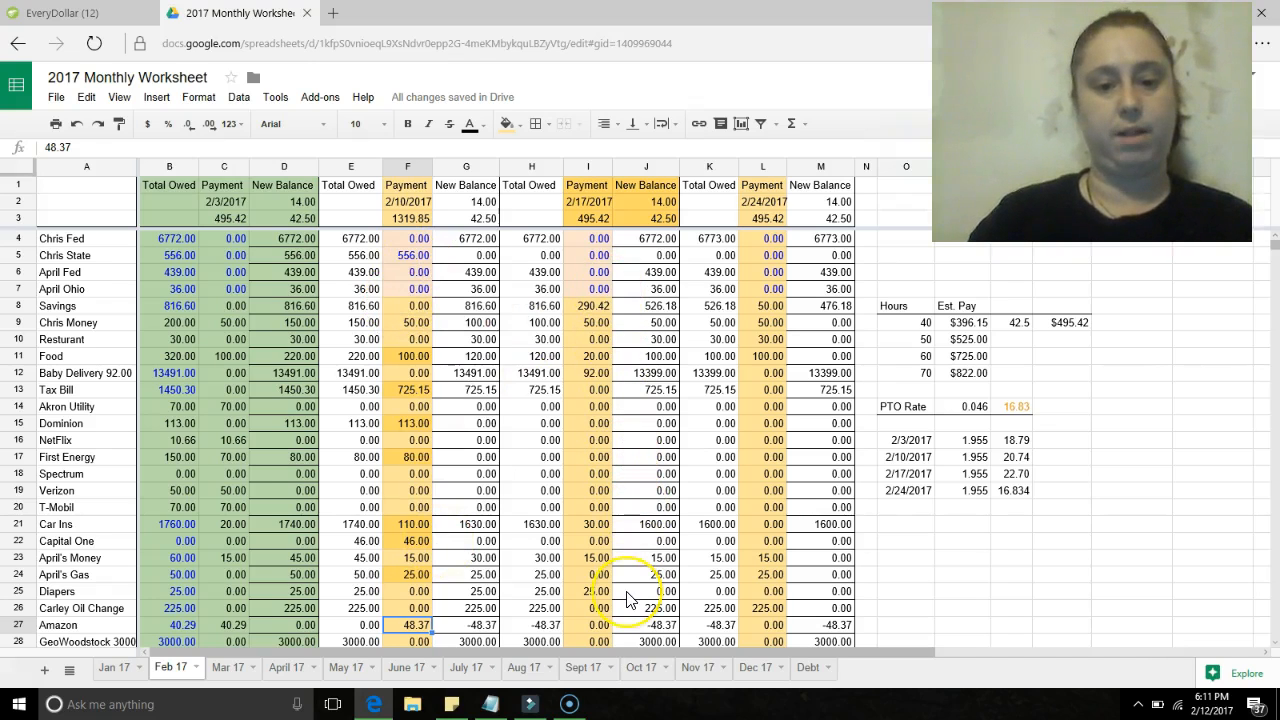
# - Check the 2/17 Savings payment of 290.42, then switch back to the EveryDollar budget
pyautogui.click(586, 306)
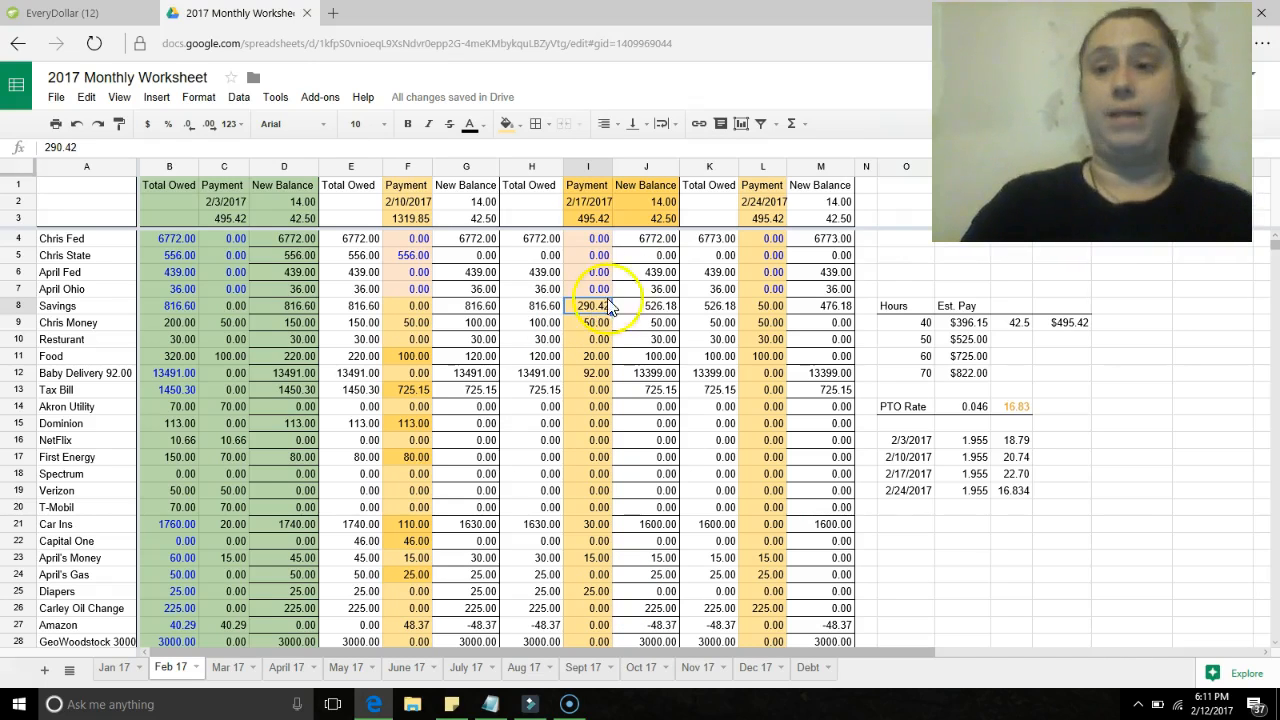
pyautogui.moveTo(510, 270)
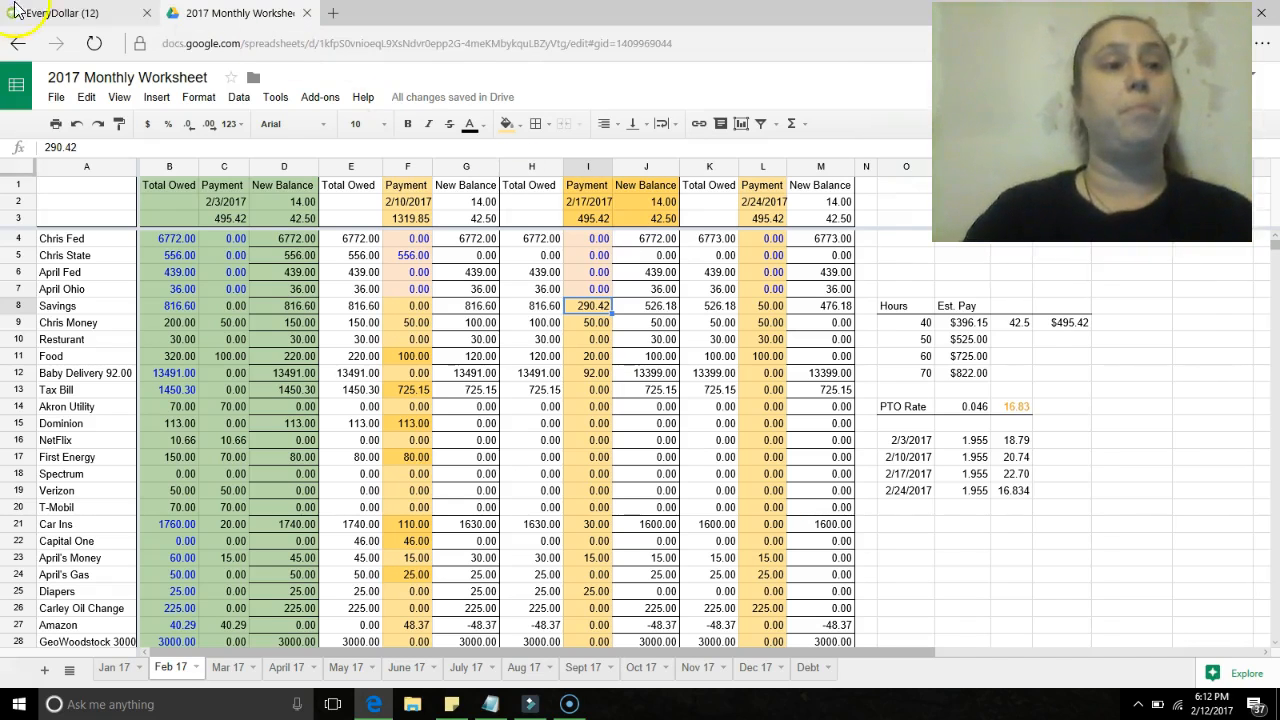
pyautogui.click(60, 12)
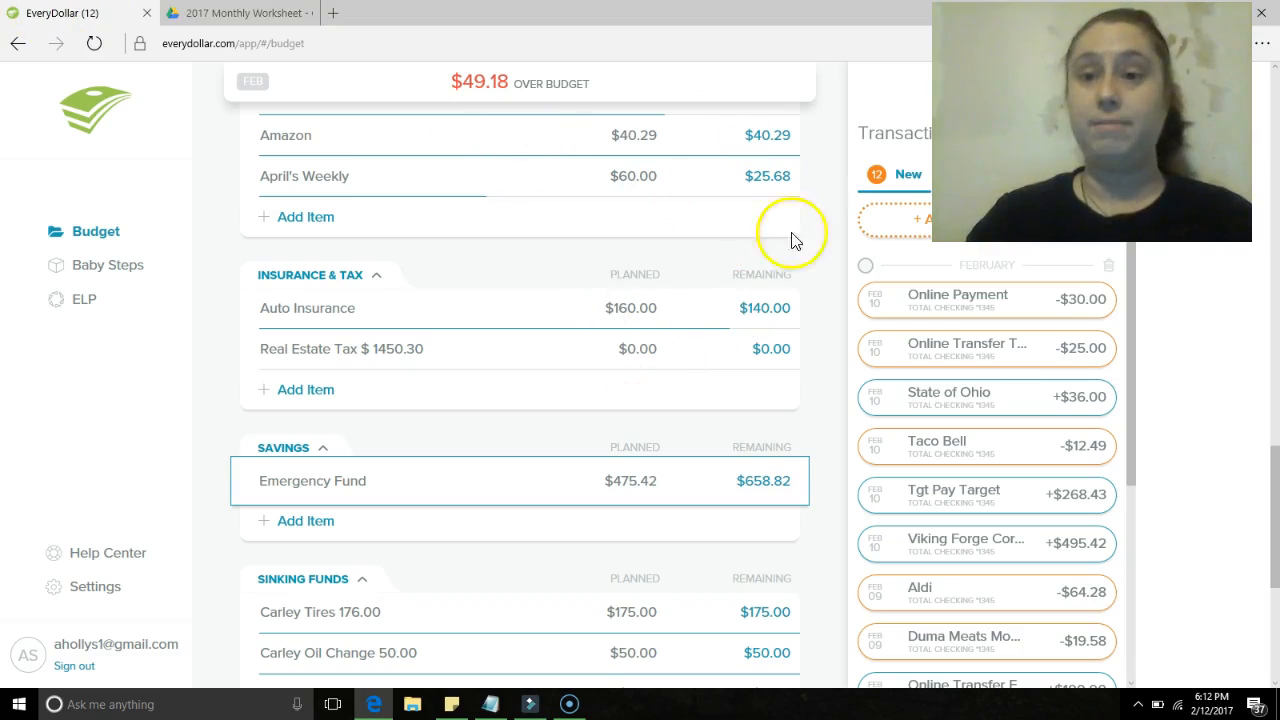
# - Return from the EveryDollar budget to the 2017 Monthly Worksheet in Google Sheets
pyautogui.click(240, 20)
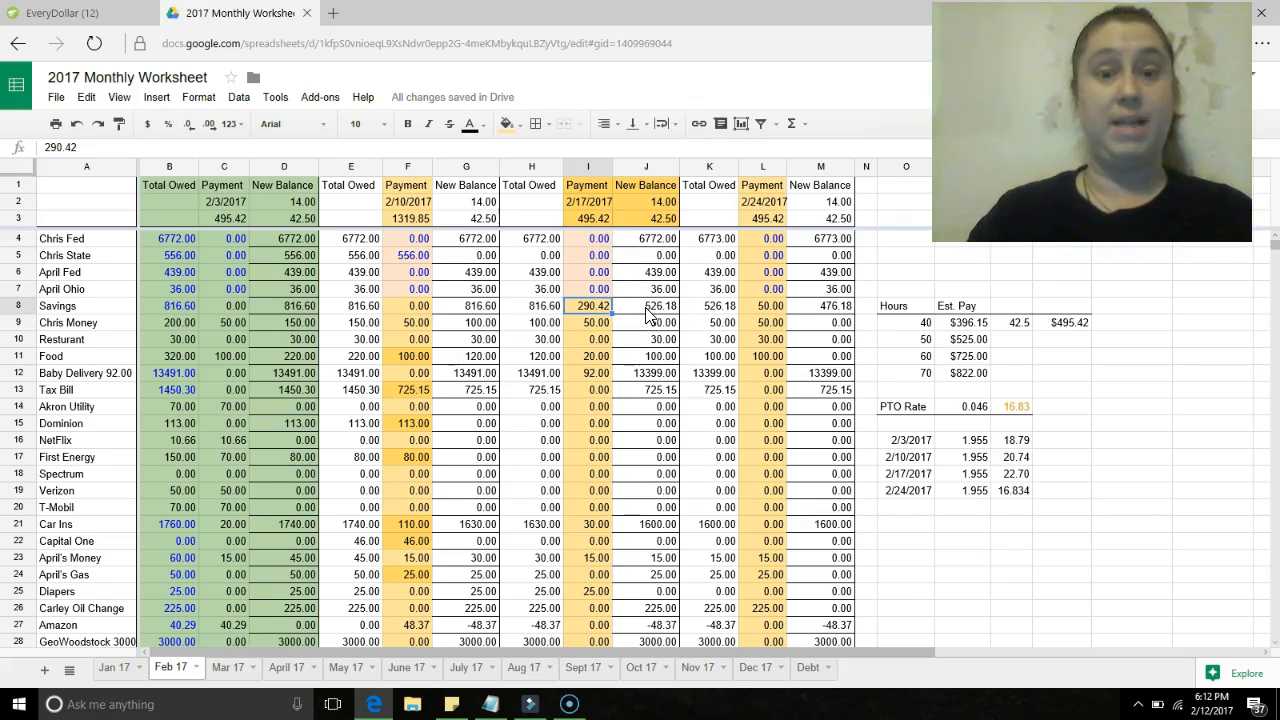
# - Inspect the 2/17 New Balance =SUM formula and the Food payment of 20
pyautogui.click(648, 306)
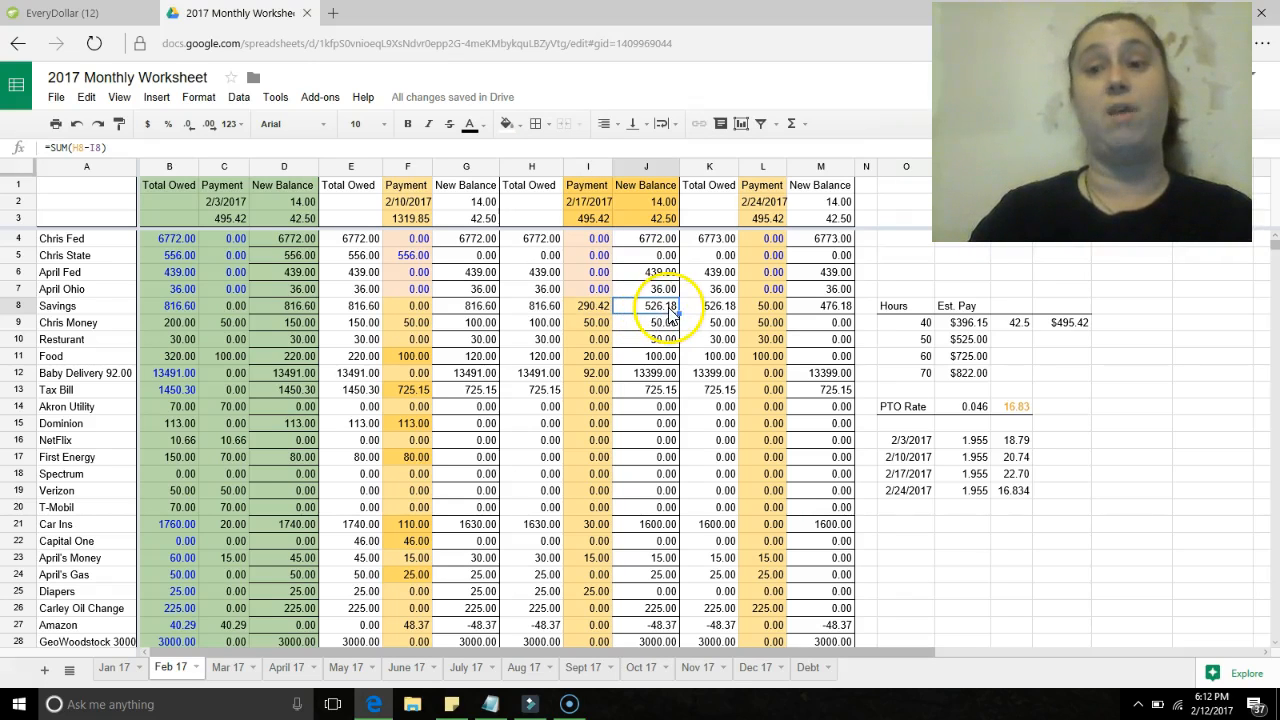
pyautogui.click(596, 322)
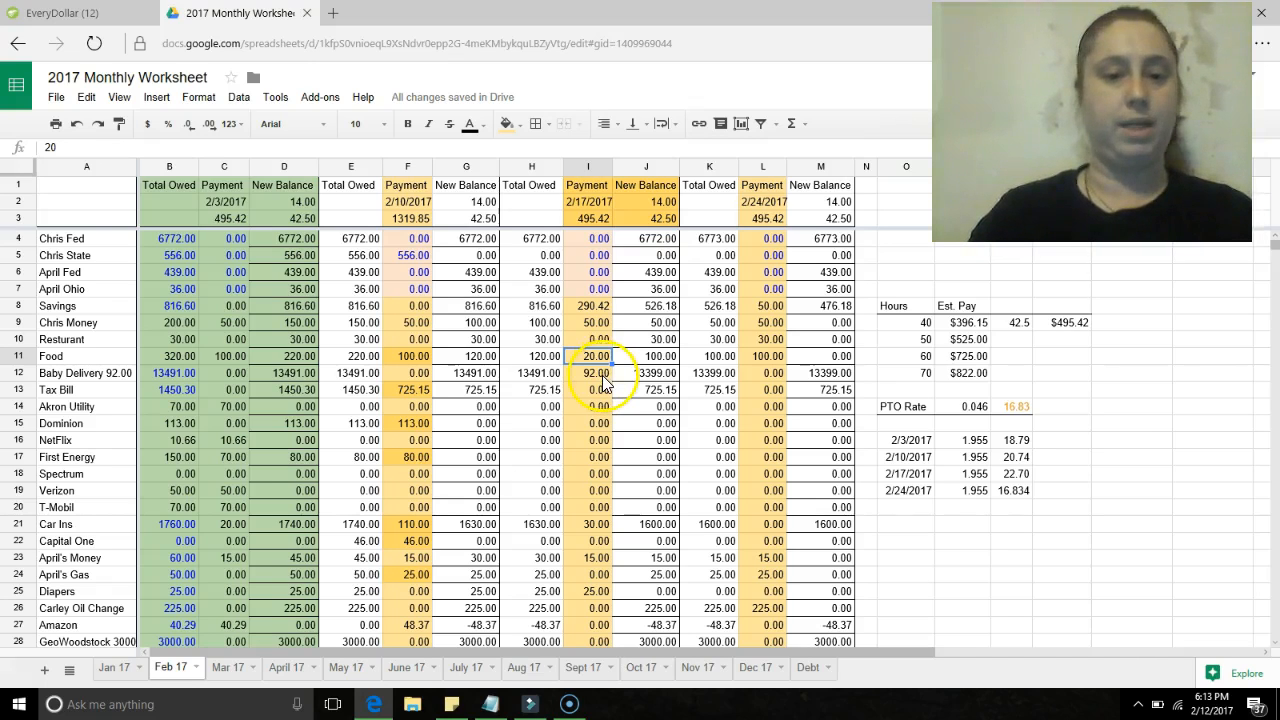
# - Check 2/17 payments: Baby Delivery 92 and its balance formula, Car Ins 30, April's Money 15, Diapers 25
pyautogui.click(590, 374)
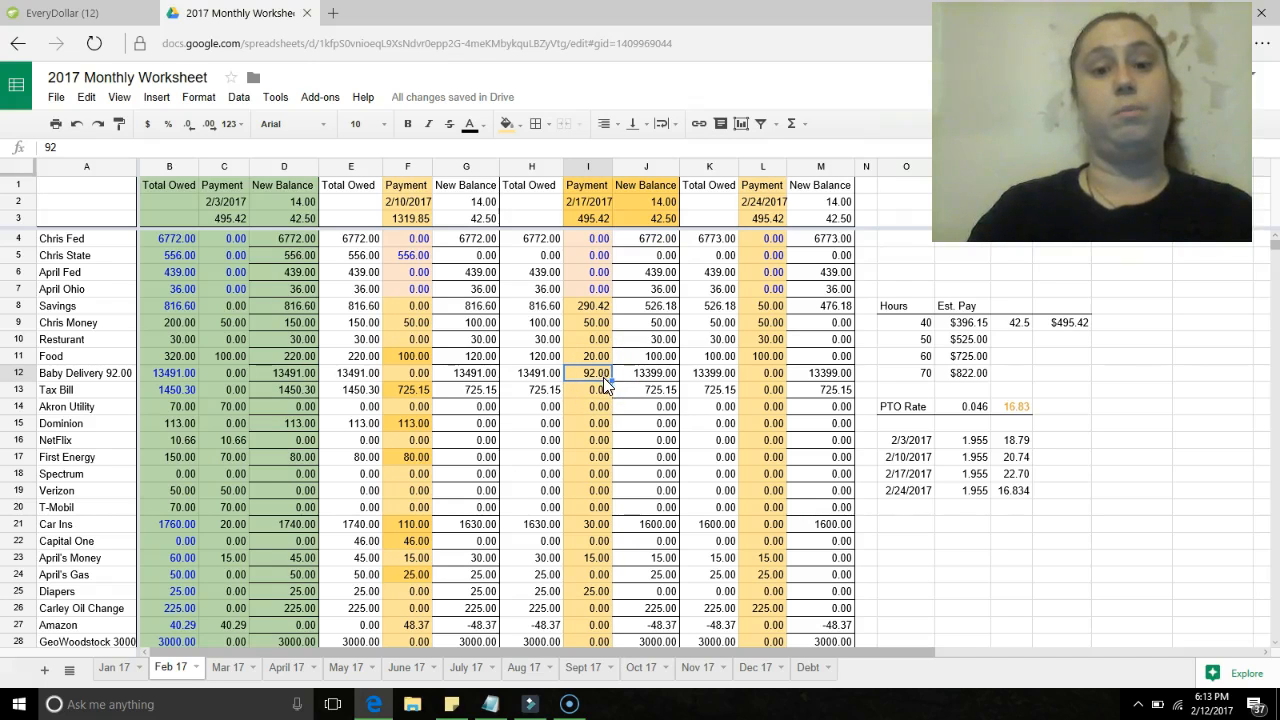
pyautogui.click(644, 388)
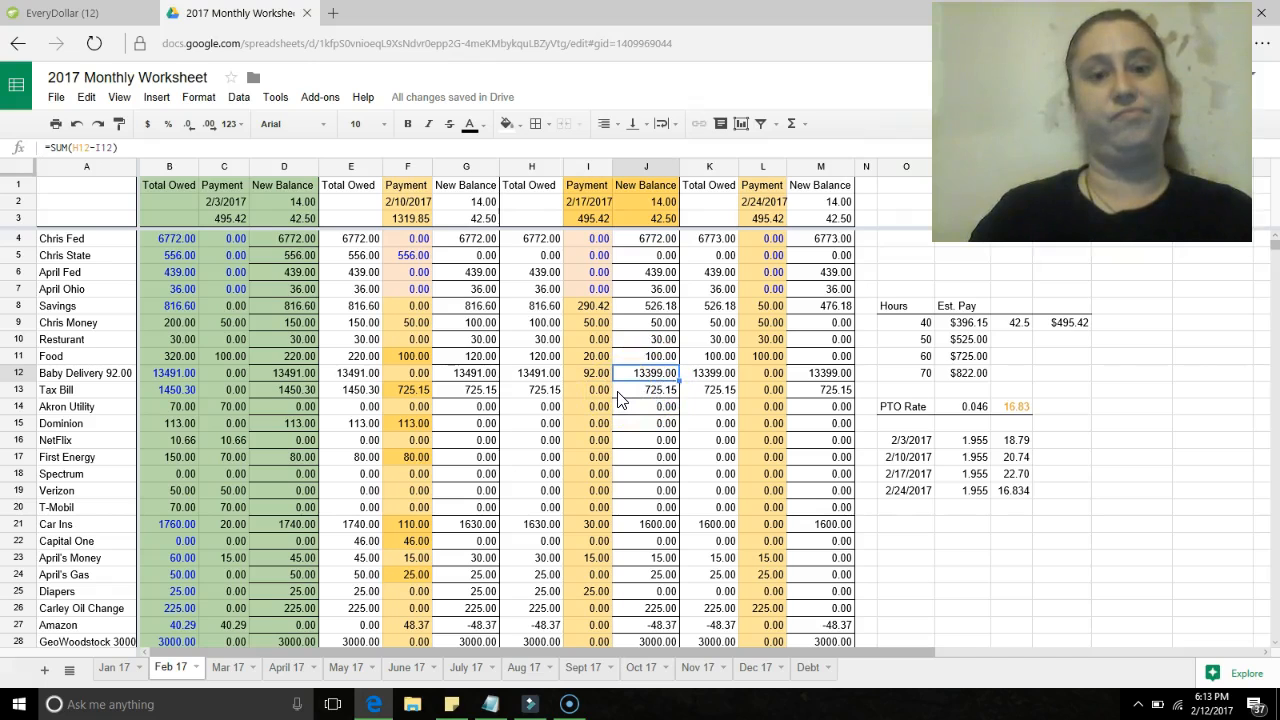
pyautogui.click(644, 390)
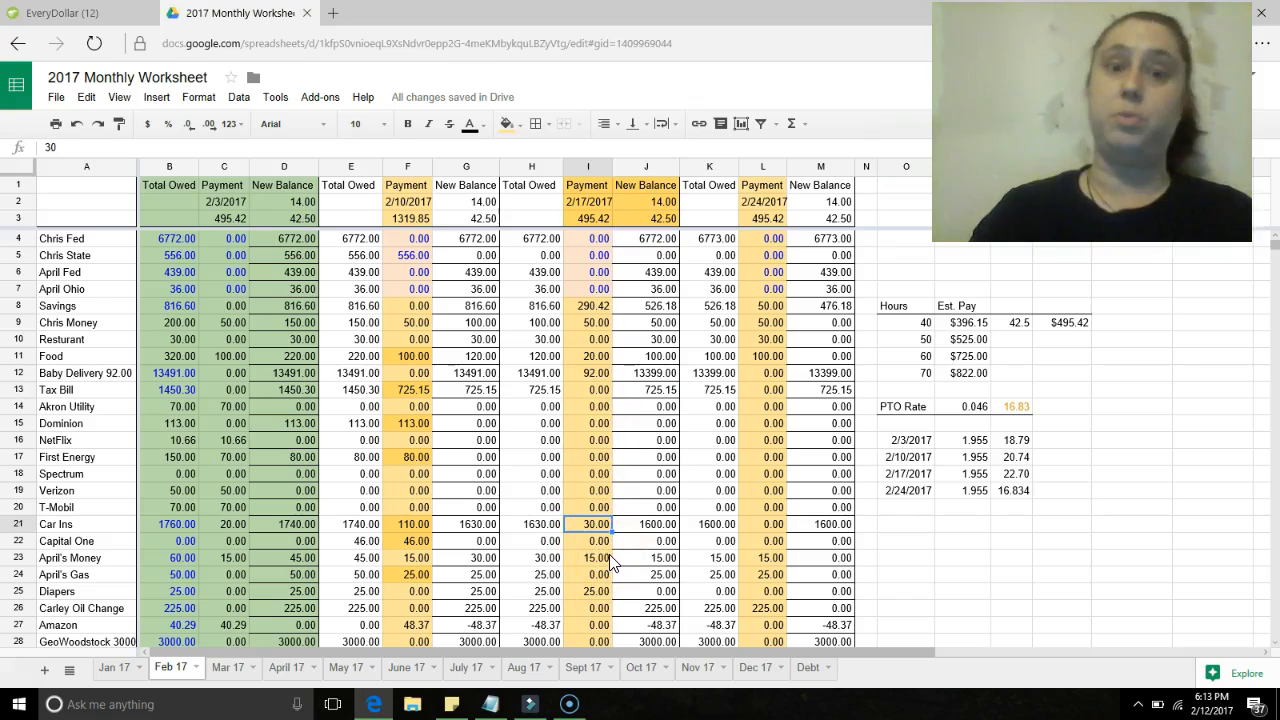
pyautogui.click(592, 556)
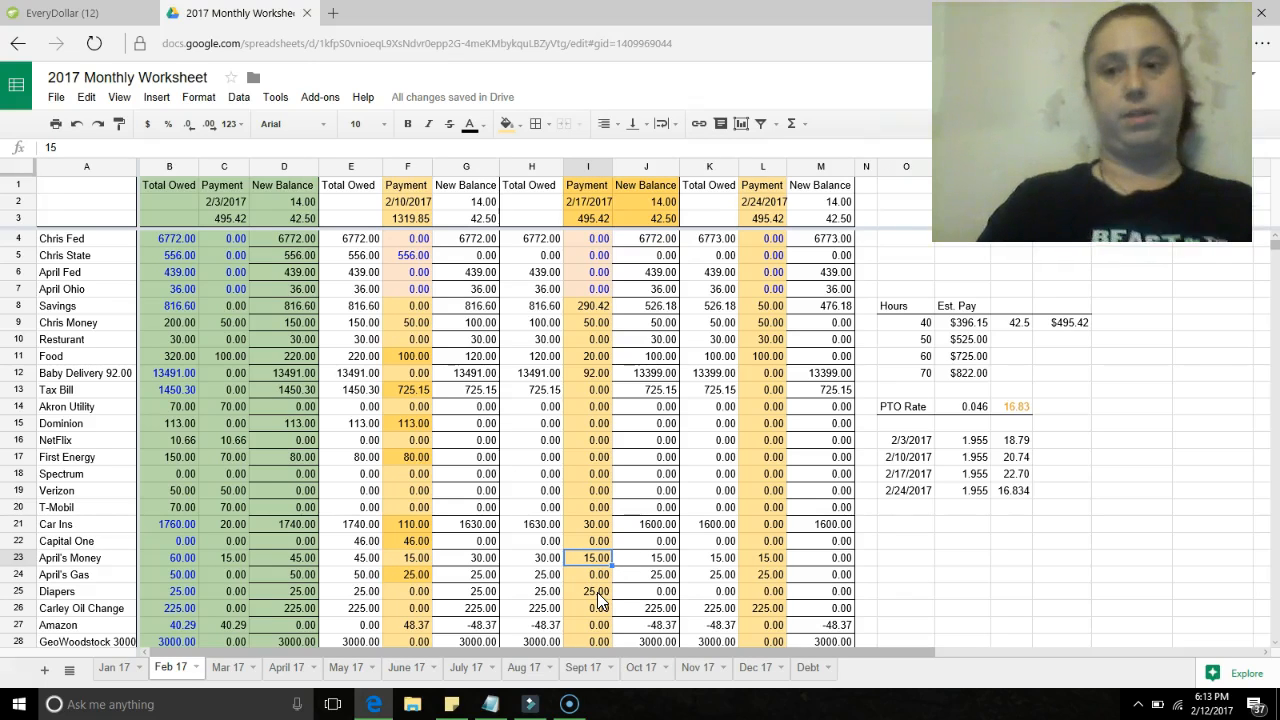
pyautogui.click(594, 592)
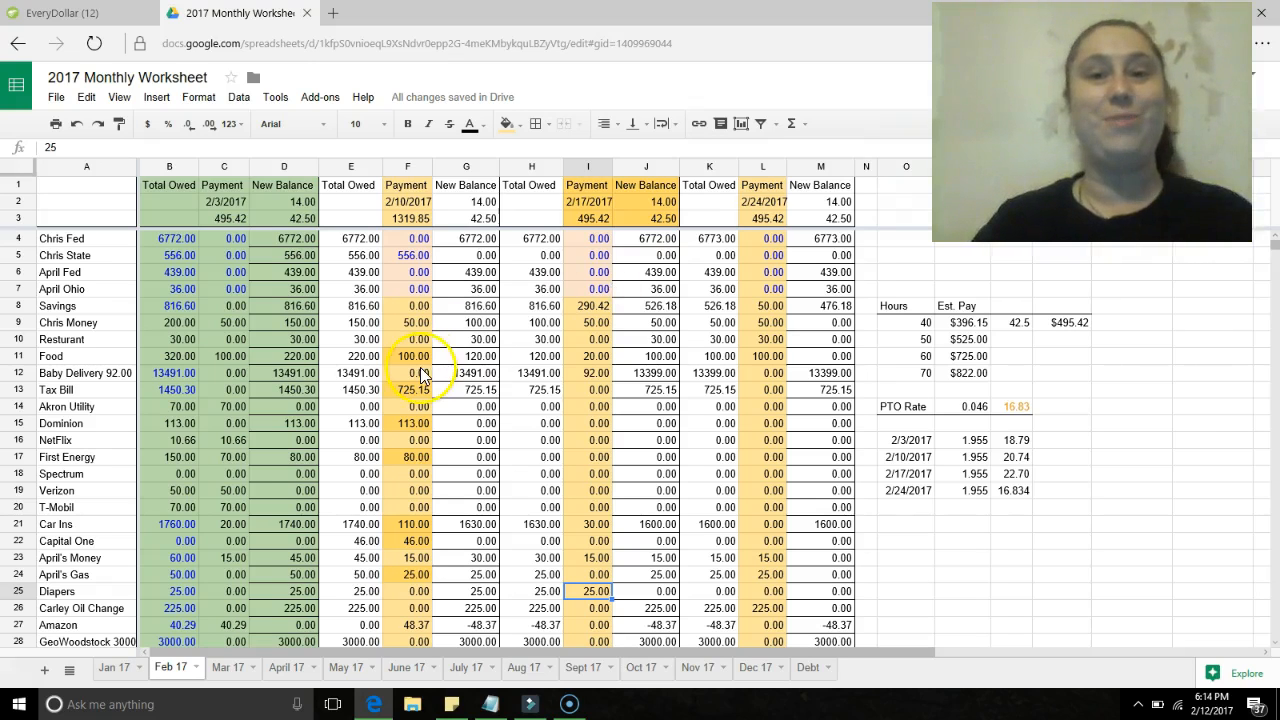
pyautogui.moveTo(40, 664)
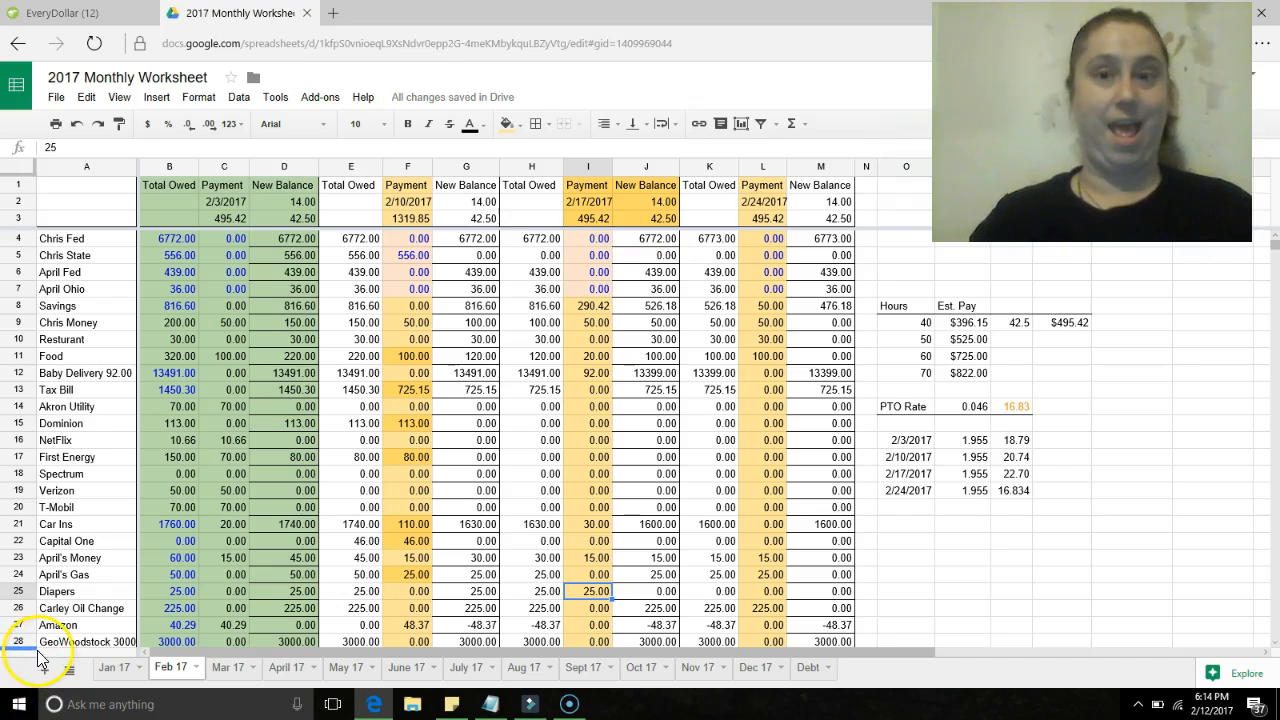